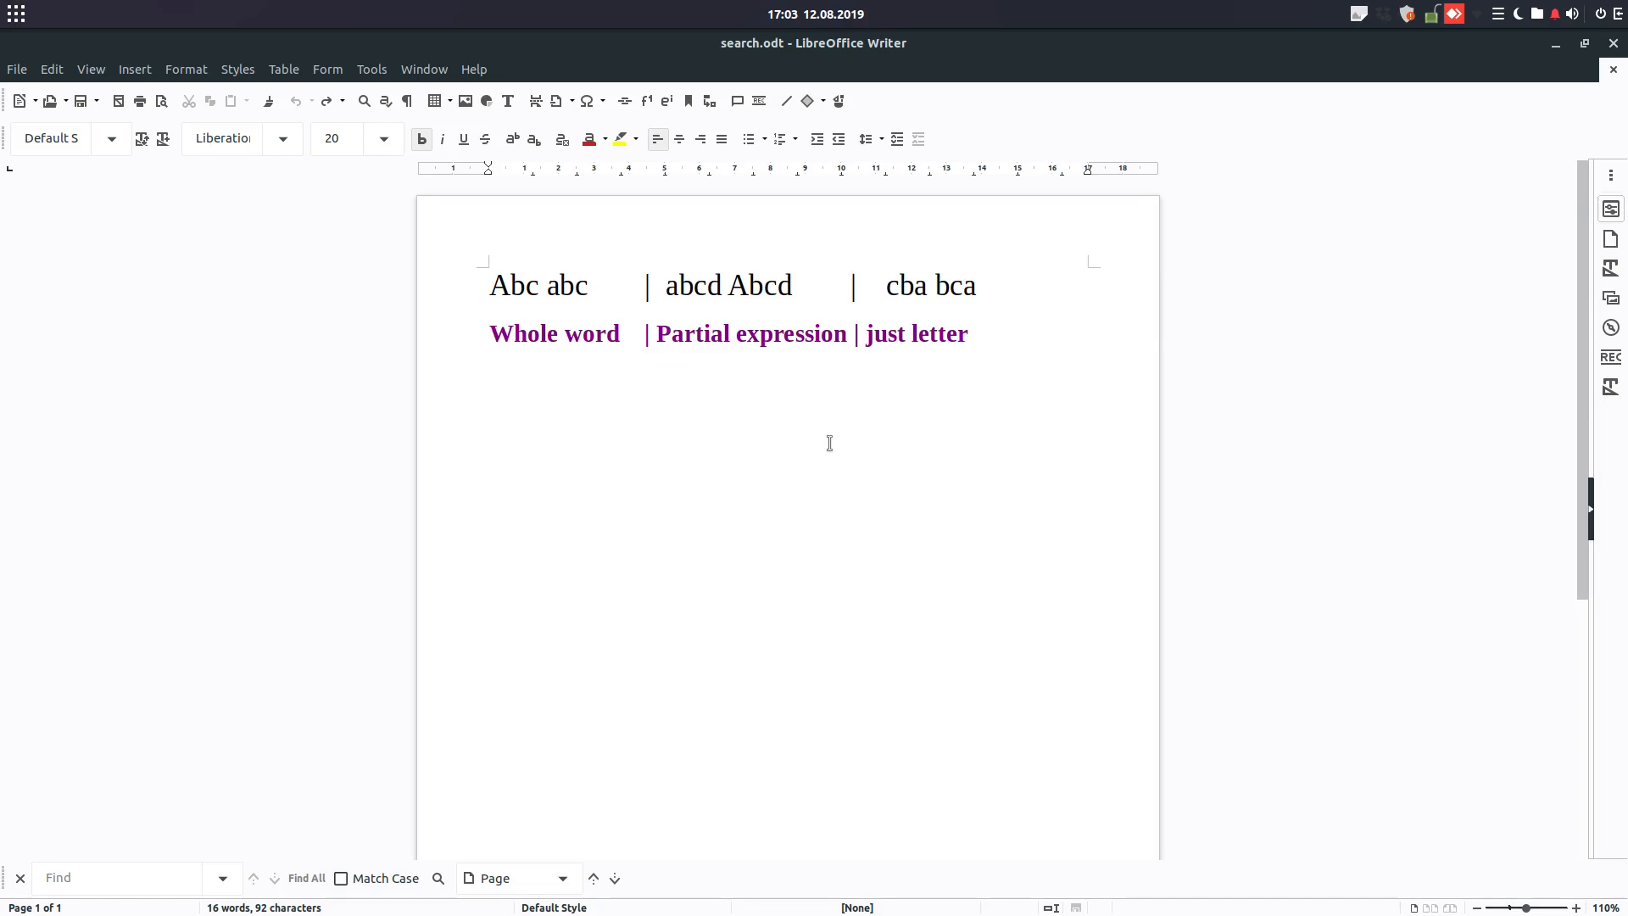
Quick-search 'abc' with Find All to highlight all four matches, then bring up Find & Replace.
left_click(968, 334)
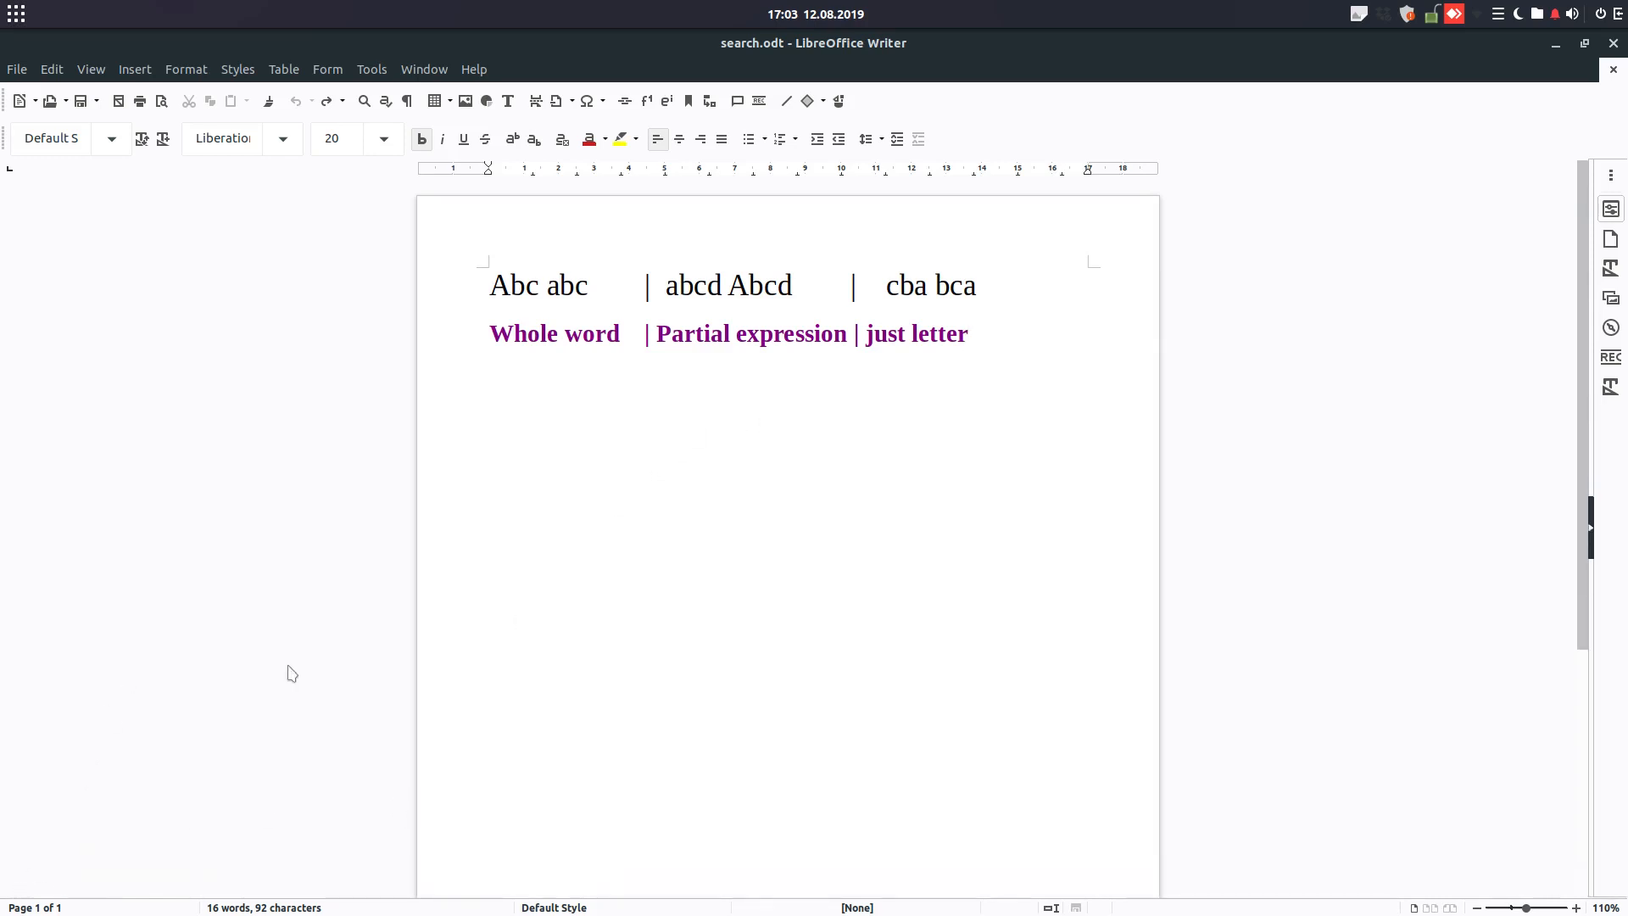
key("ctrl+f")
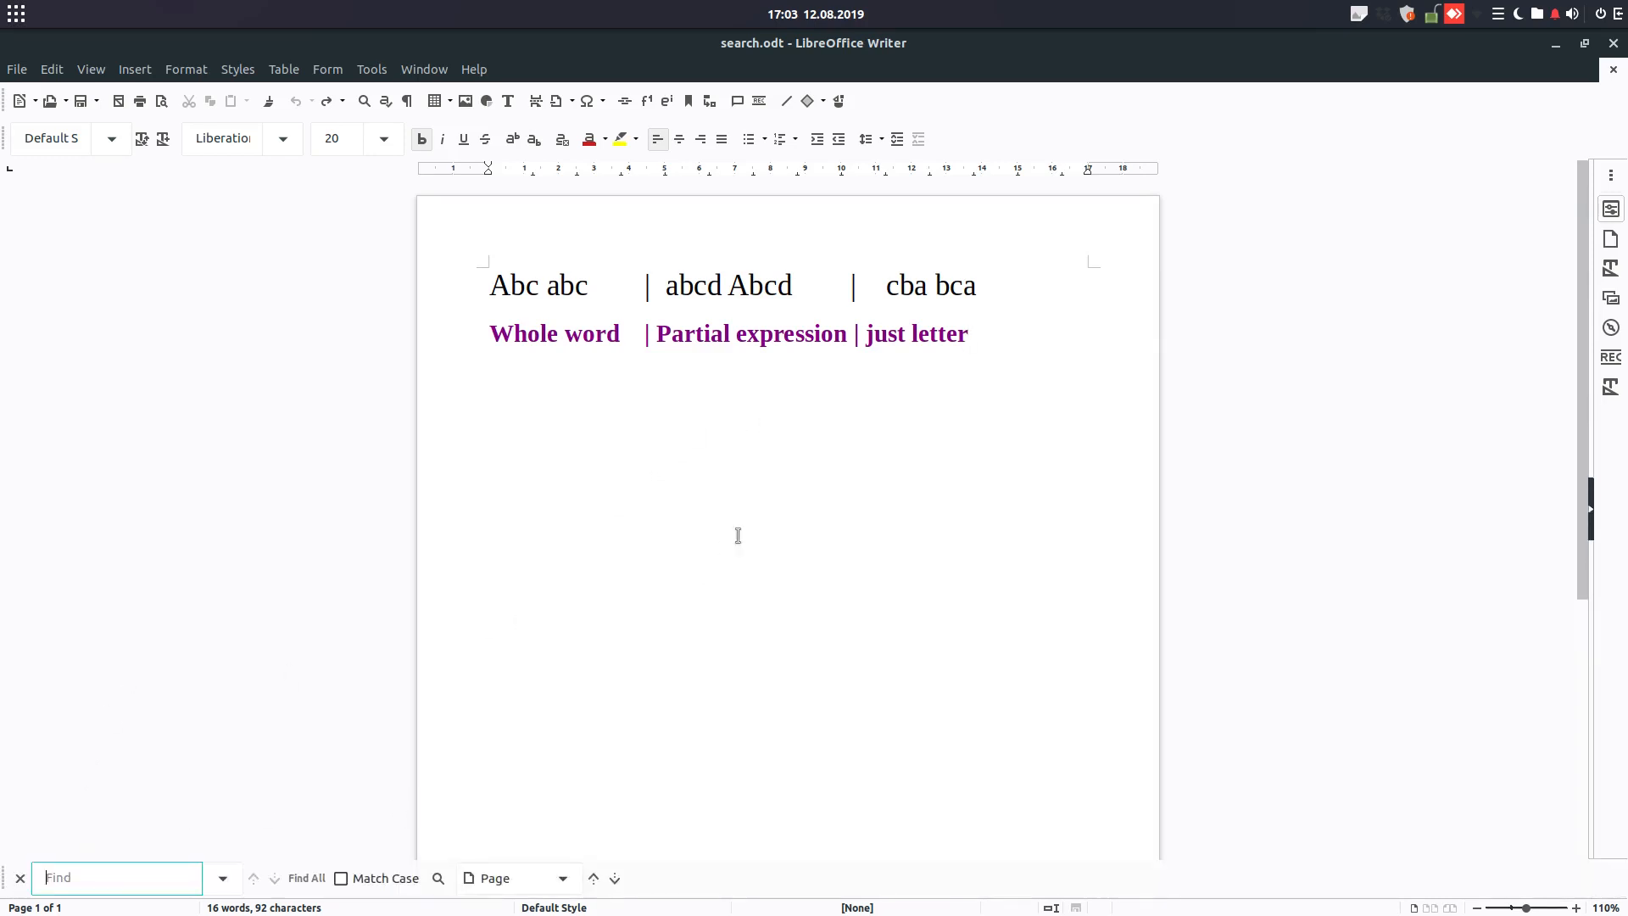
mouse_move(114, 876)
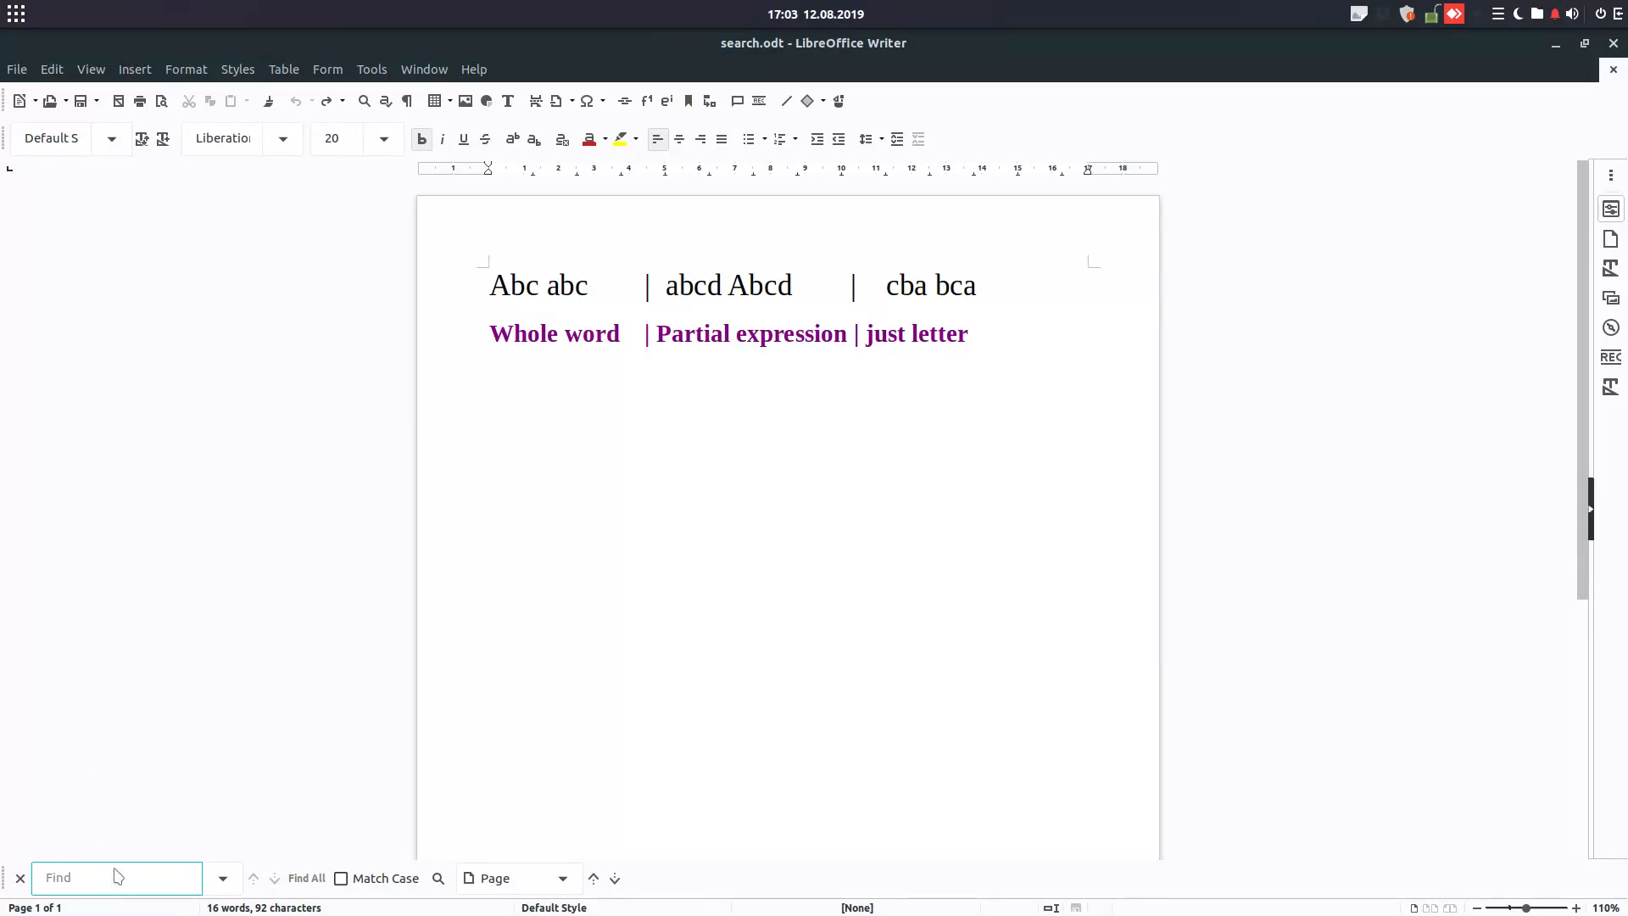
type("abc")
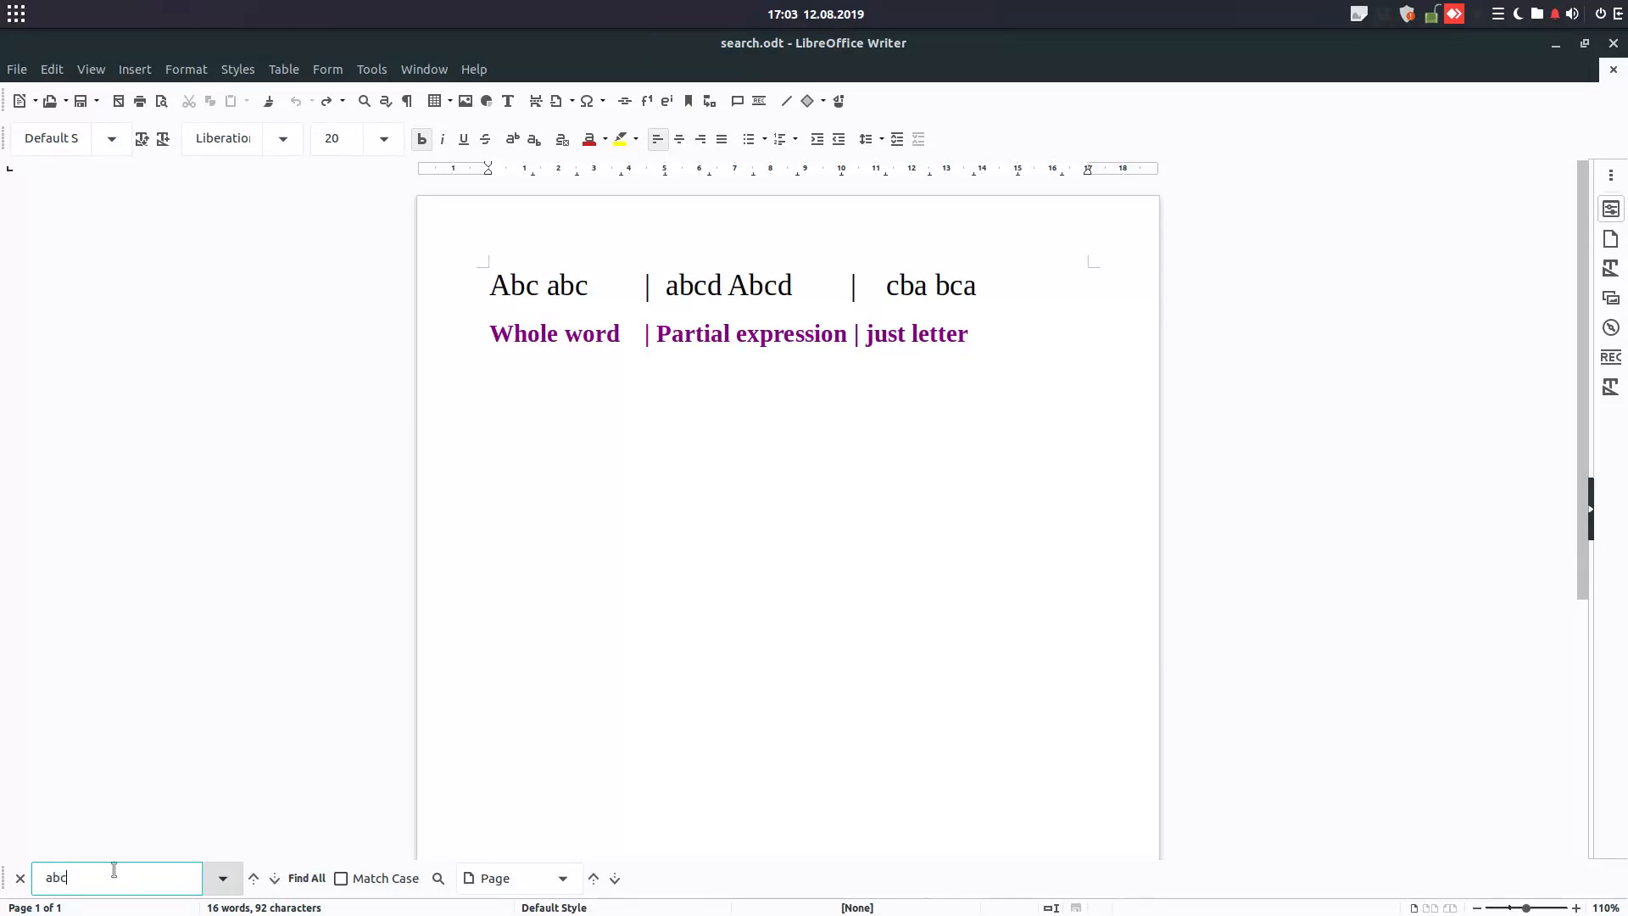
left_click(307, 879)
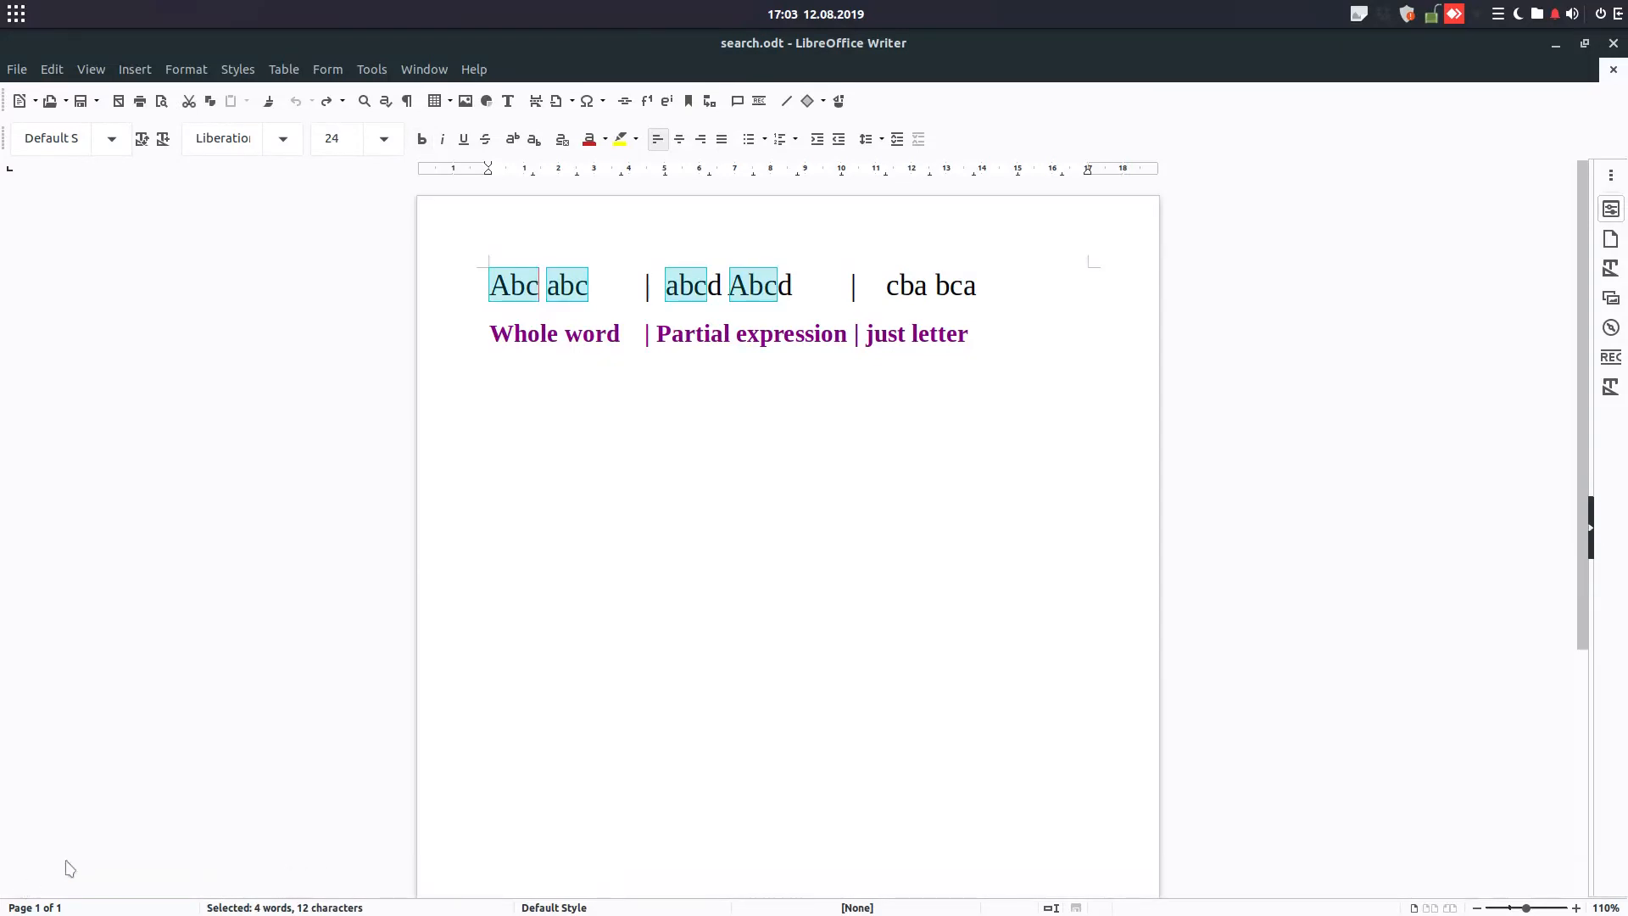
key("ctrl+h")
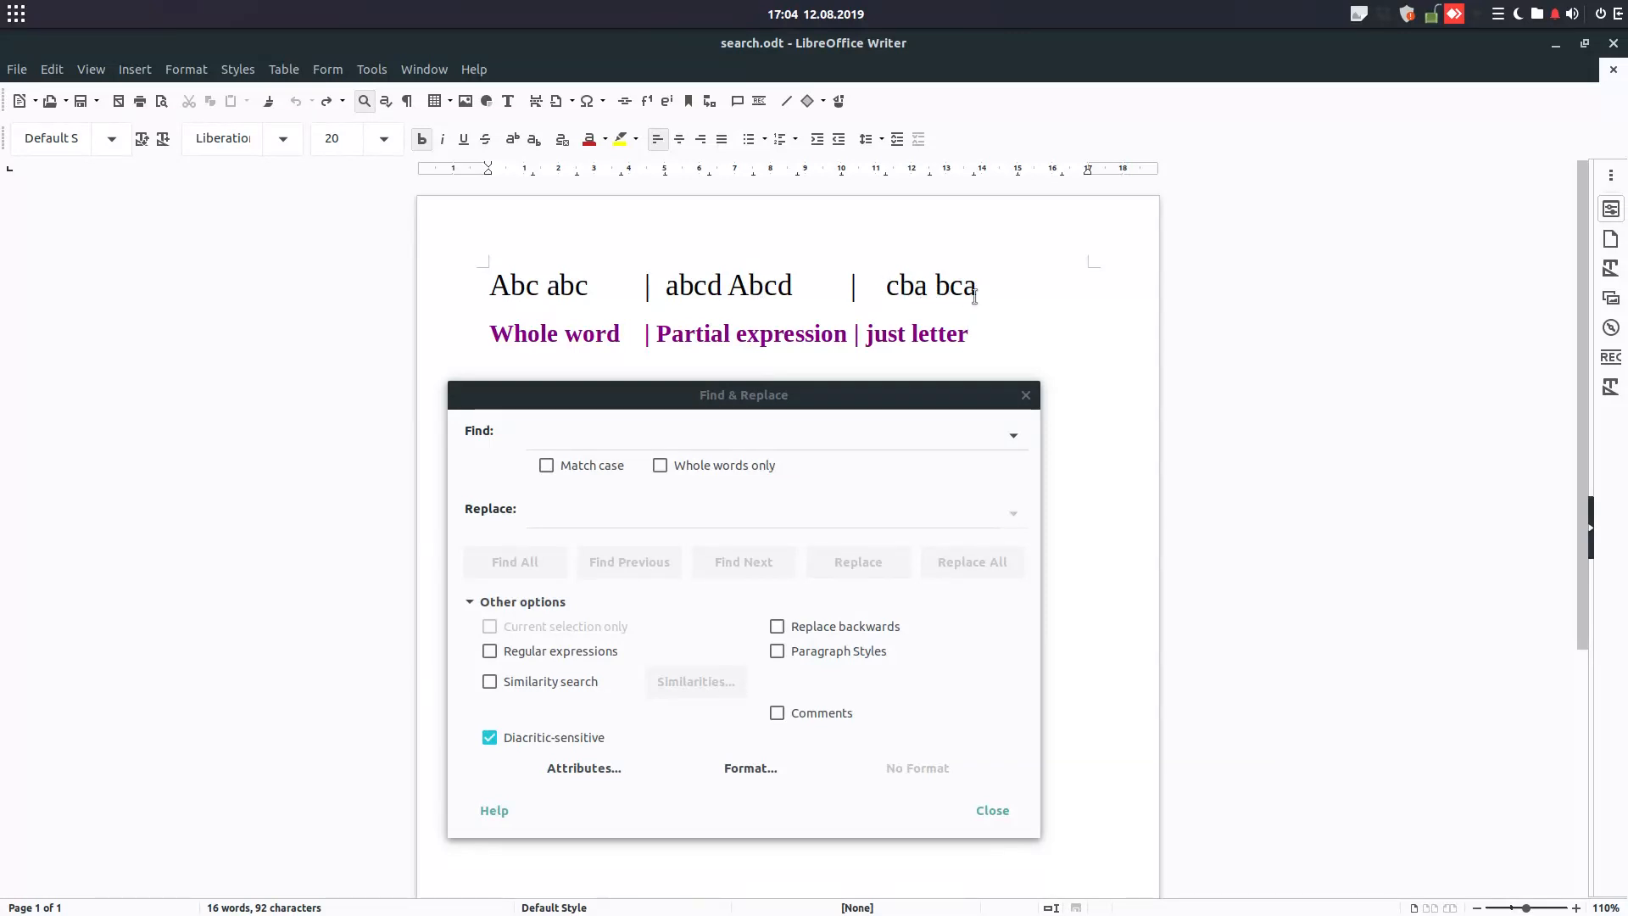
Enter 'abc' in the Find field and Find All, highlighting Abc, abc, abcd and Abcd.
left_click(773, 430)
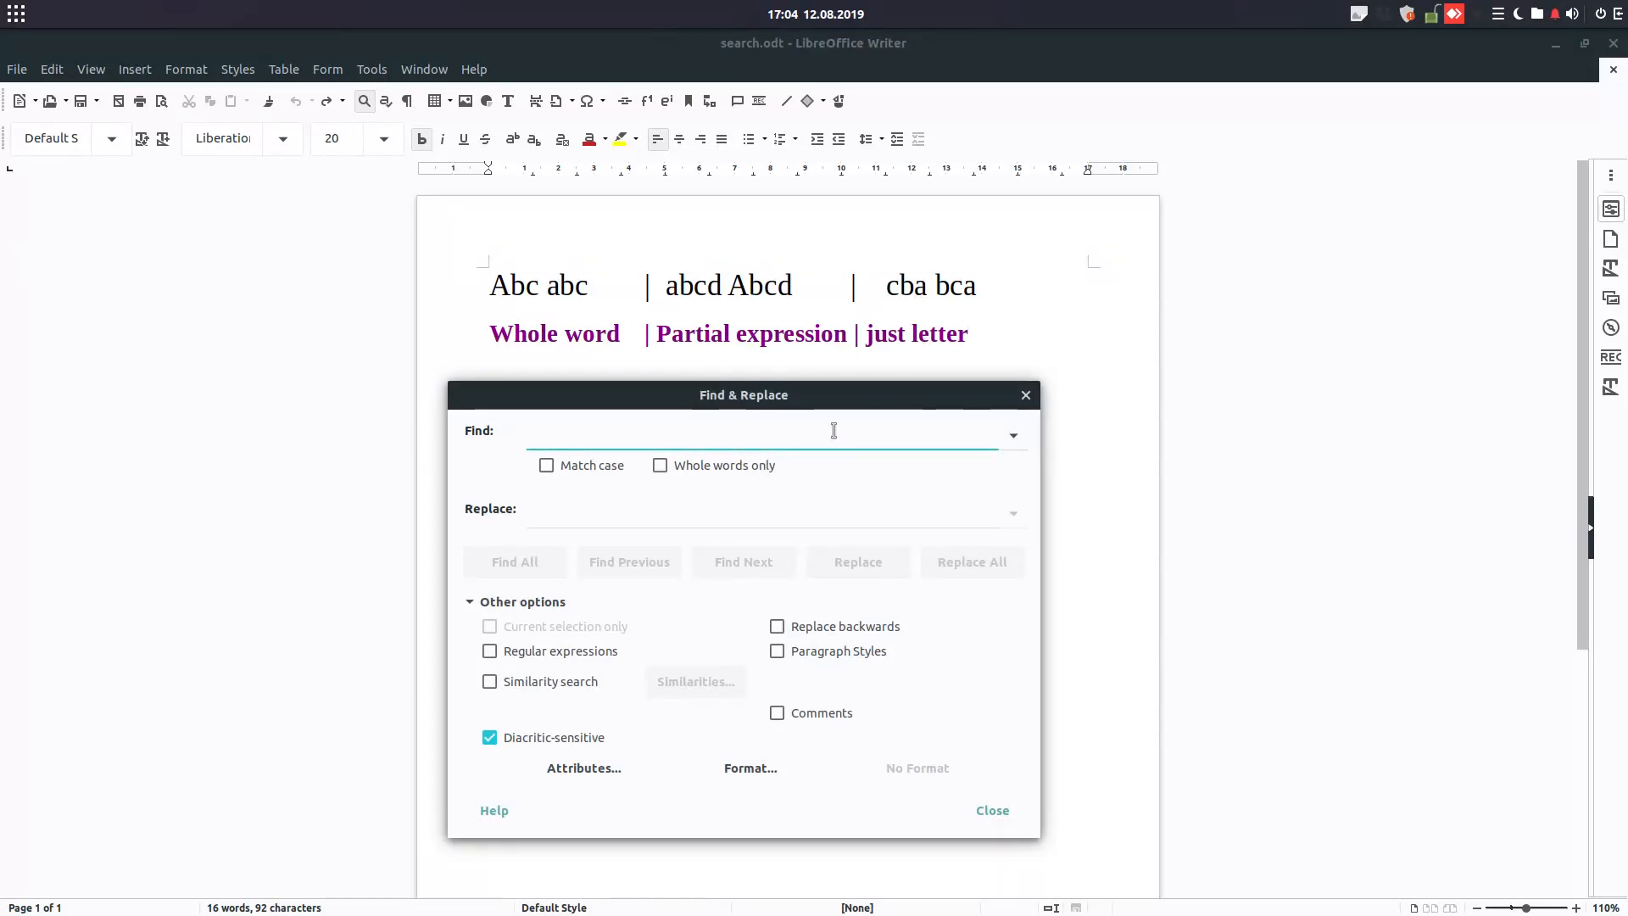
left_click(763, 431)
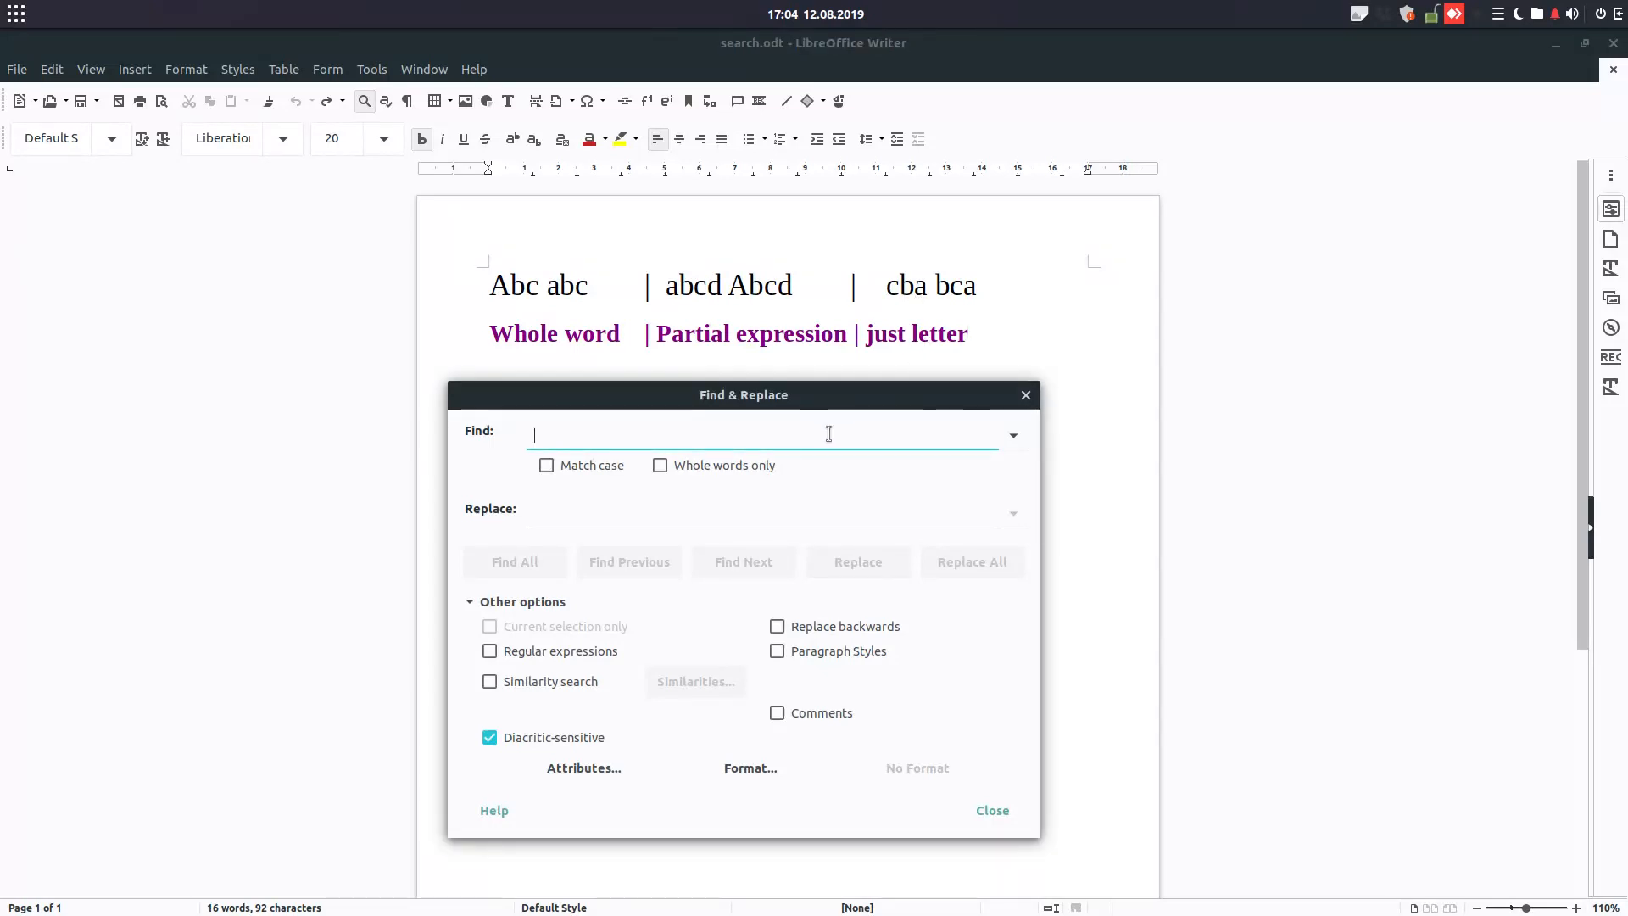
type("abc")
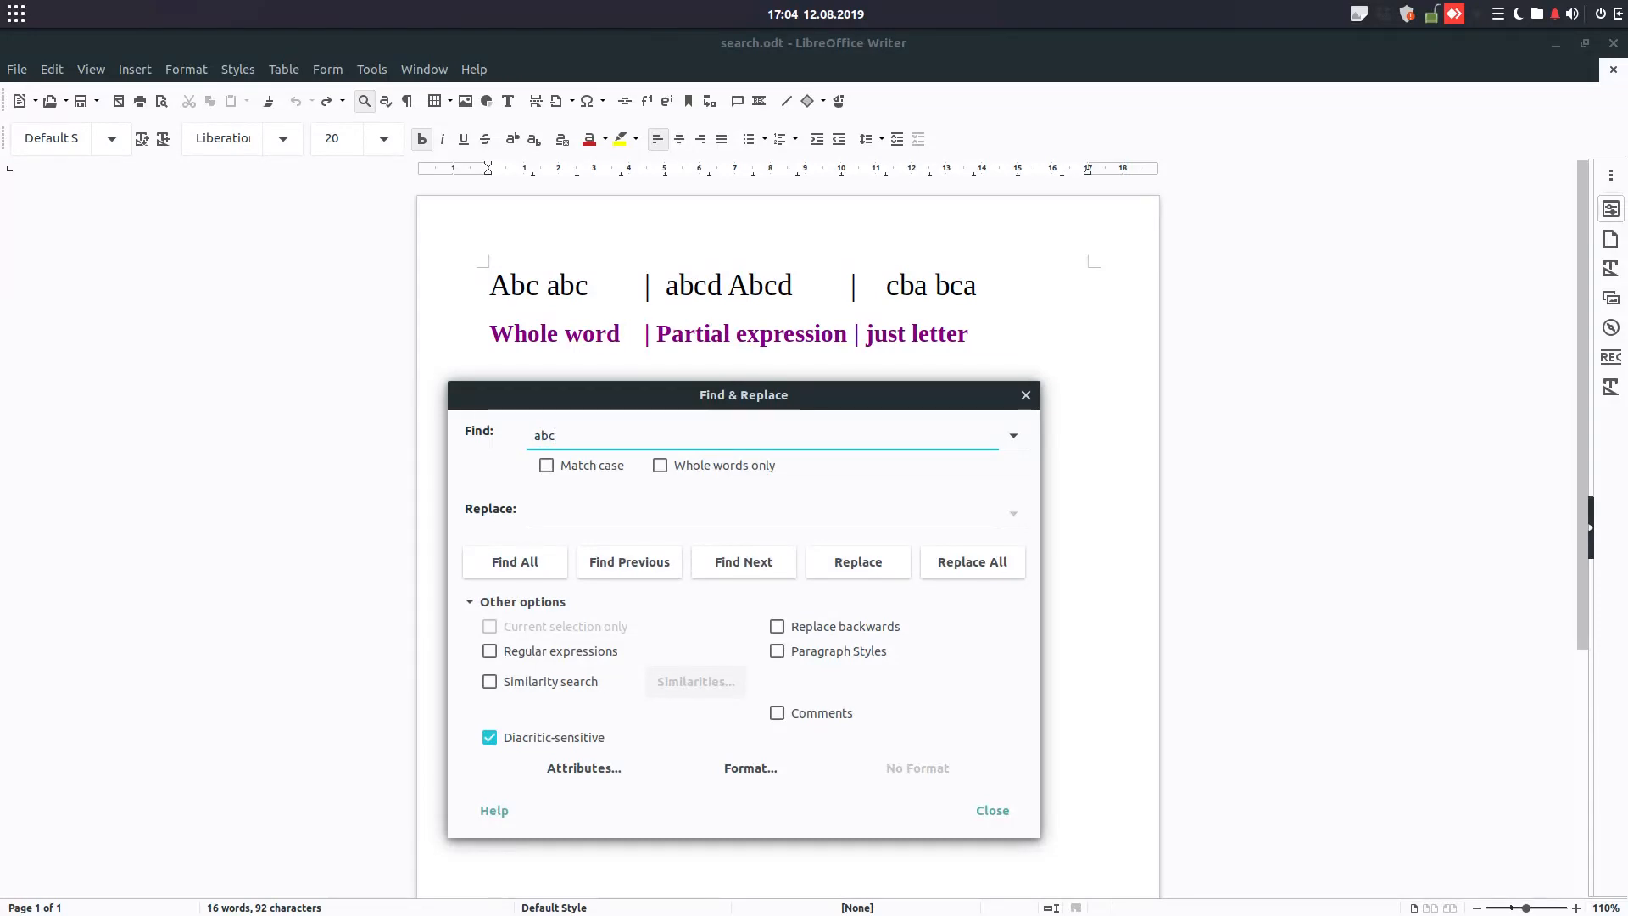
left_click(513, 561)
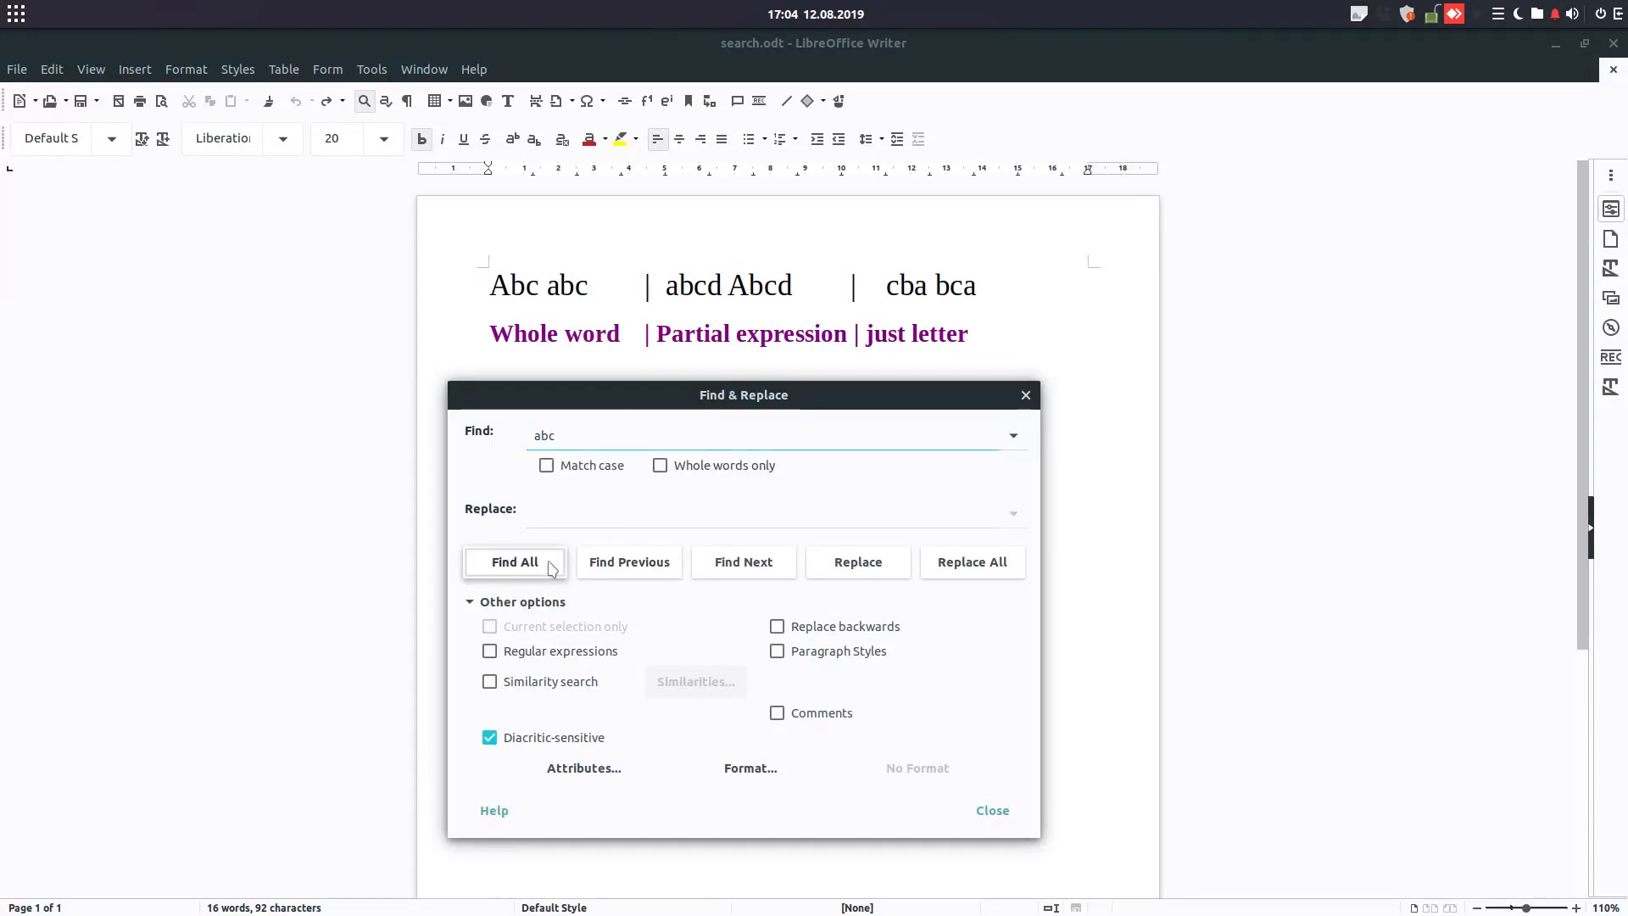
left_click(513, 561)
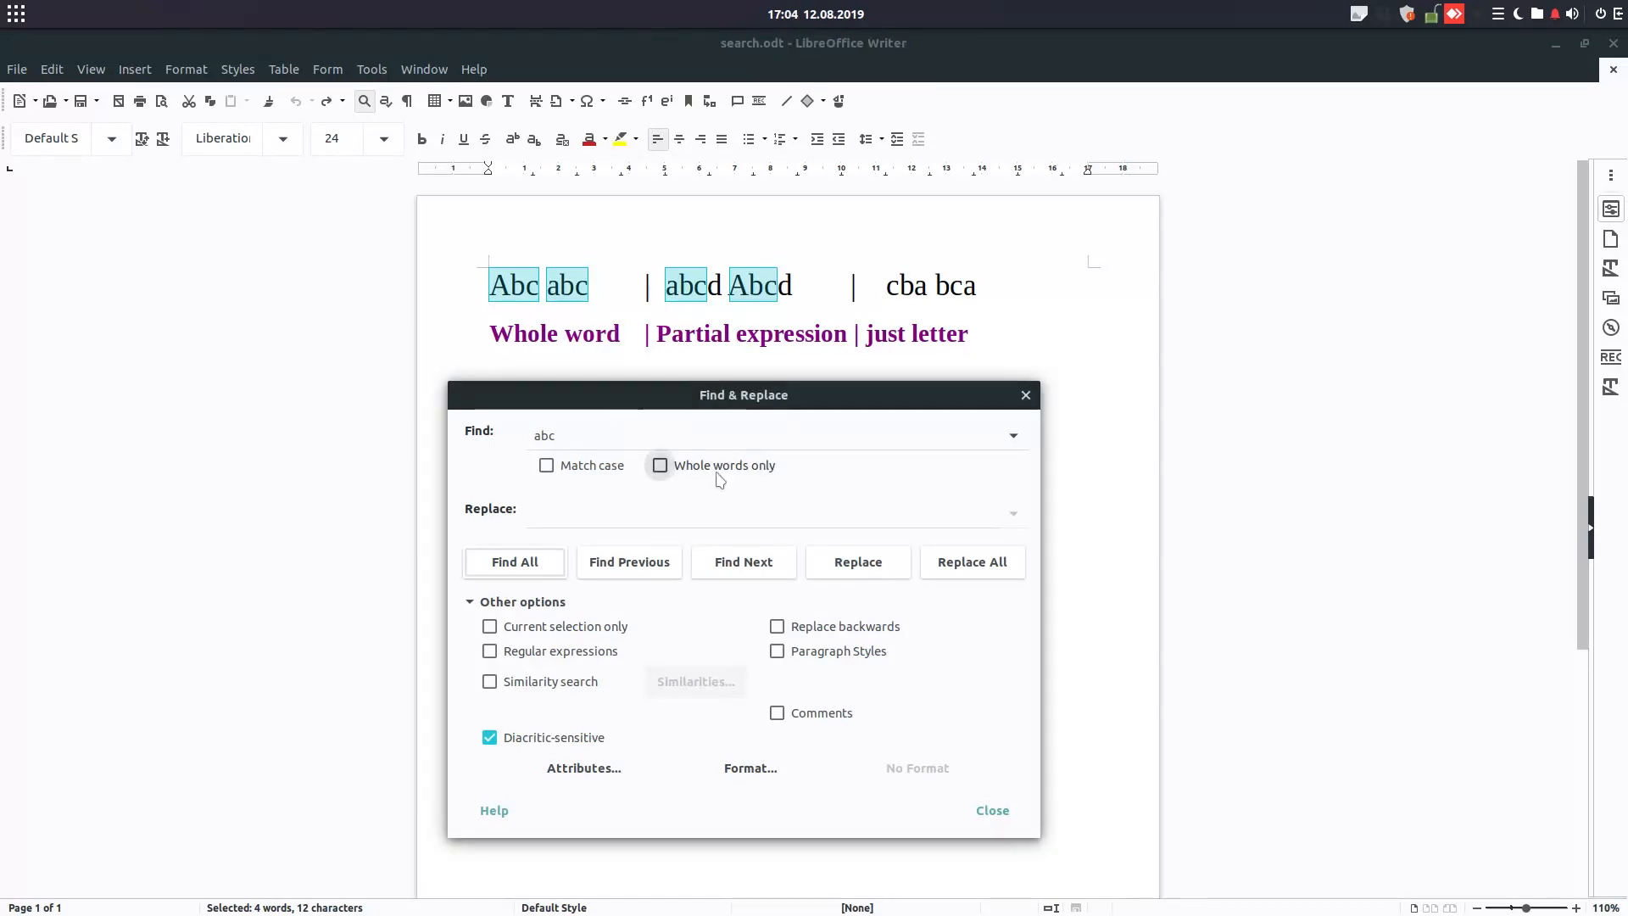
Enable Whole words only and Match case, then search 'abc' to narrow the matches.
left_click(659, 465)
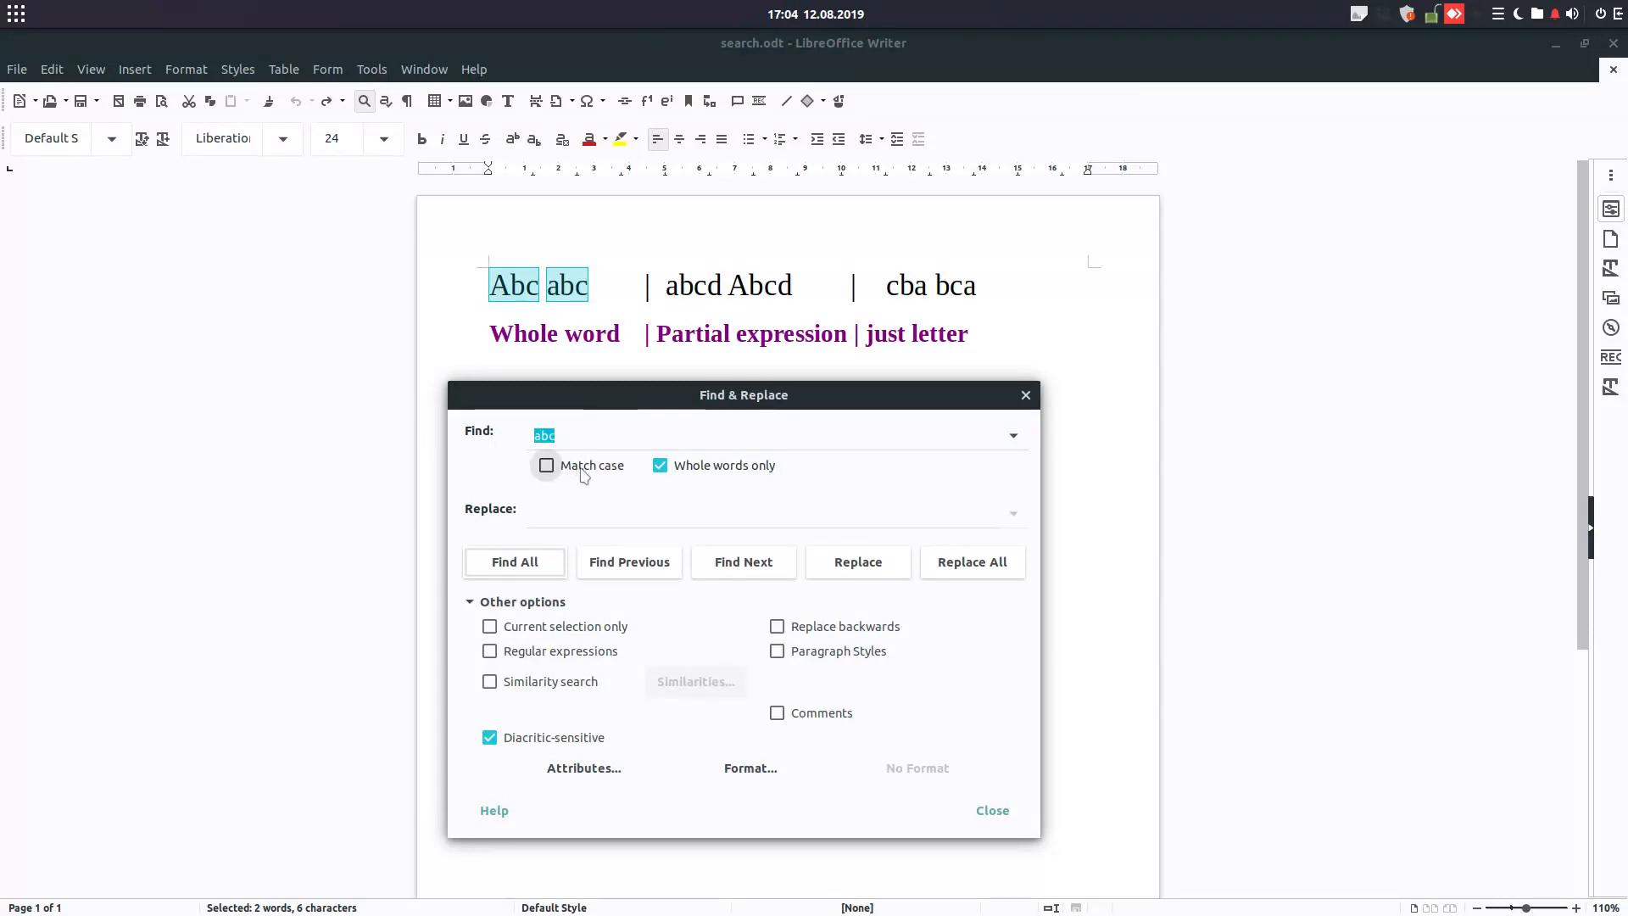
left_click(548, 465)
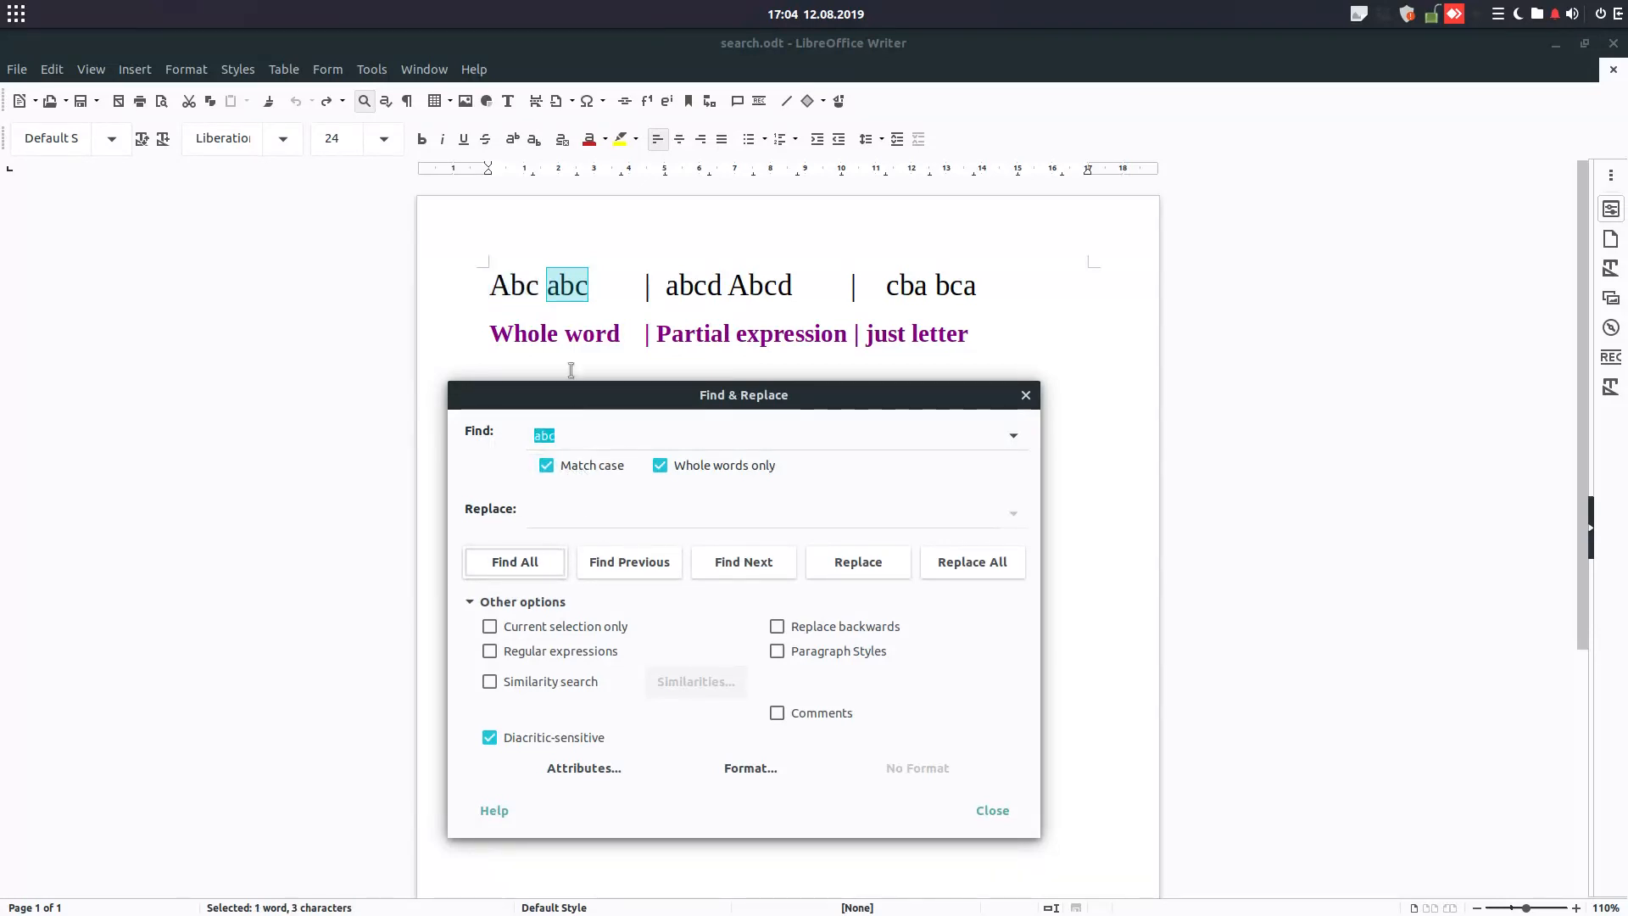
left_click(633, 434)
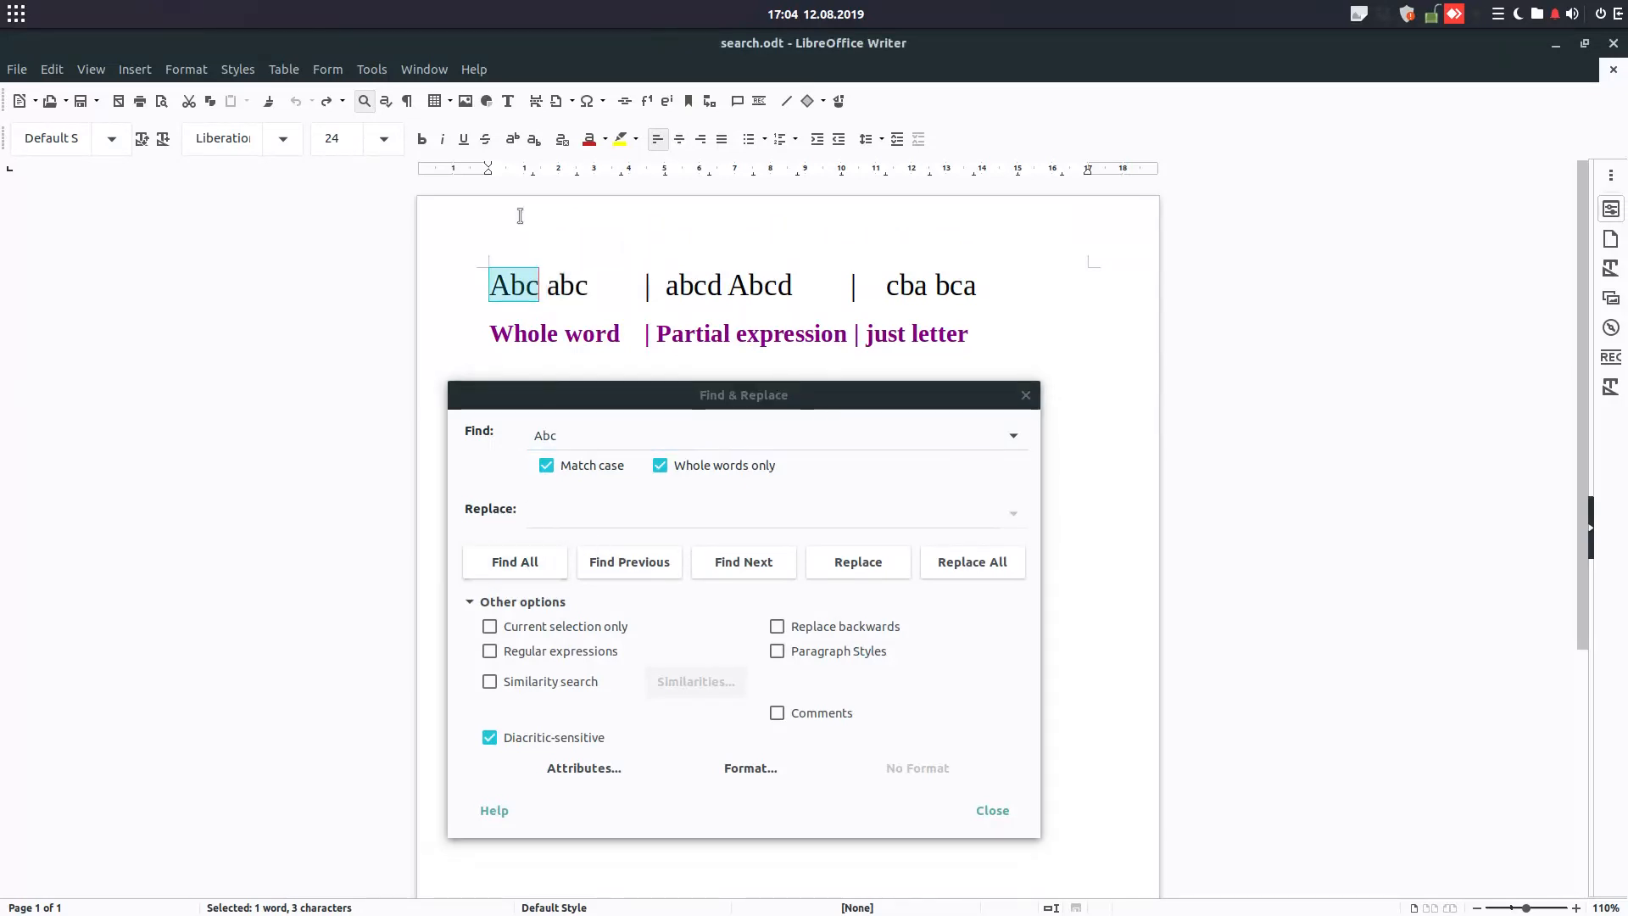
type("abc")
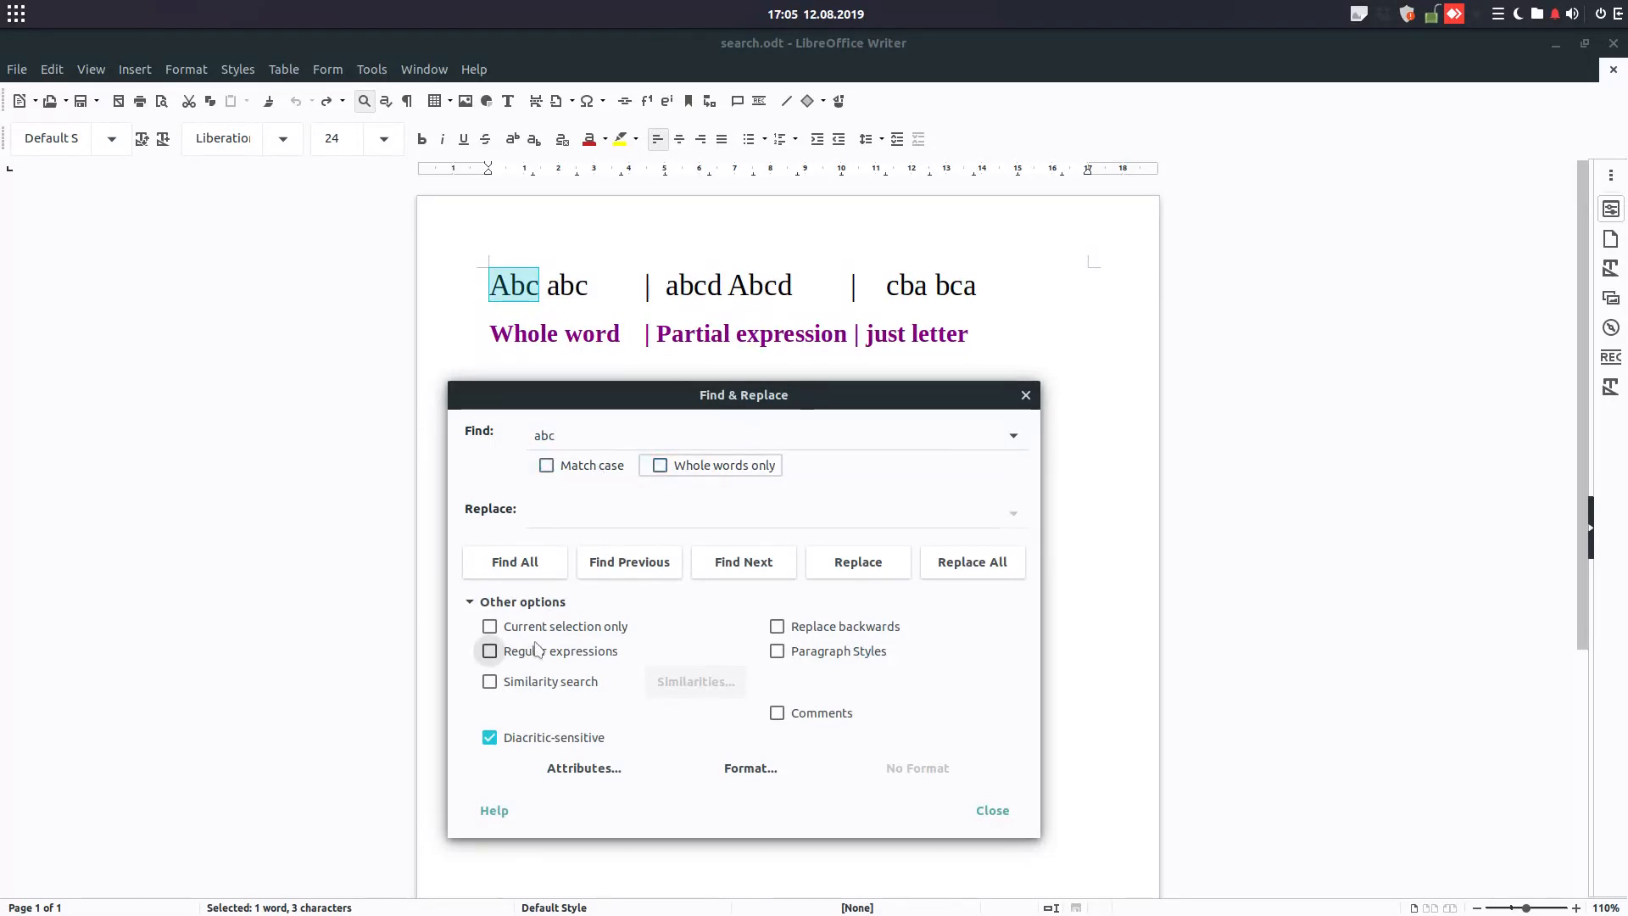
mouse_move(886, 751)
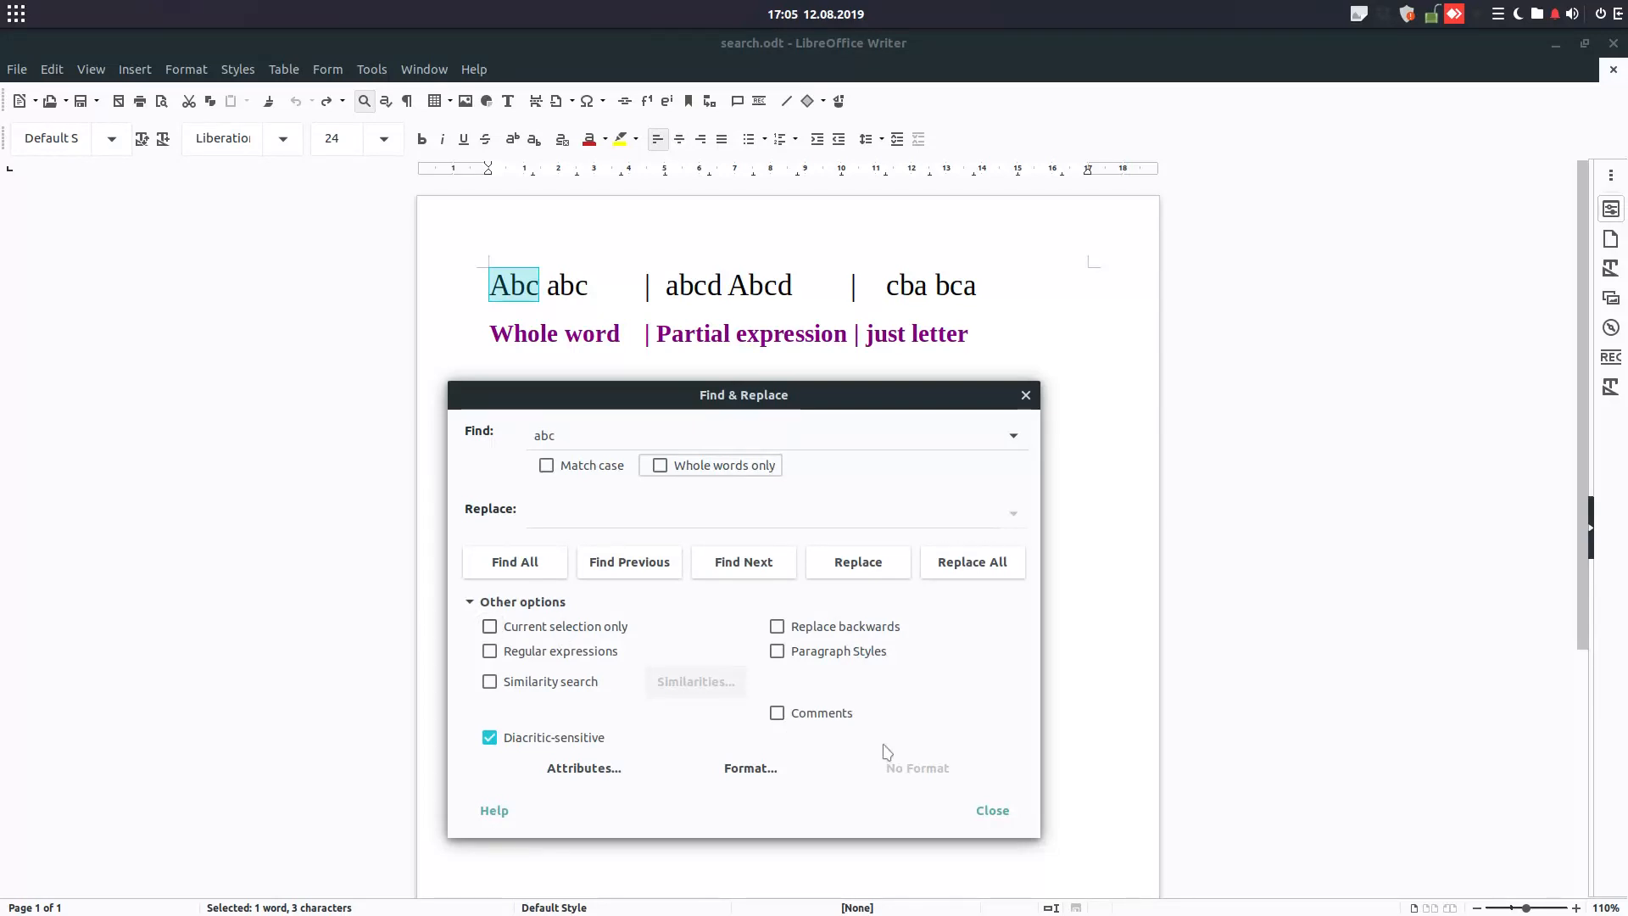
Select the words 'Abc abc' in the document and enter 'abc' as the search term.
left_click(989, 810)
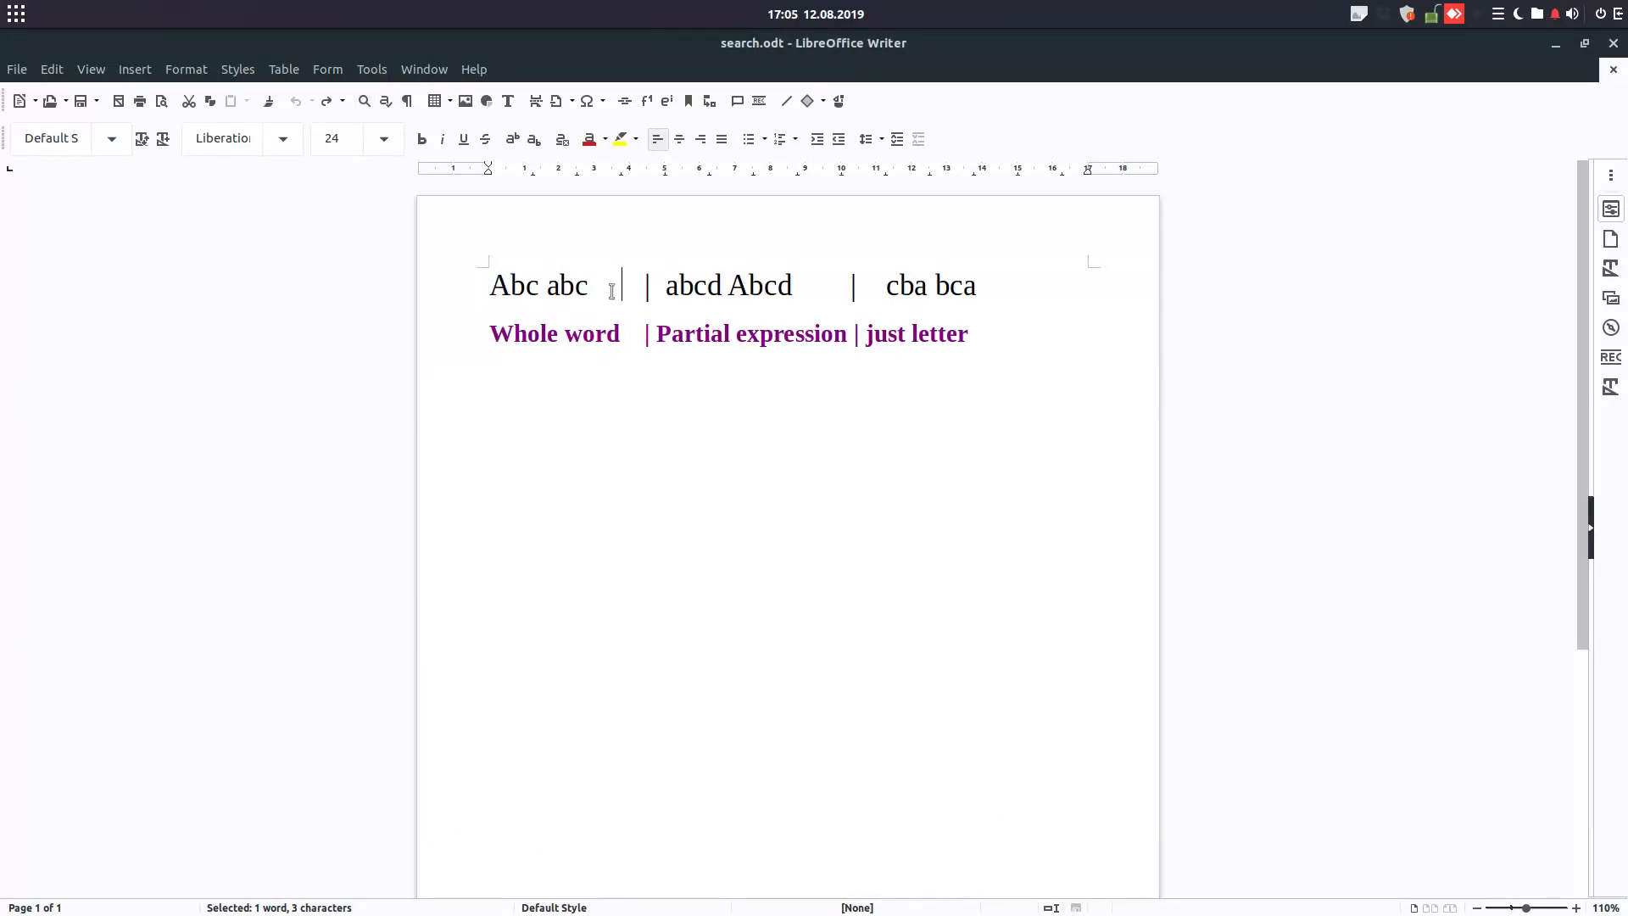
left_click(611, 285)
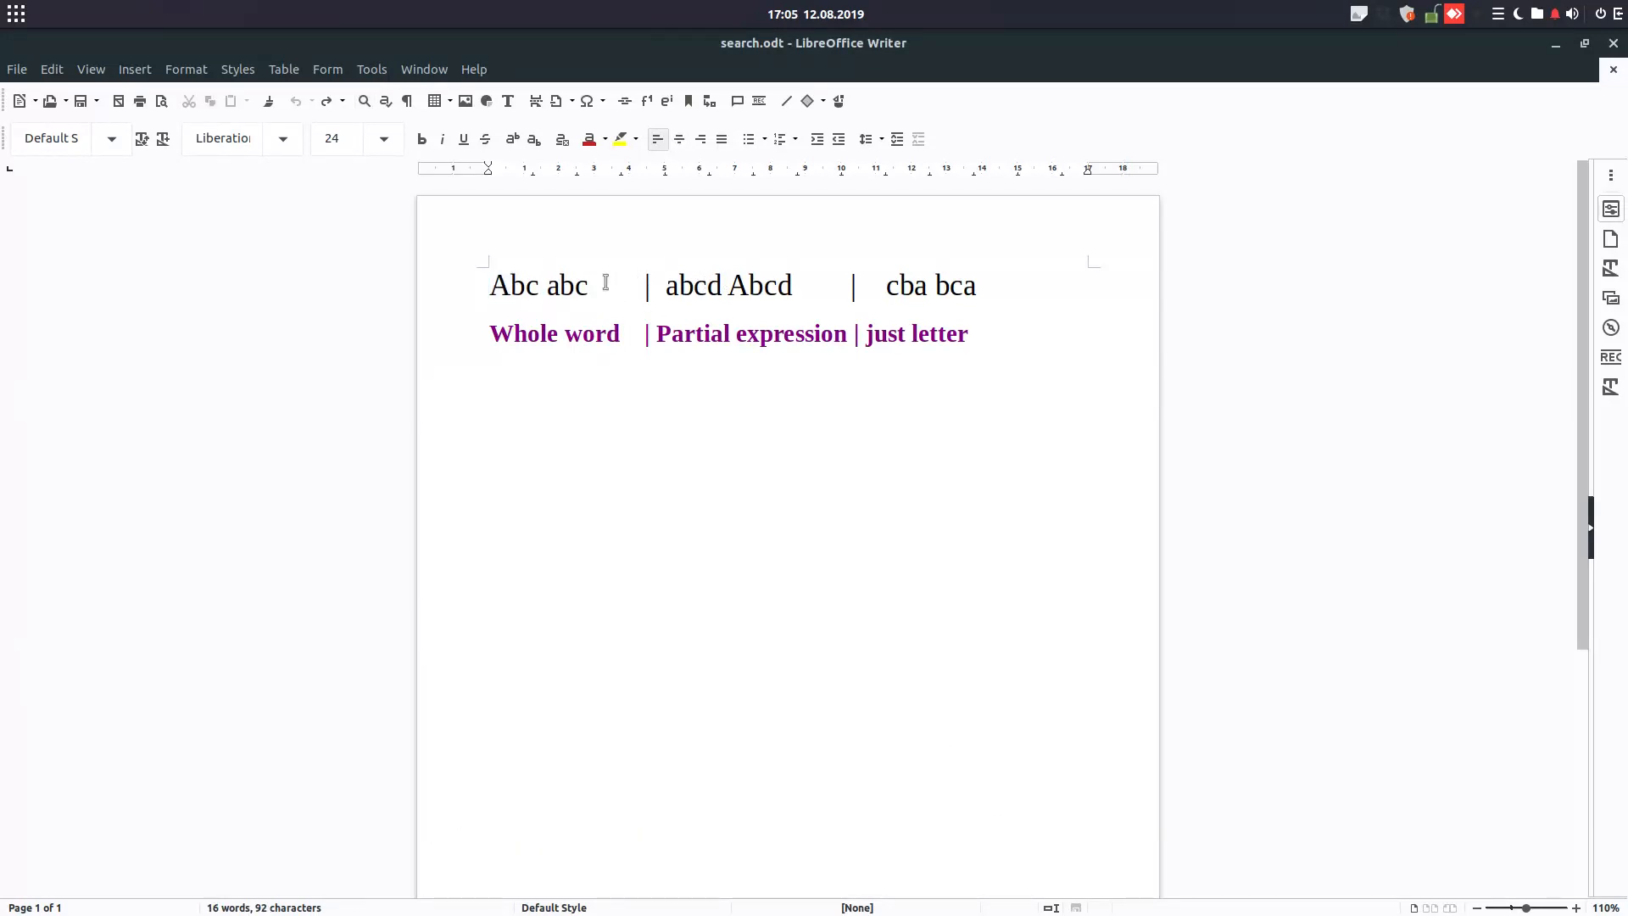
left_click_drag(490, 285, 595, 285)
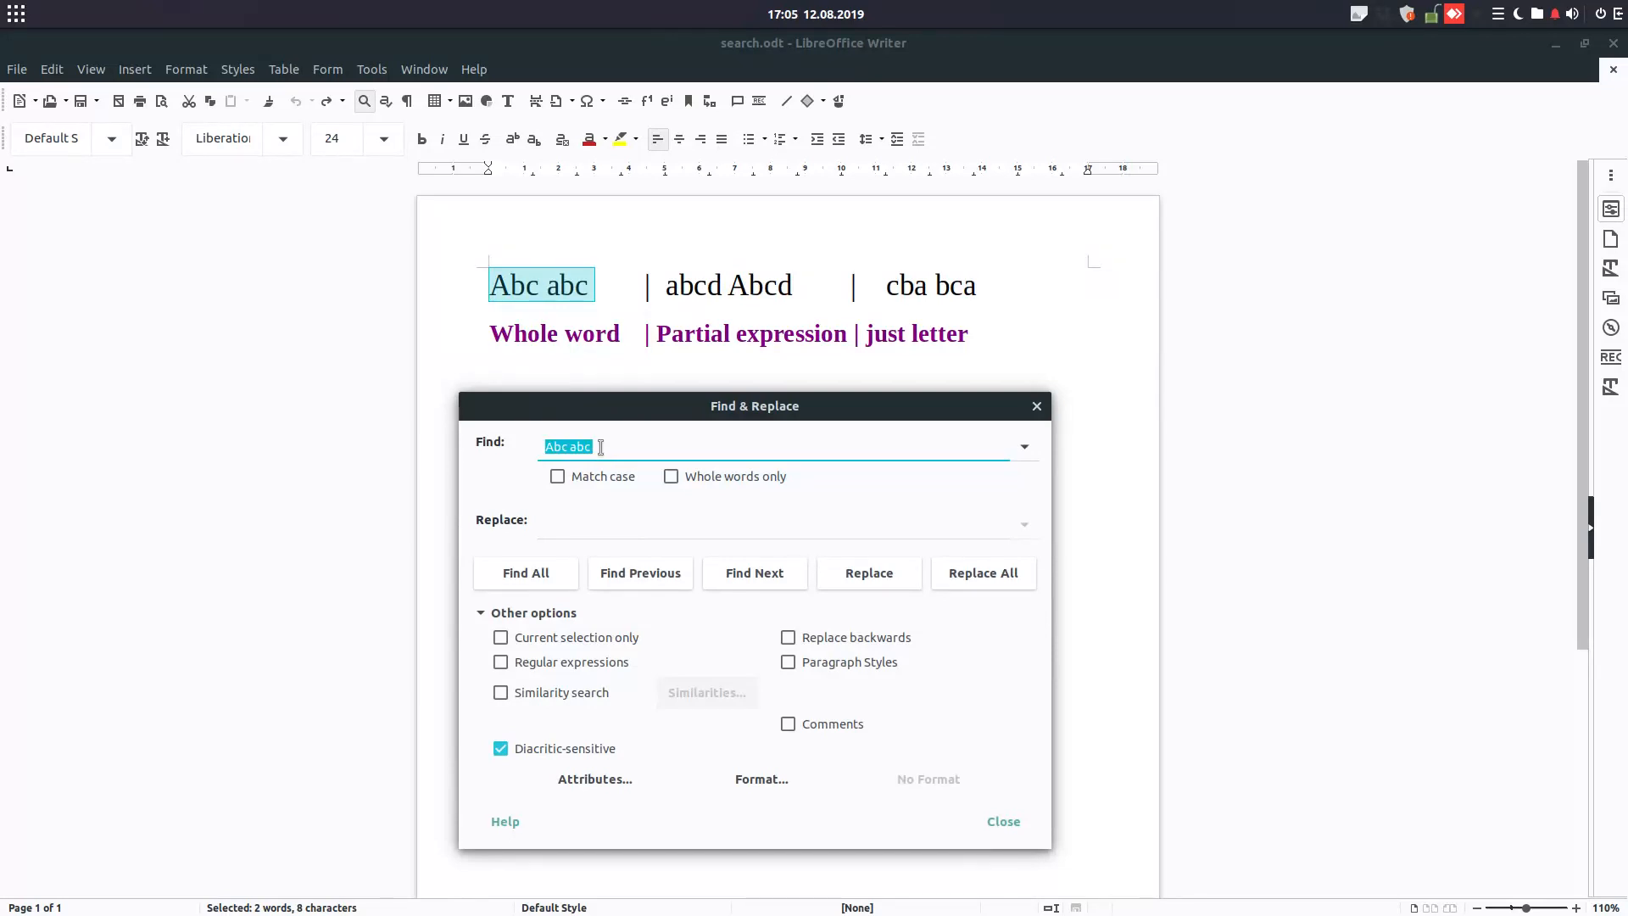
type("abc")
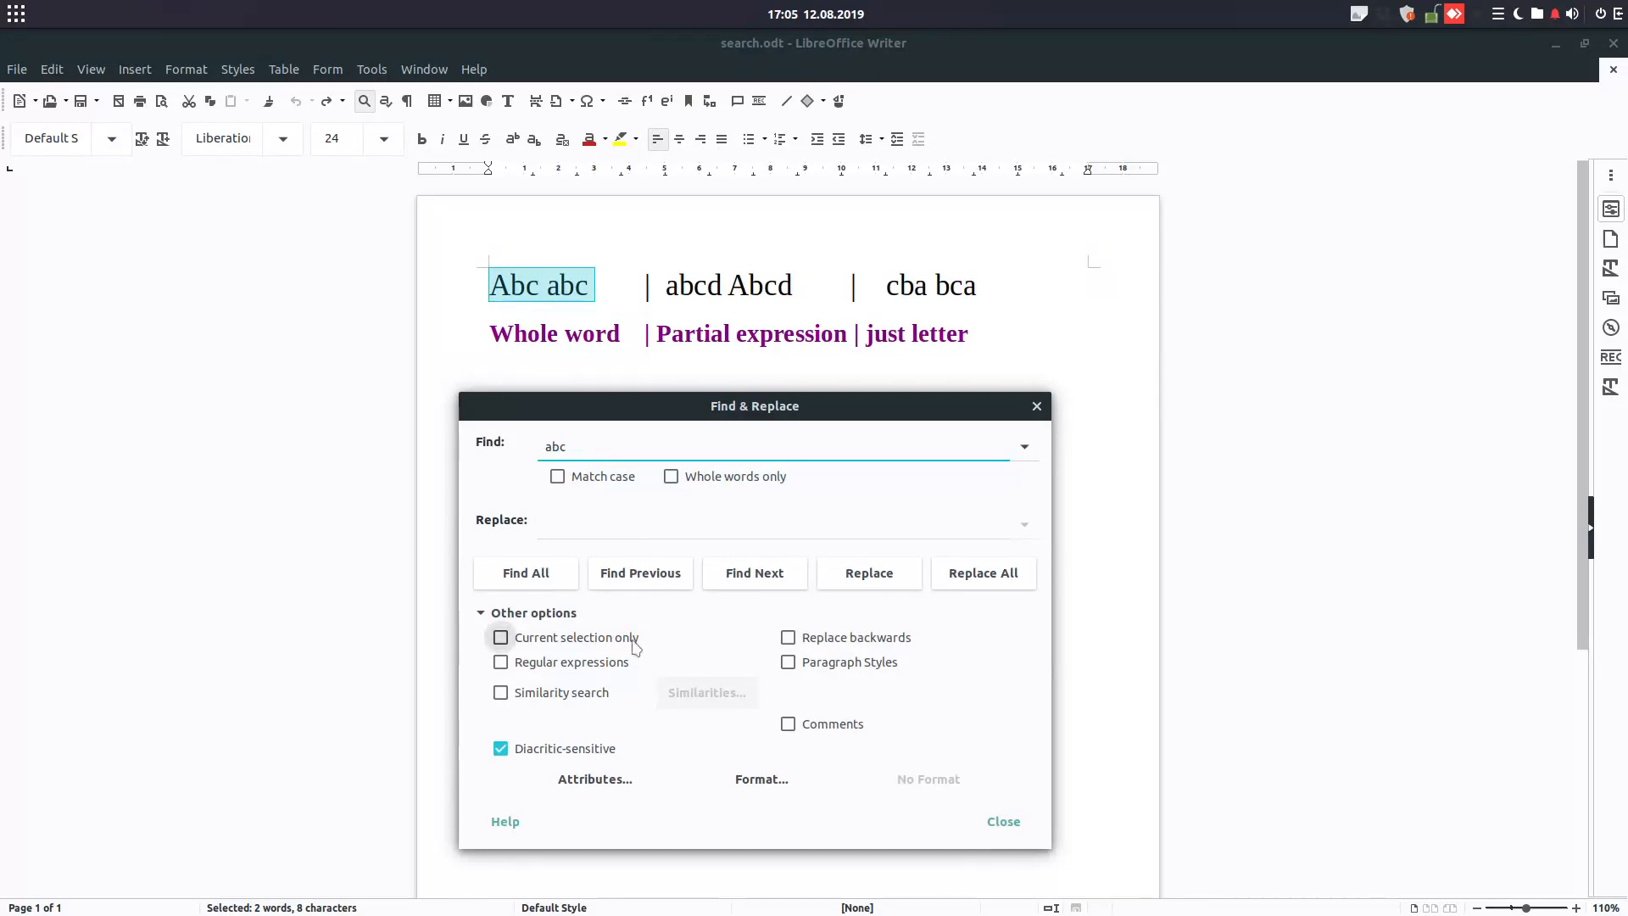
Find All within Current selection only (two matches), then without it (all four).
left_click(501, 636)
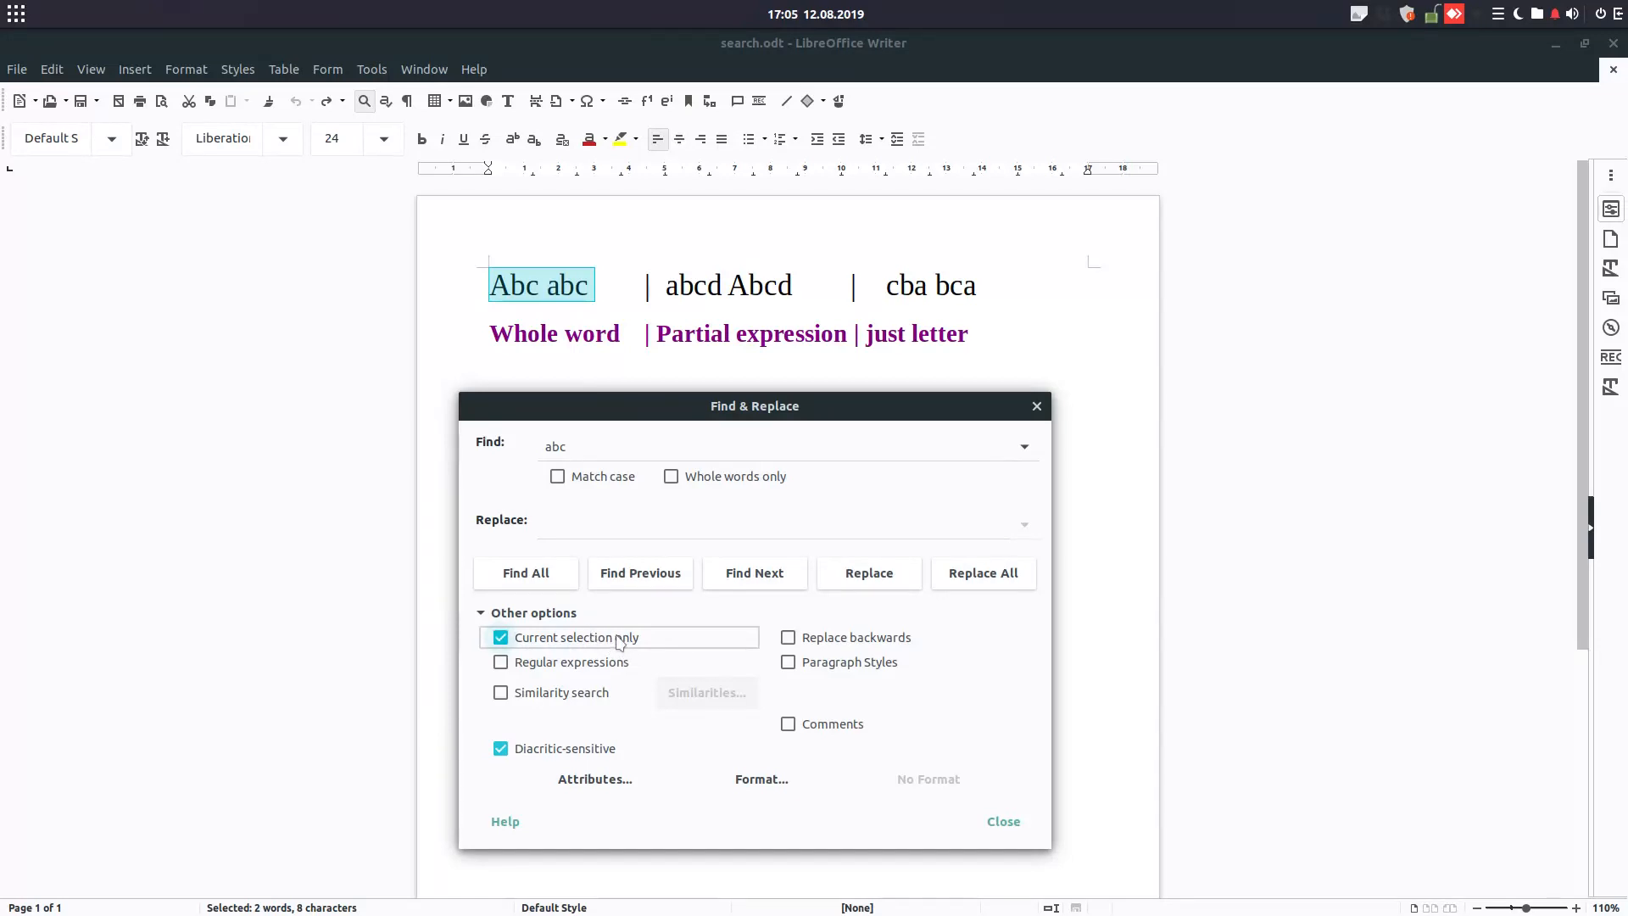
left_click(526, 571)
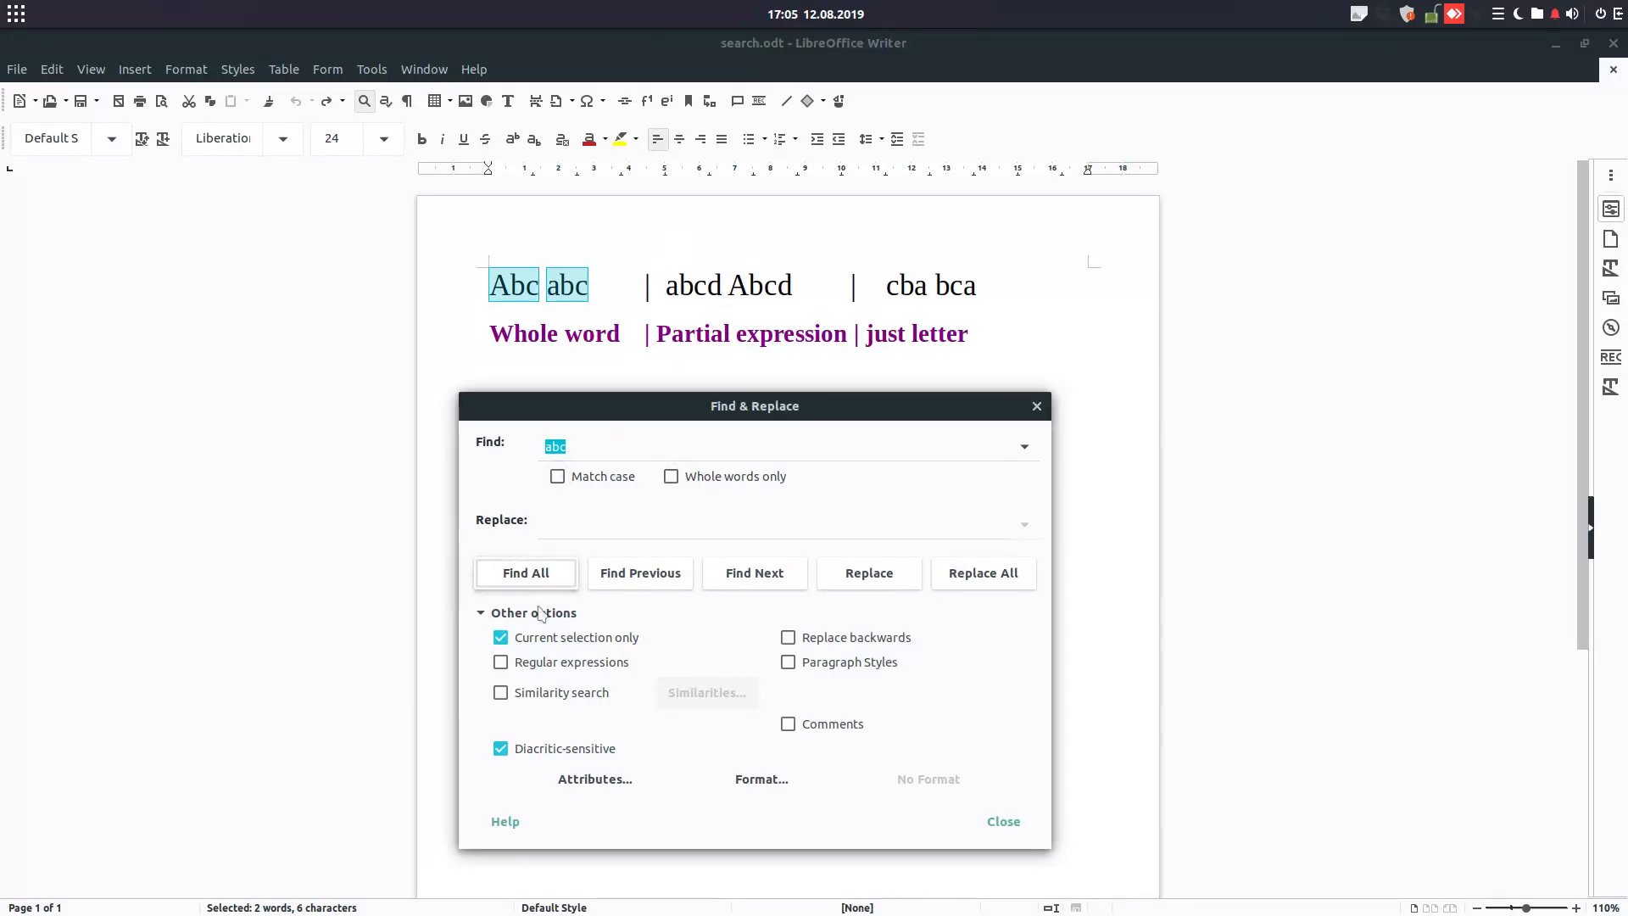
left_click(501, 635)
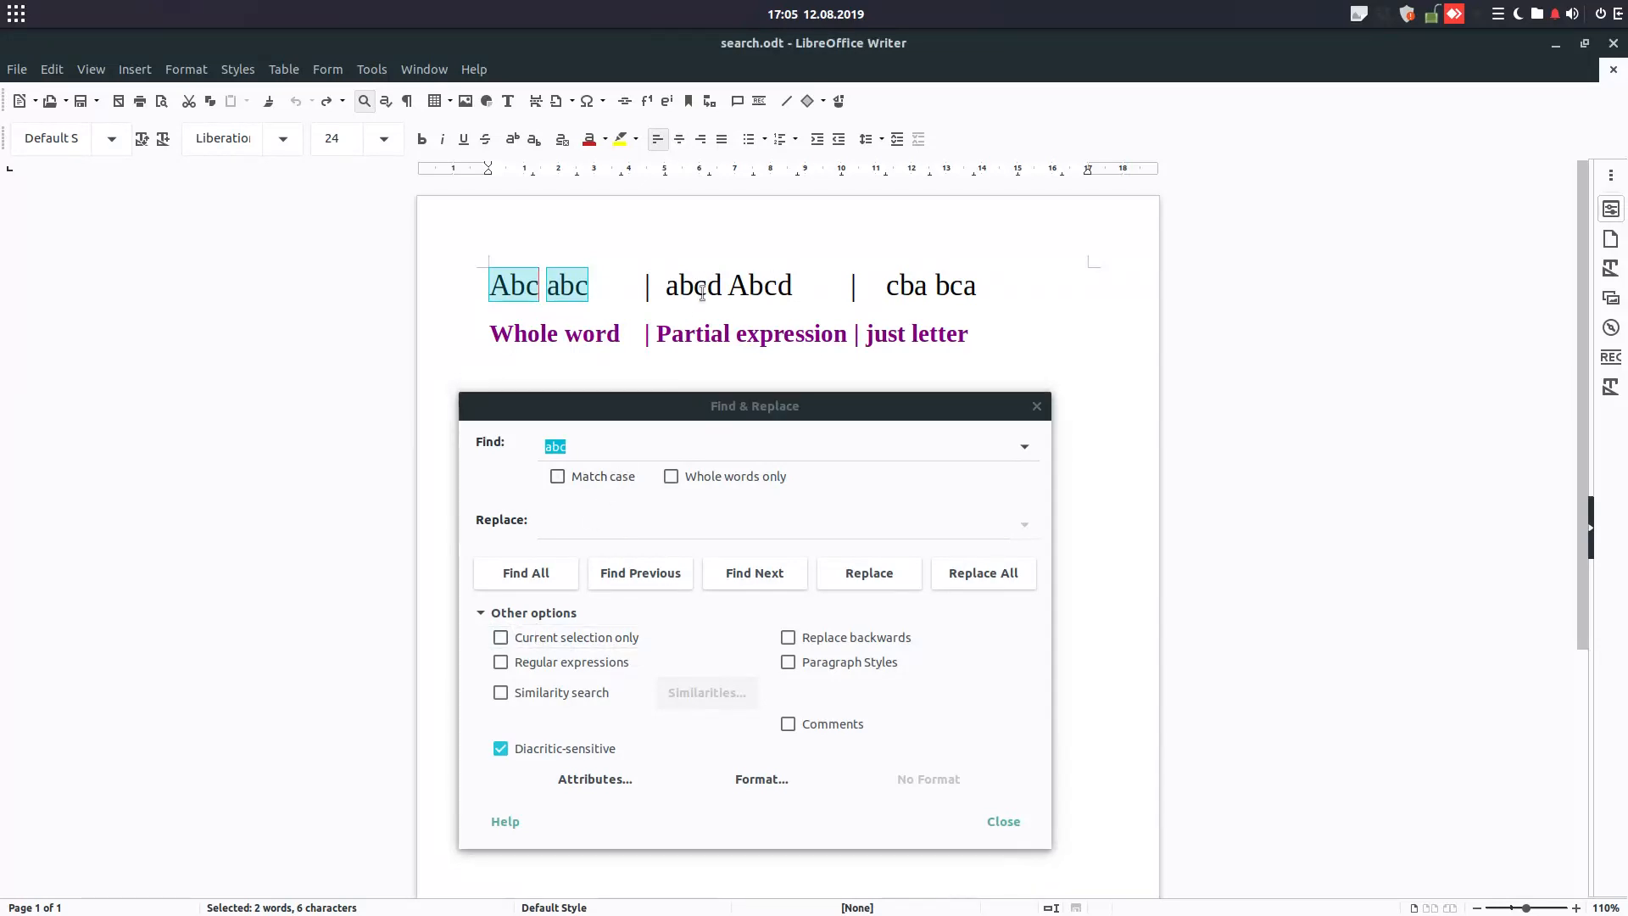
left_click(525, 571)
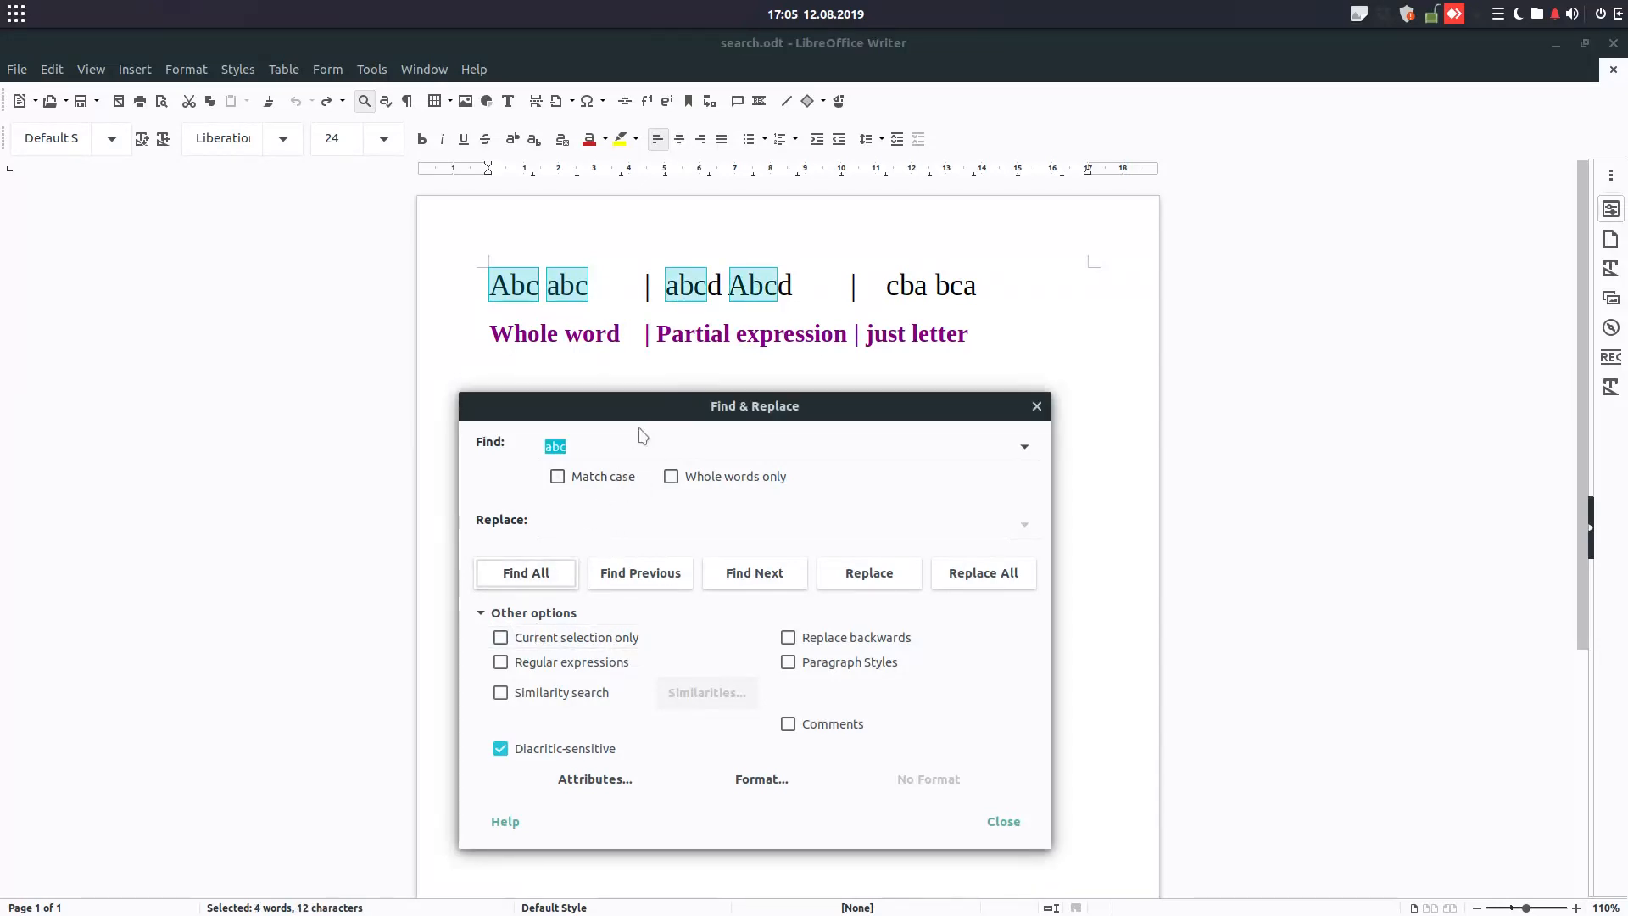
mouse_move(600, 665)
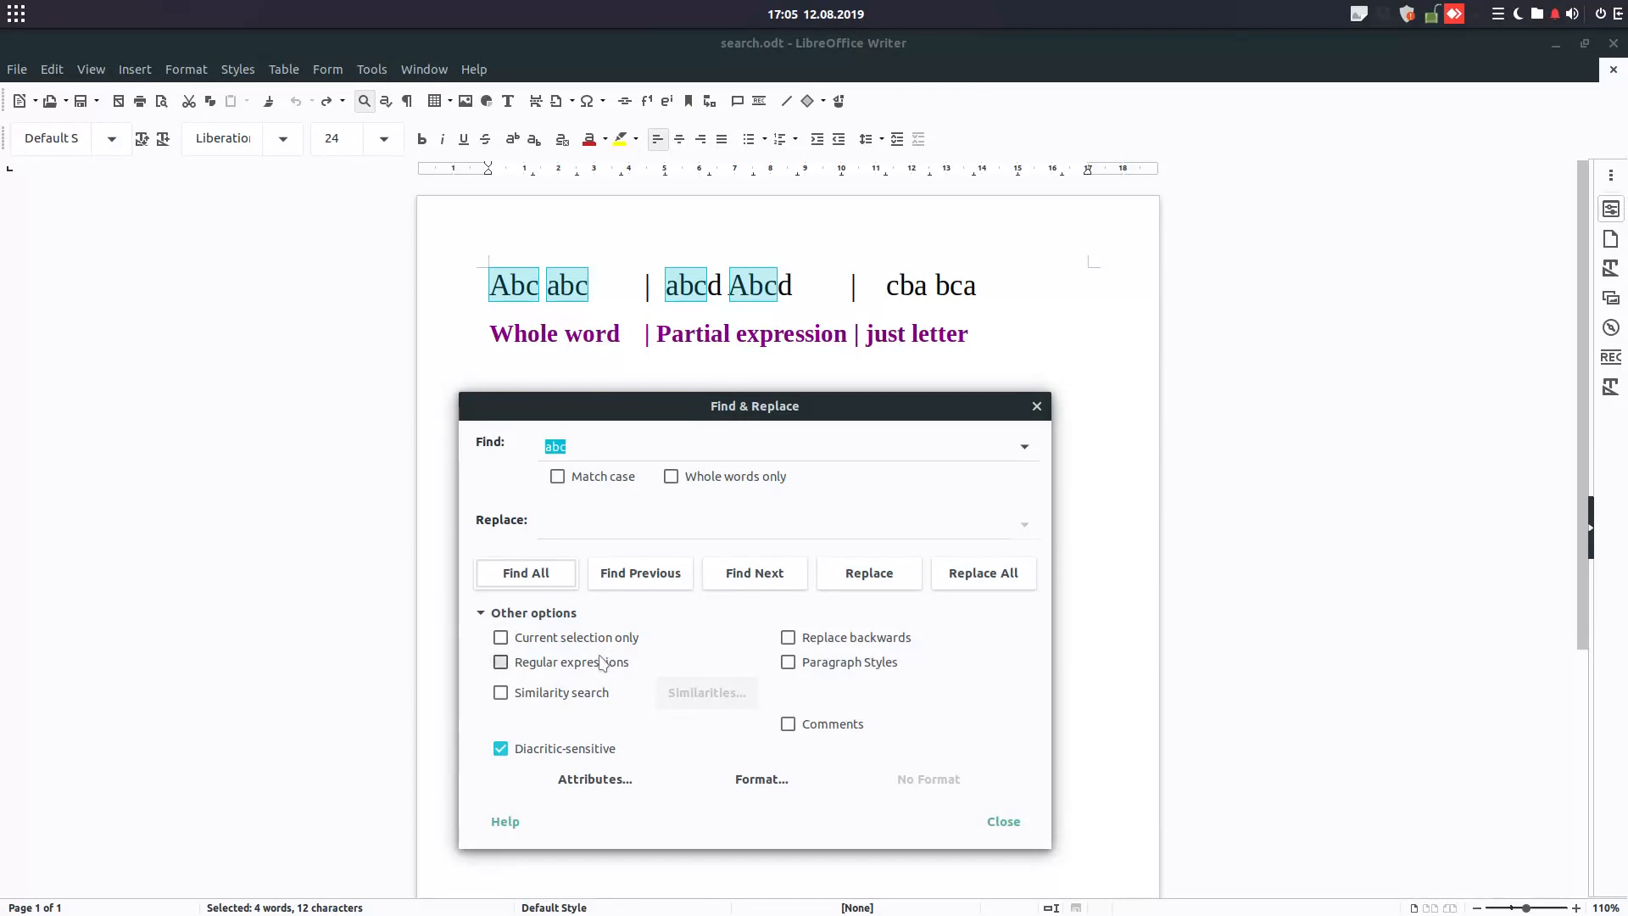
left_click(502, 661)
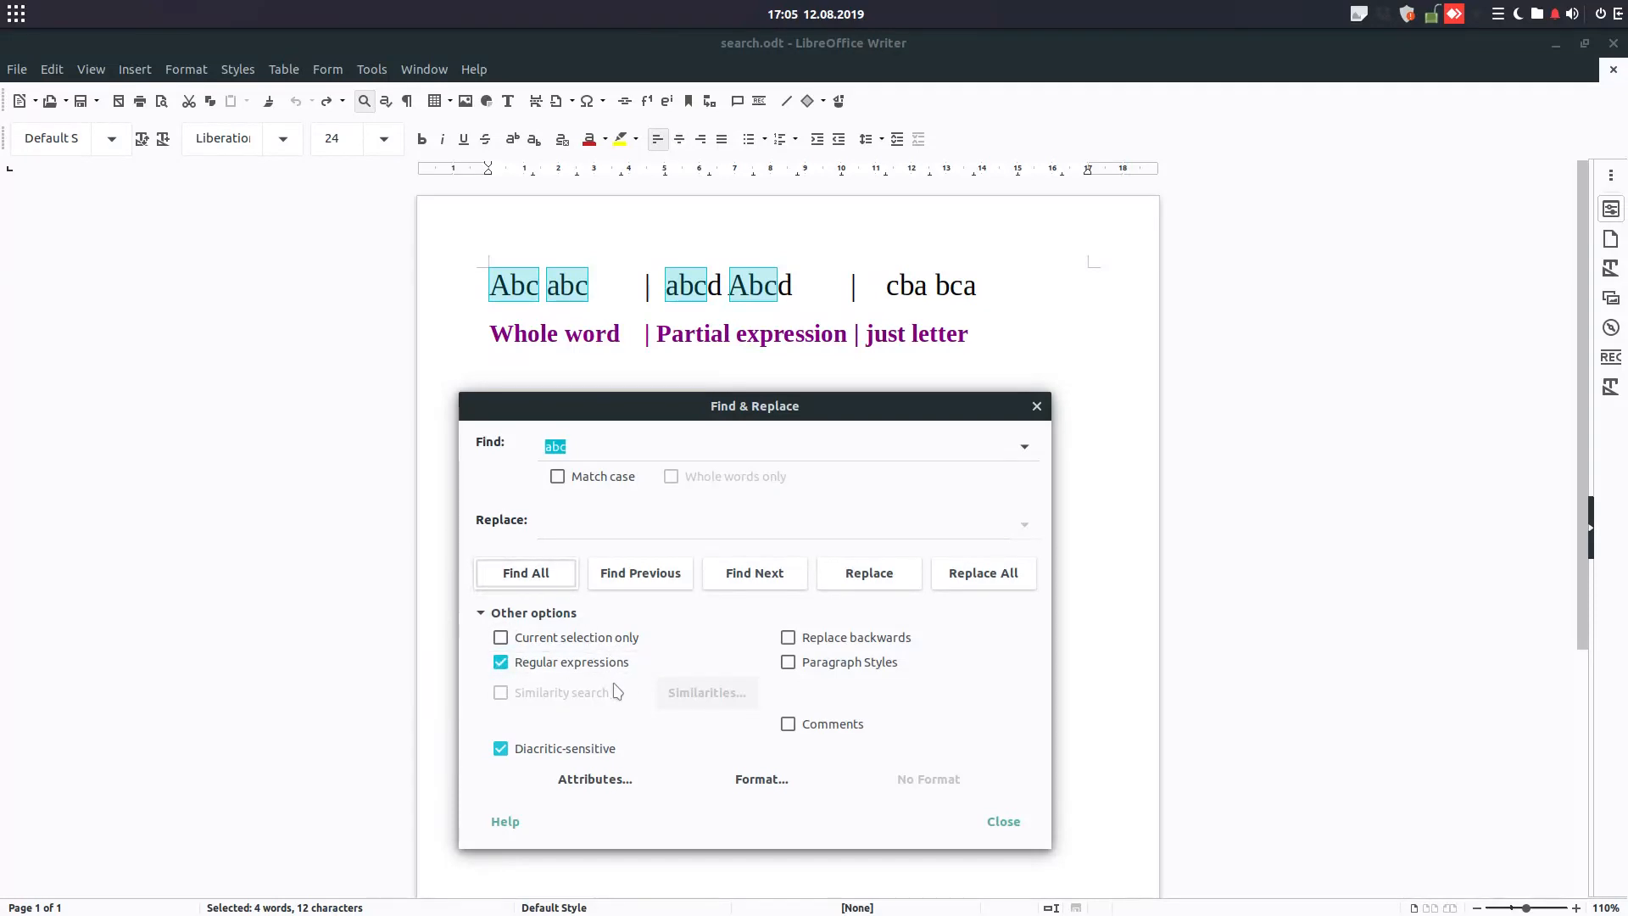
left_click(502, 661)
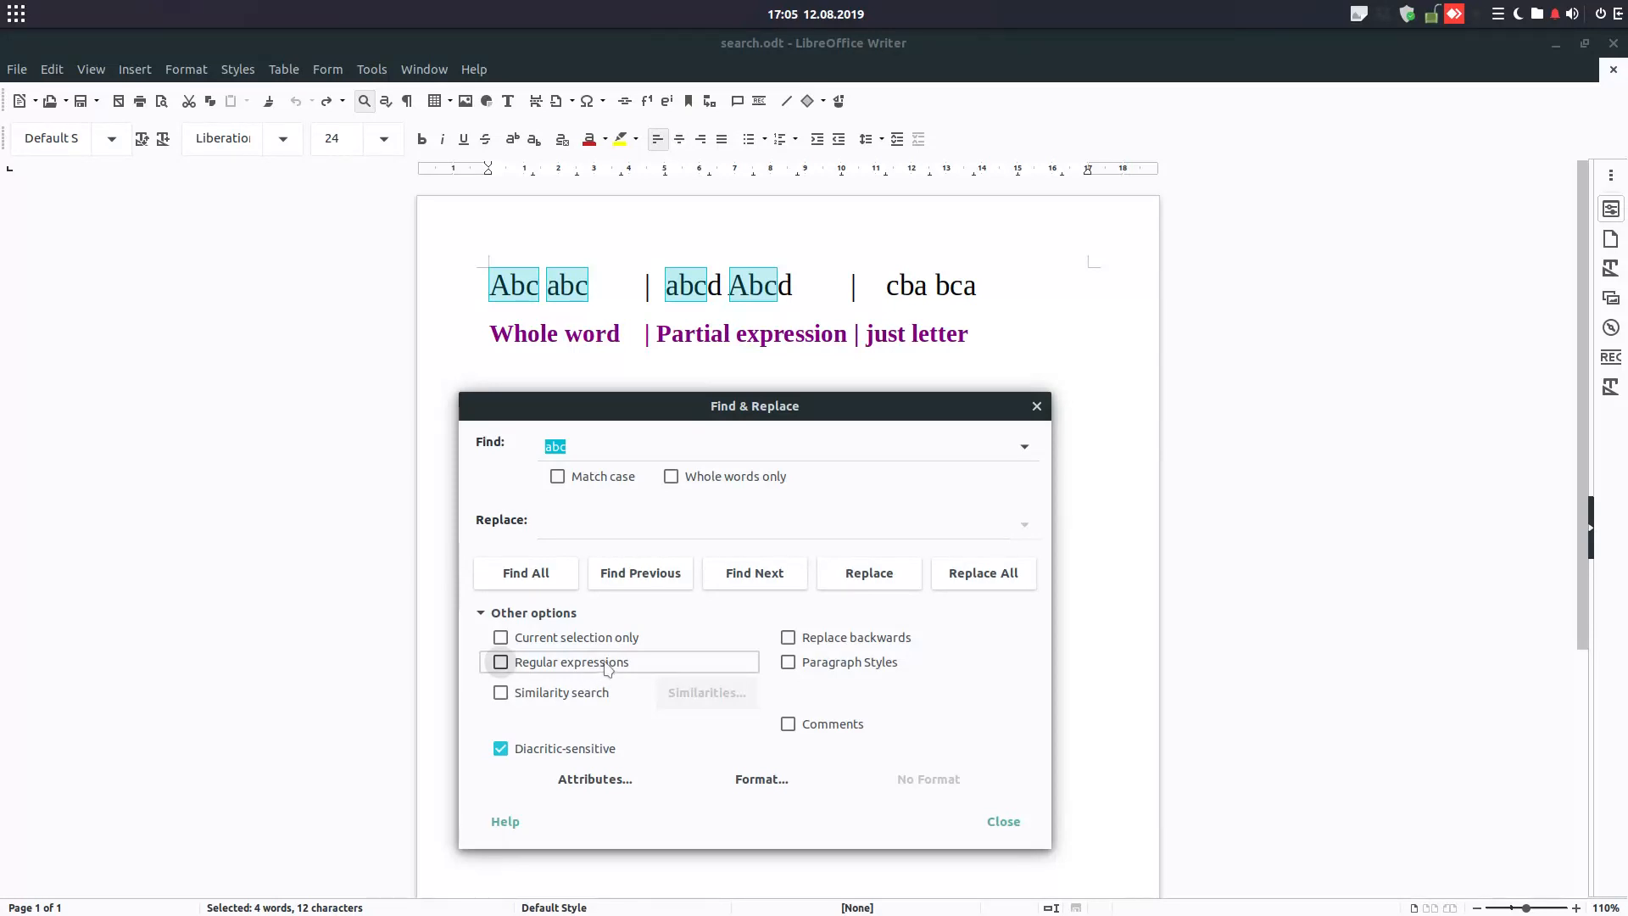
mouse_move(604, 664)
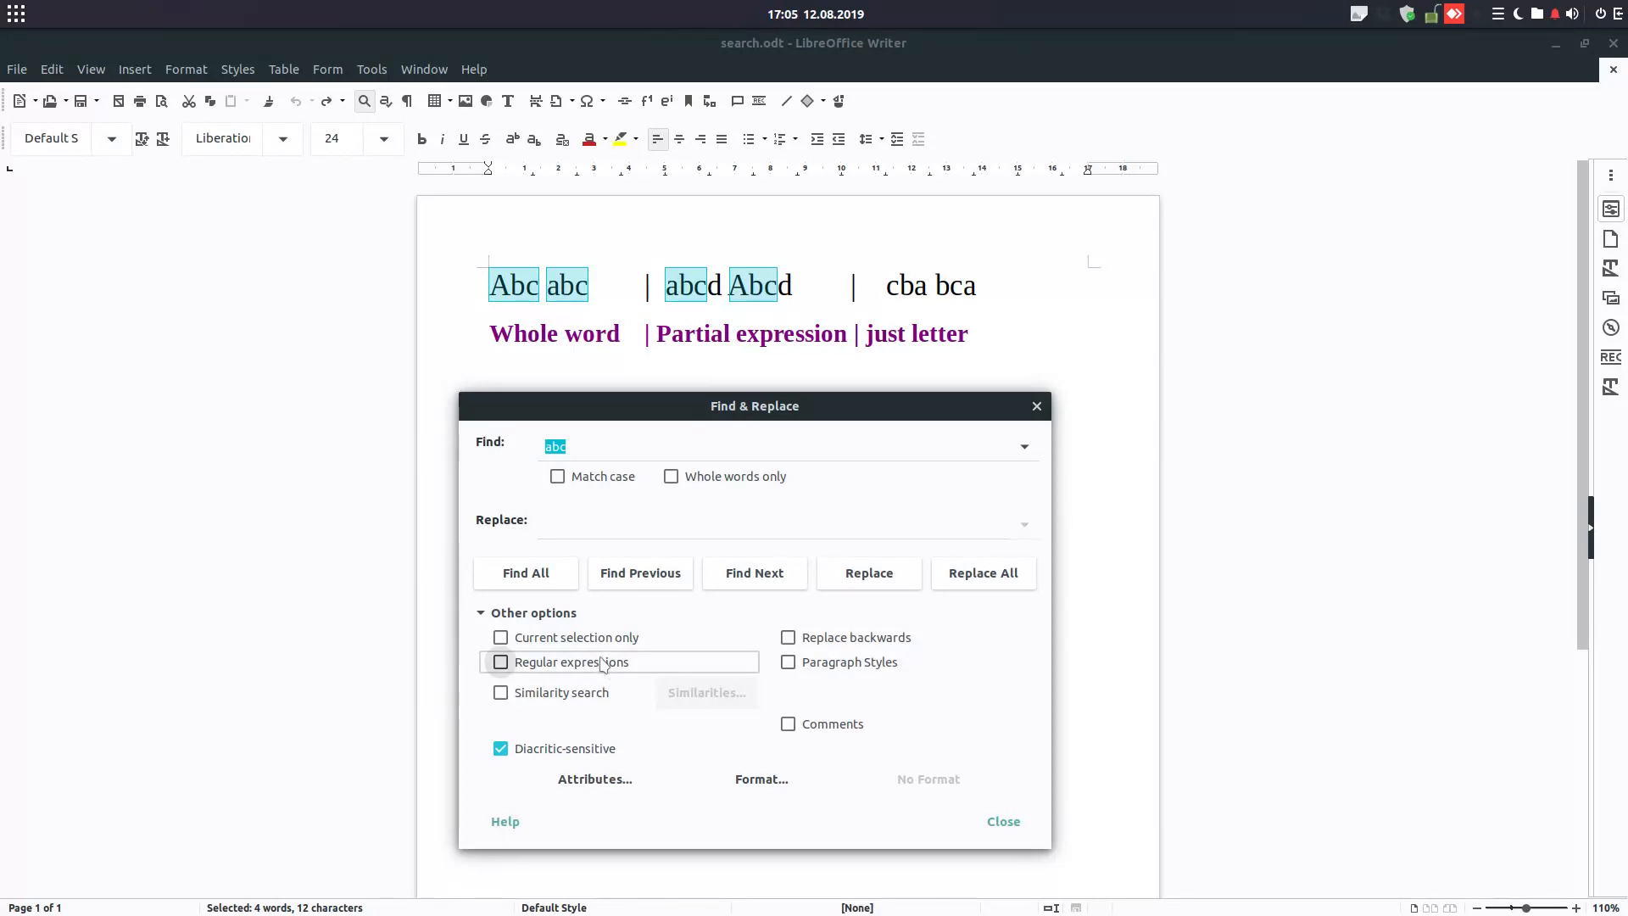
left_click(501, 661)
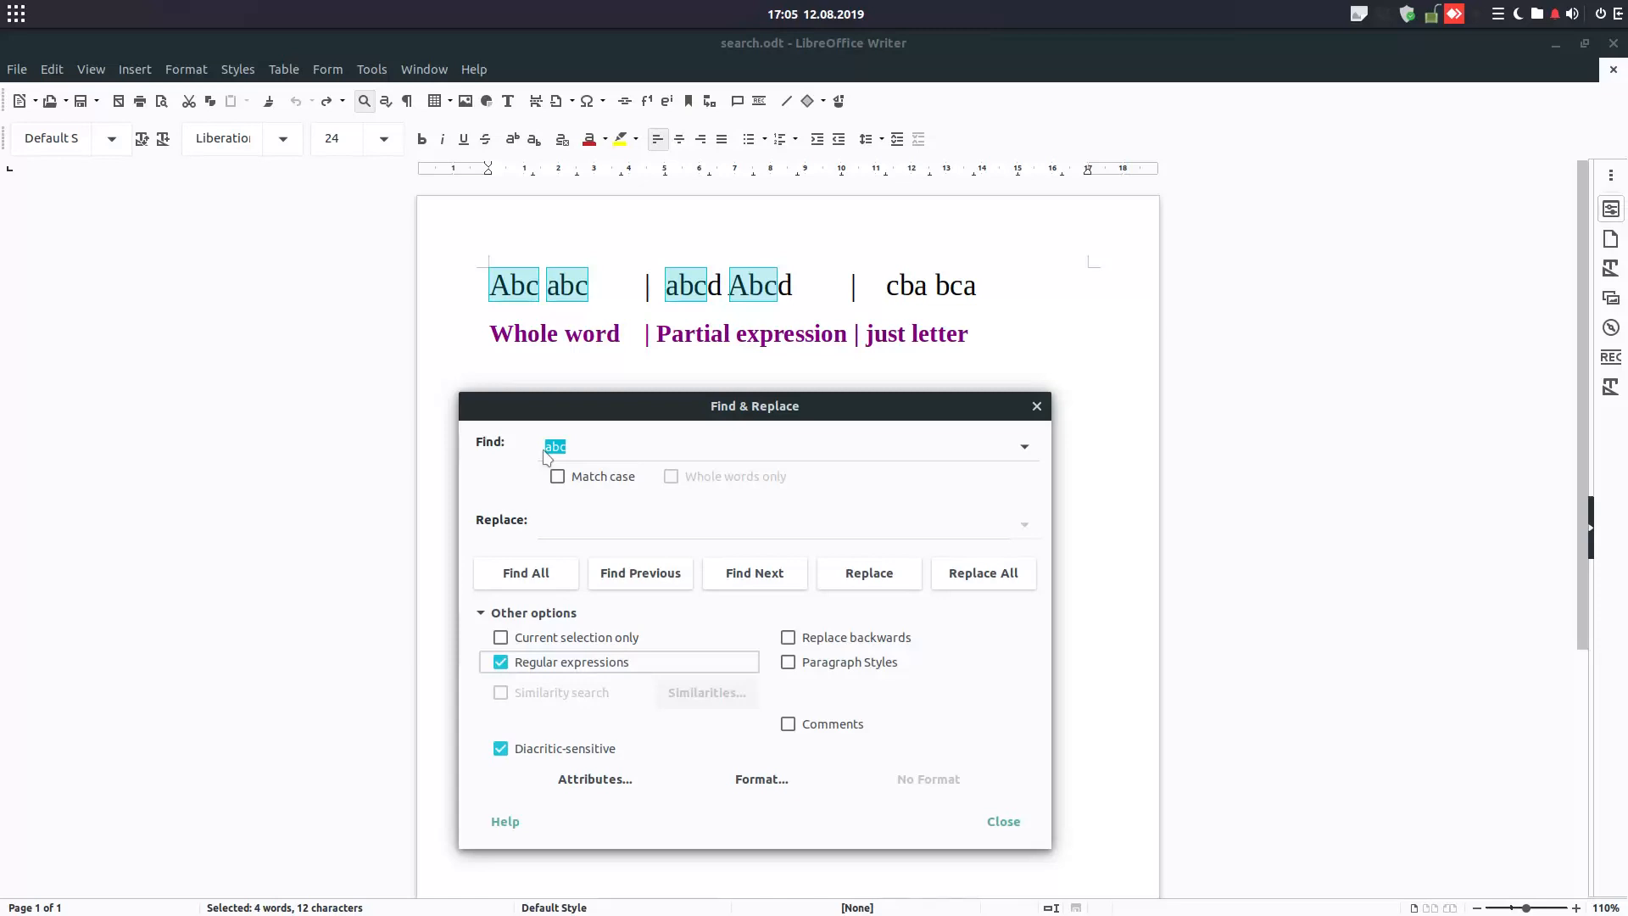
left_click(500, 662)
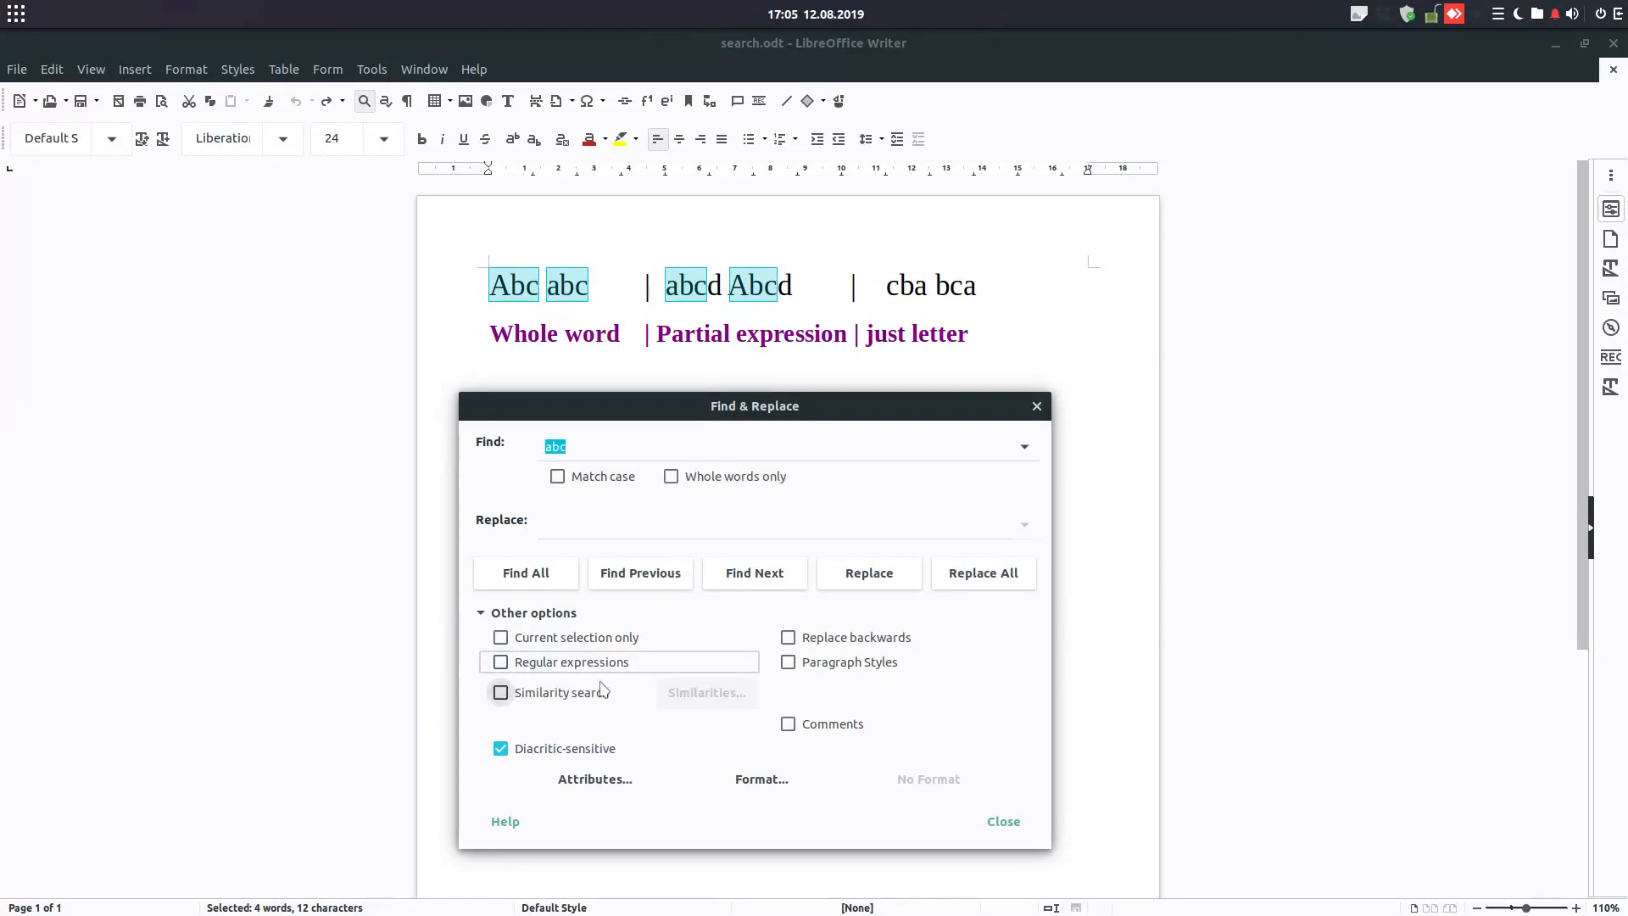
Turn on Similarity search, accept default tolerances, and Find All near matches like cba and bca.
left_click(500, 692)
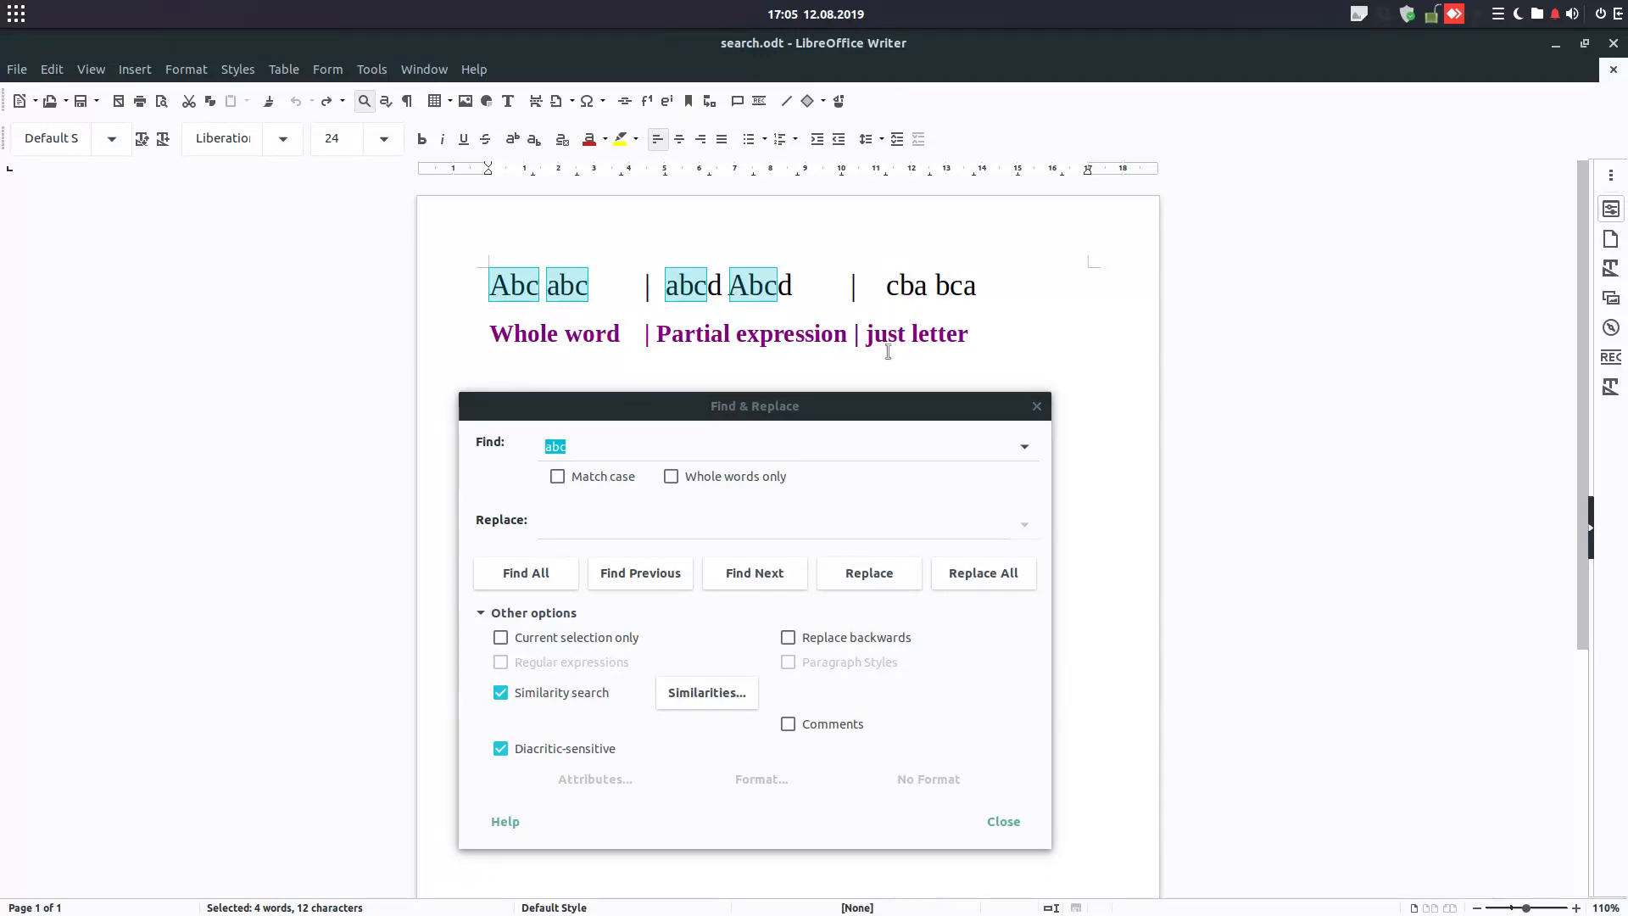
left_click(705, 692)
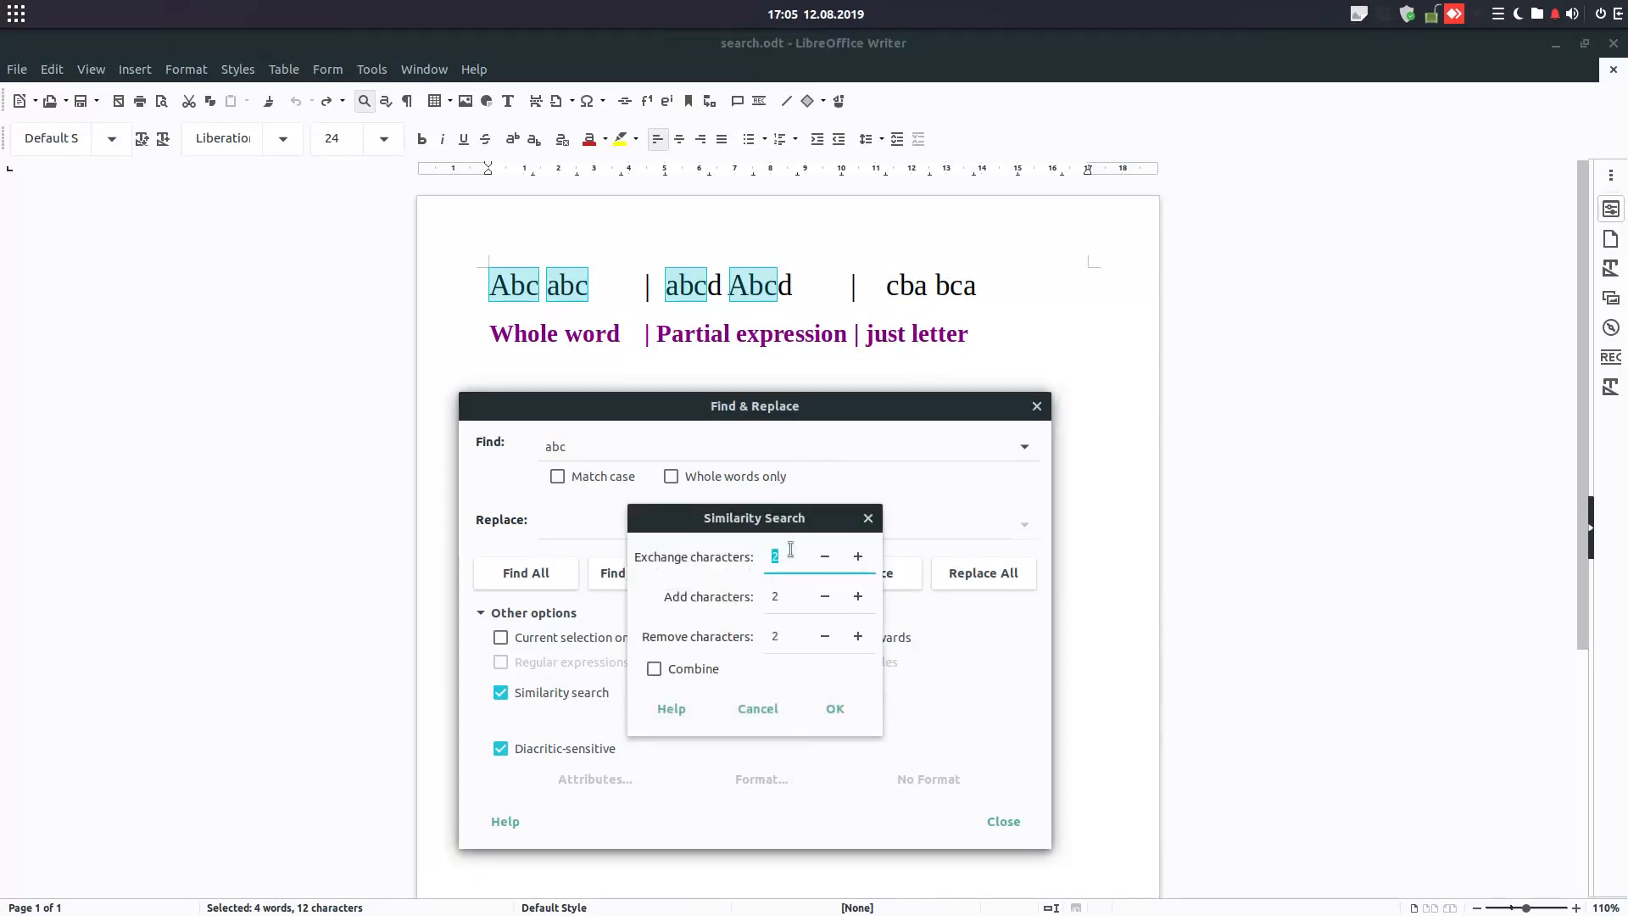
left_click(834, 708)
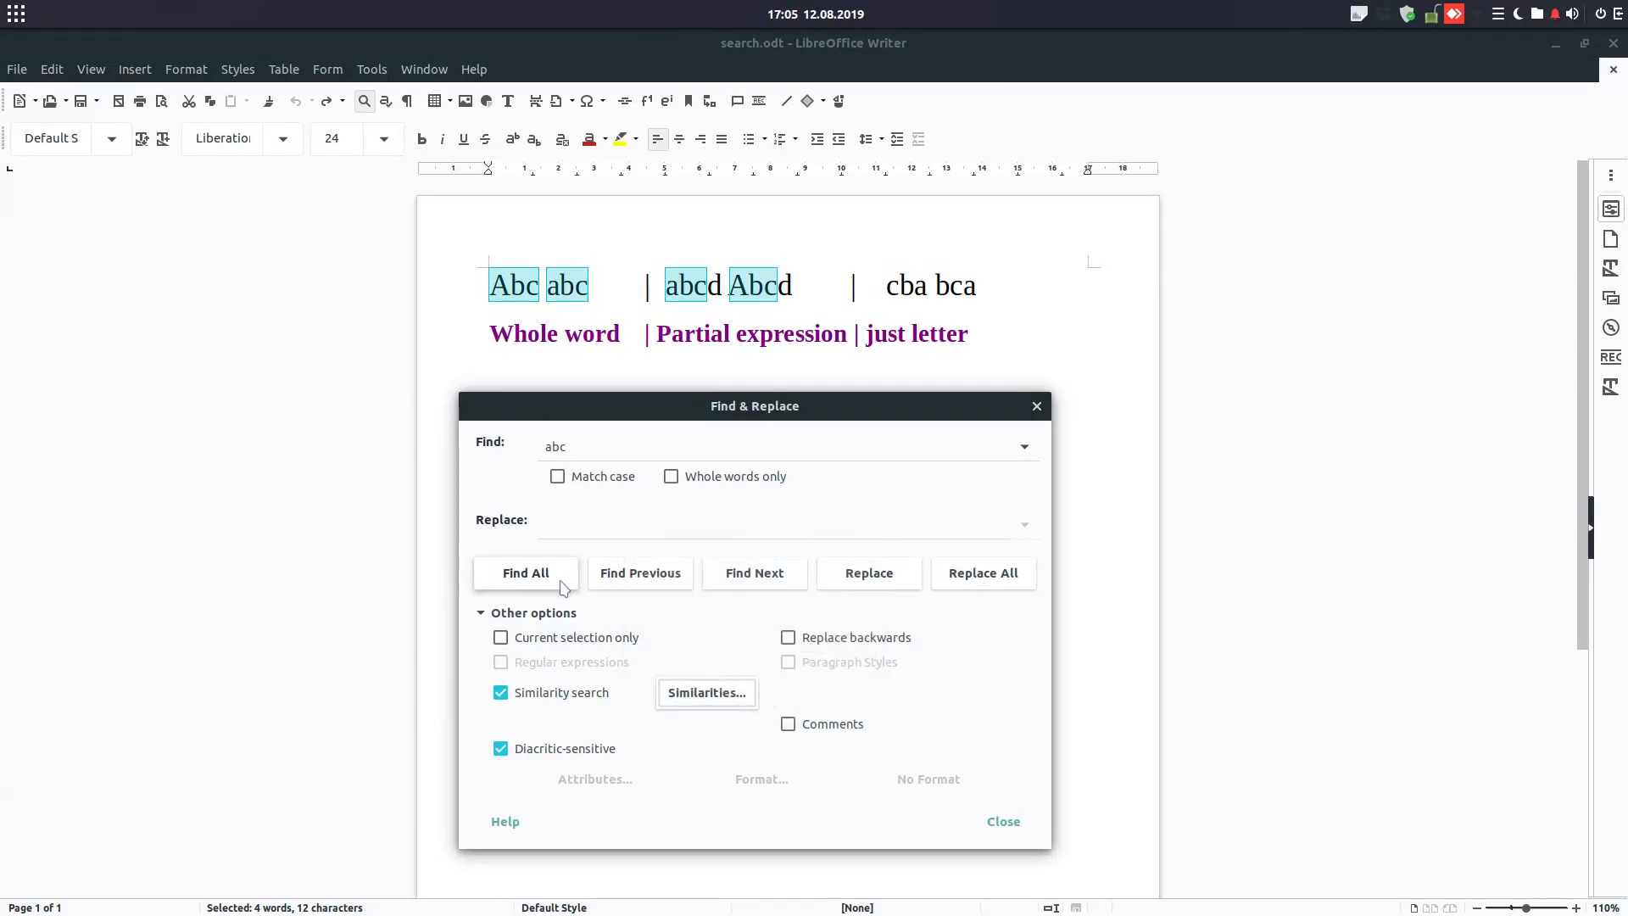
left_click(525, 572)
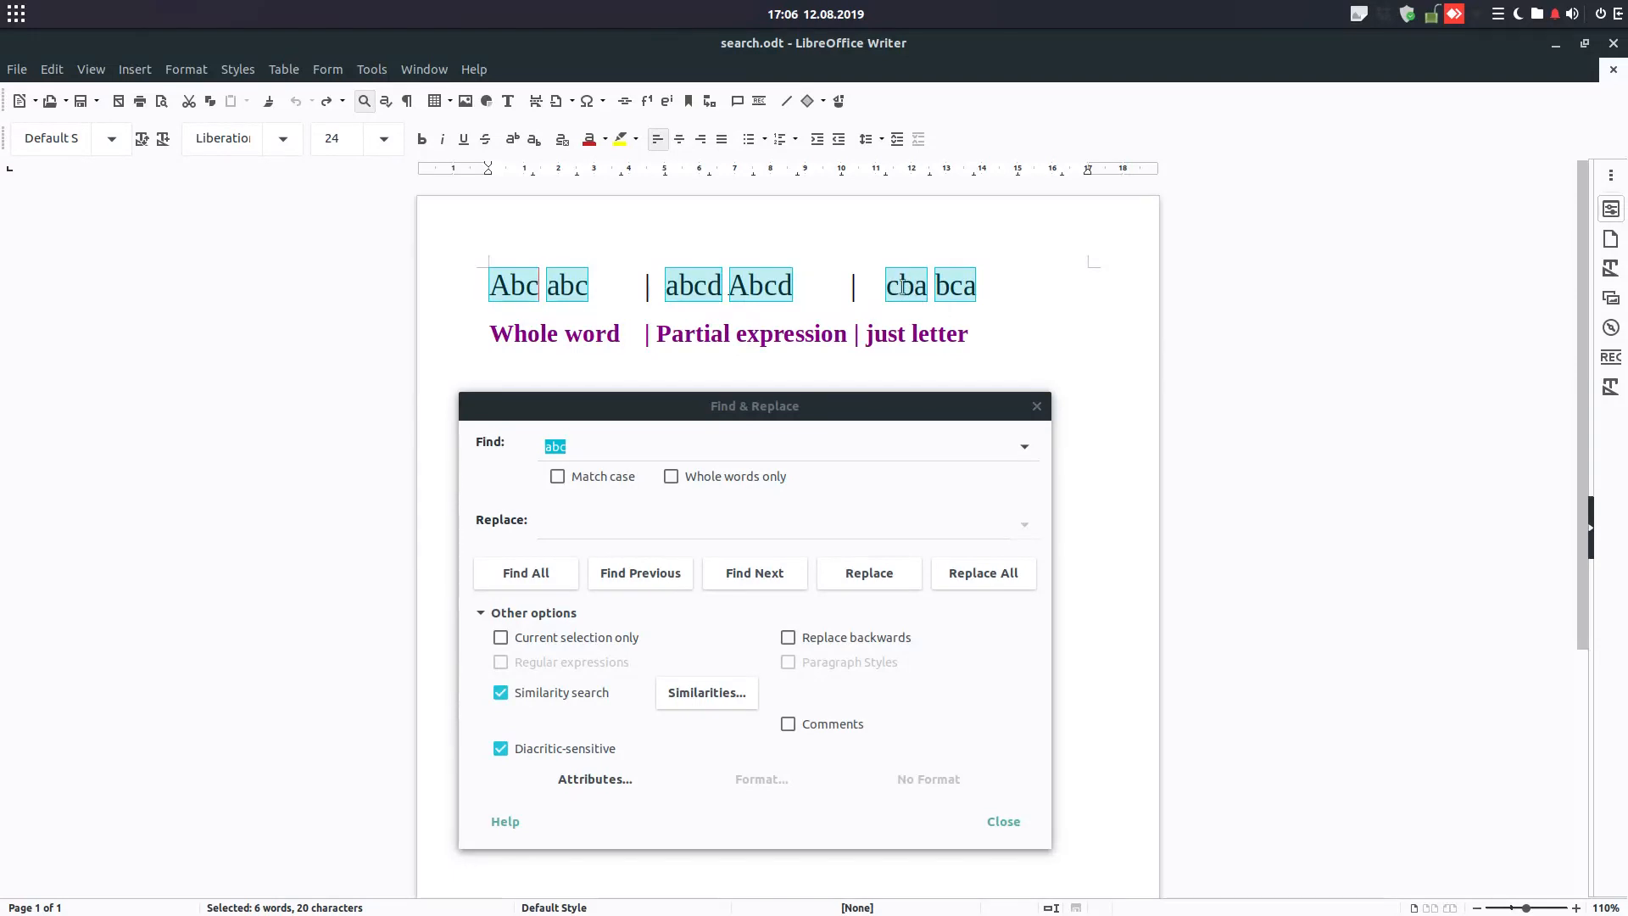
Revisit the Similarities settings, Find All again with the adjusted tolerance, then disable similarity search.
left_click(705, 692)
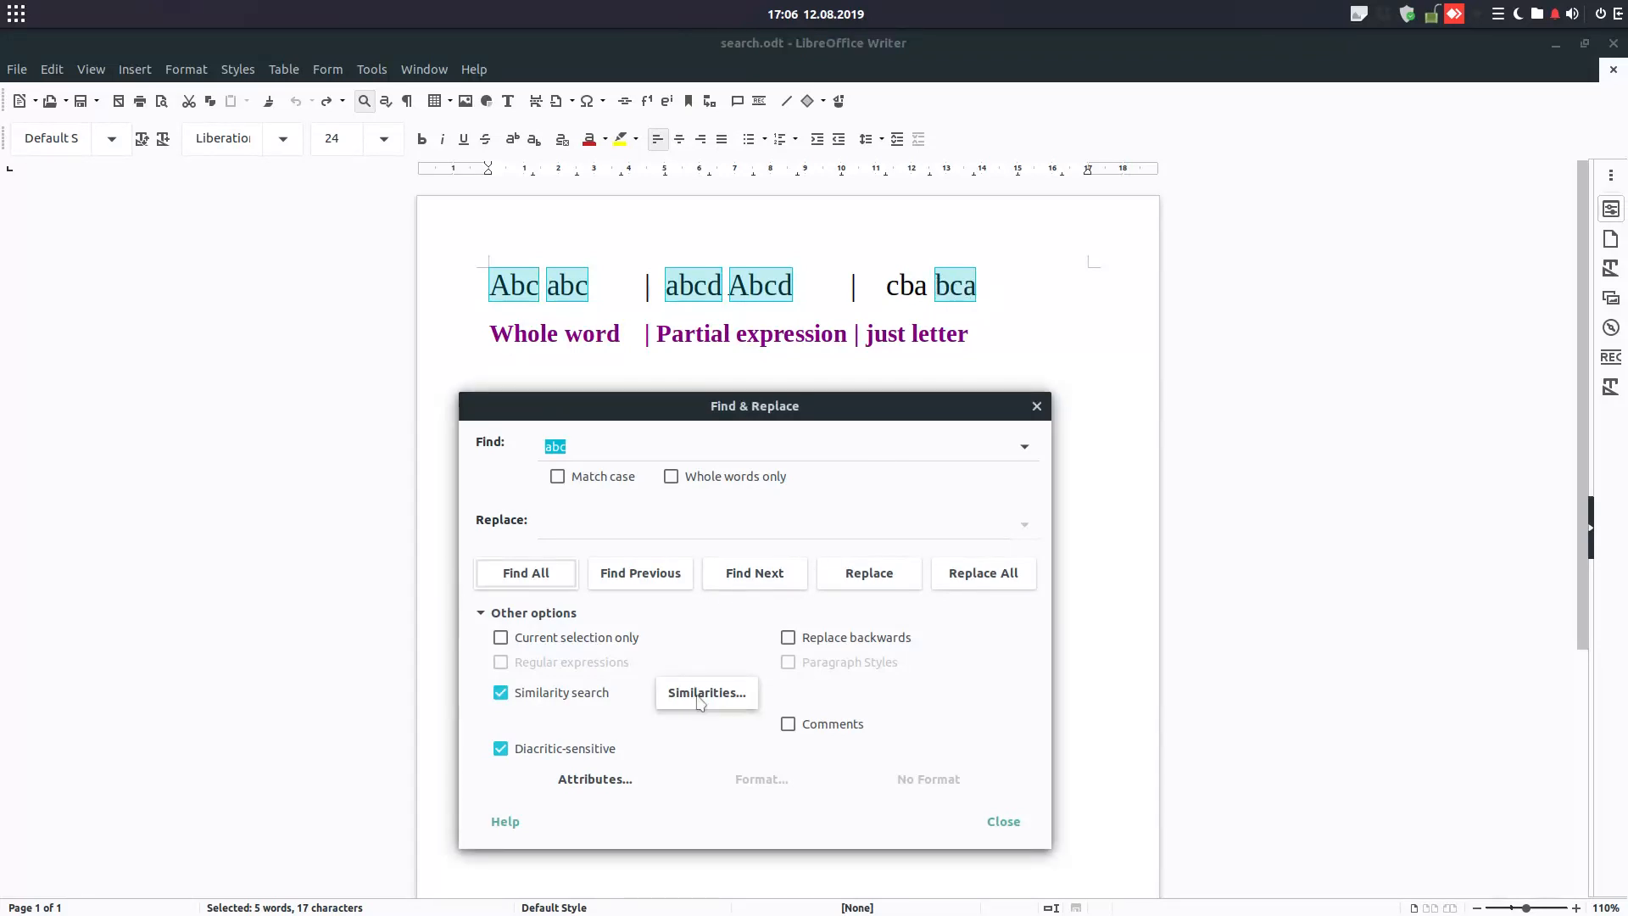
left_click(706, 692)
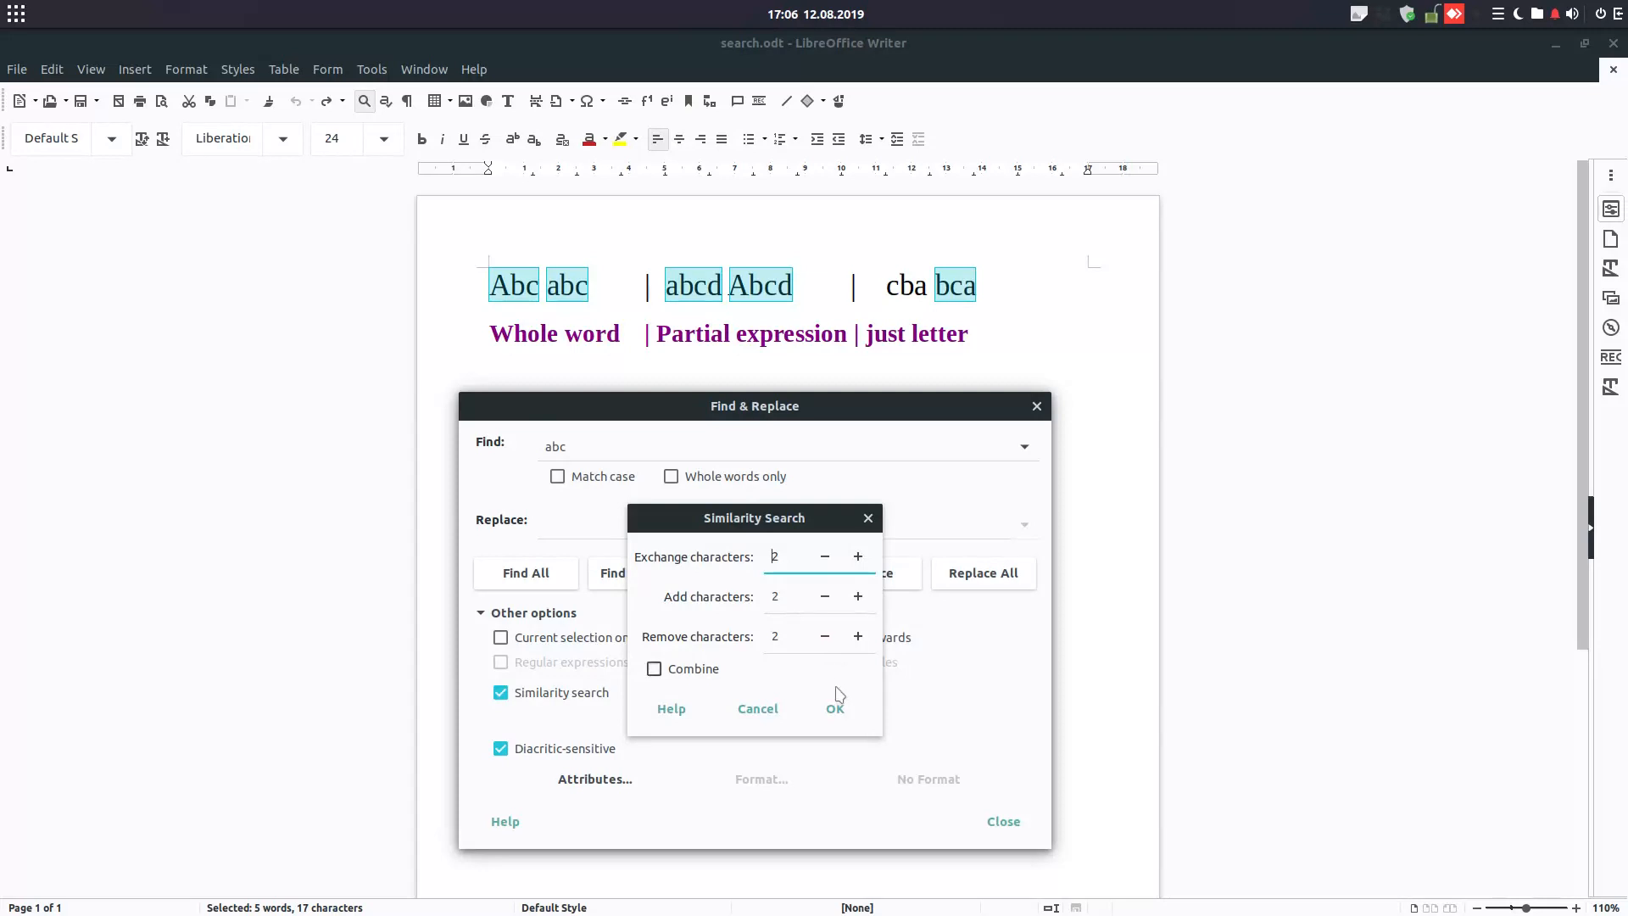
left_click(834, 708)
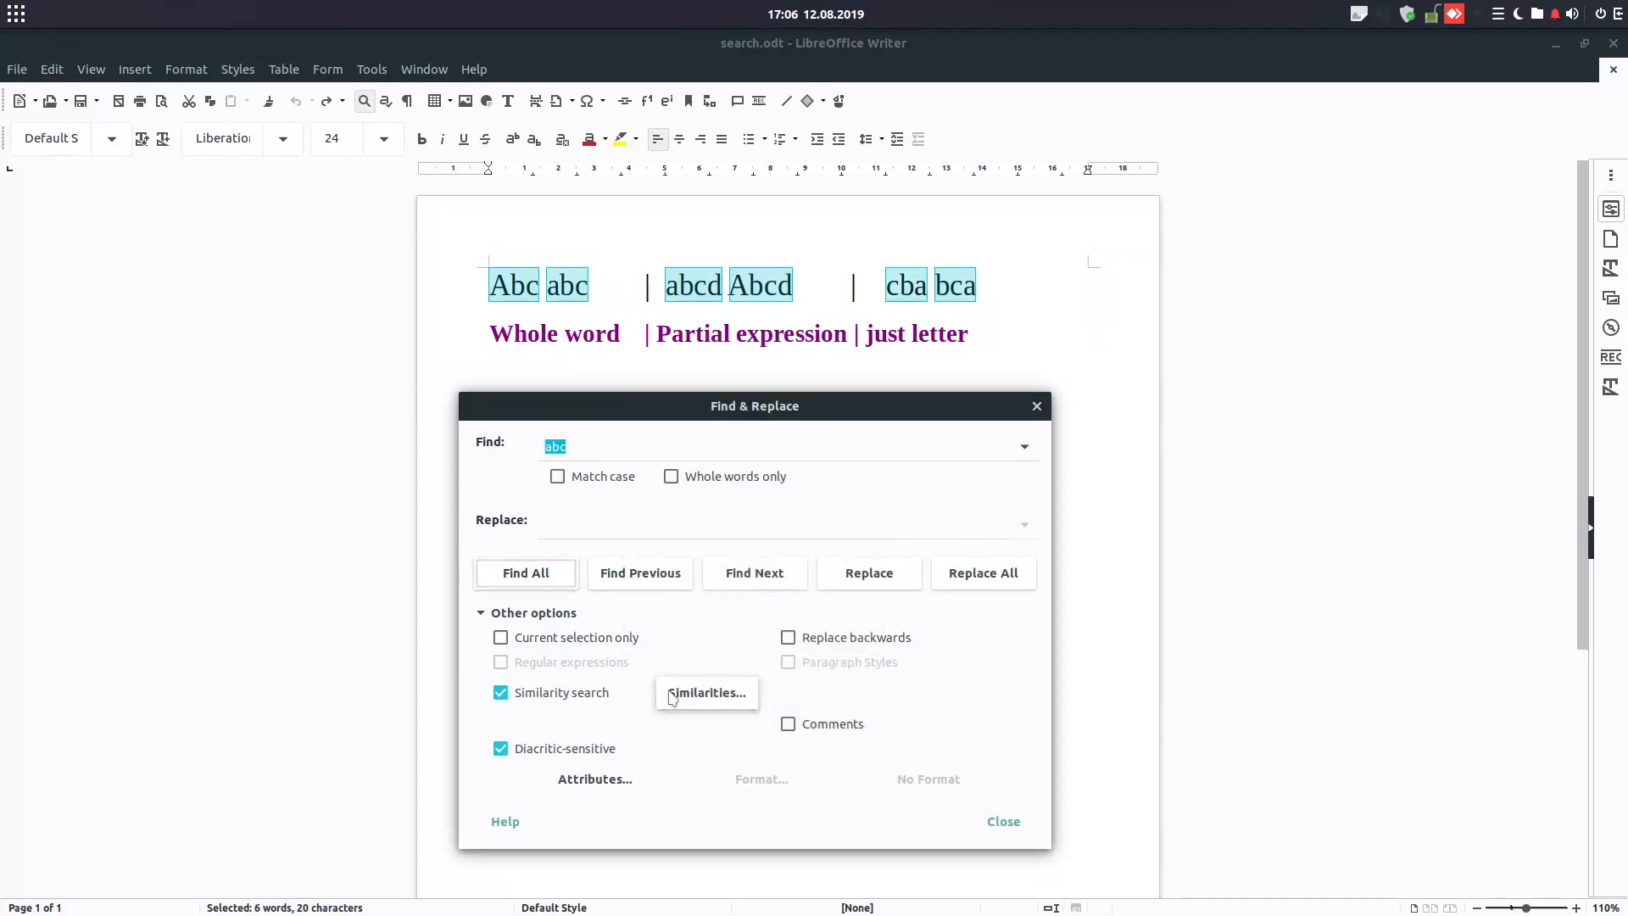
left_click(706, 691)
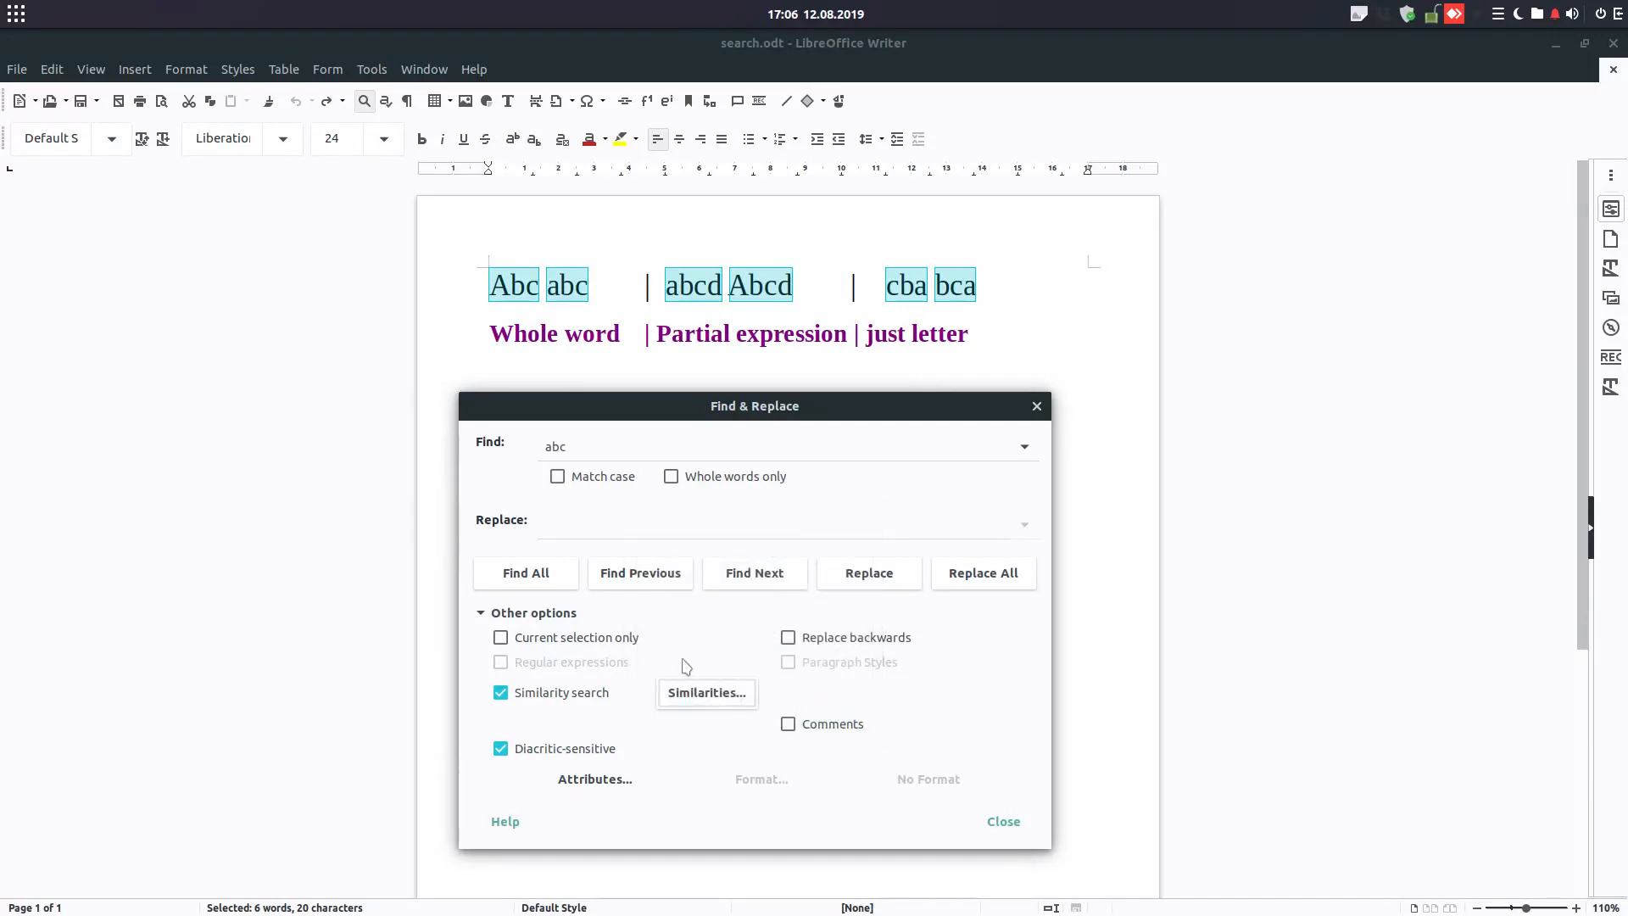
left_click(525, 571)
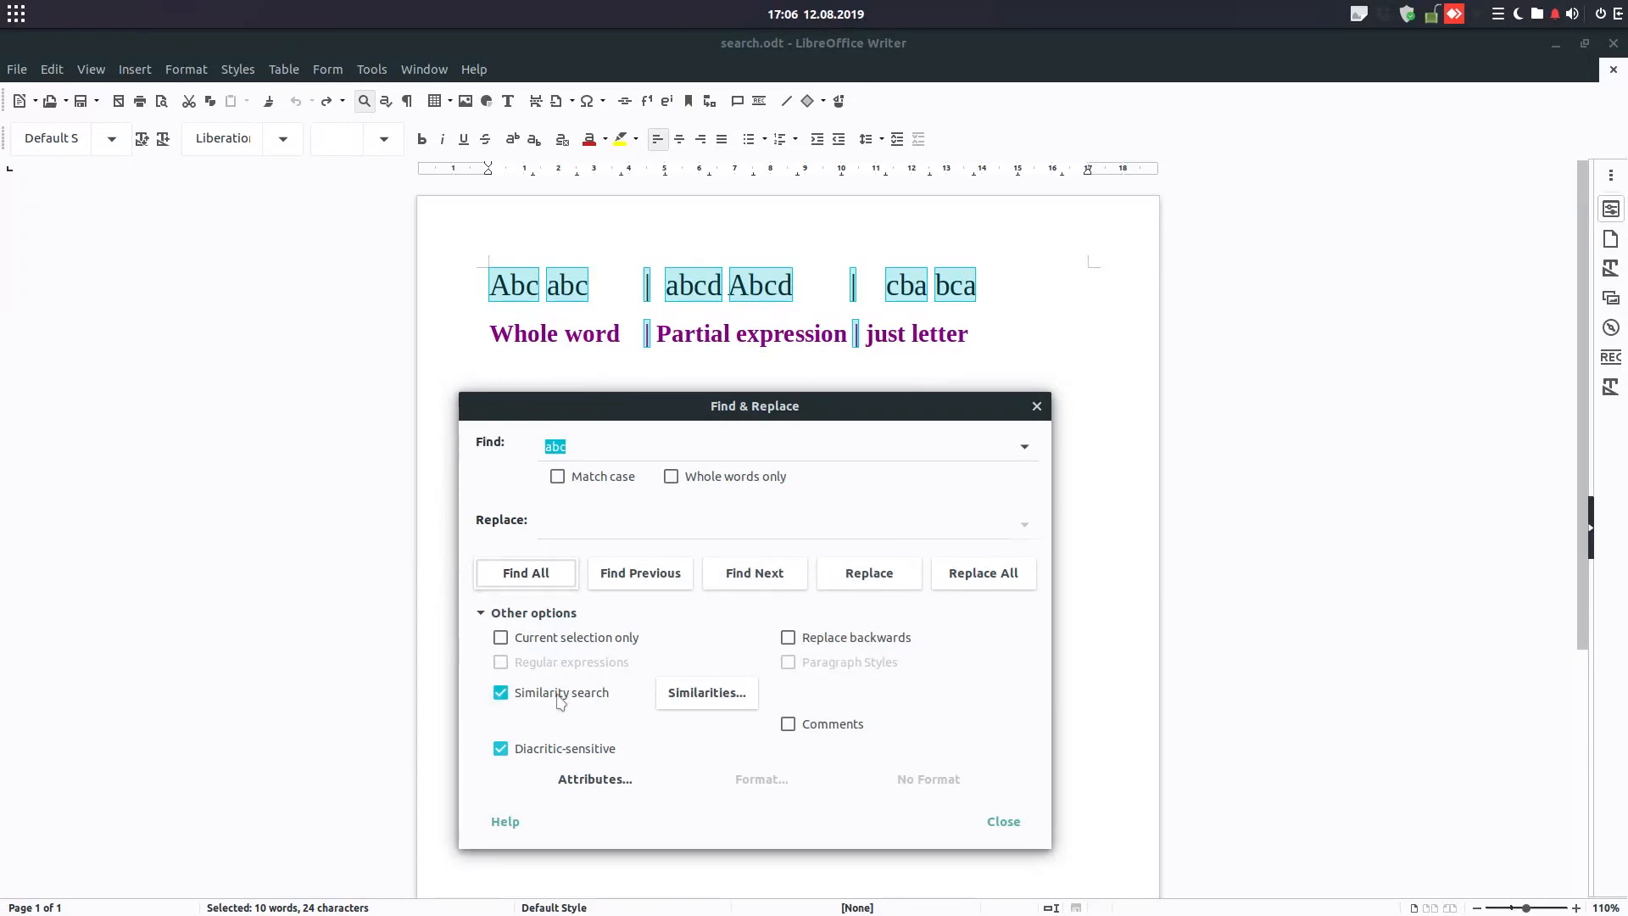
left_click(500, 692)
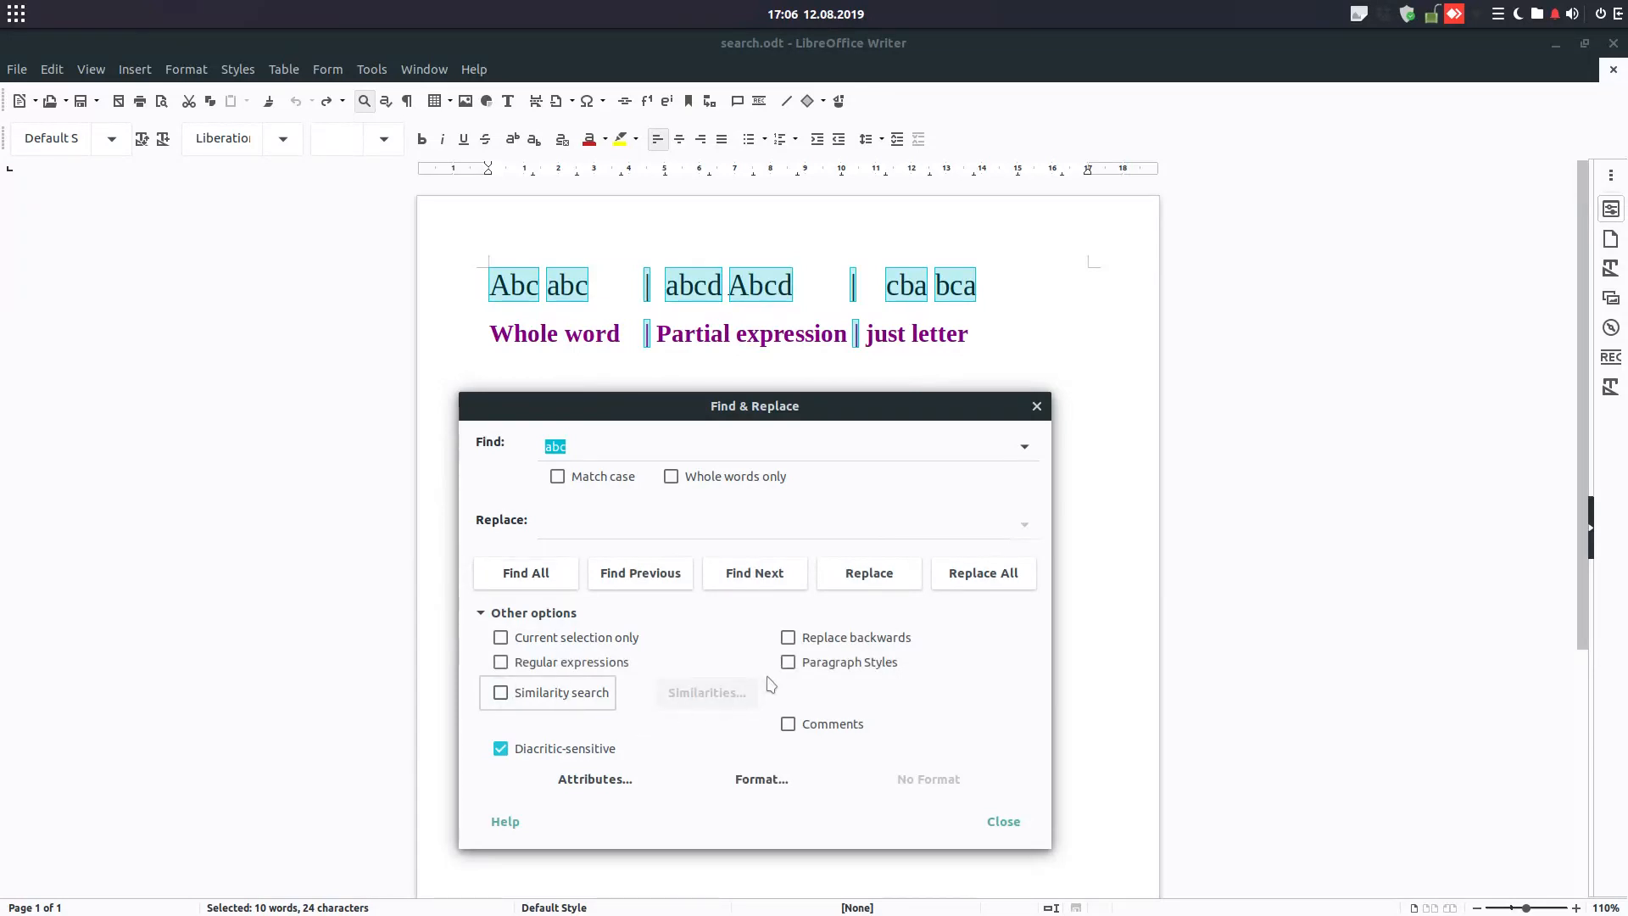
Switch to Paragraph Styles search and choose Heading 1 as the replacement style.
left_click(788, 658)
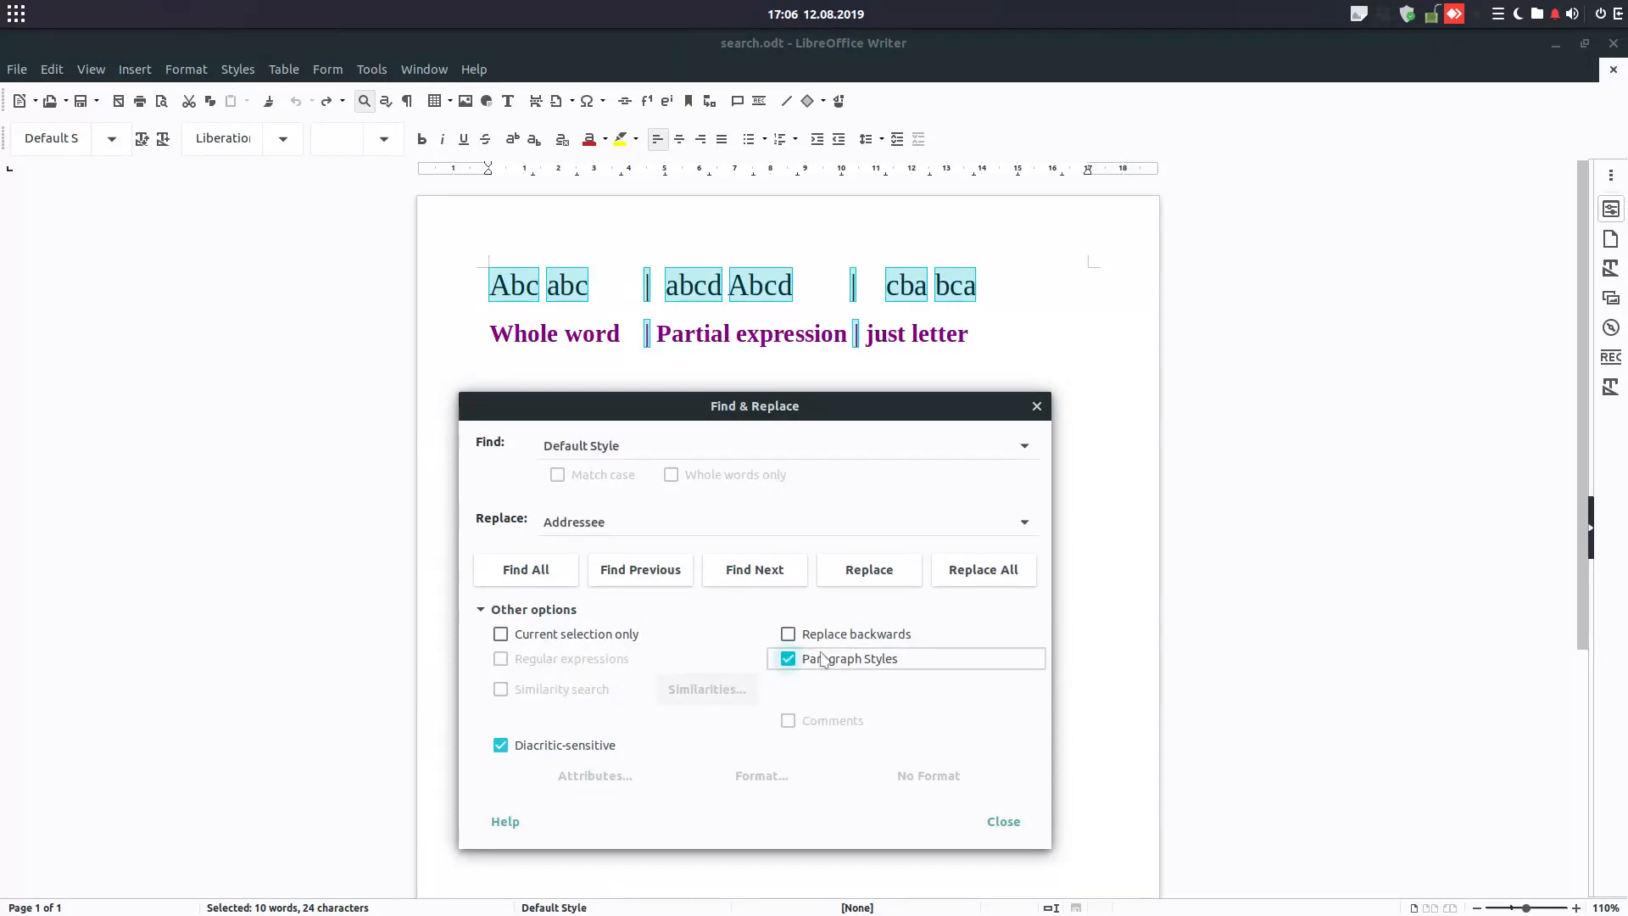
mouse_move(680, 570)
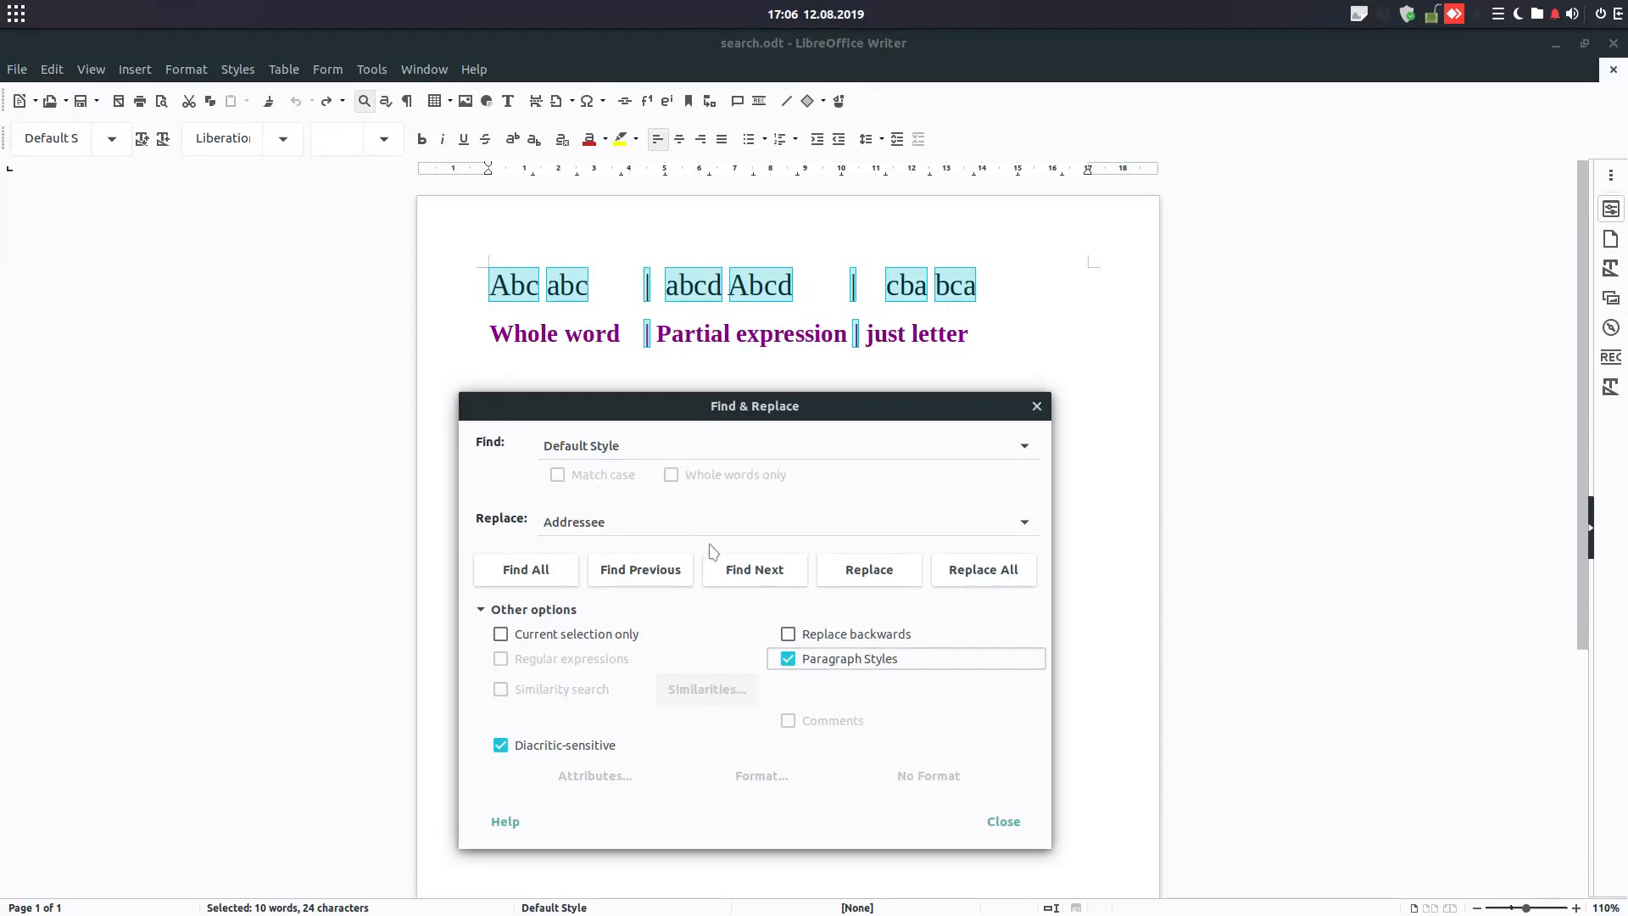
left_click(1021, 521)
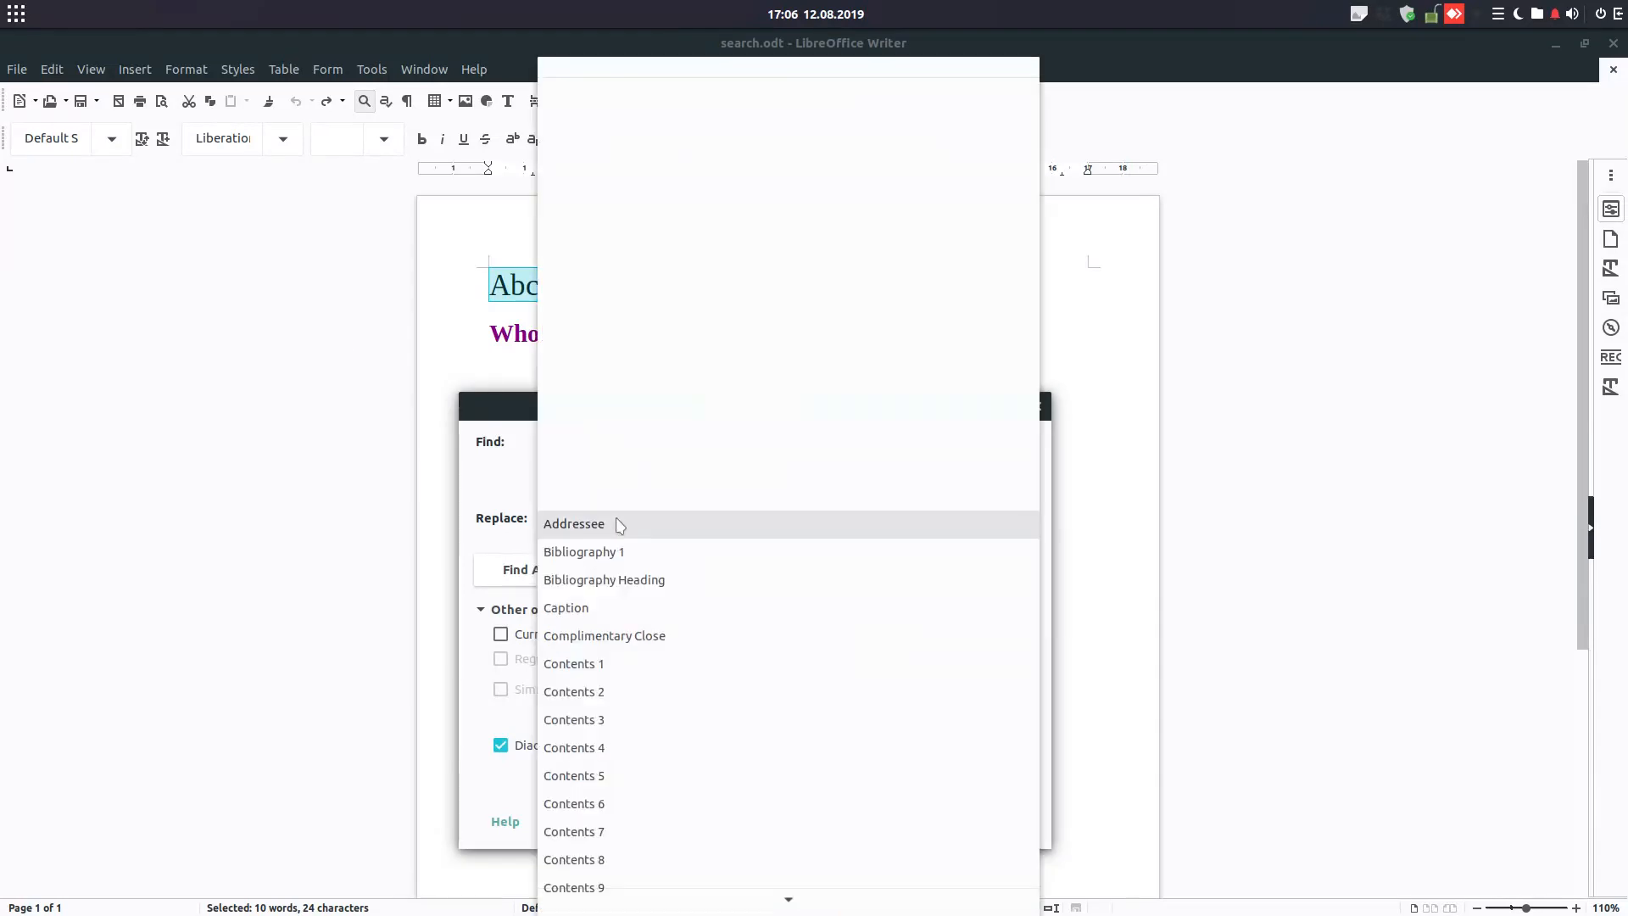
scroll("down", 3)
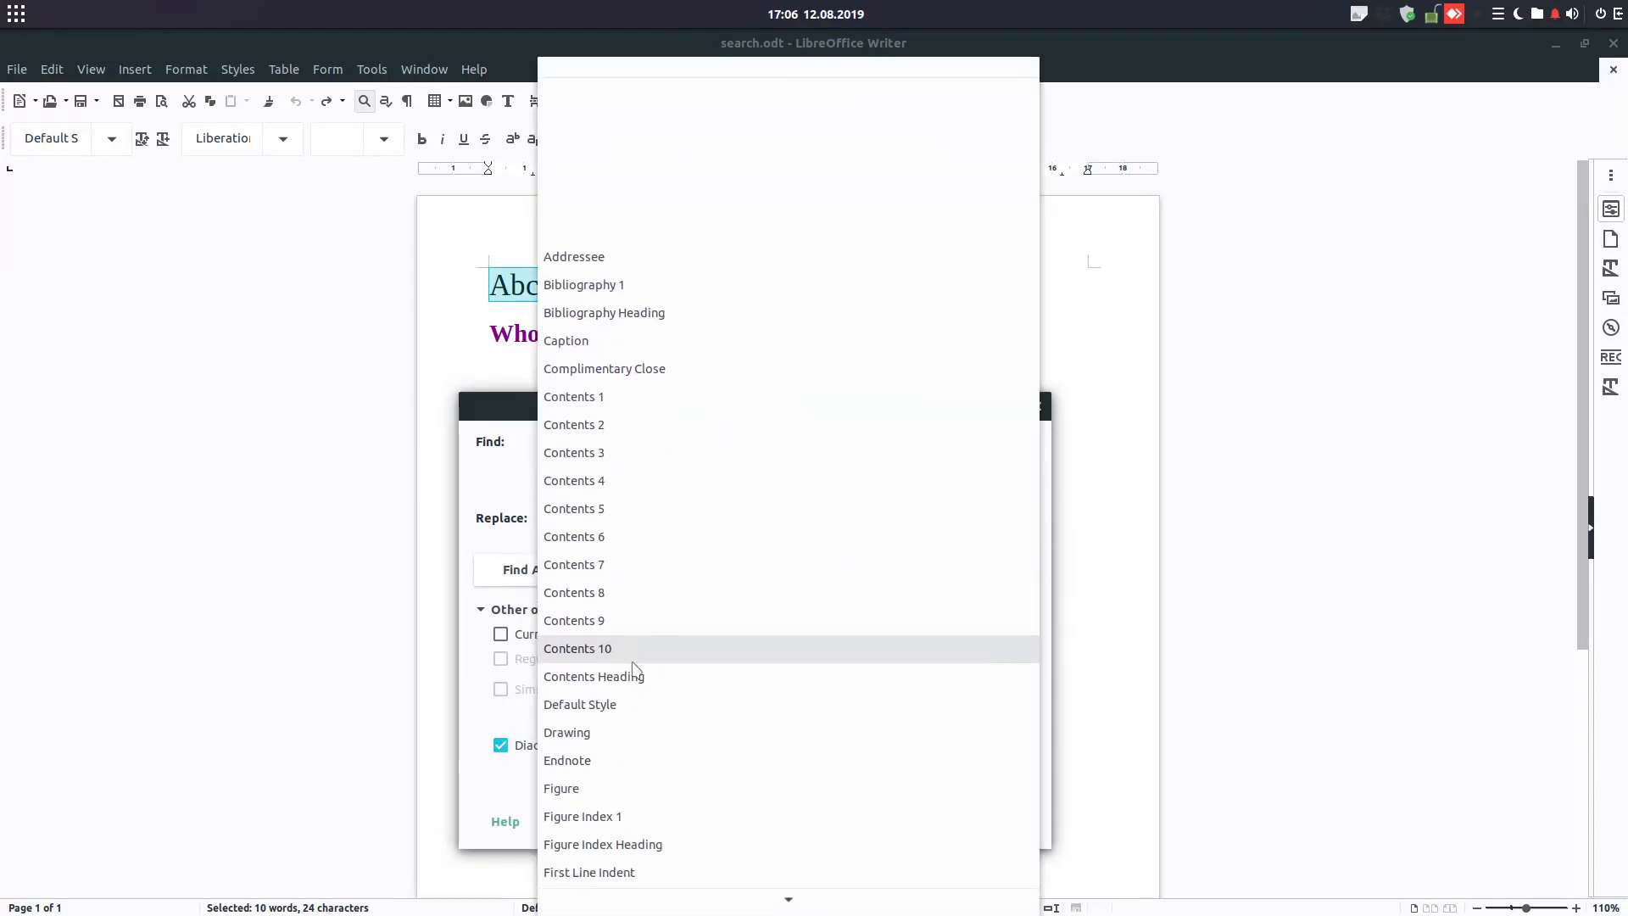
scroll("down", 3)
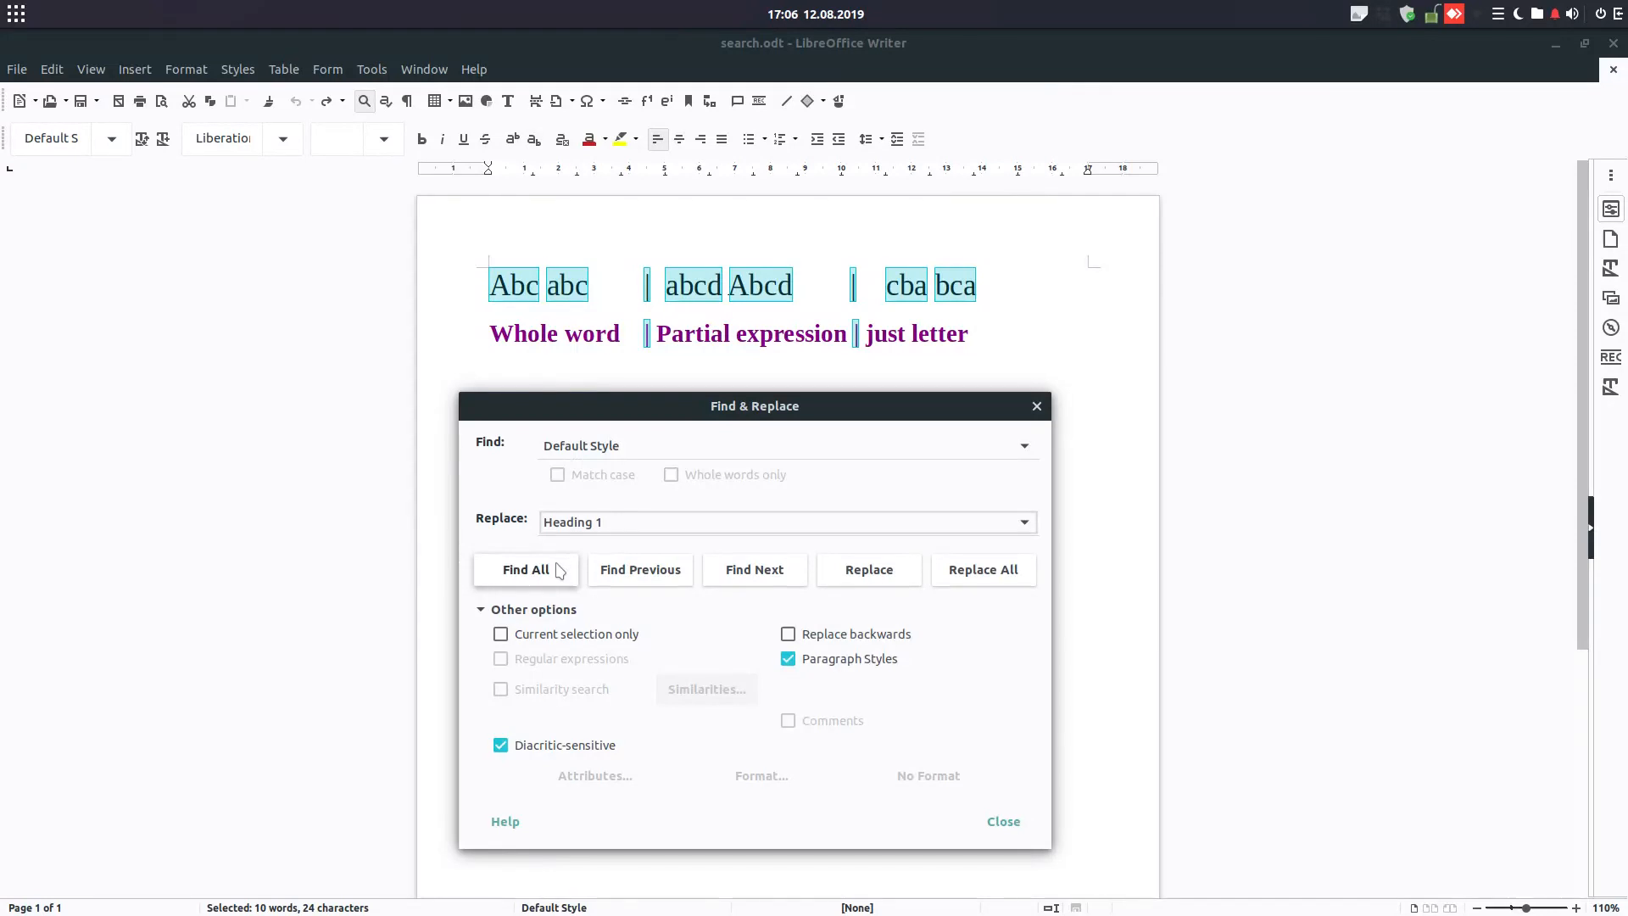
Find all Default Style paragraphs and Replace All so both become Heading 1.
left_click(525, 569)
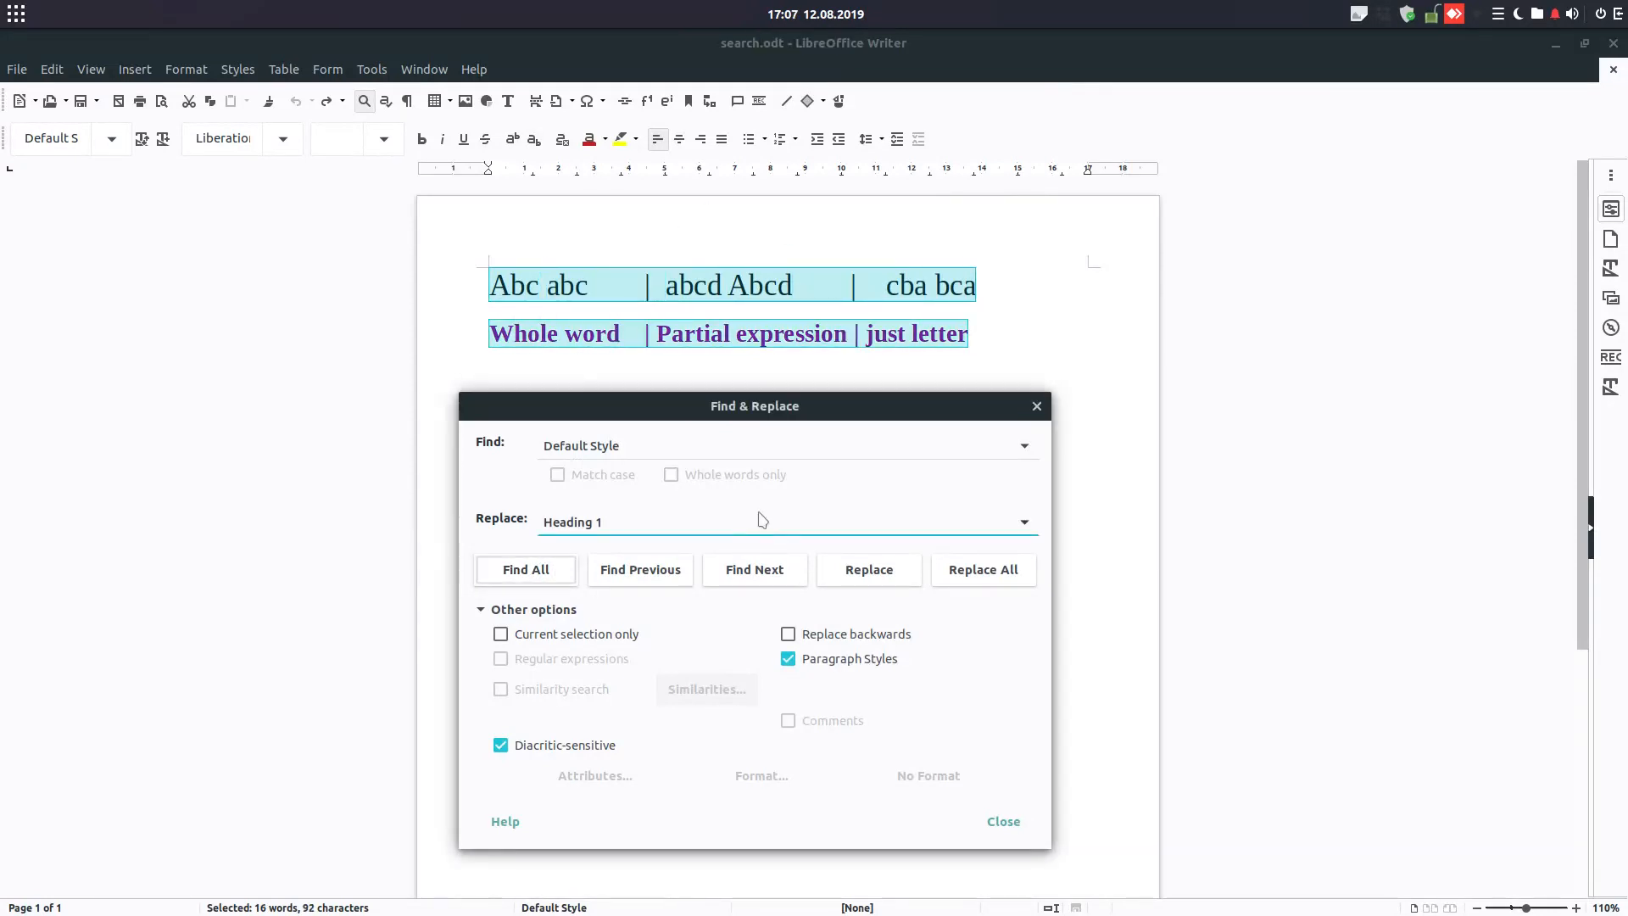
left_click(982, 570)
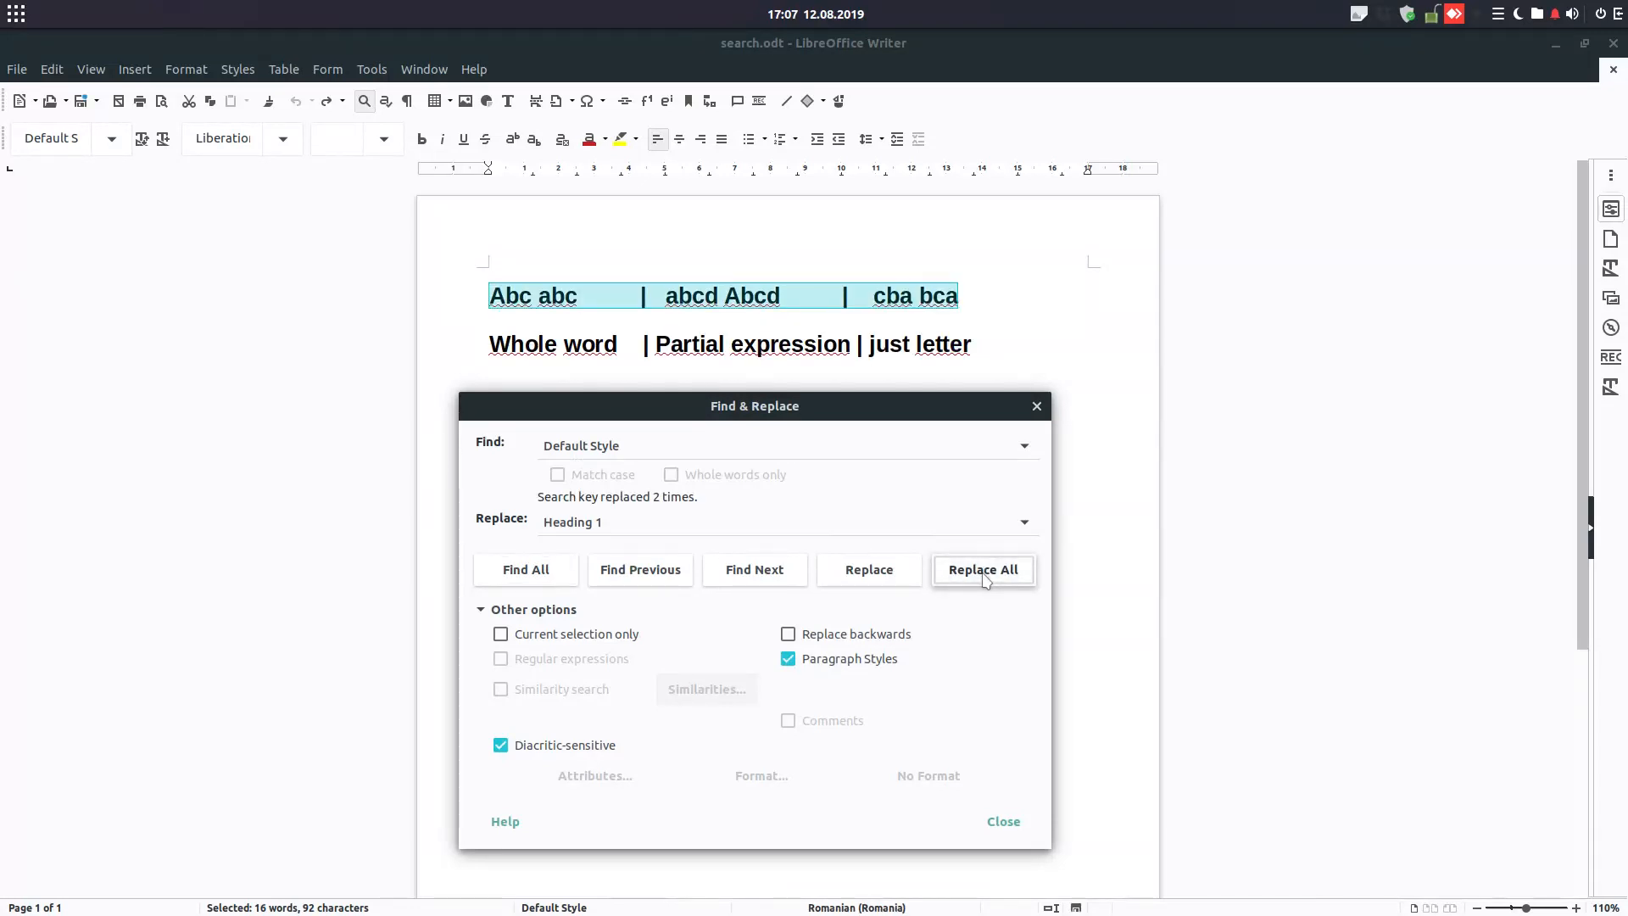
left_click(981, 570)
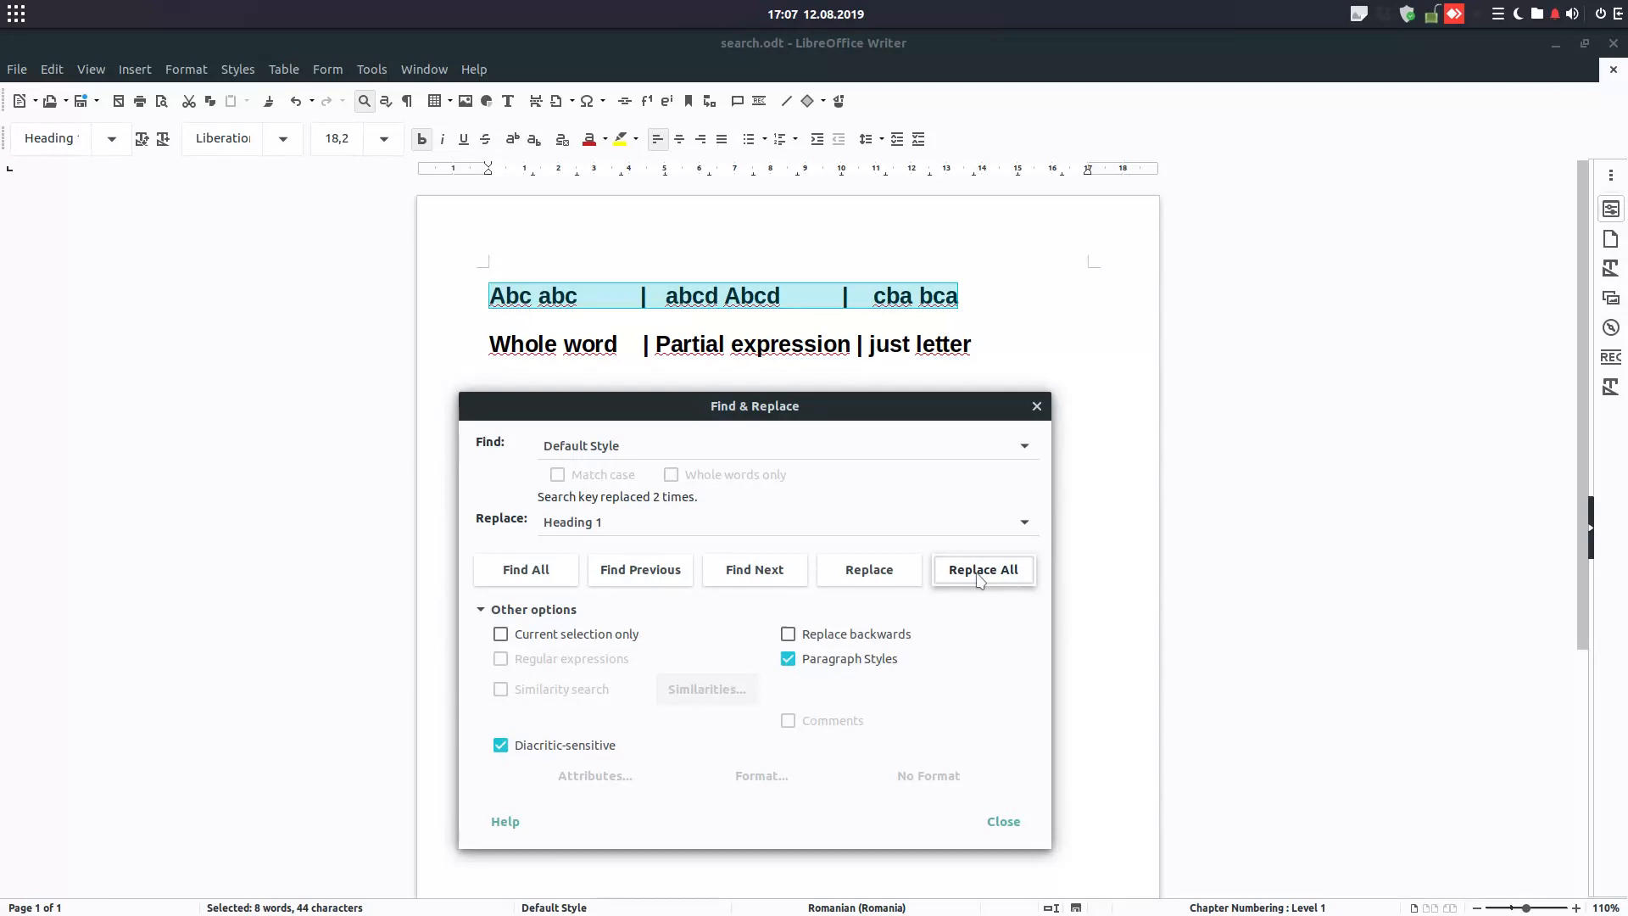
mouse_move(737, 475)
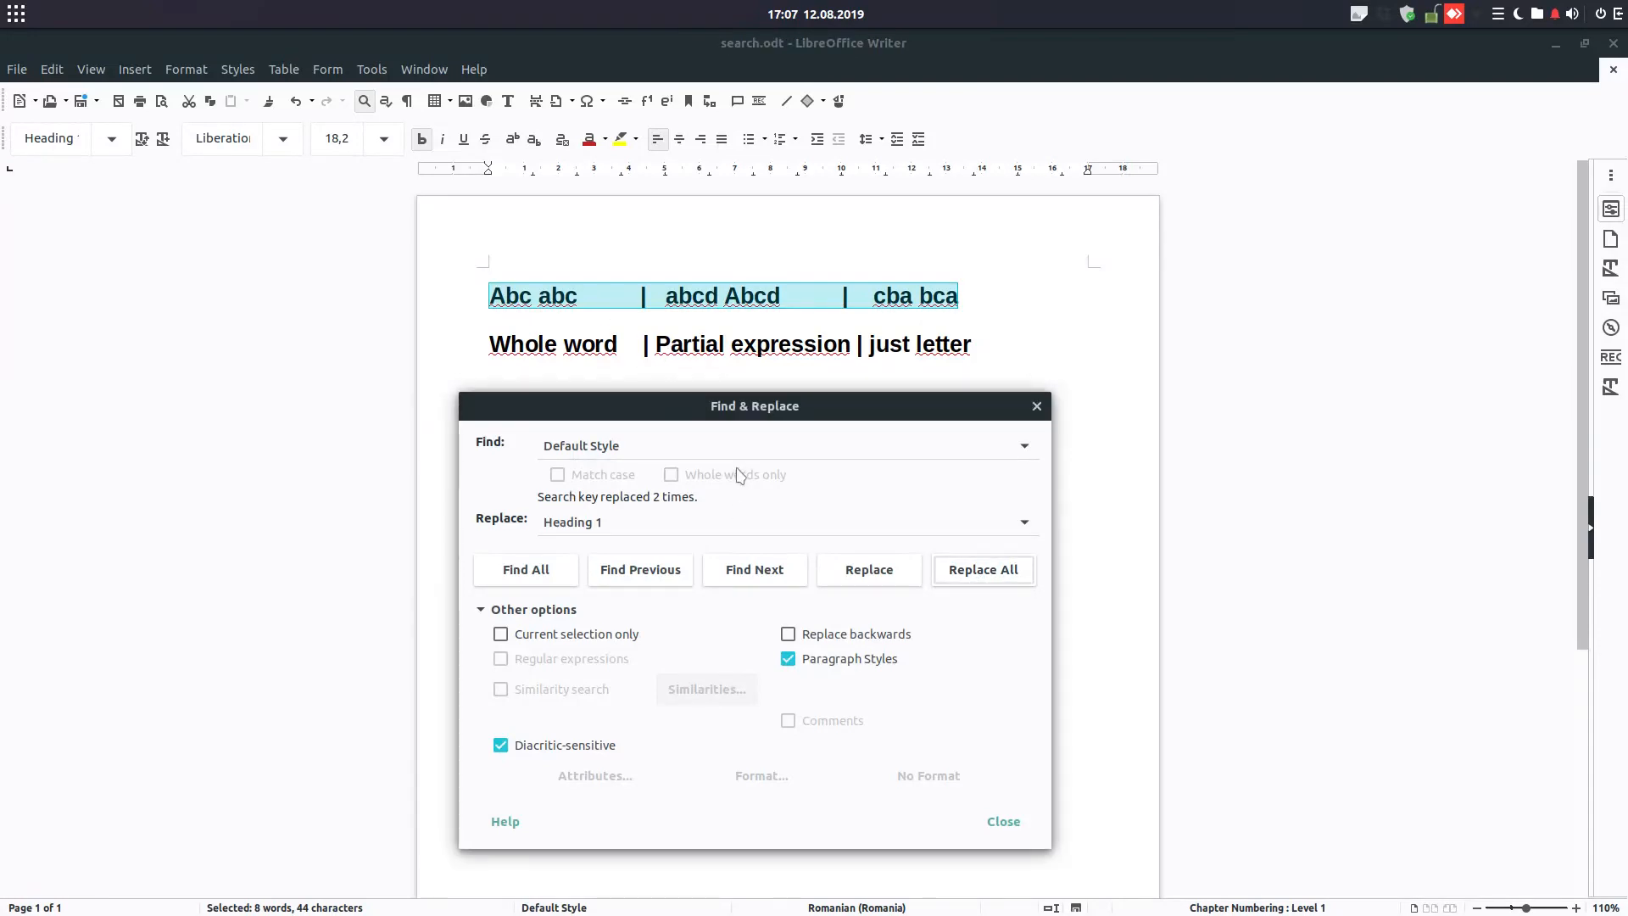
left_click(1000, 821)
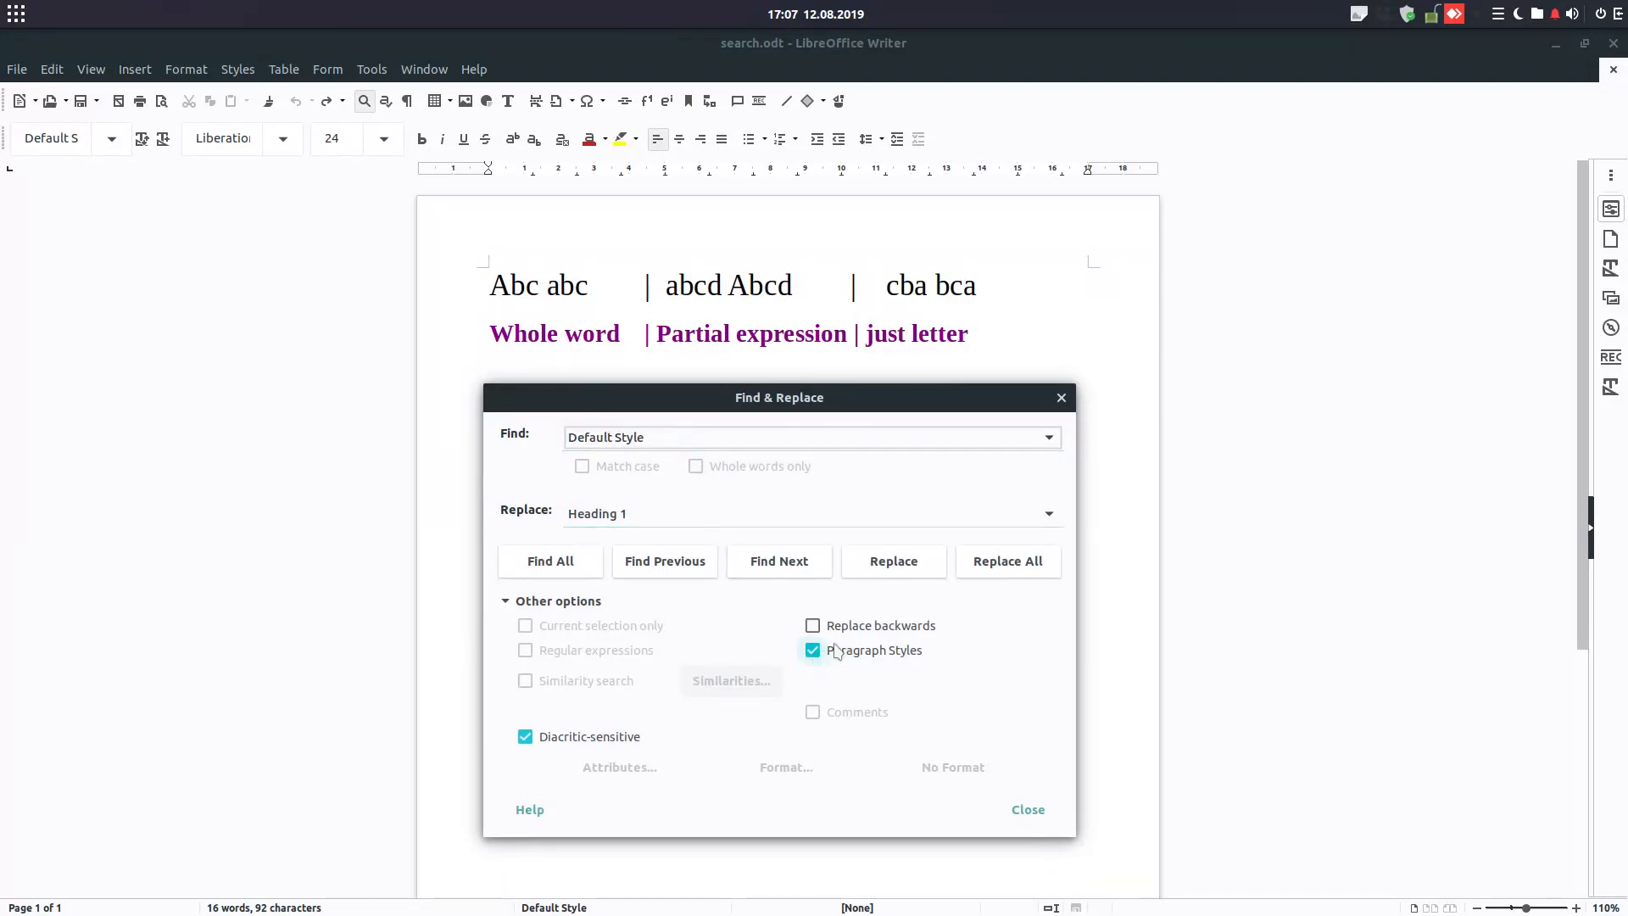
Untick Paragraph Styles, toggle Diacritic-sensitive off and on, and start adding an Alignment attribute.
left_click(812, 650)
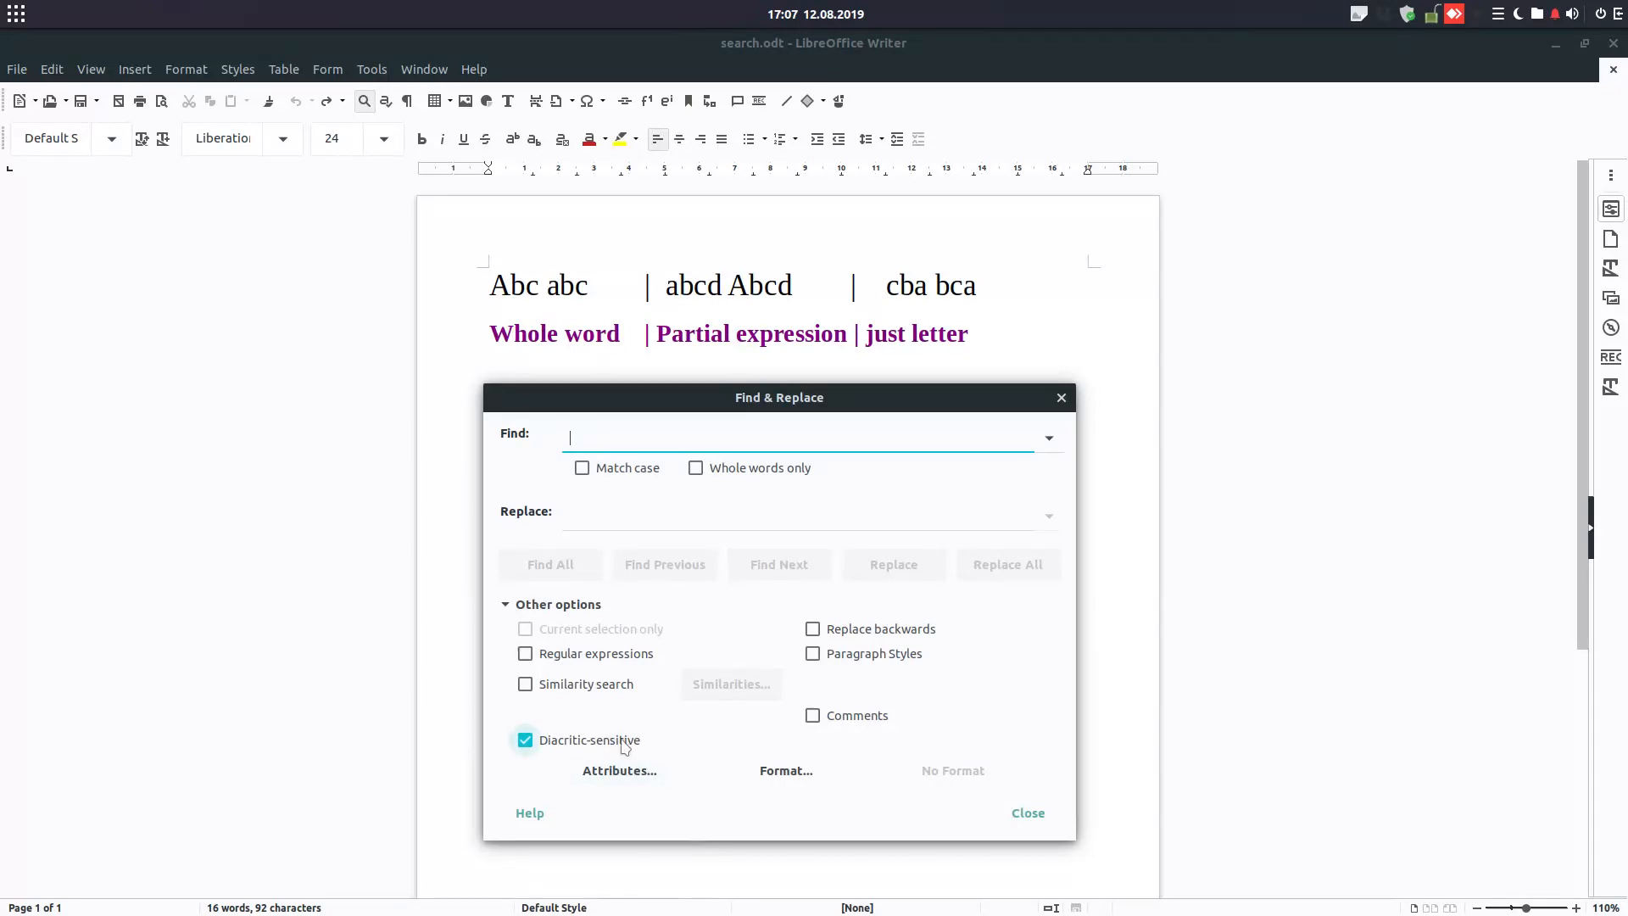
left_click(526, 739)
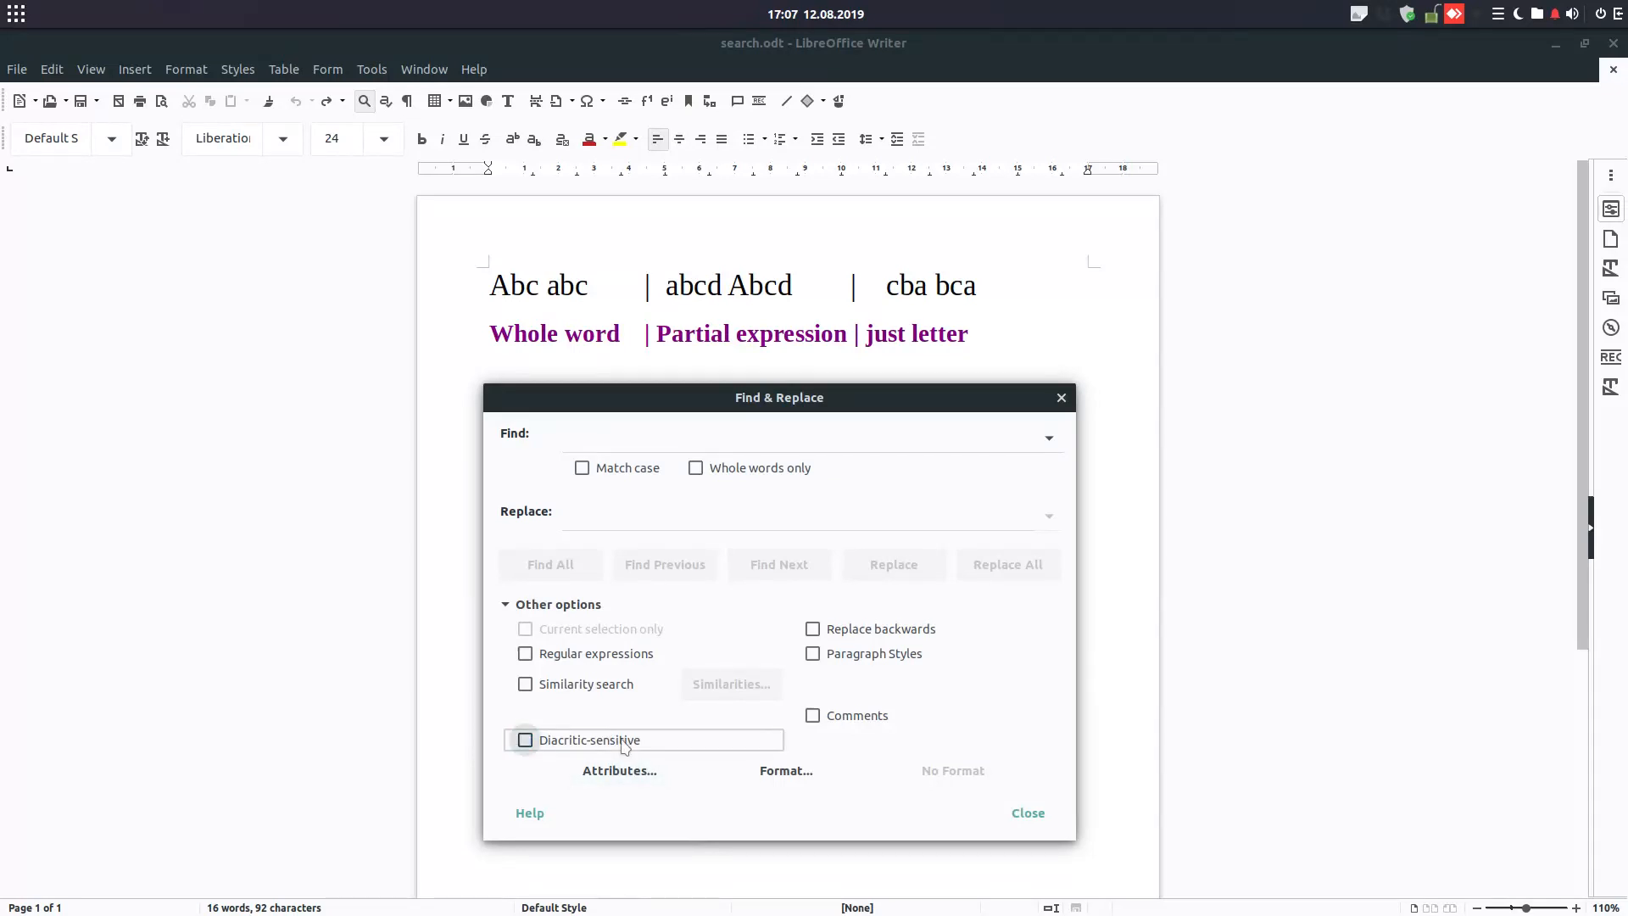
left_click(524, 739)
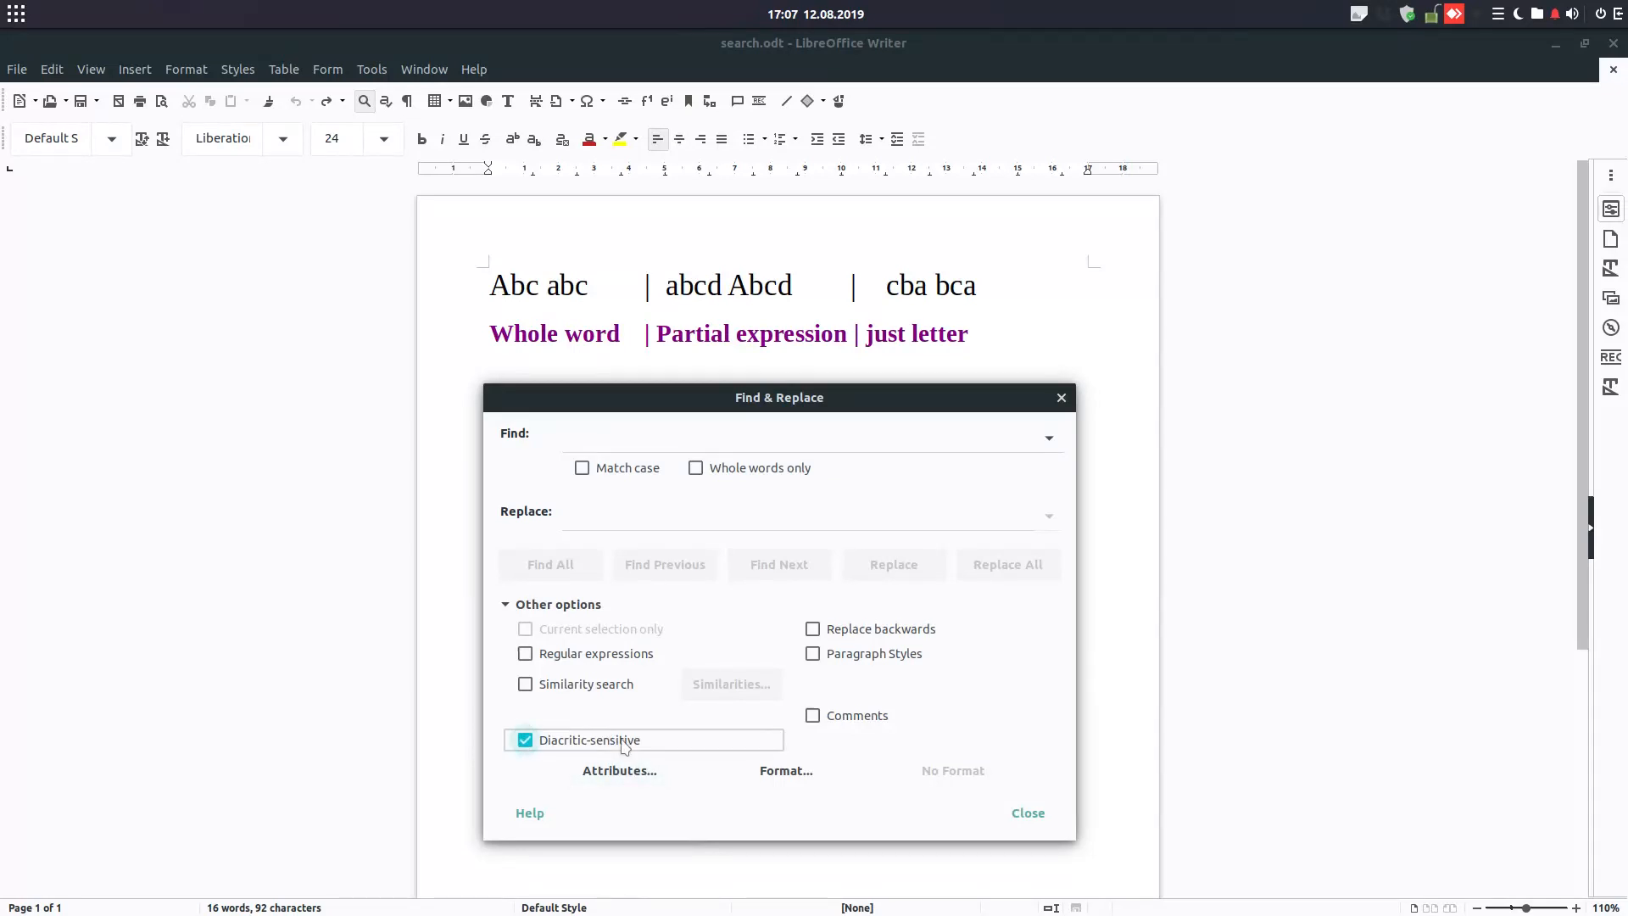
left_click(619, 769)
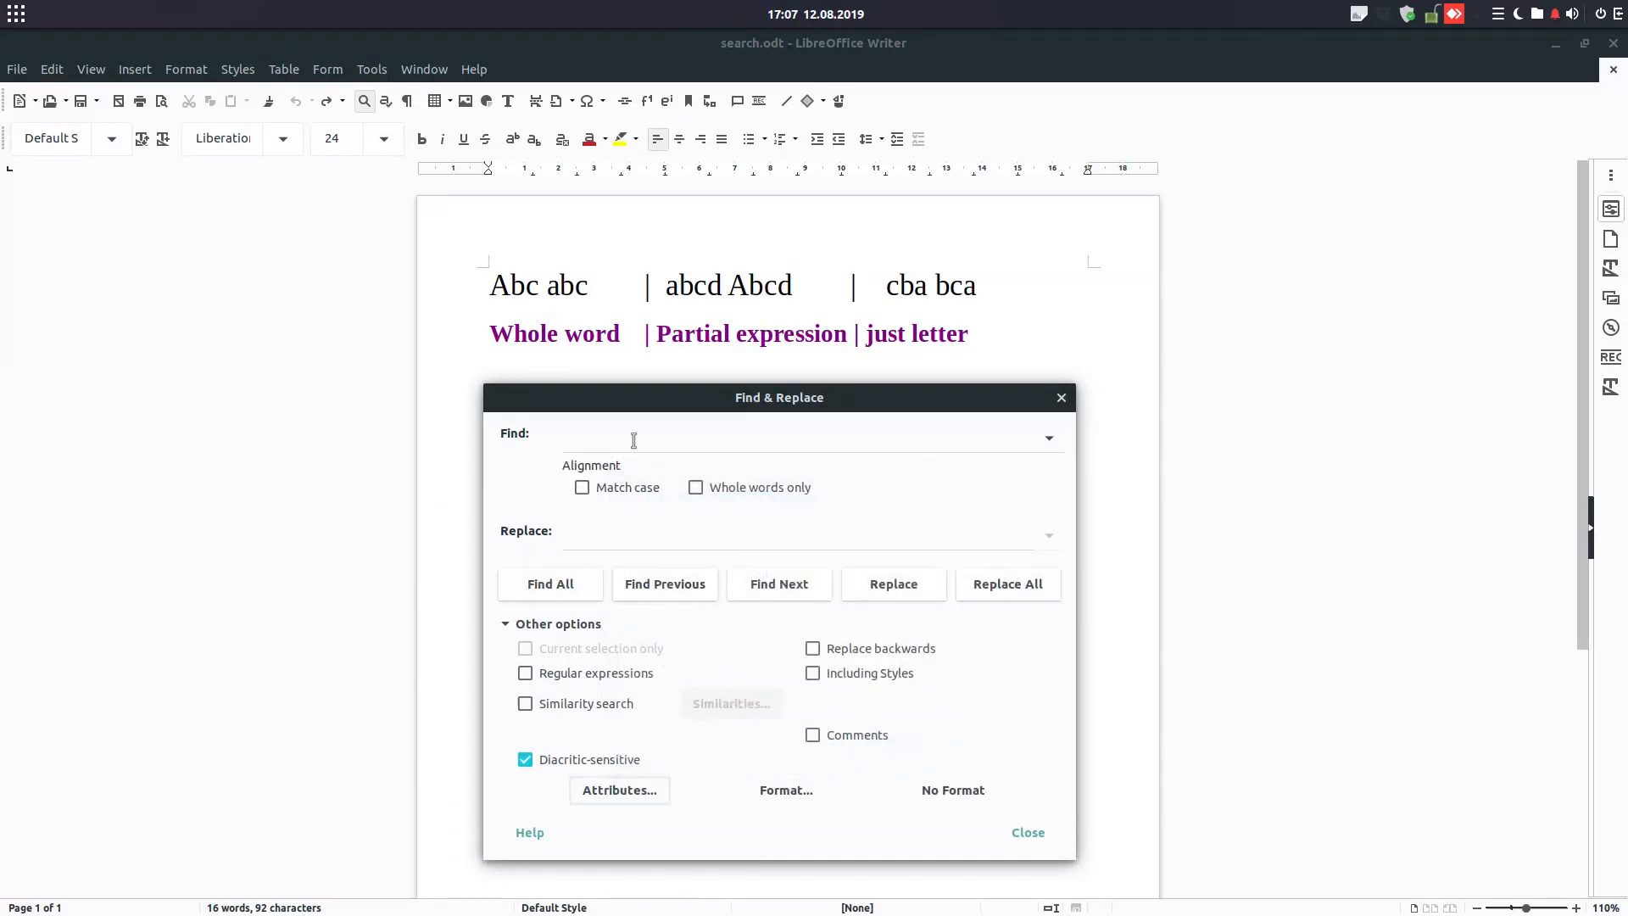
Search for 'center' alignment (no matches), then center-align the first line of sample text.
type("ce")
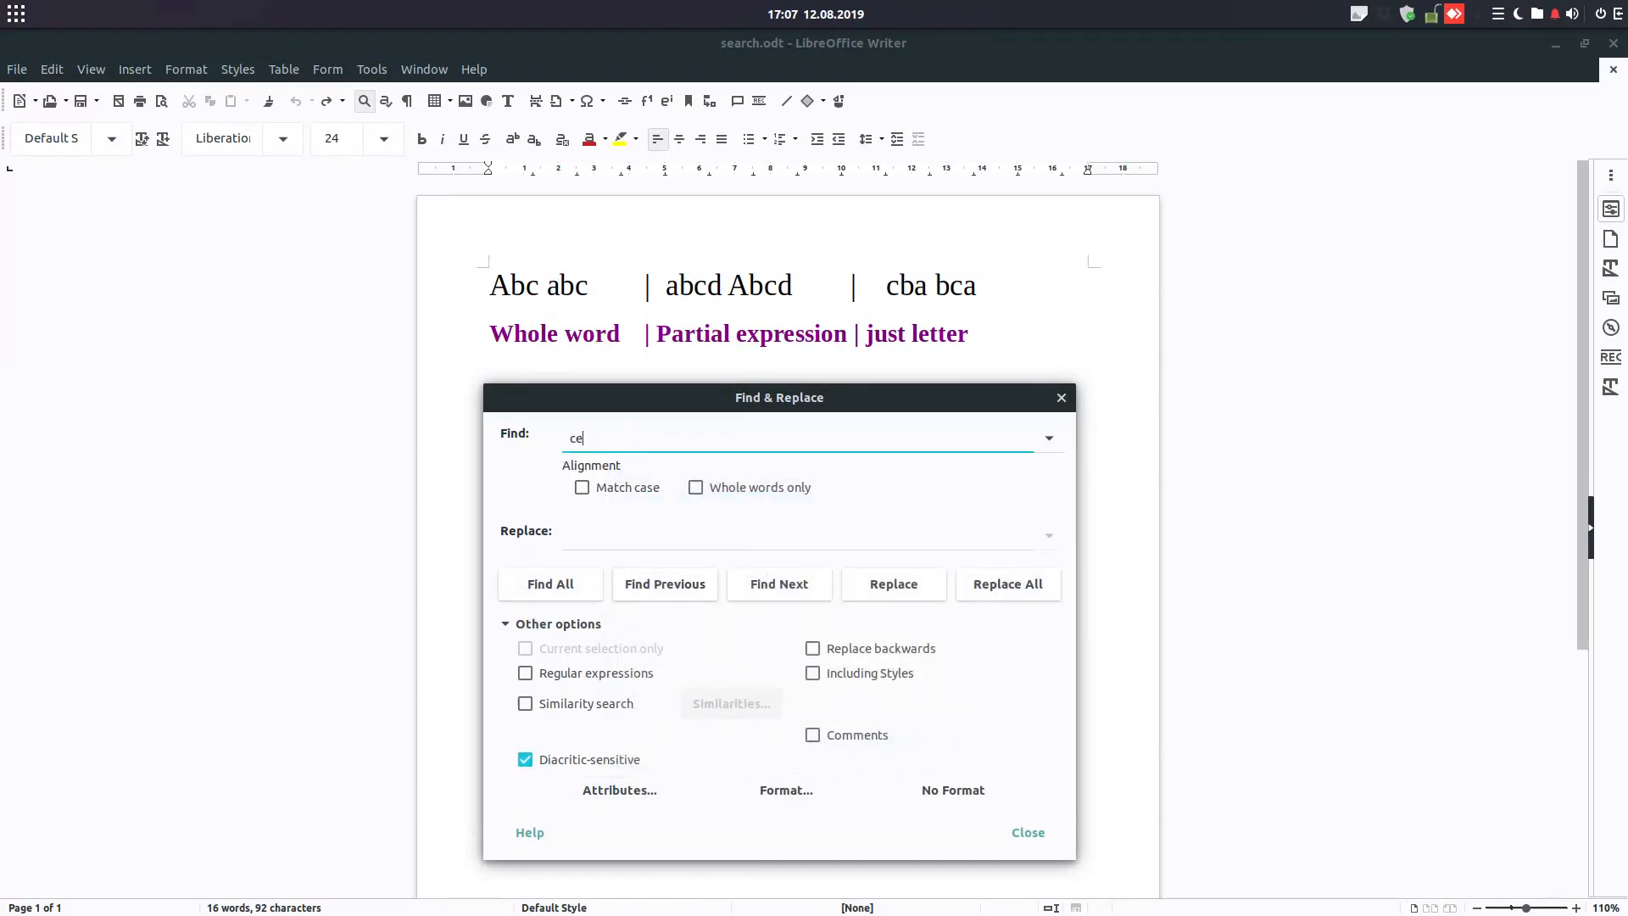
type("nter")
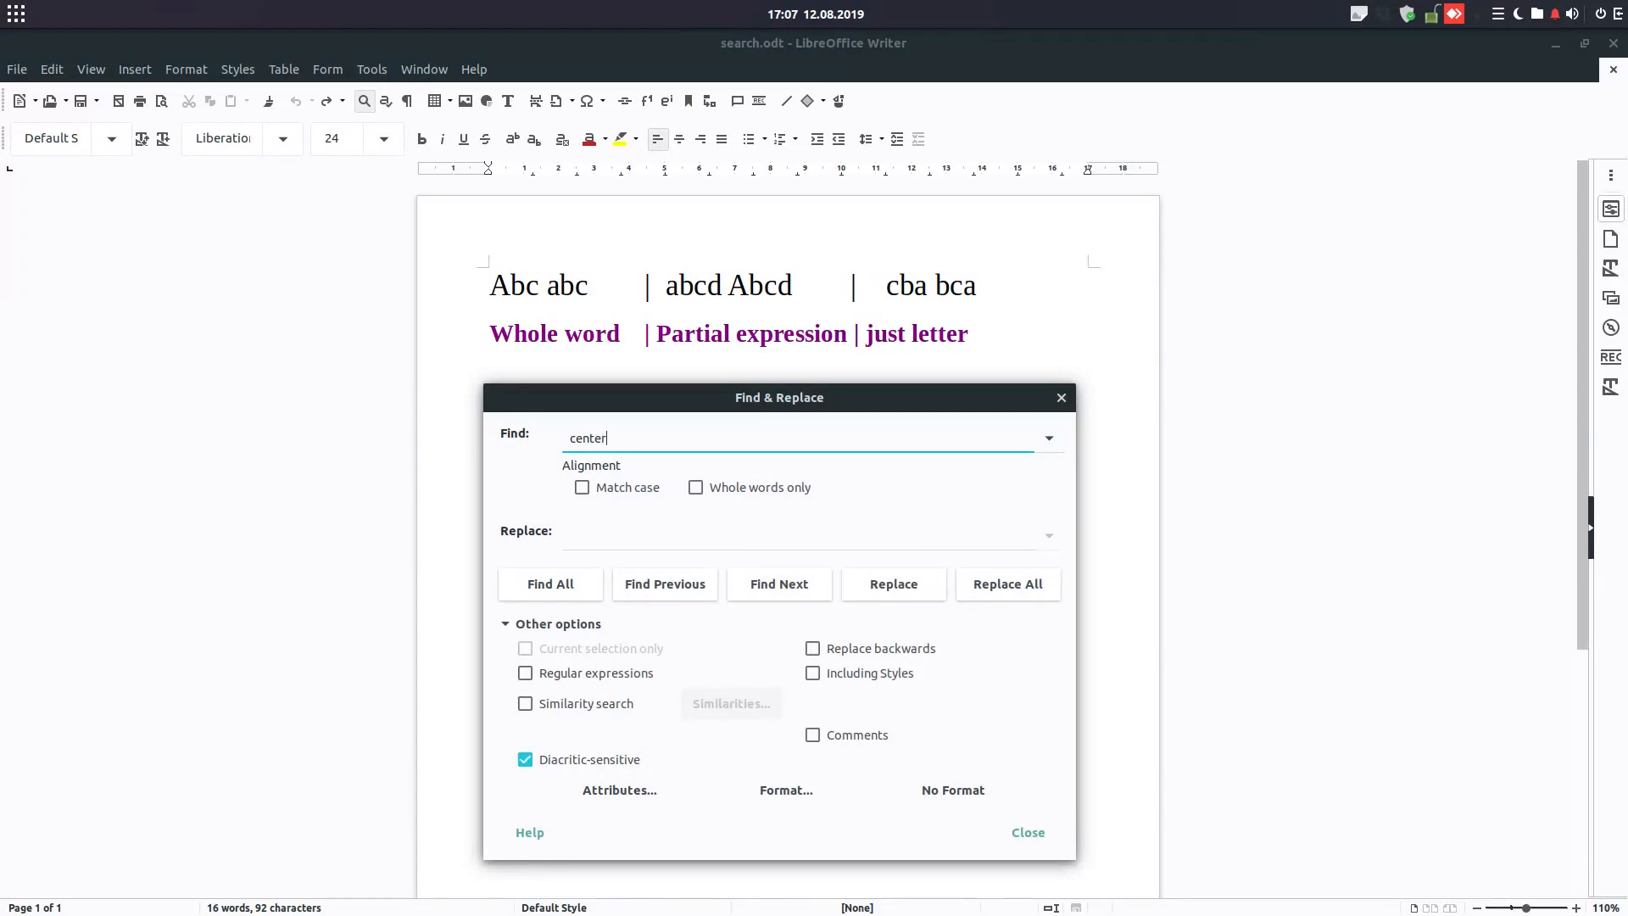
left_click(550, 583)
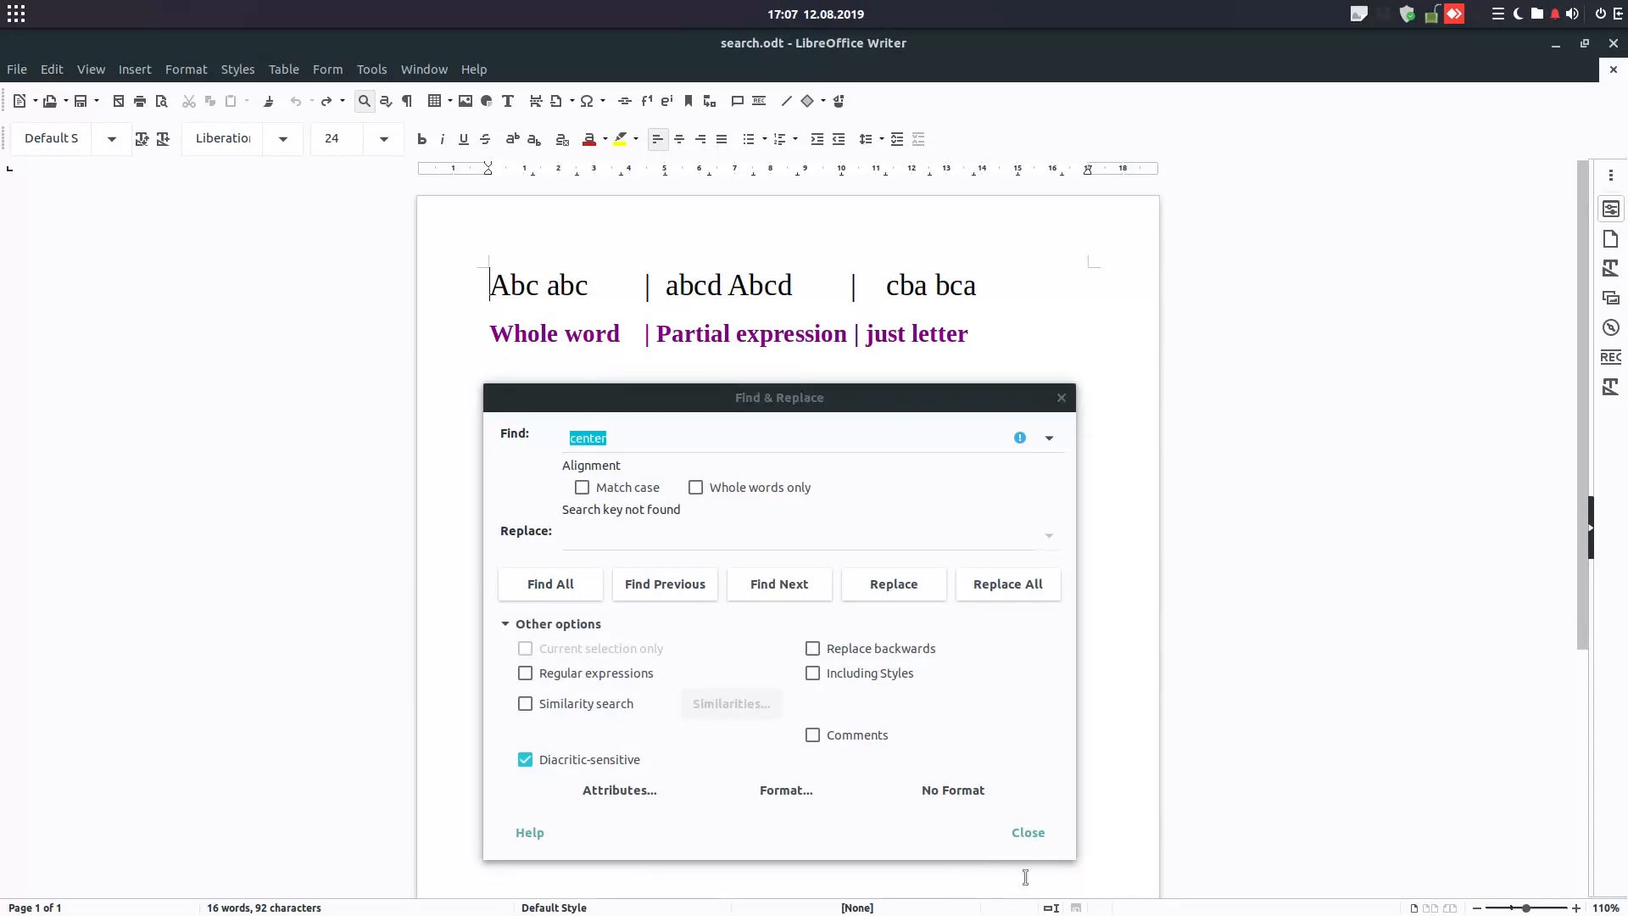
left_click(1026, 831)
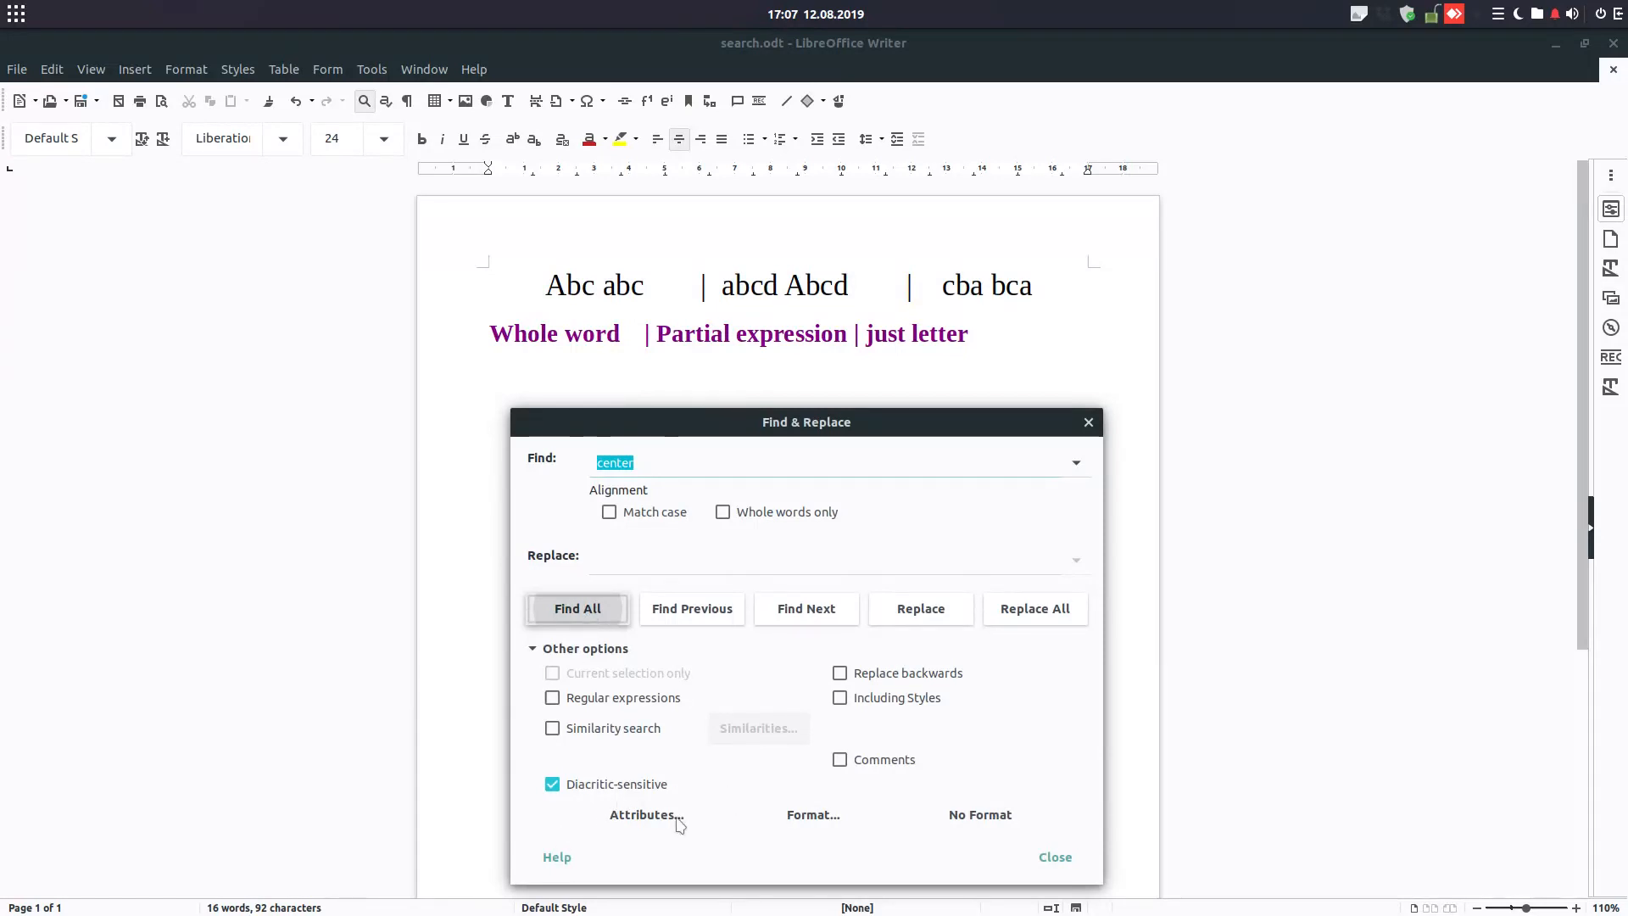
mouse_move(900, 826)
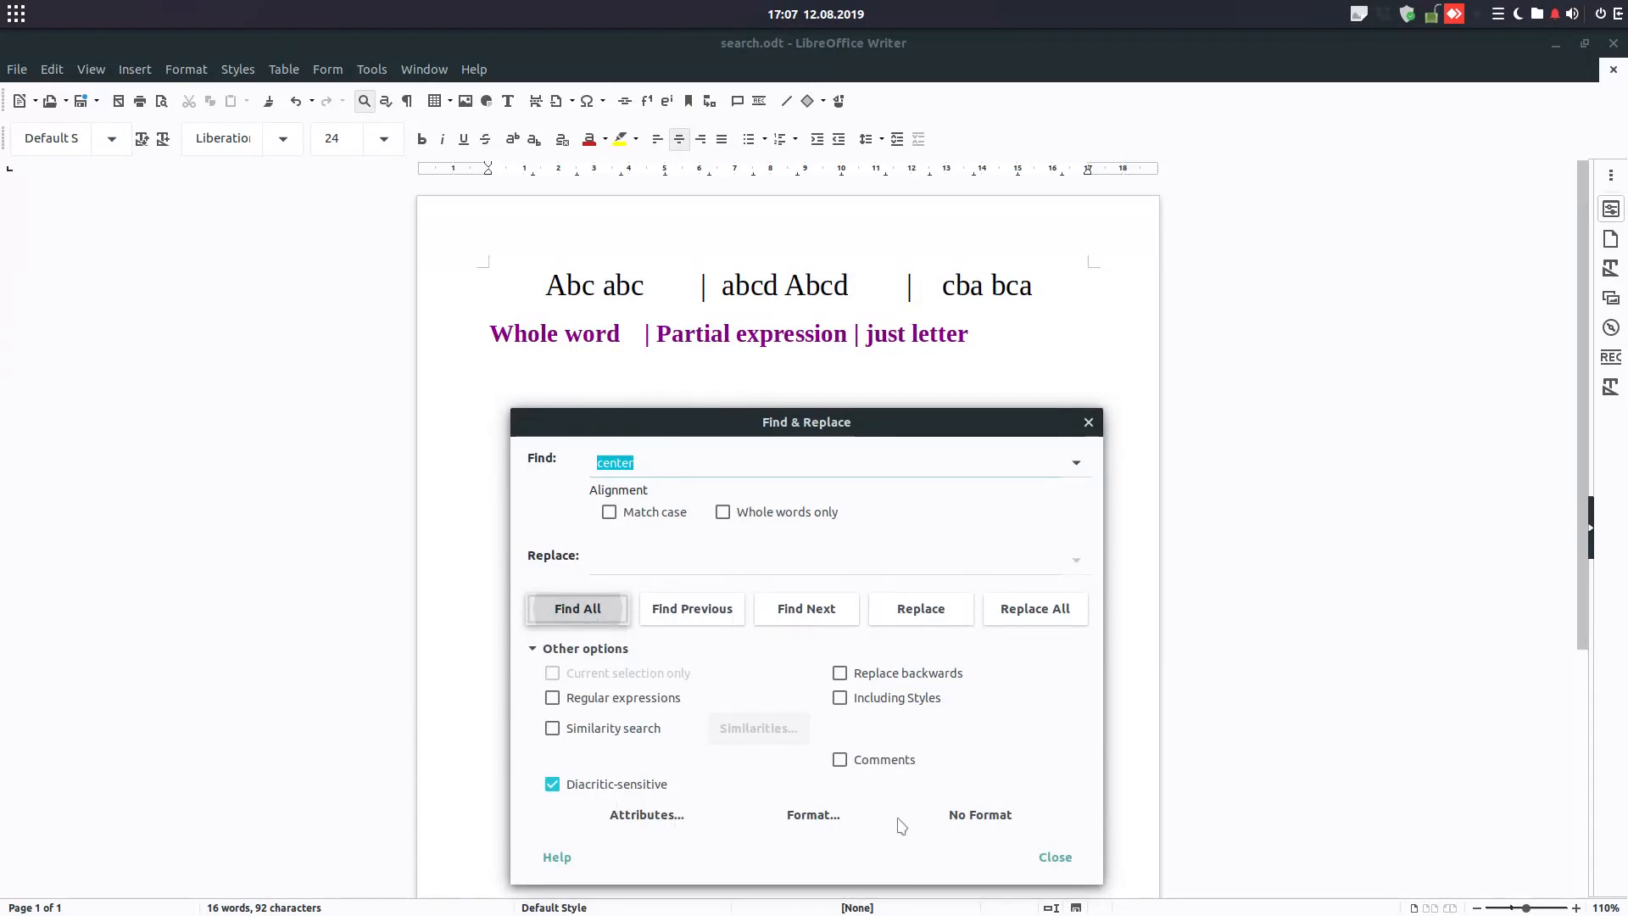
mouse_move(729, 544)
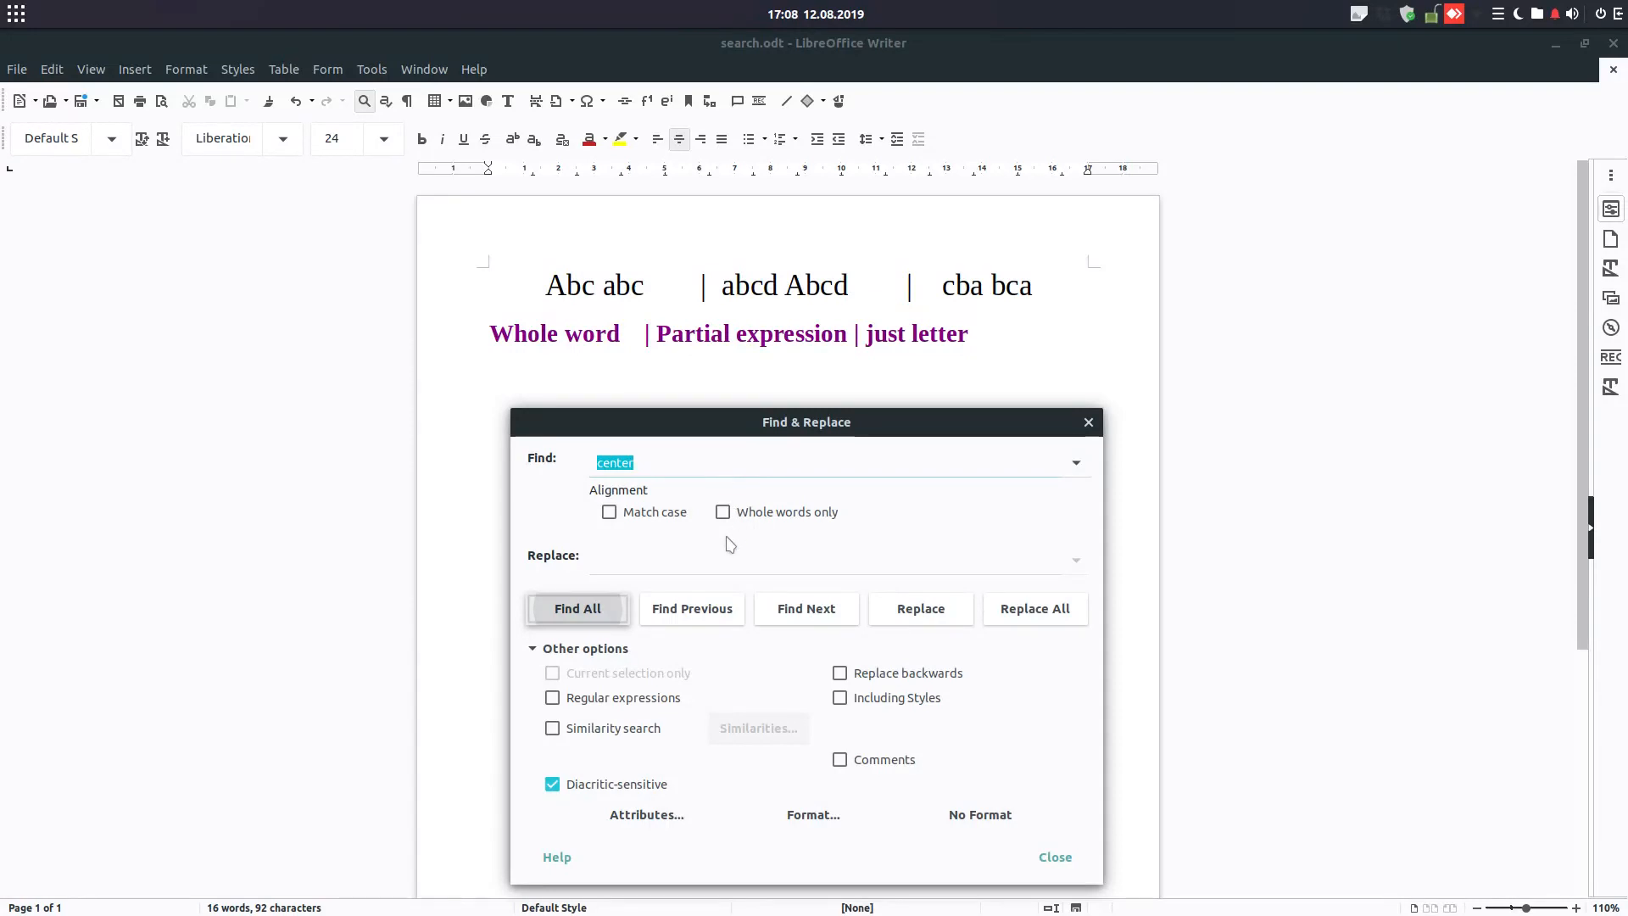
mouse_move(985, 797)
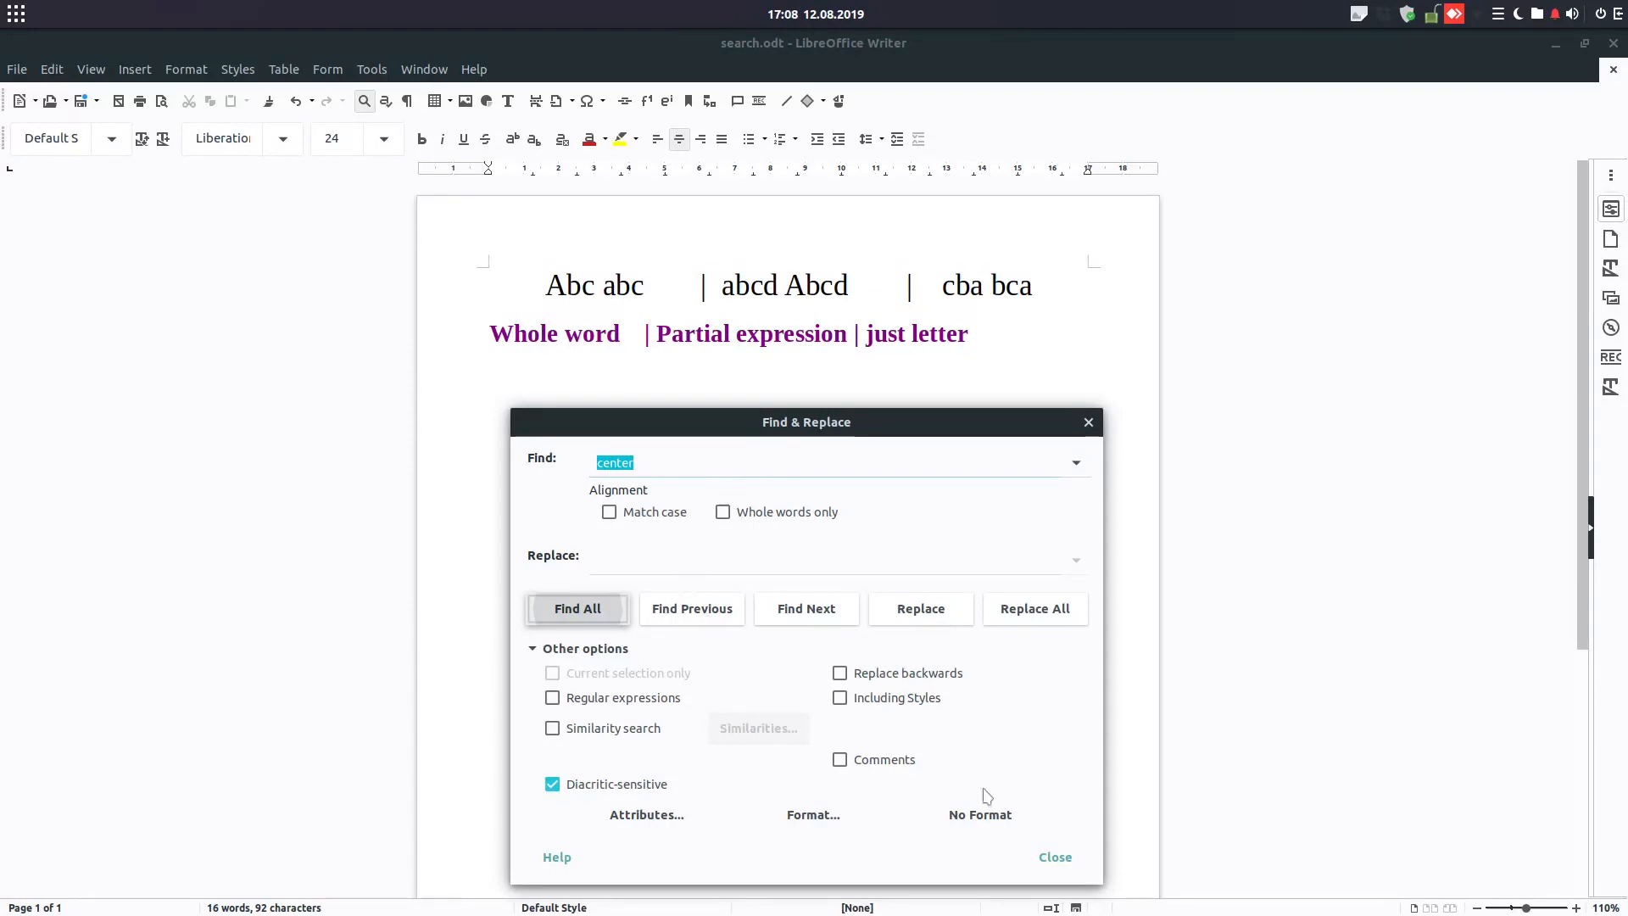
mouse_move(788, 817)
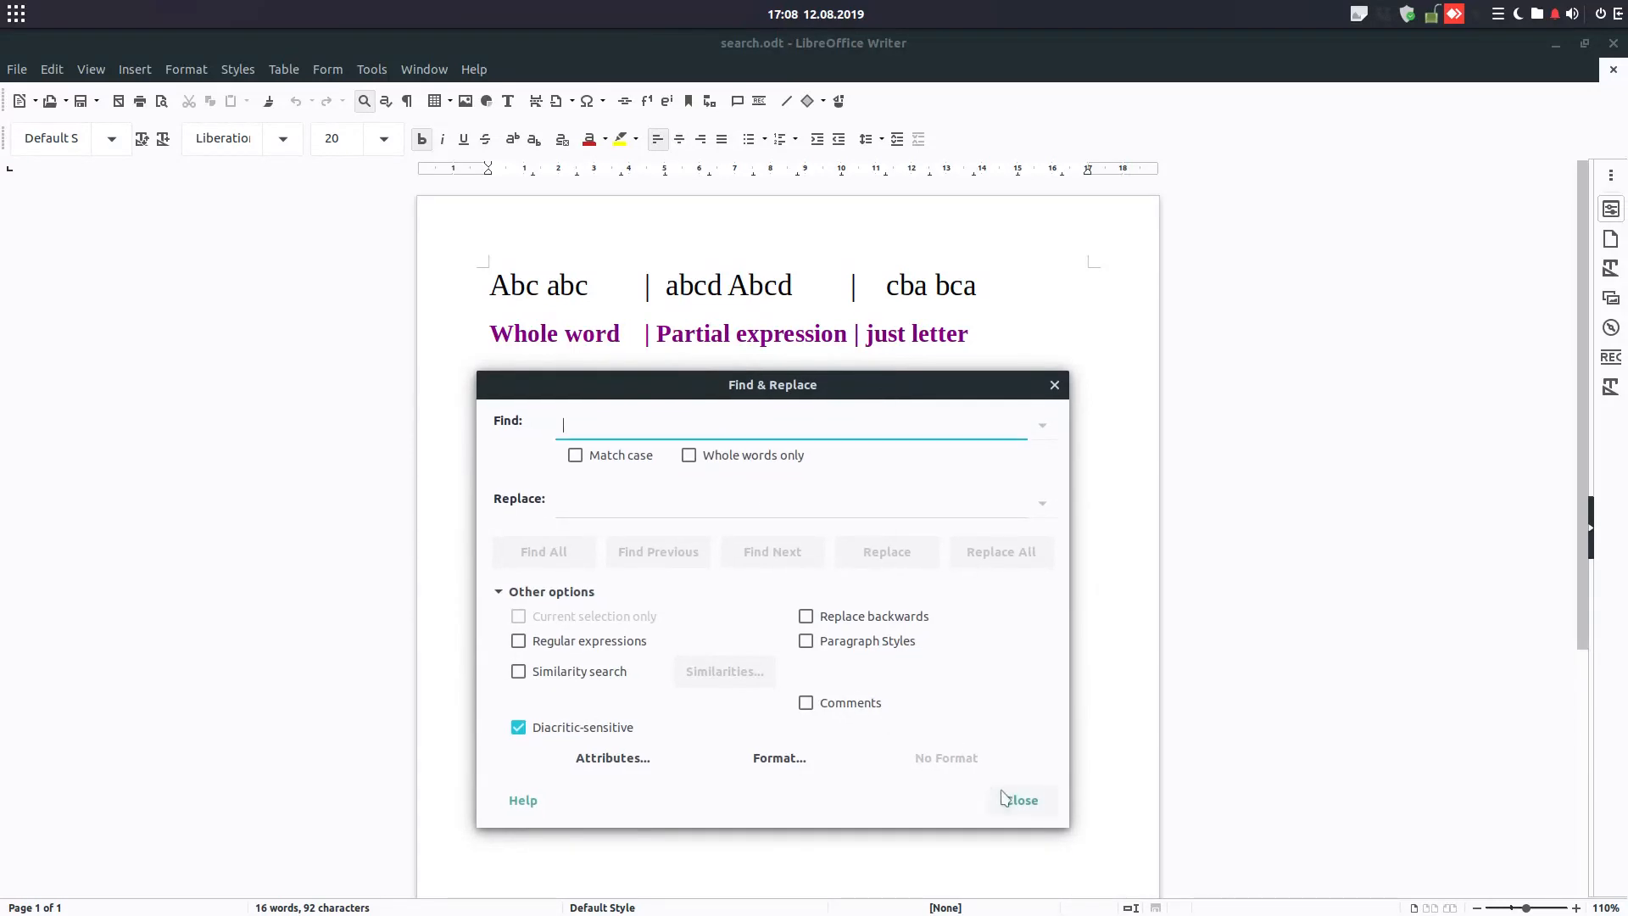
Add Alignment as a search attribute via the Attributes list.
left_click(1020, 798)
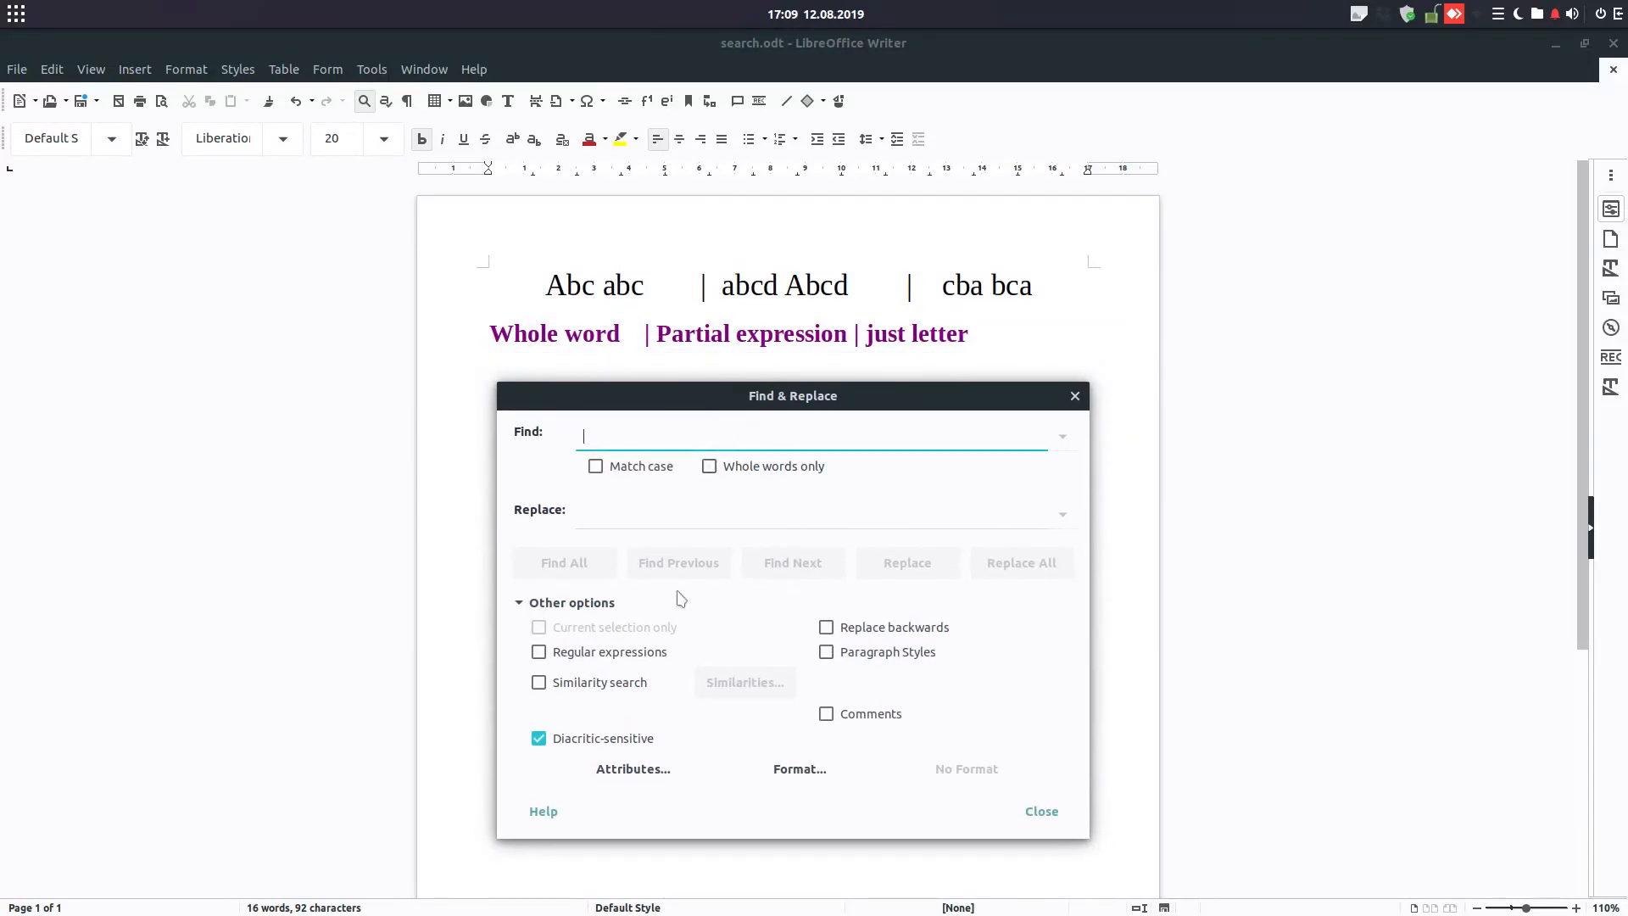
mouse_move(799, 769)
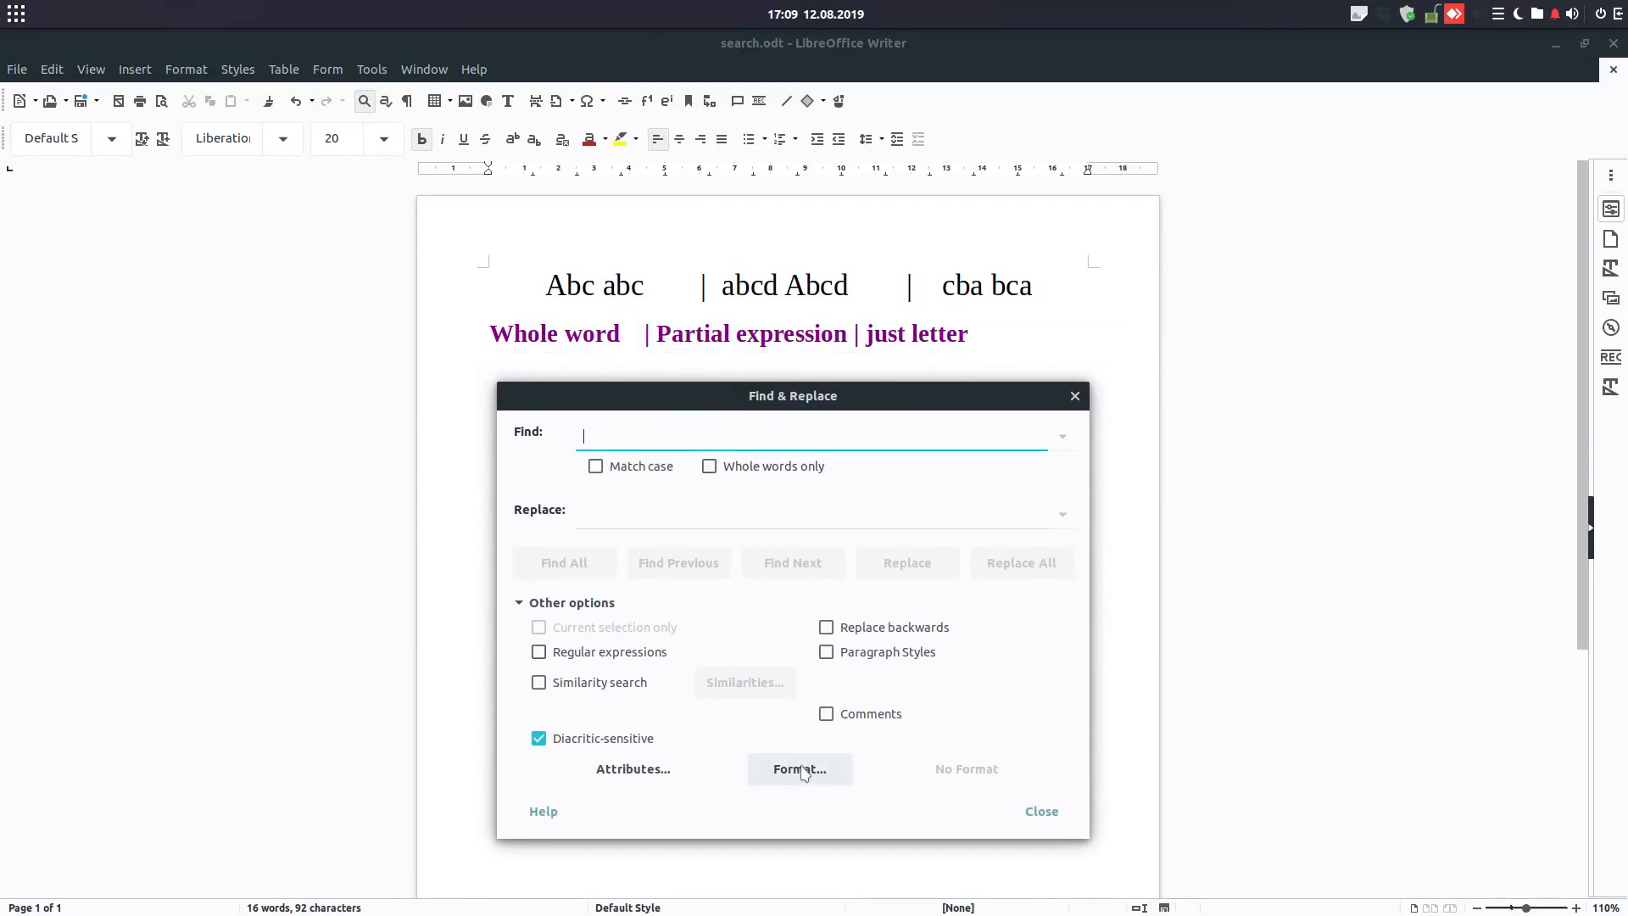
left_click(799, 768)
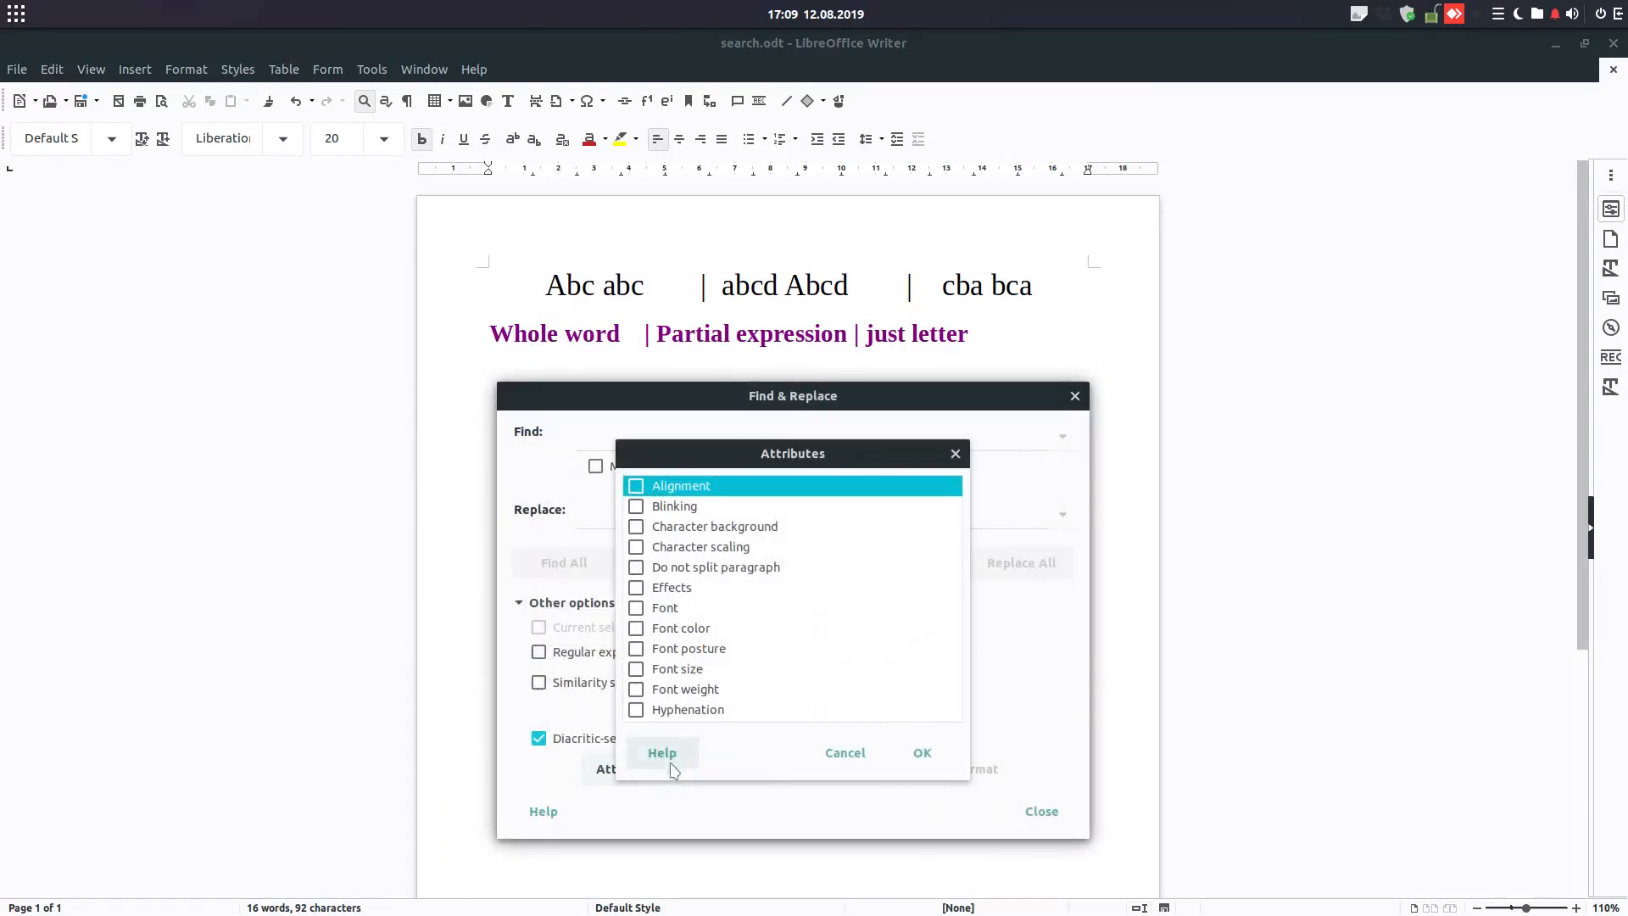
left_click(635, 485)
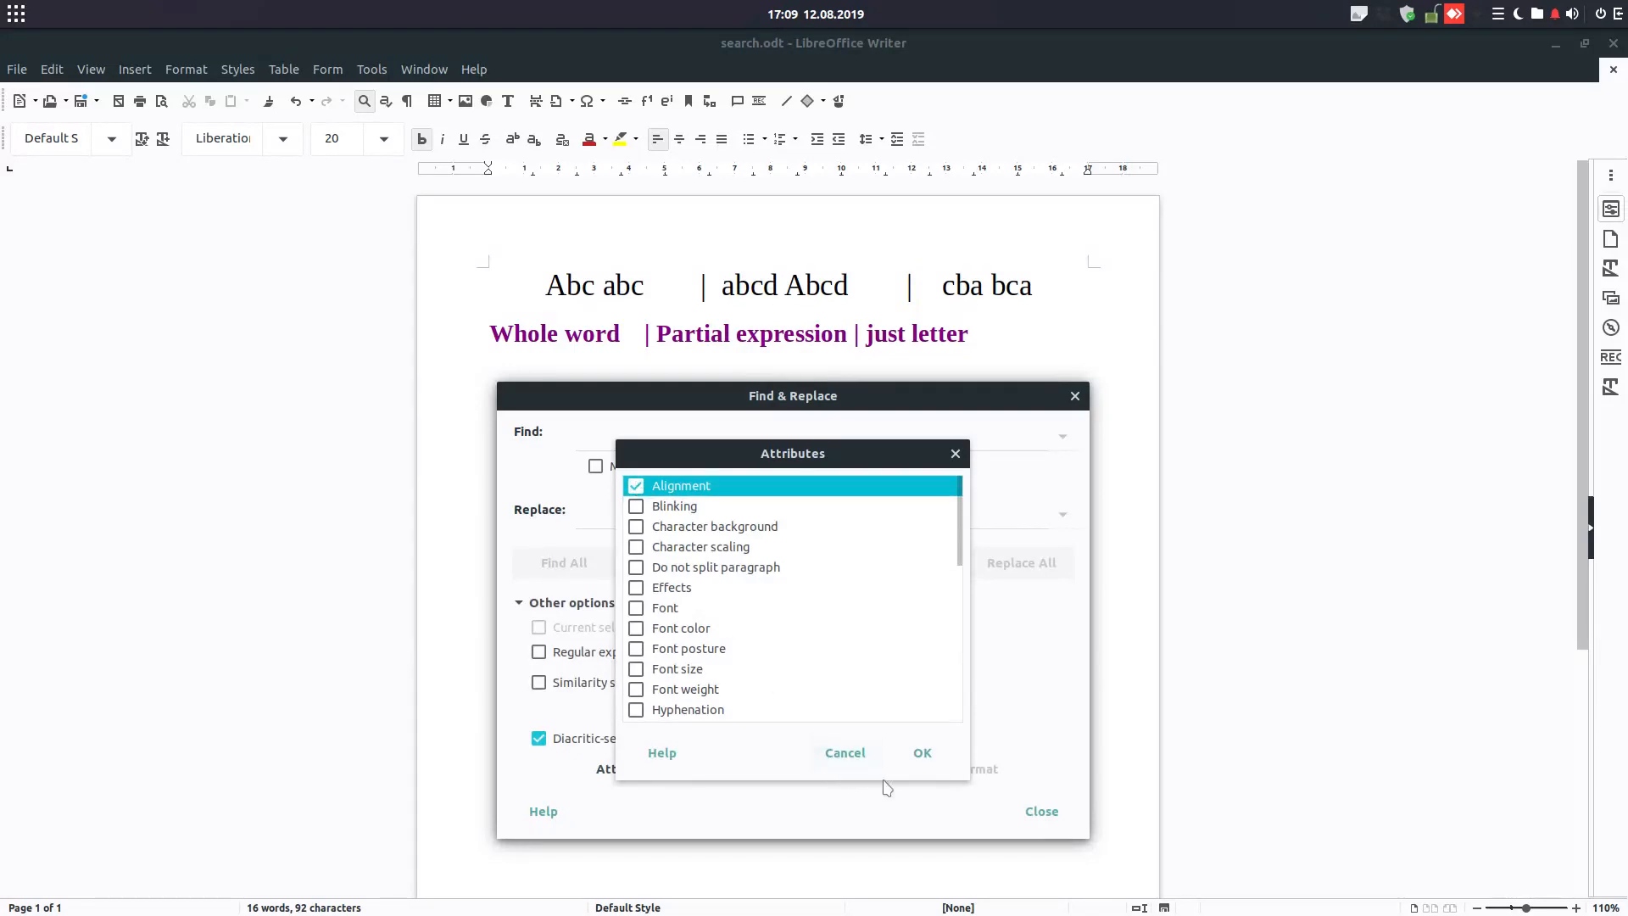
left_click(919, 752)
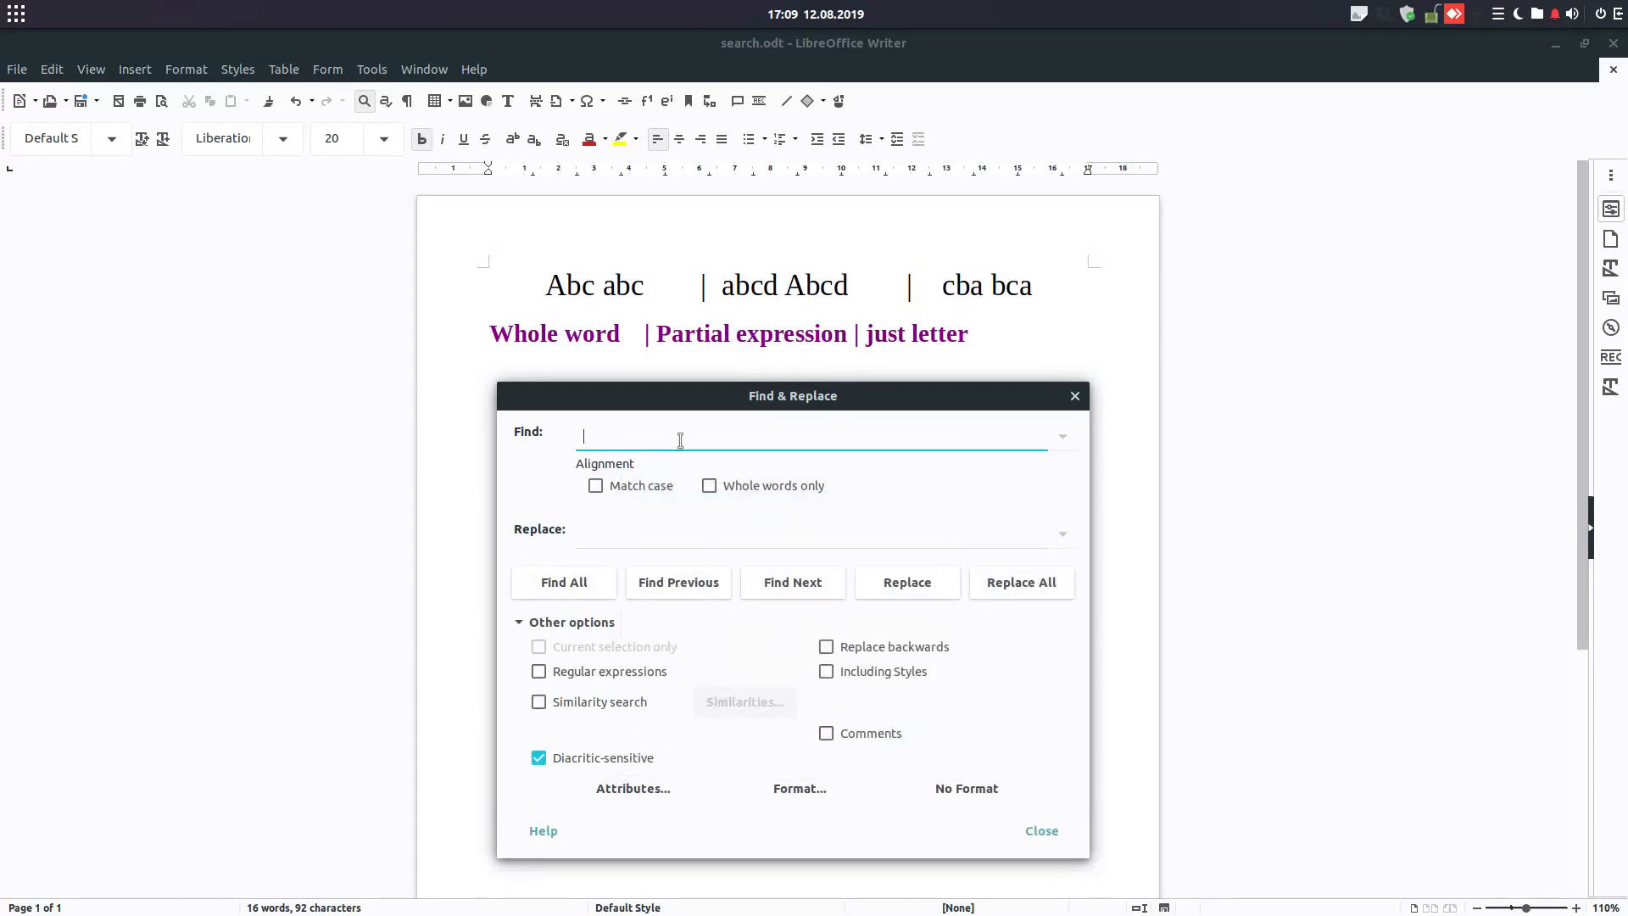
Replace 'center' alignment with 'left' so the first paragraph is left-aligned again.
type("center")
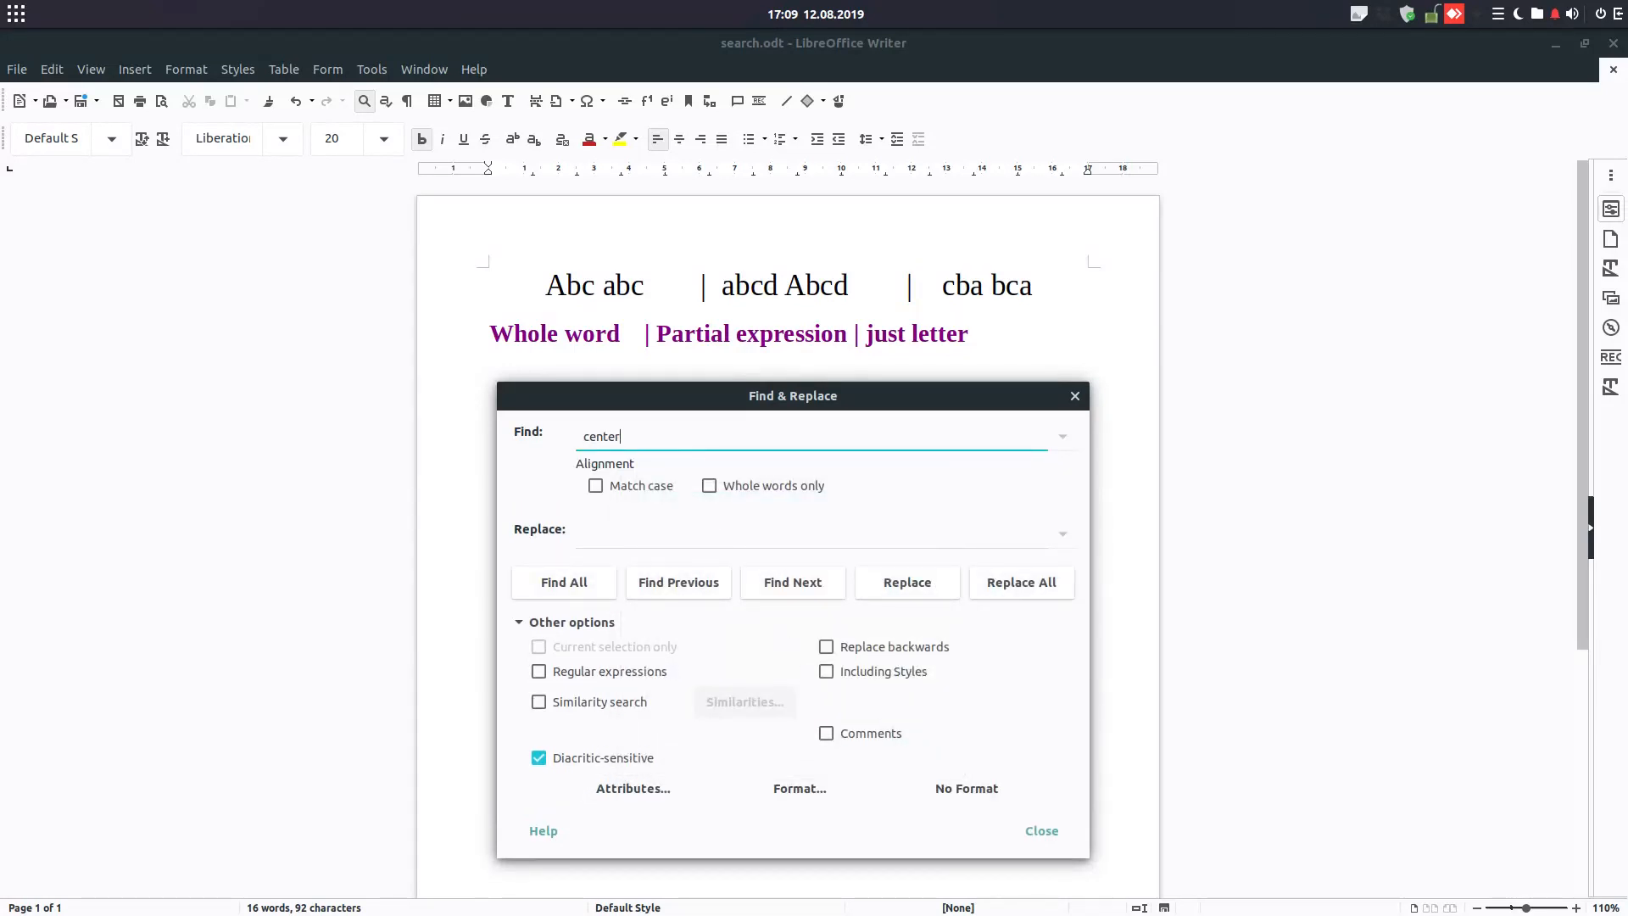
type("le")
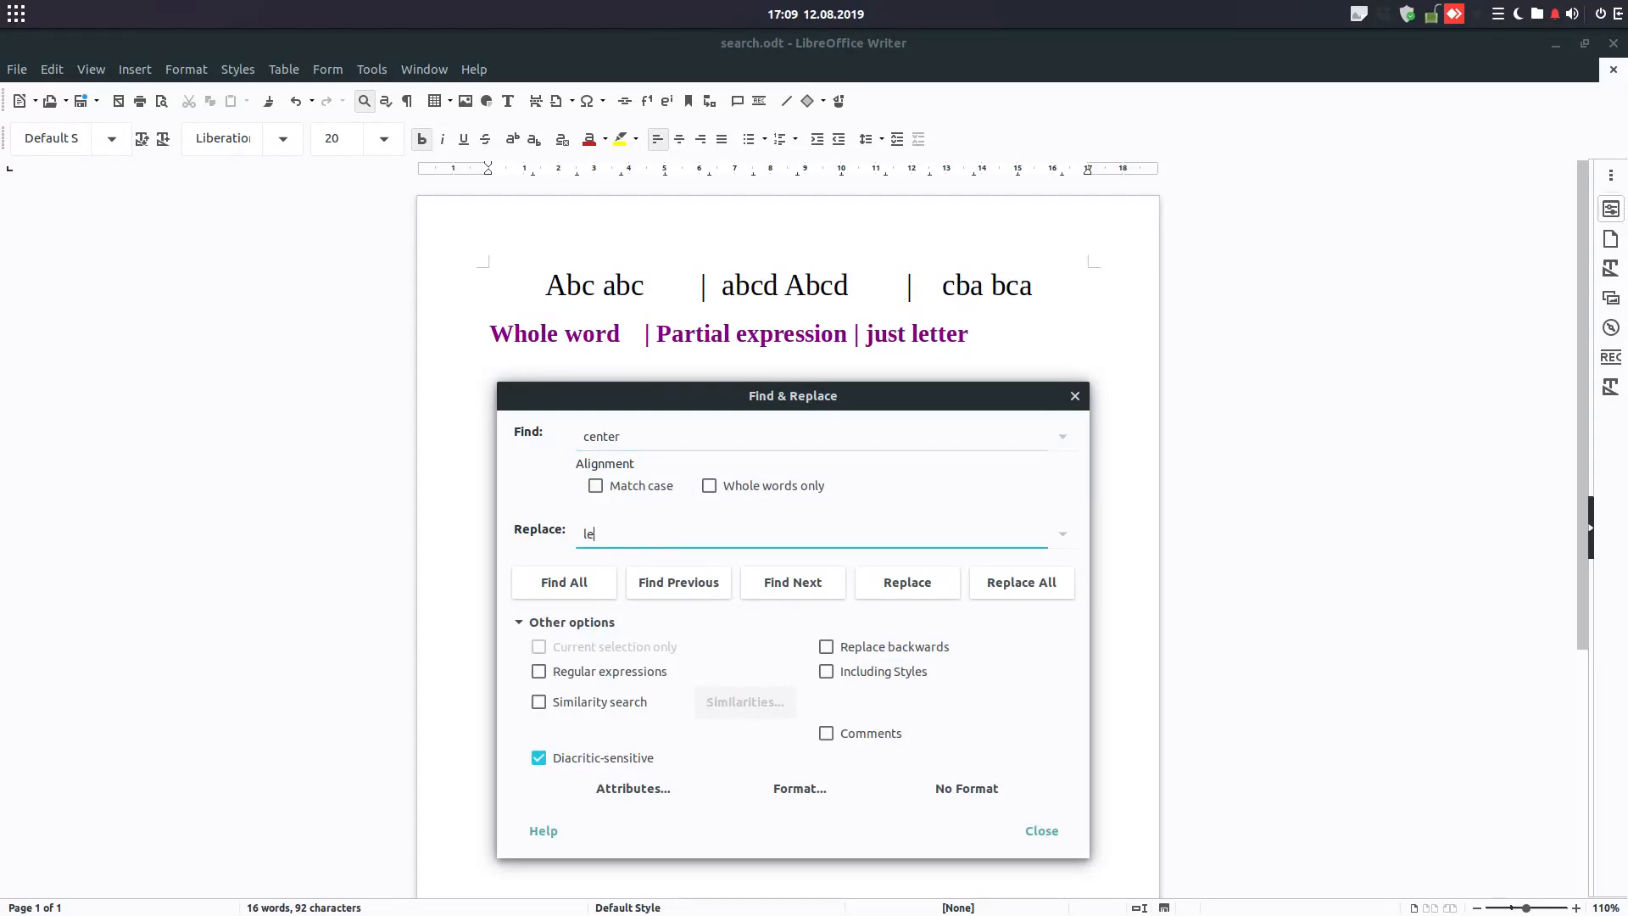
type("ft")
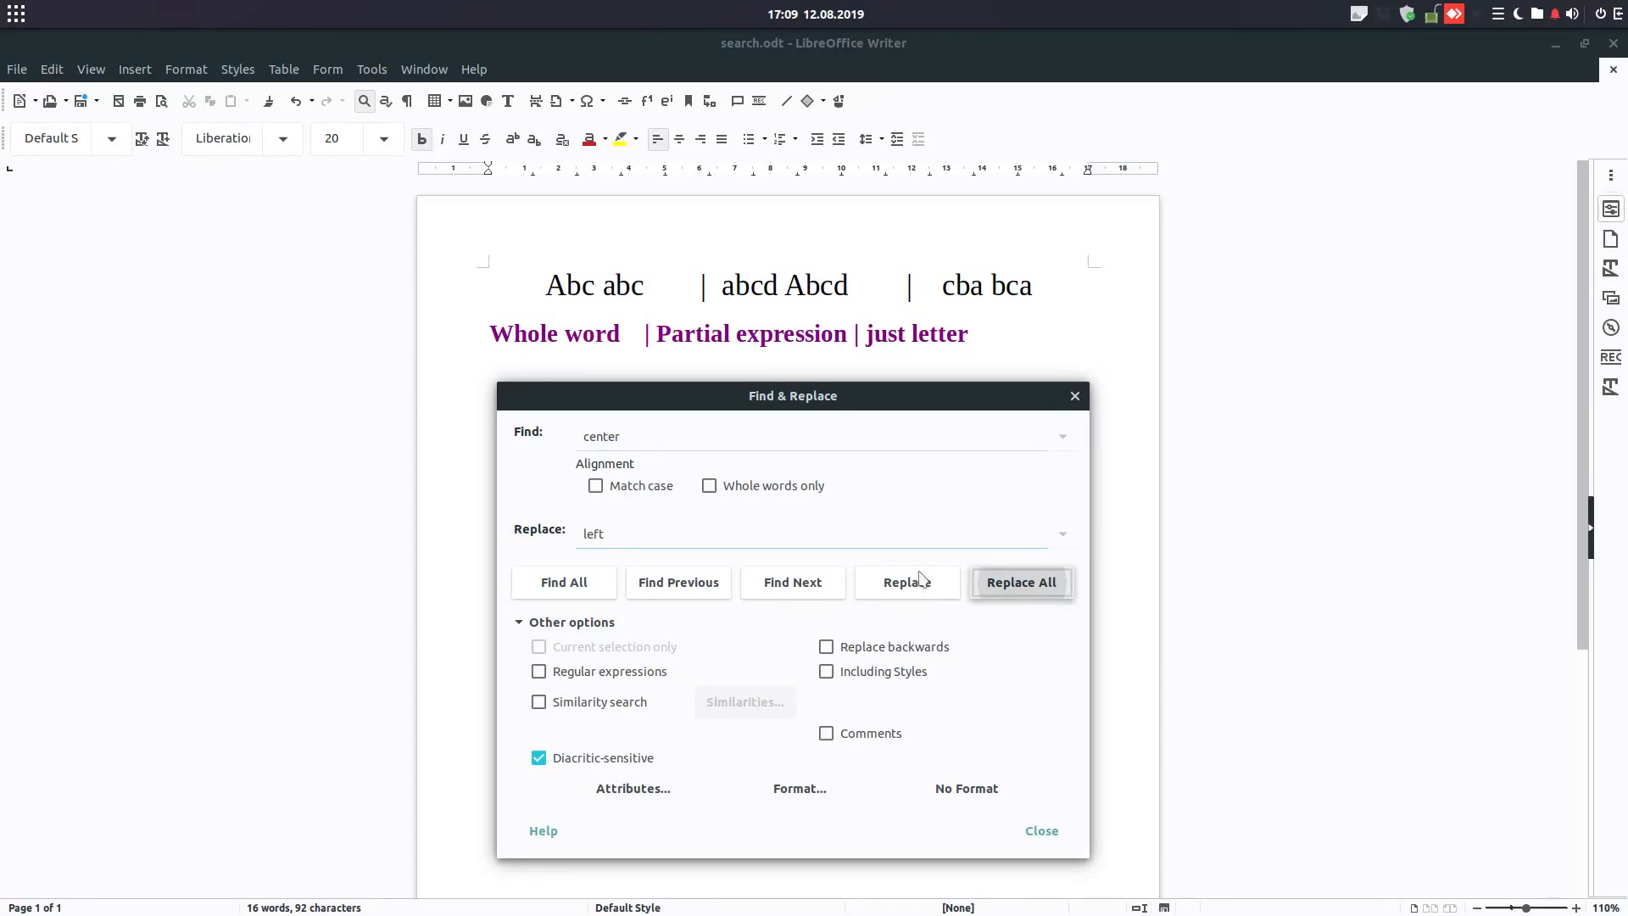
mouse_move(877, 573)
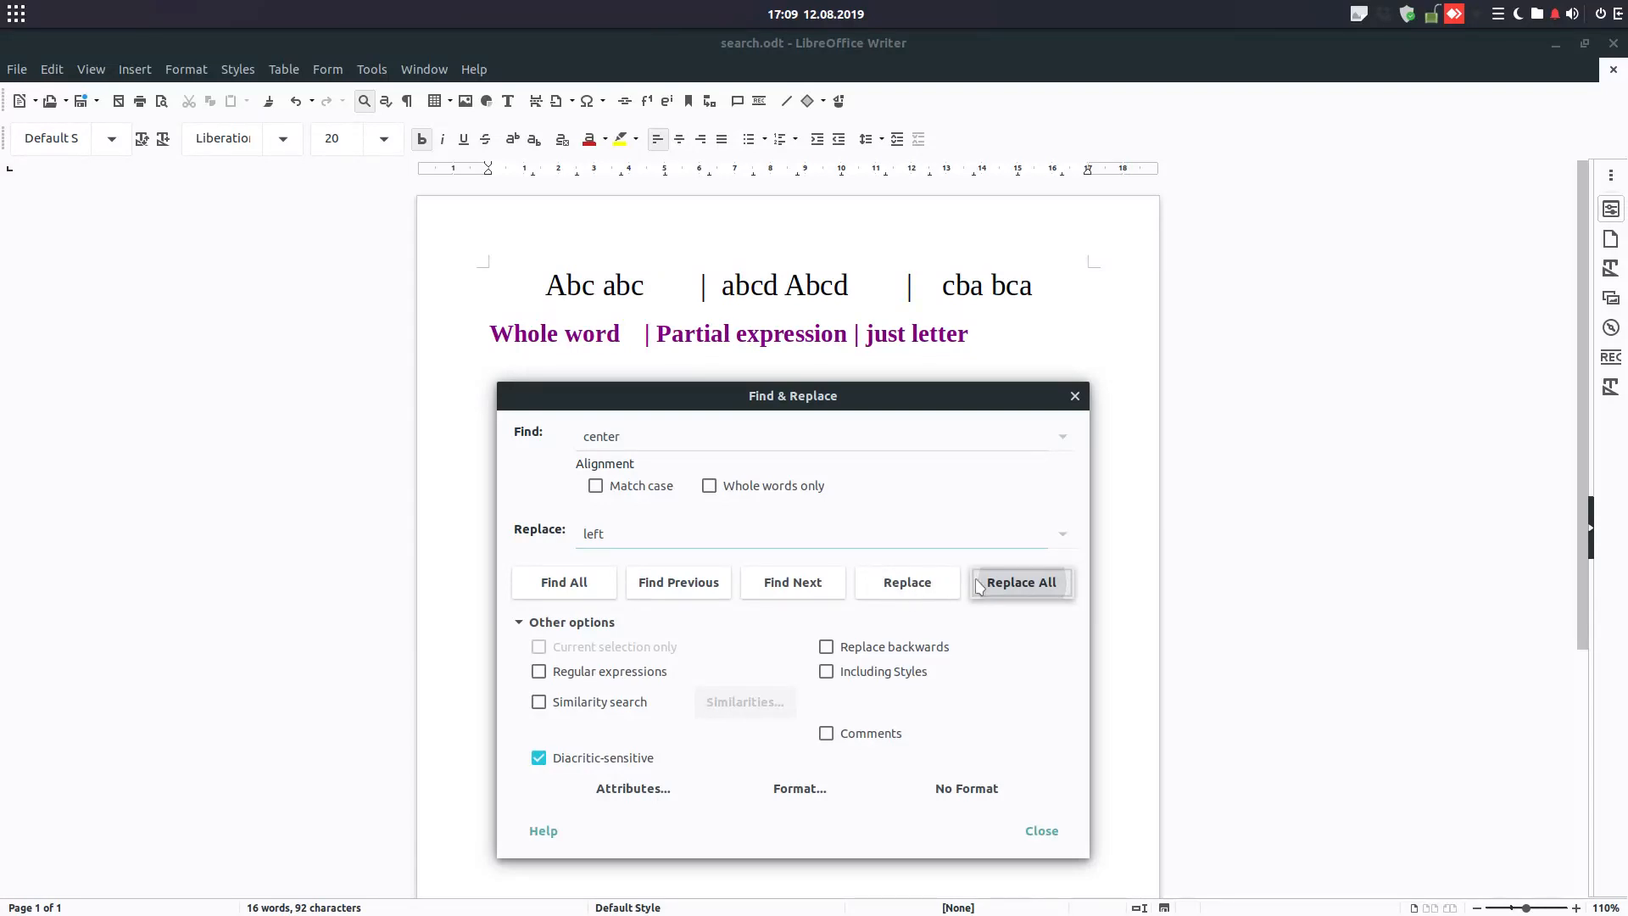
mouse_move(953, 587)
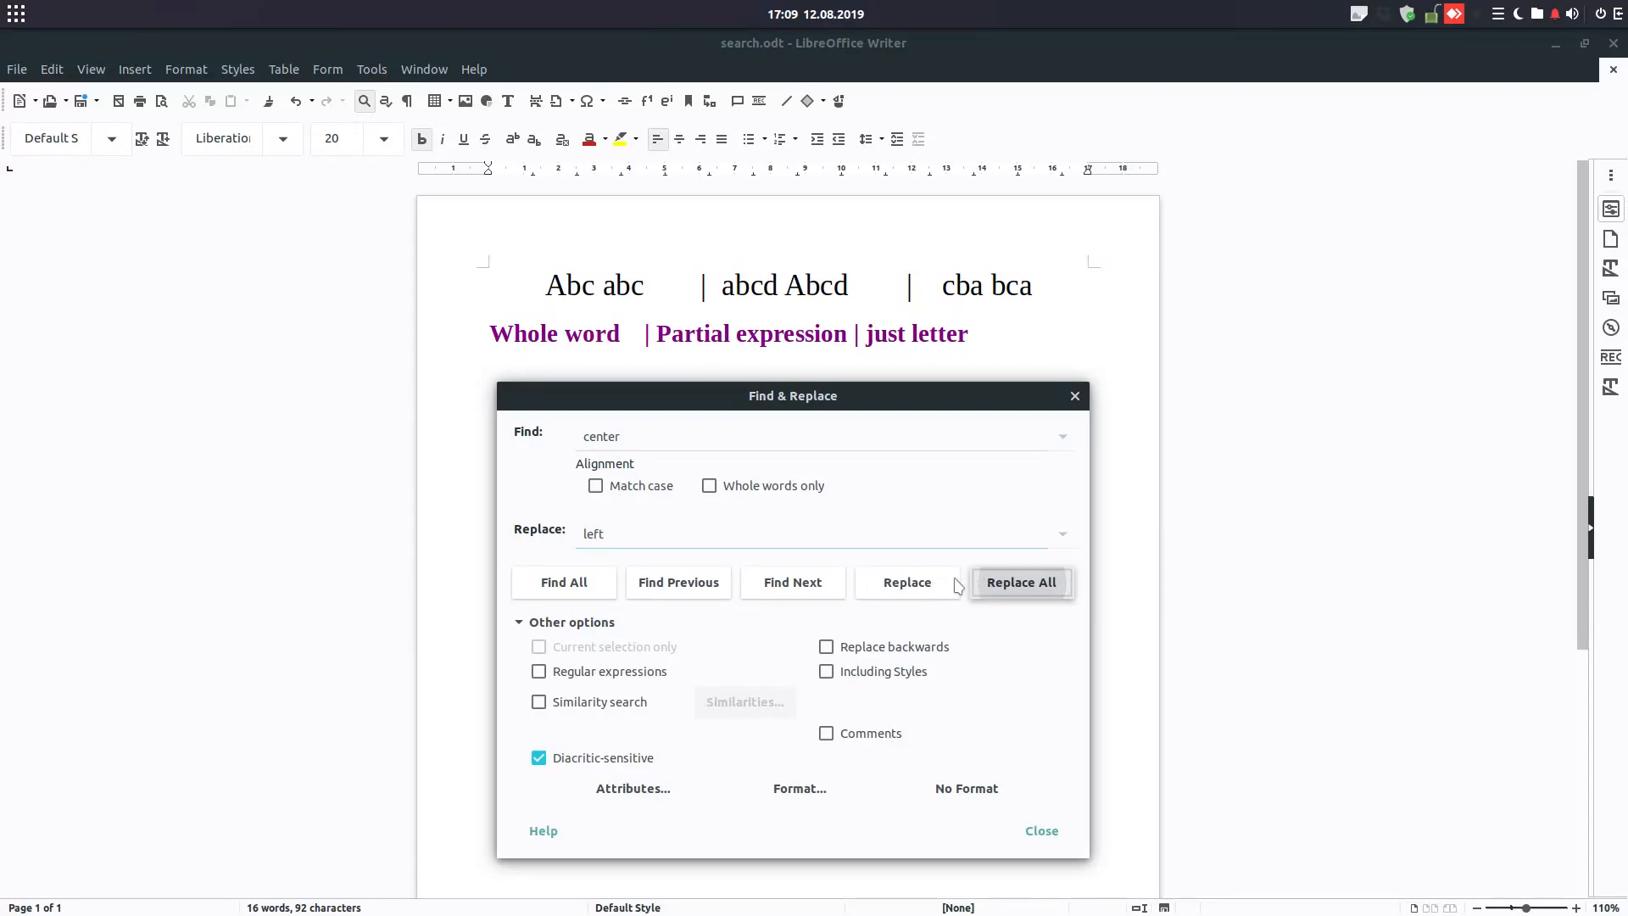
mouse_move(917, 622)
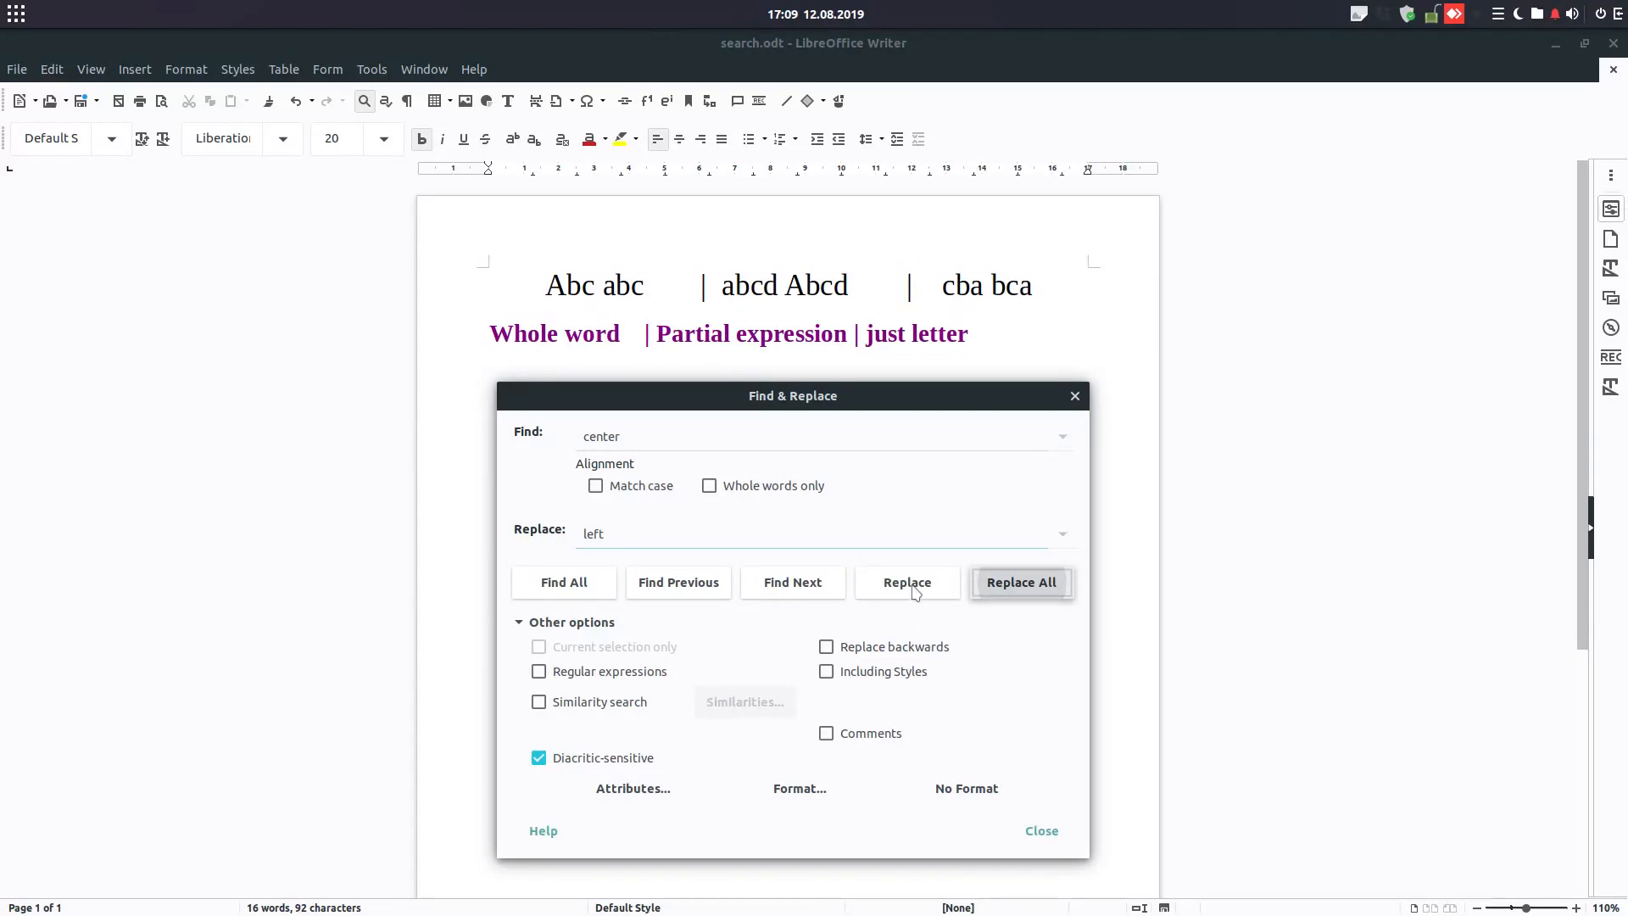
left_click(1040, 829)
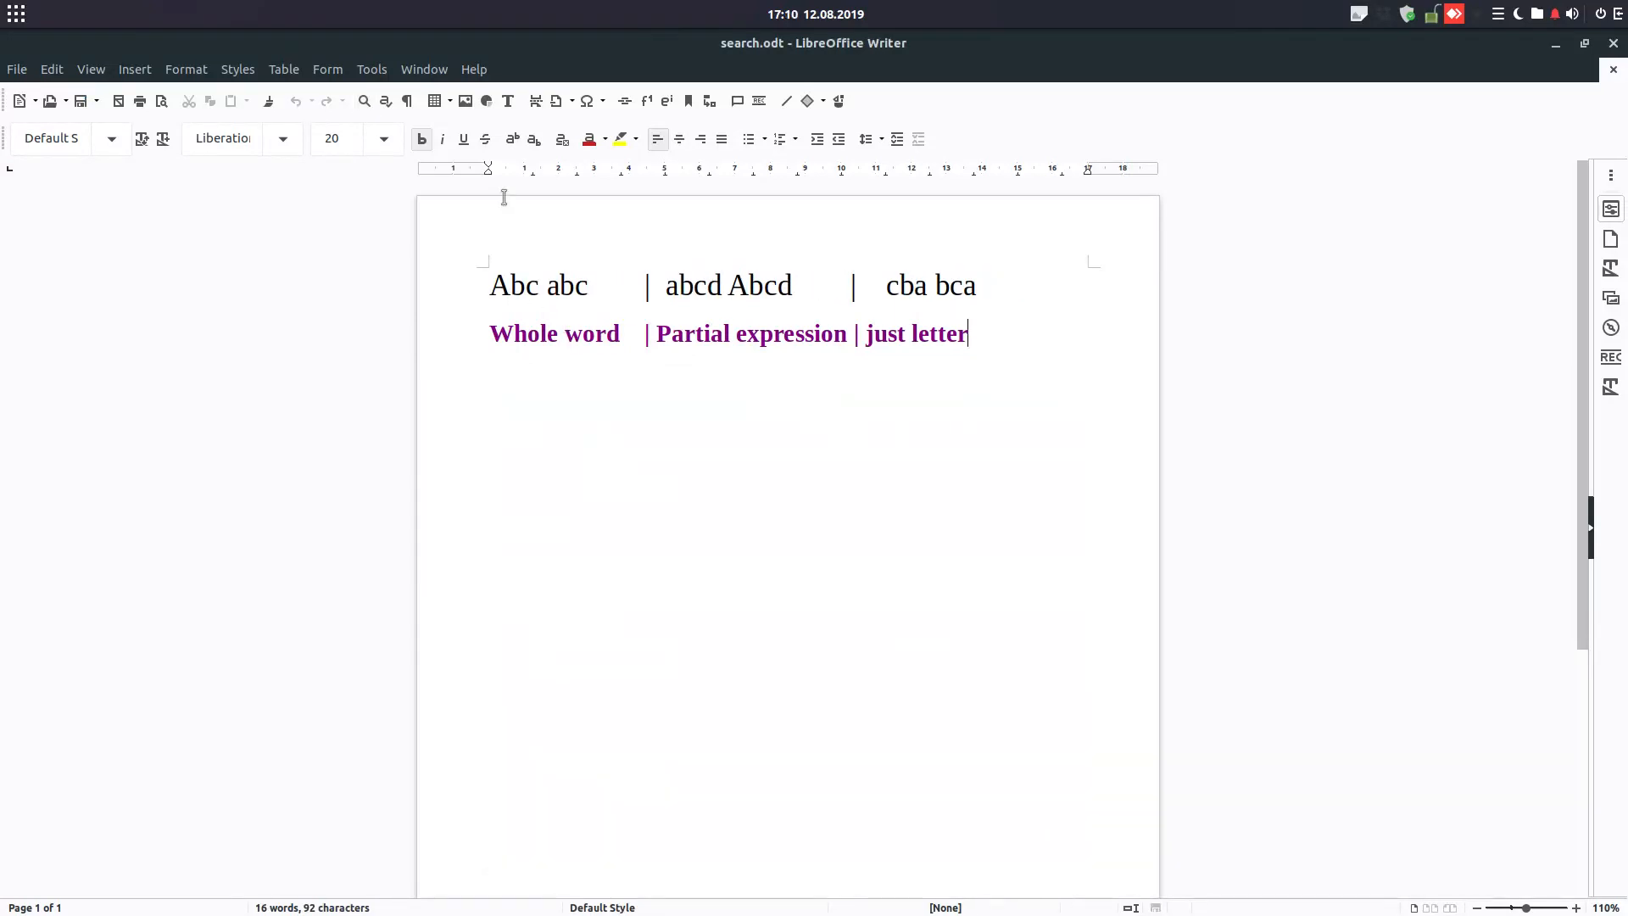
mouse_move(738, 100)
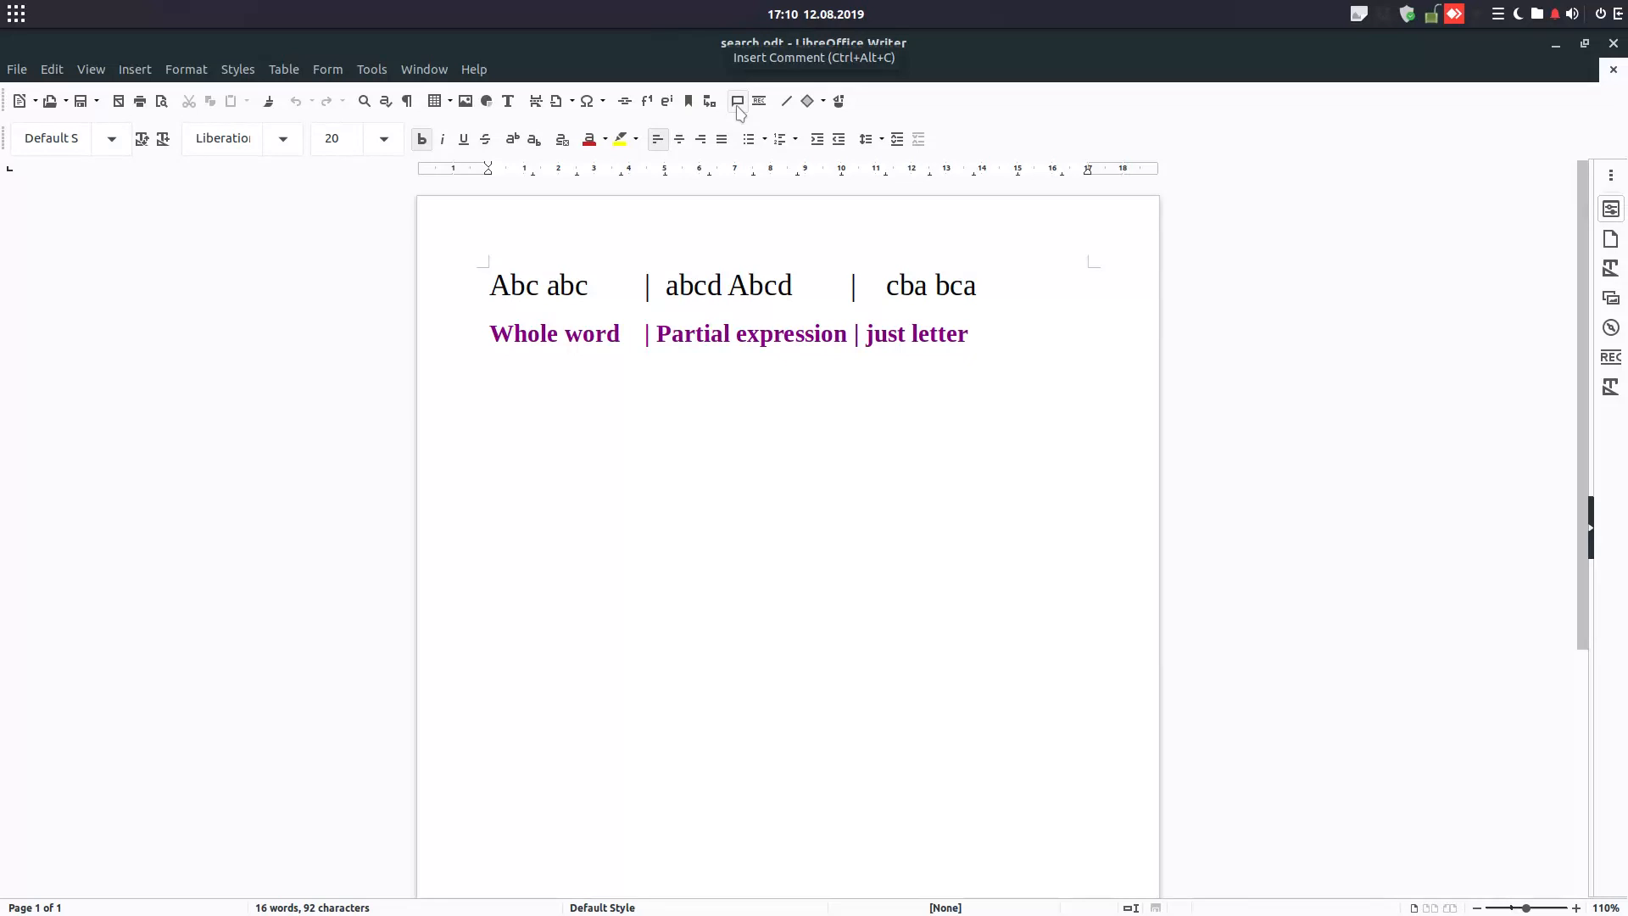
Insert a comment reading 'Abc cba' on the purple line and return to Find & Replace.
left_click(736, 100)
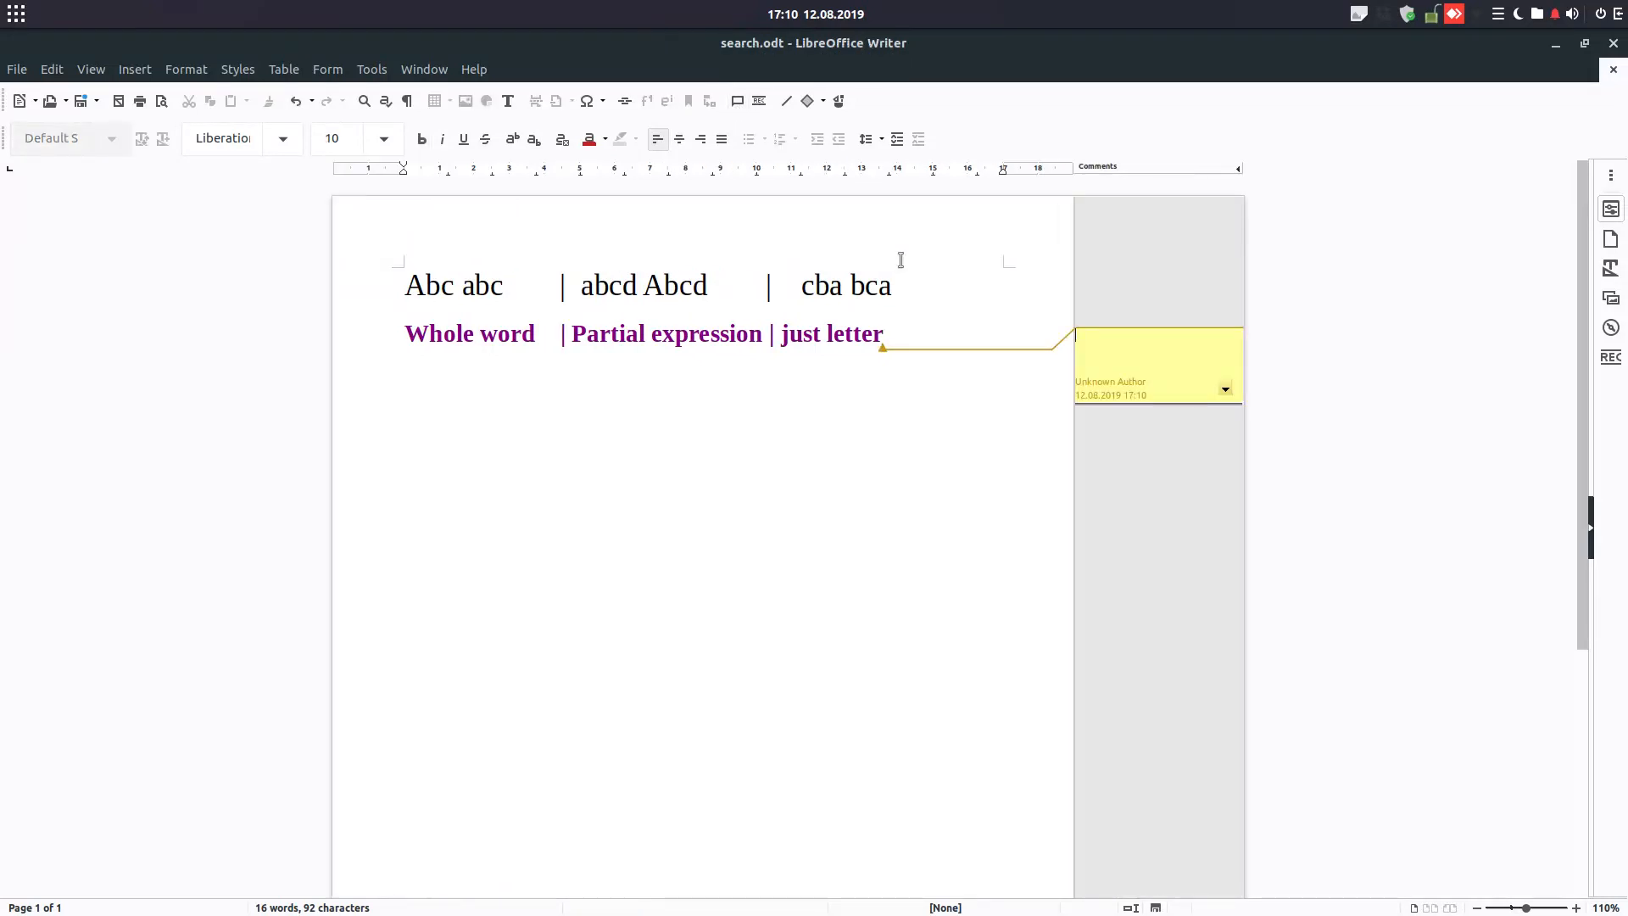
type("Abc")
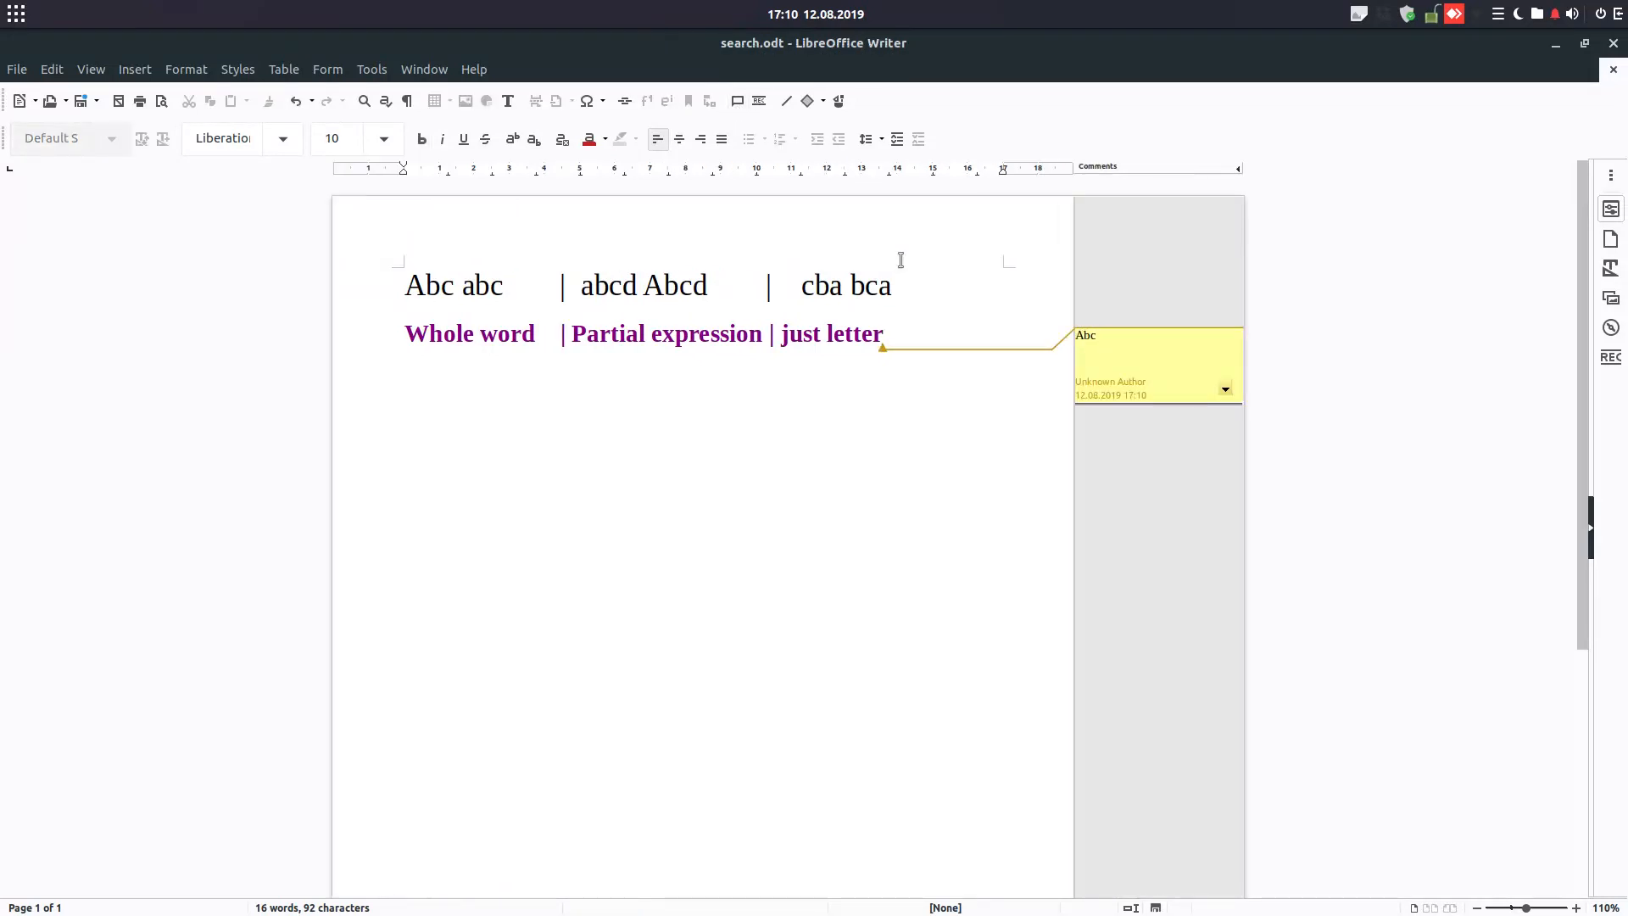
type("cba")
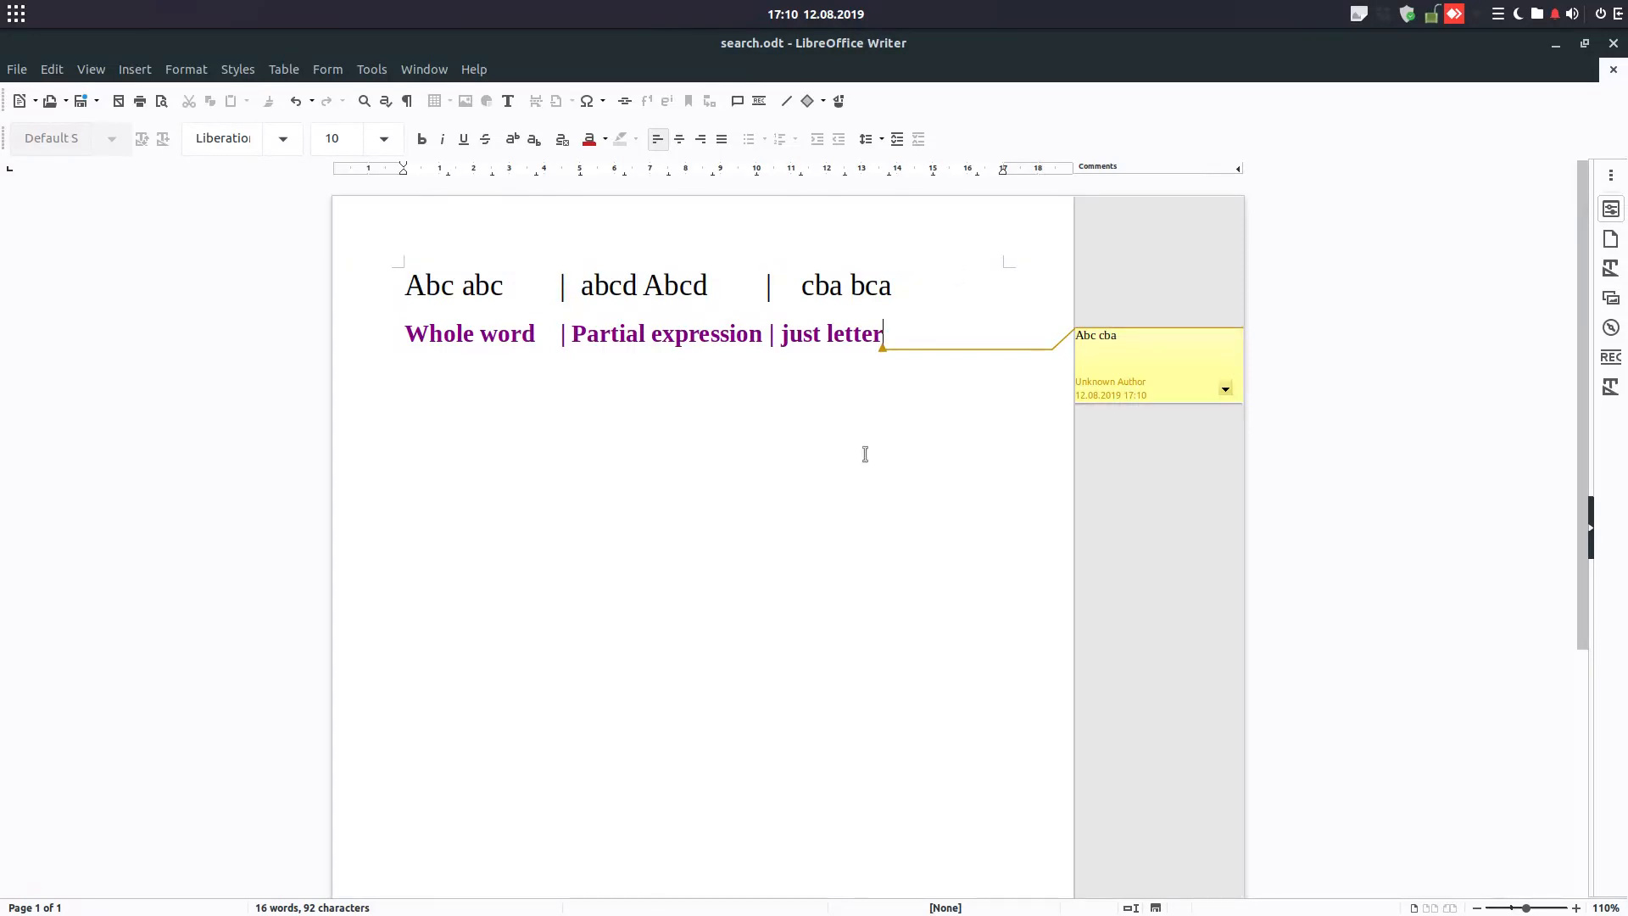
key("ctrl+h")
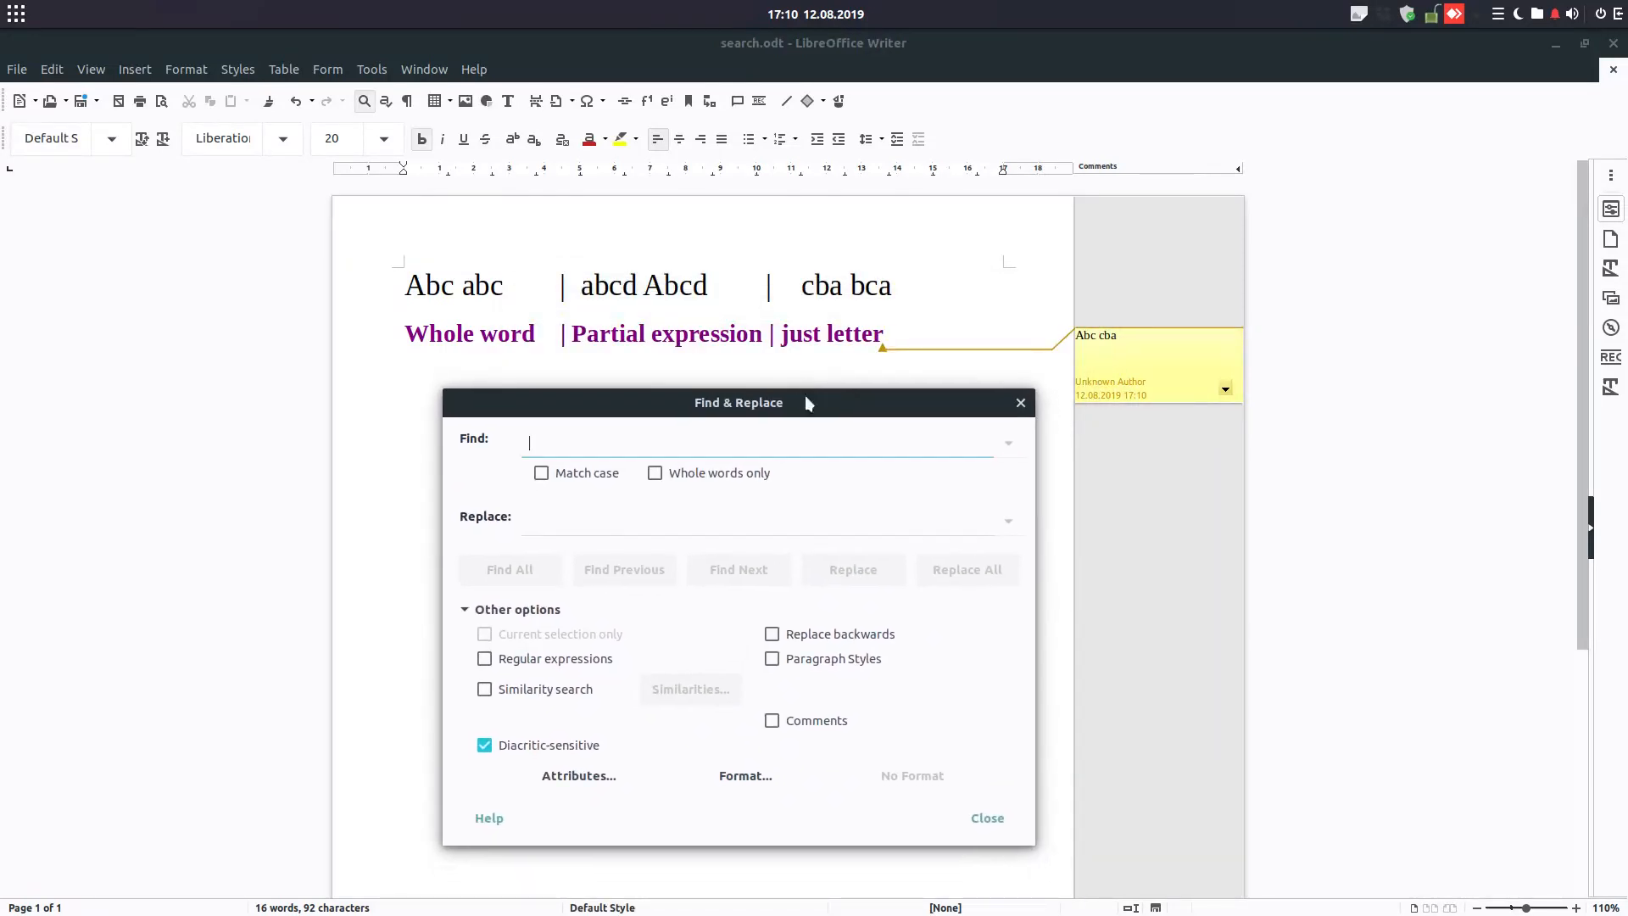
Search for 'abc' with Comments included, stepping through previous and next matches.
type("abc")
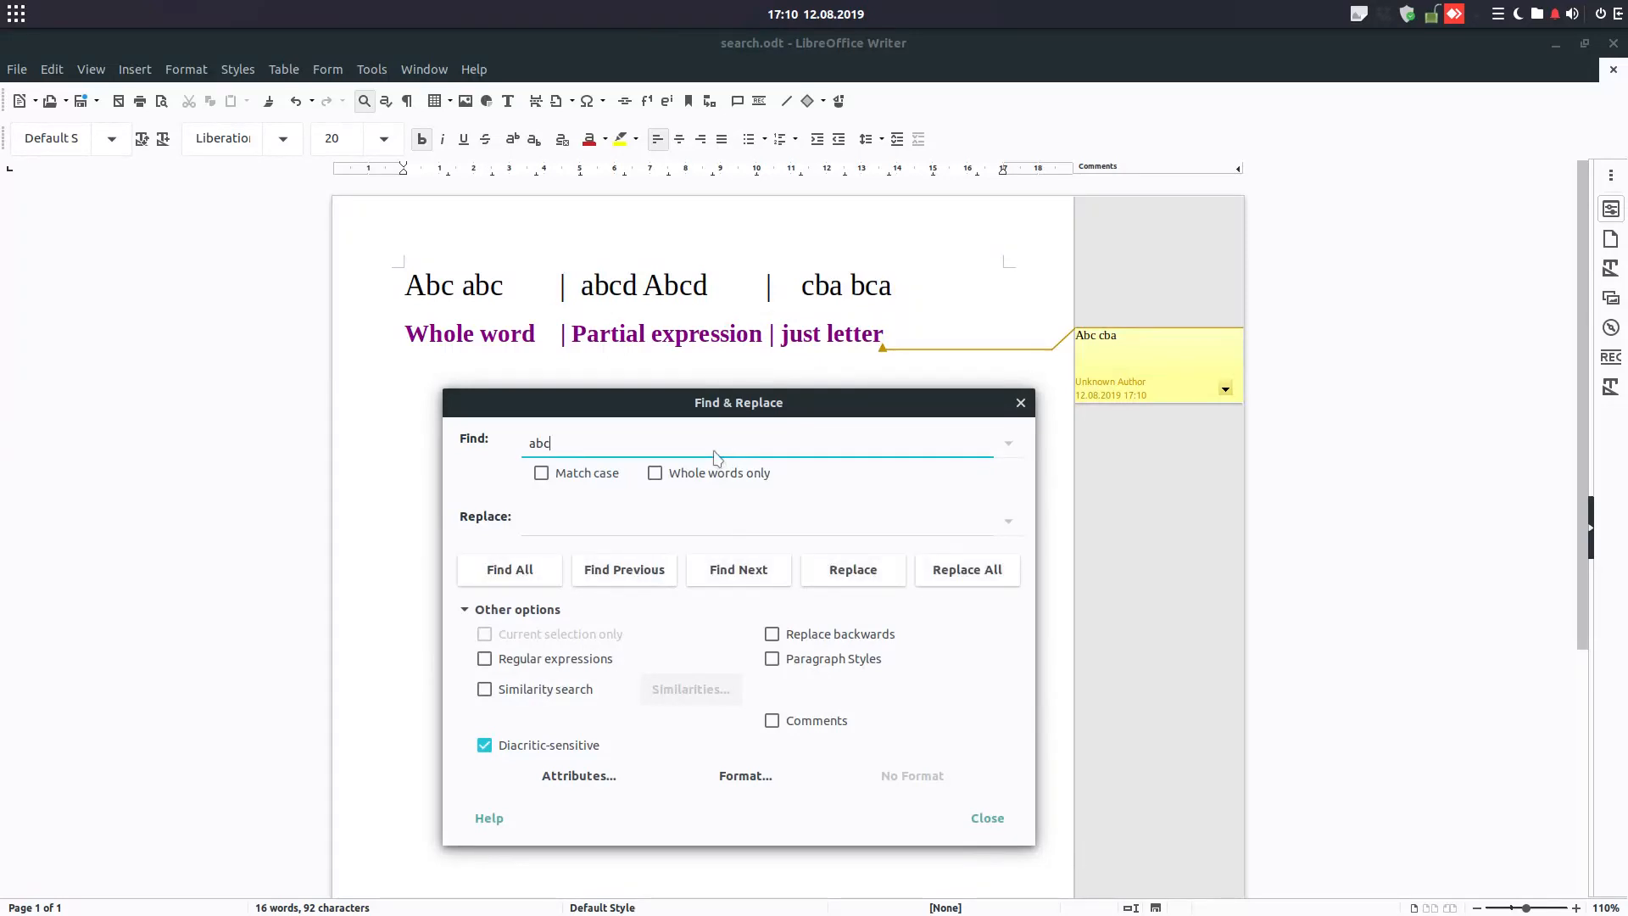
left_click(770, 719)
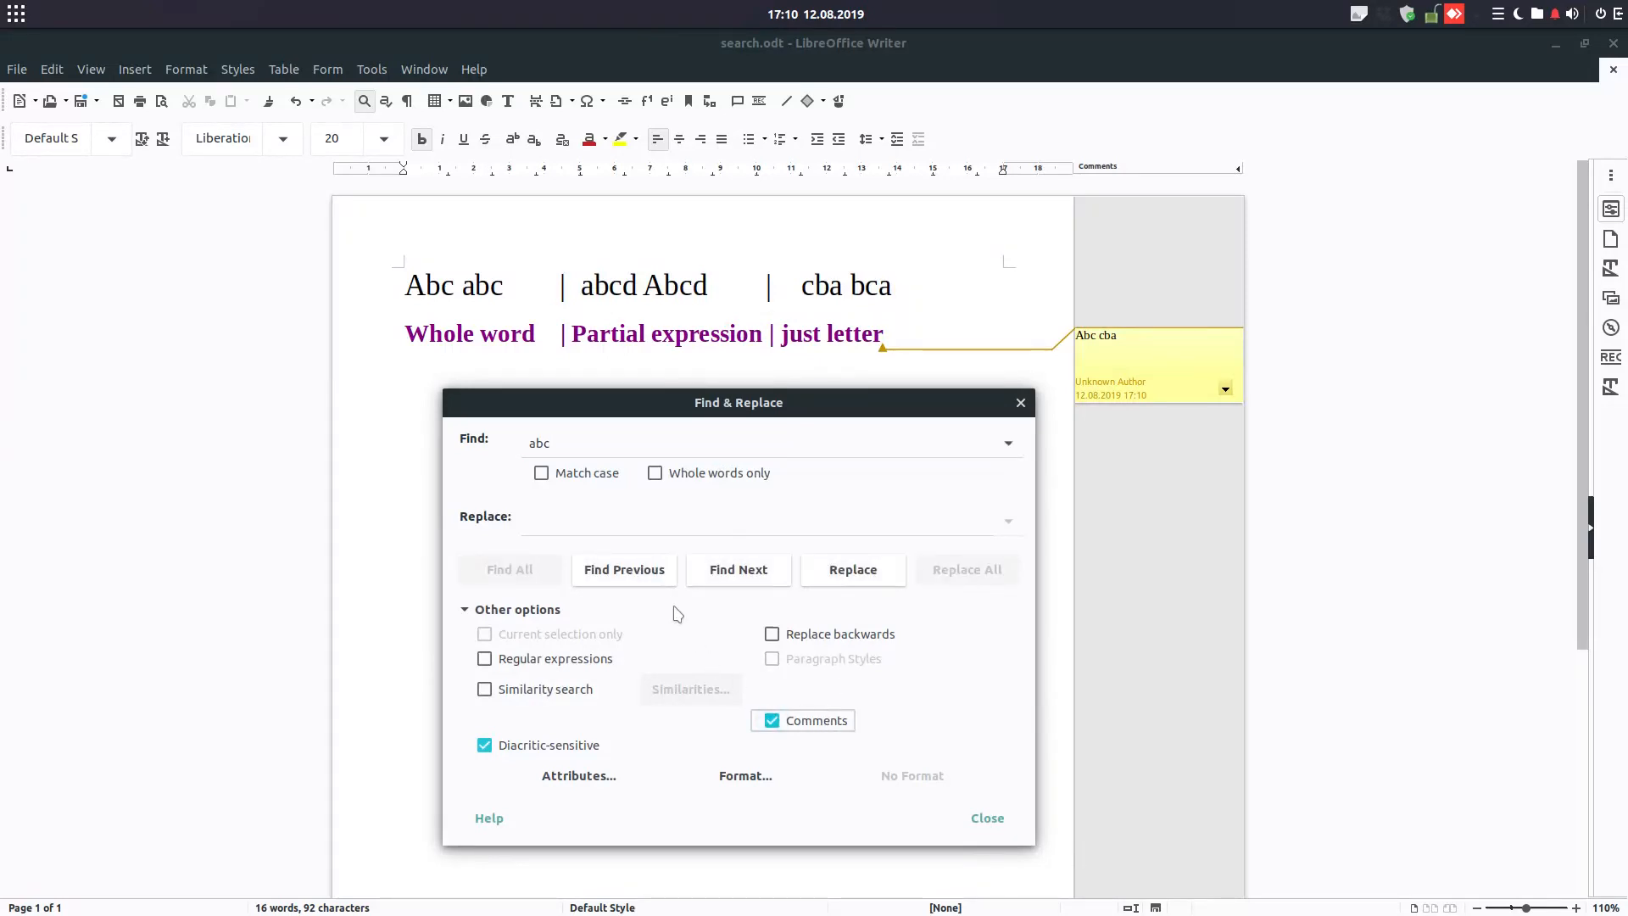
left_click(624, 570)
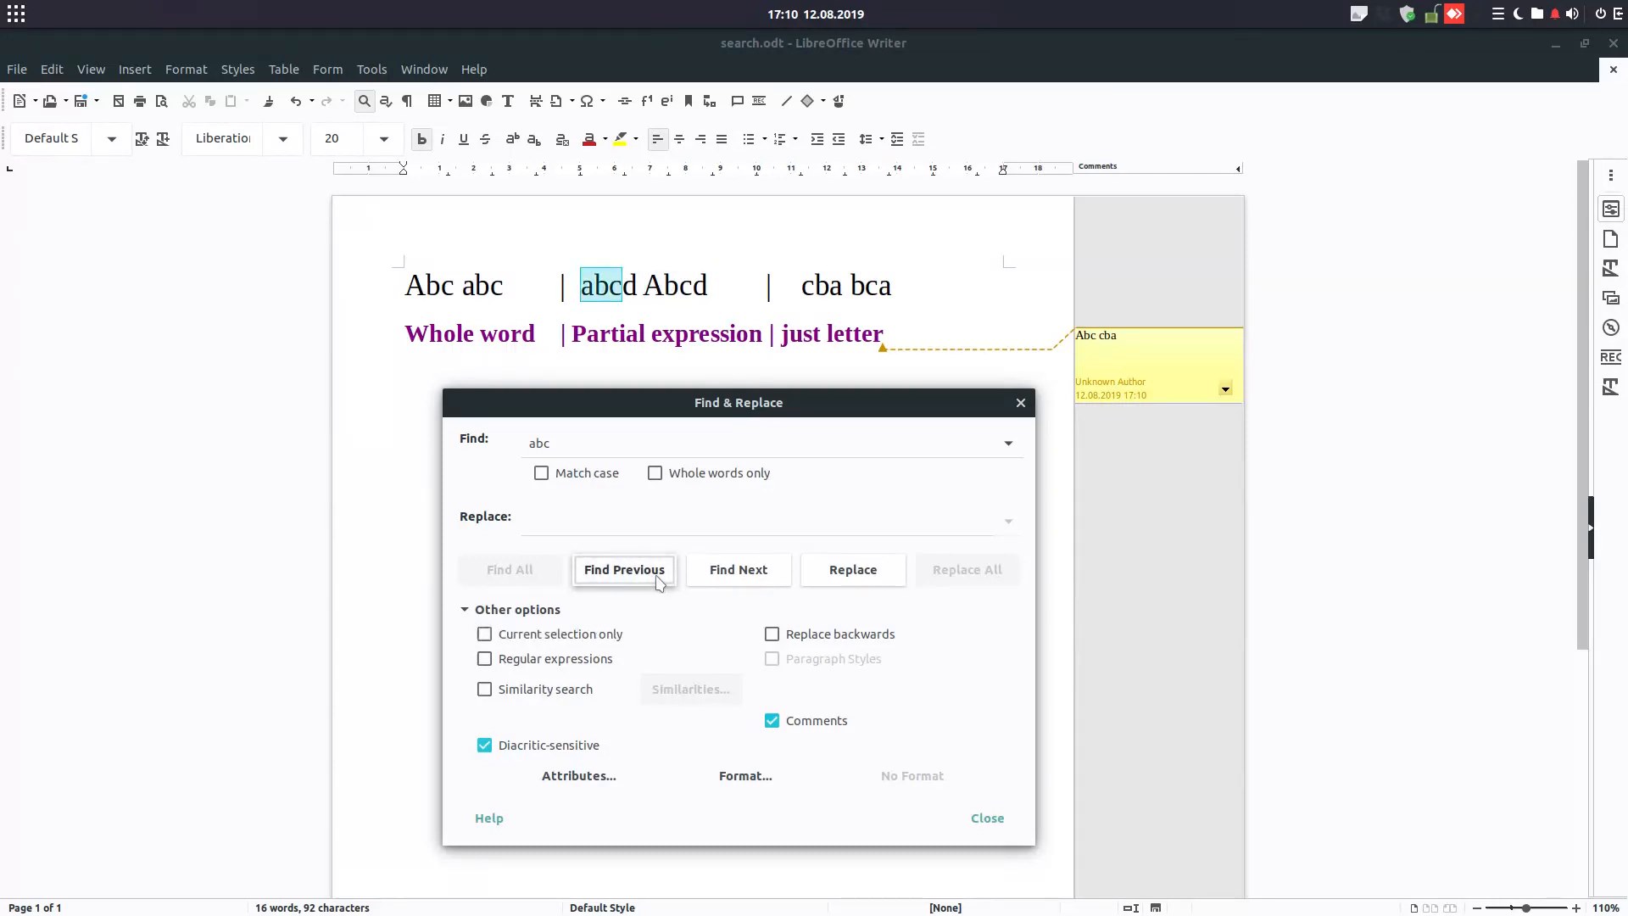
left_click(738, 570)
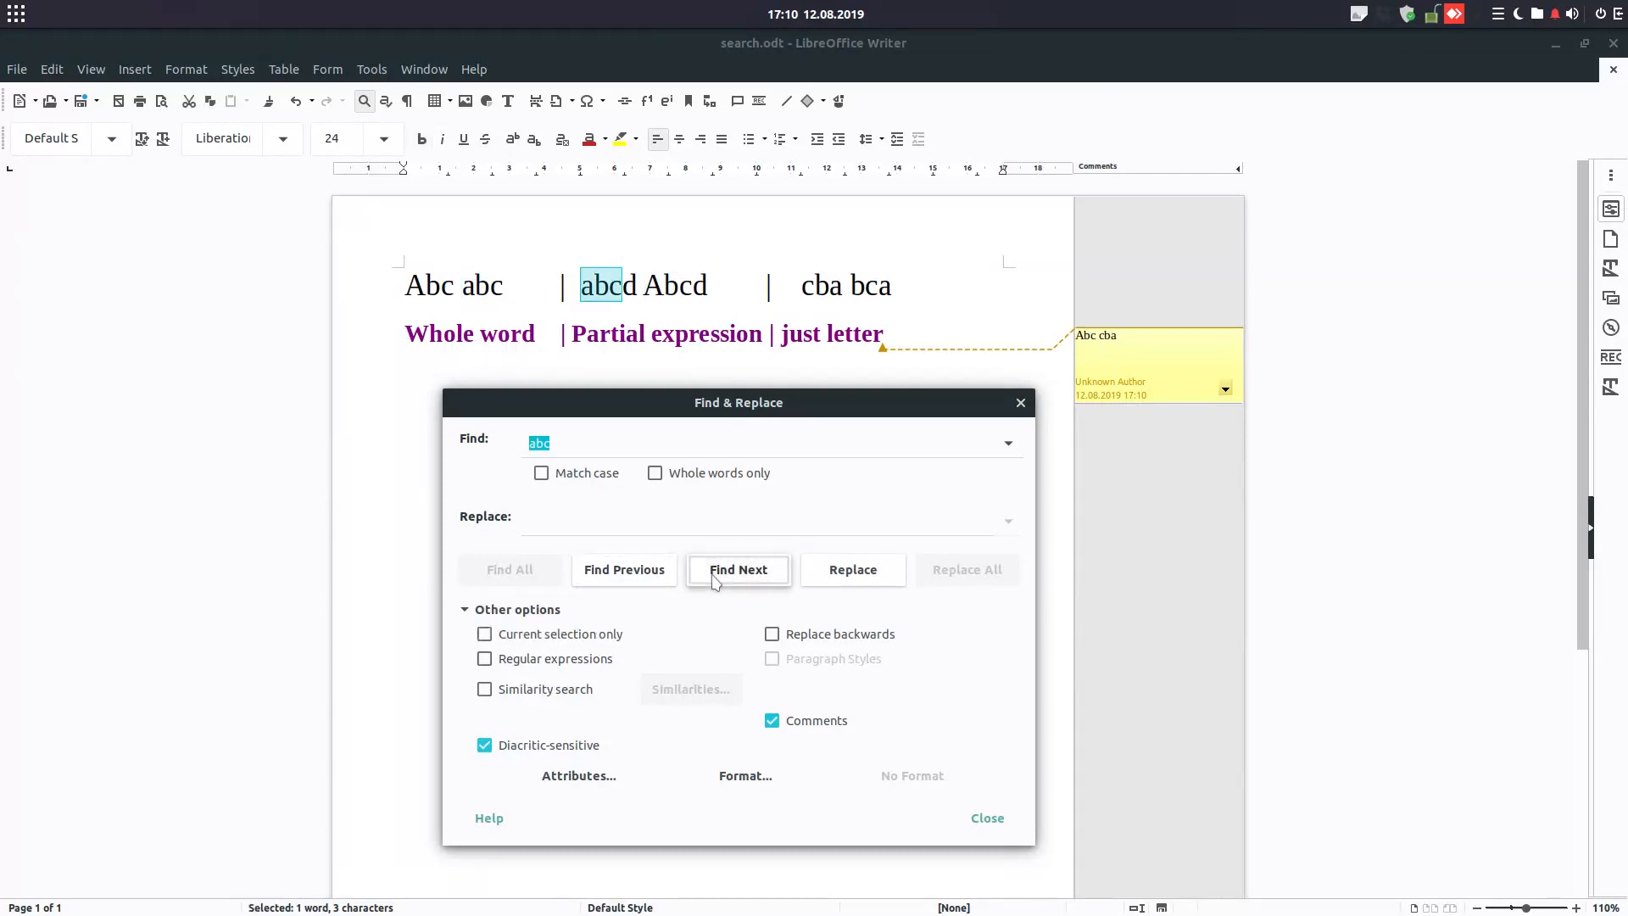
left_click(737, 569)
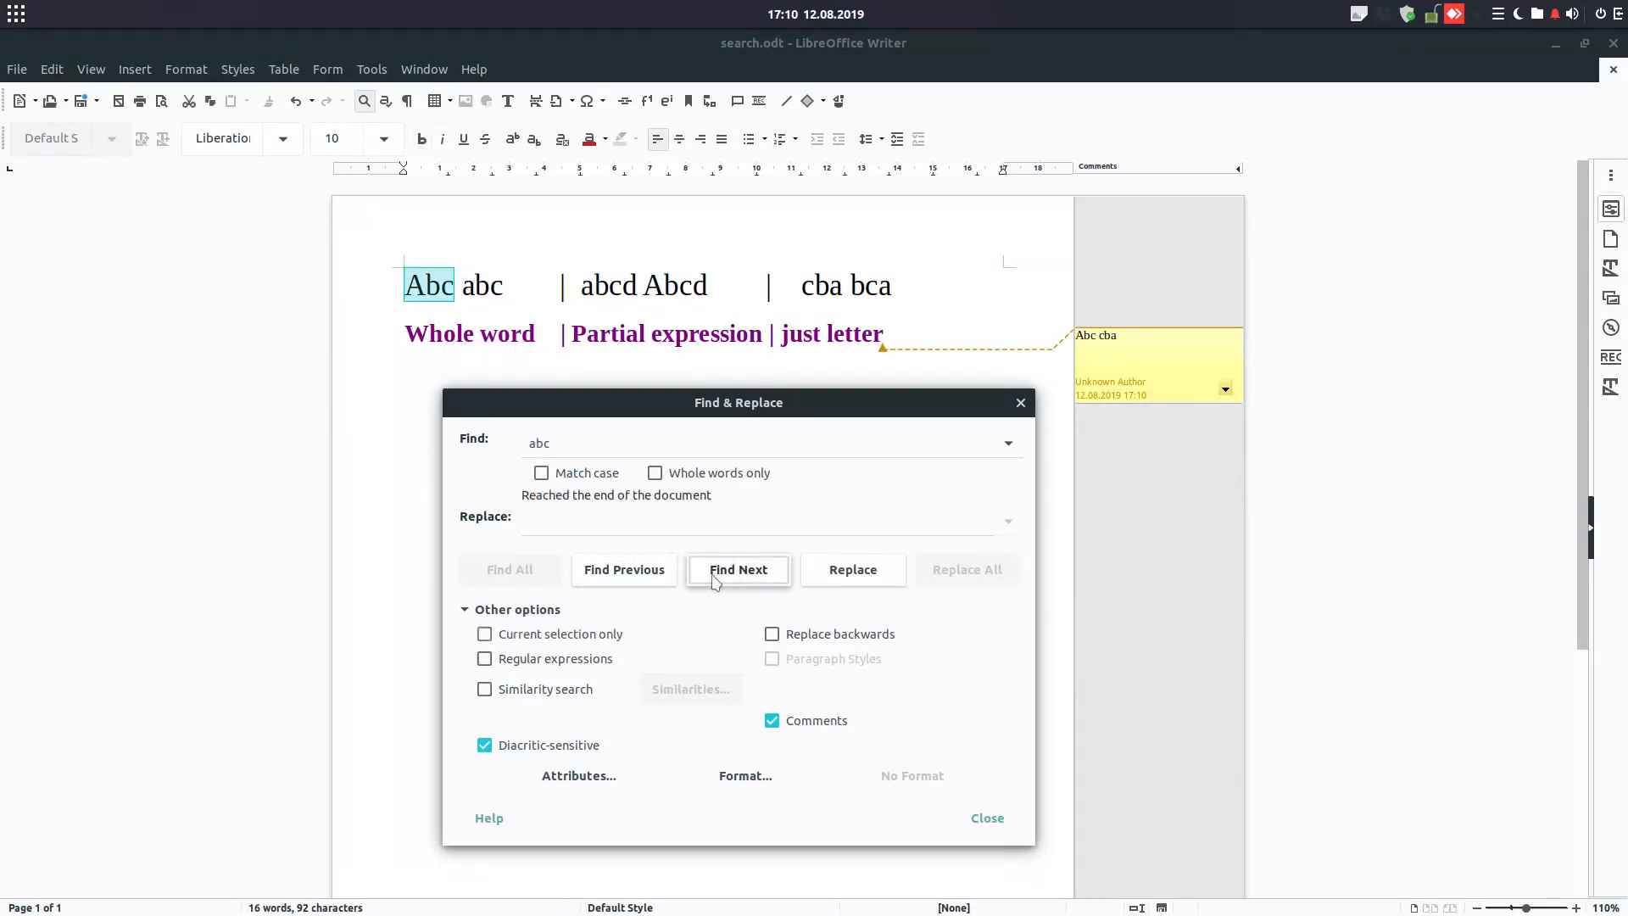
left_click(738, 570)
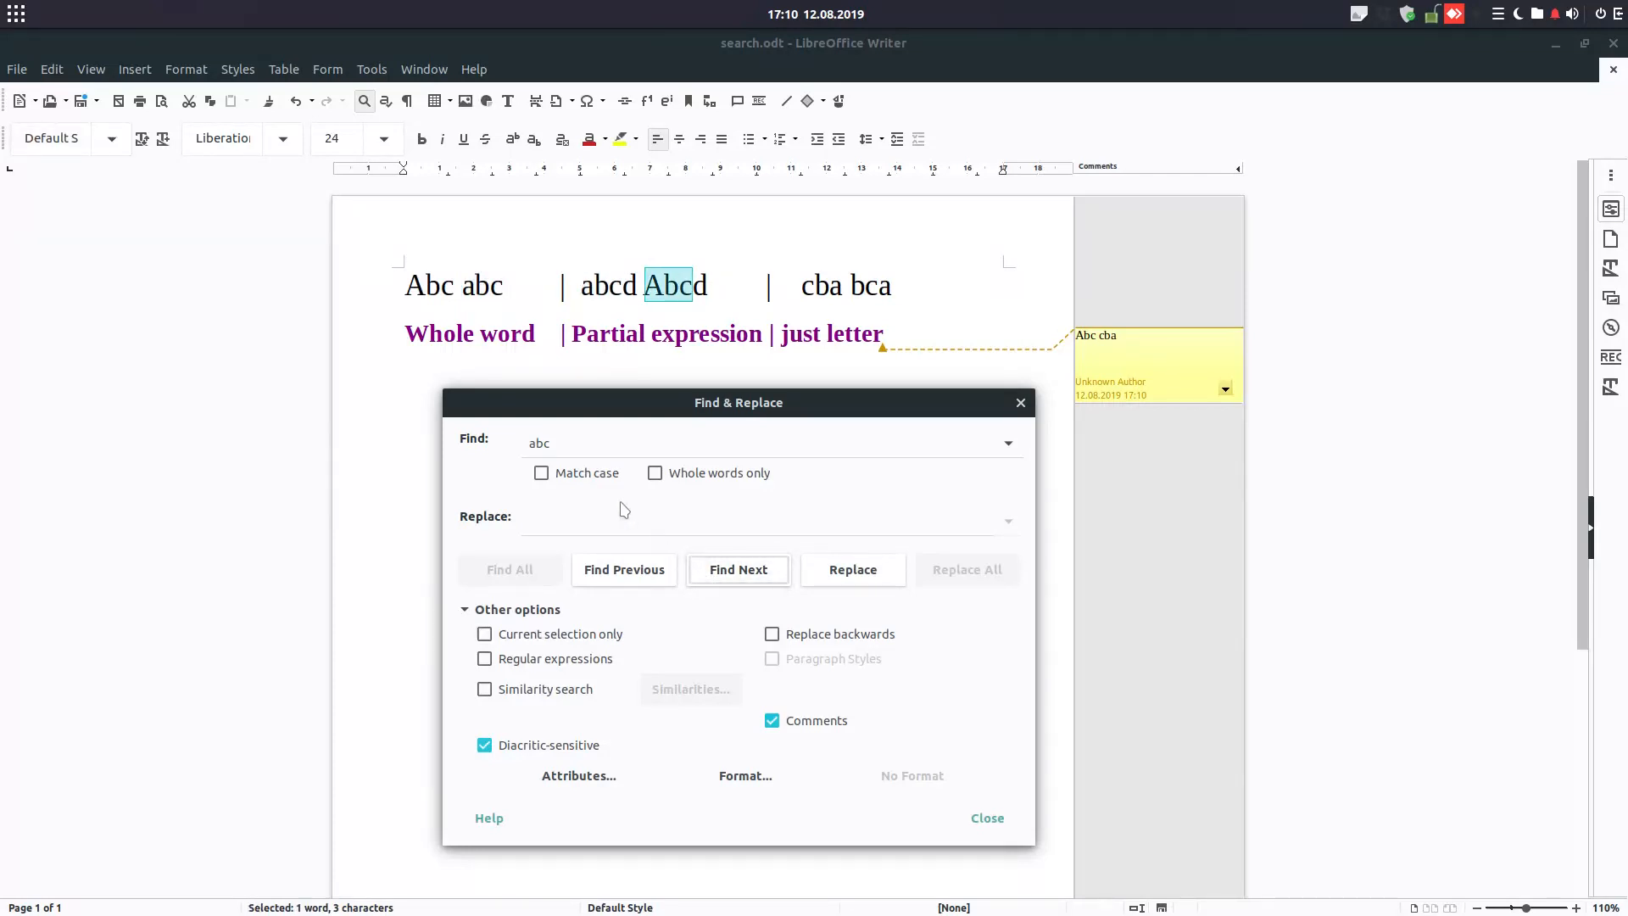
Search case-sensitively for 'Abc' until it is found inside the 'Abc cba' comment, then untick Comments.
left_click(541, 473)
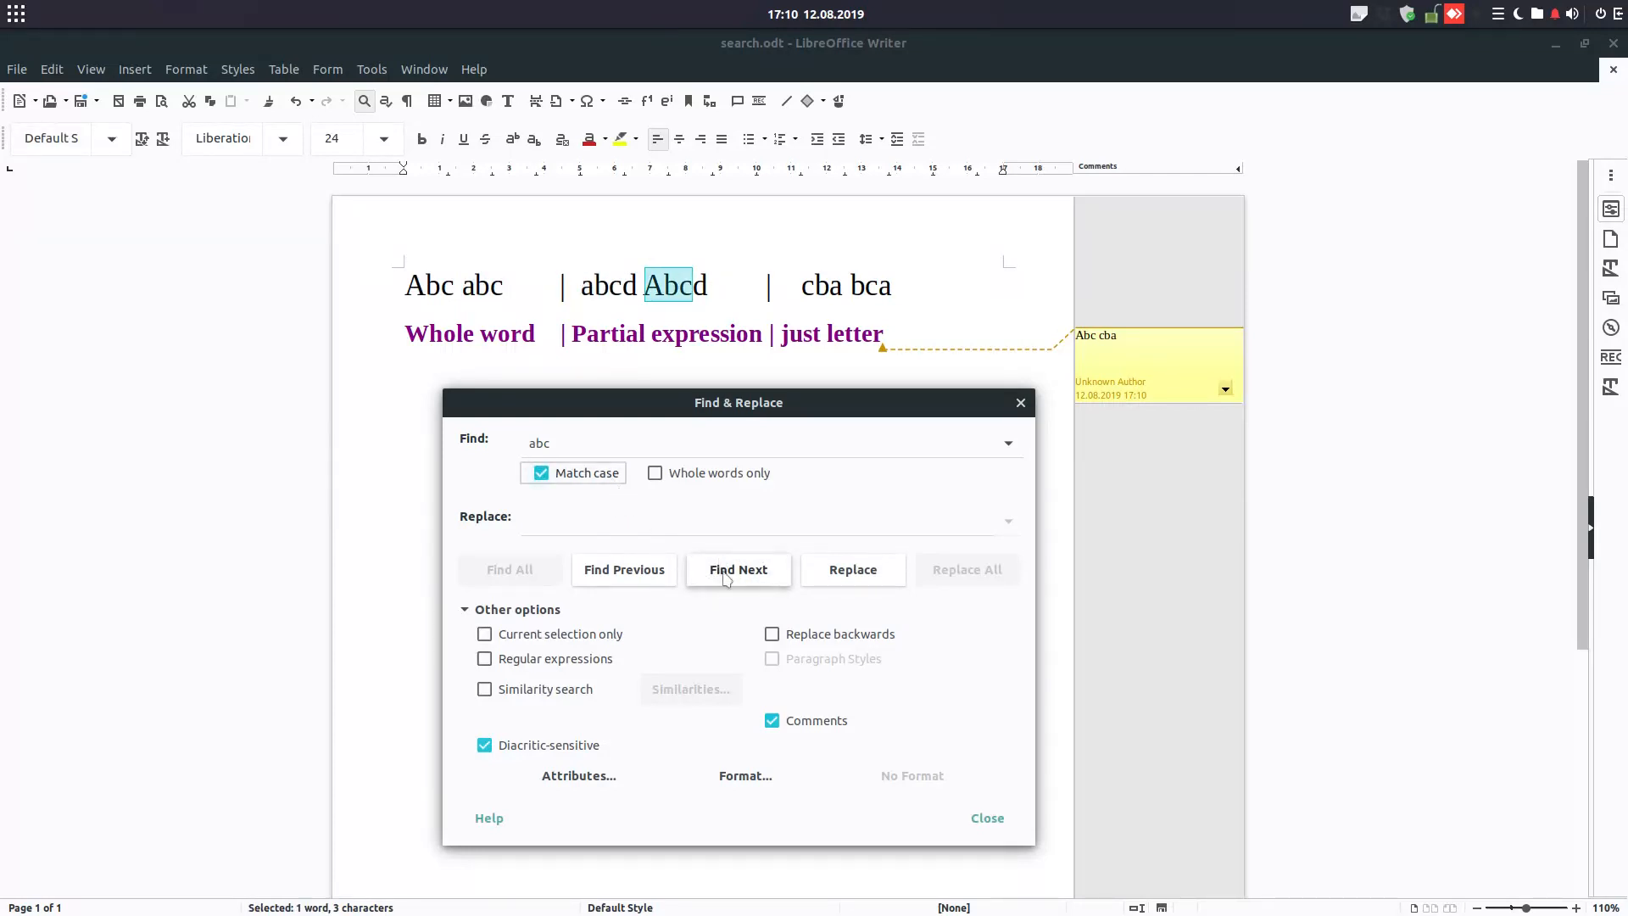
left_click(737, 570)
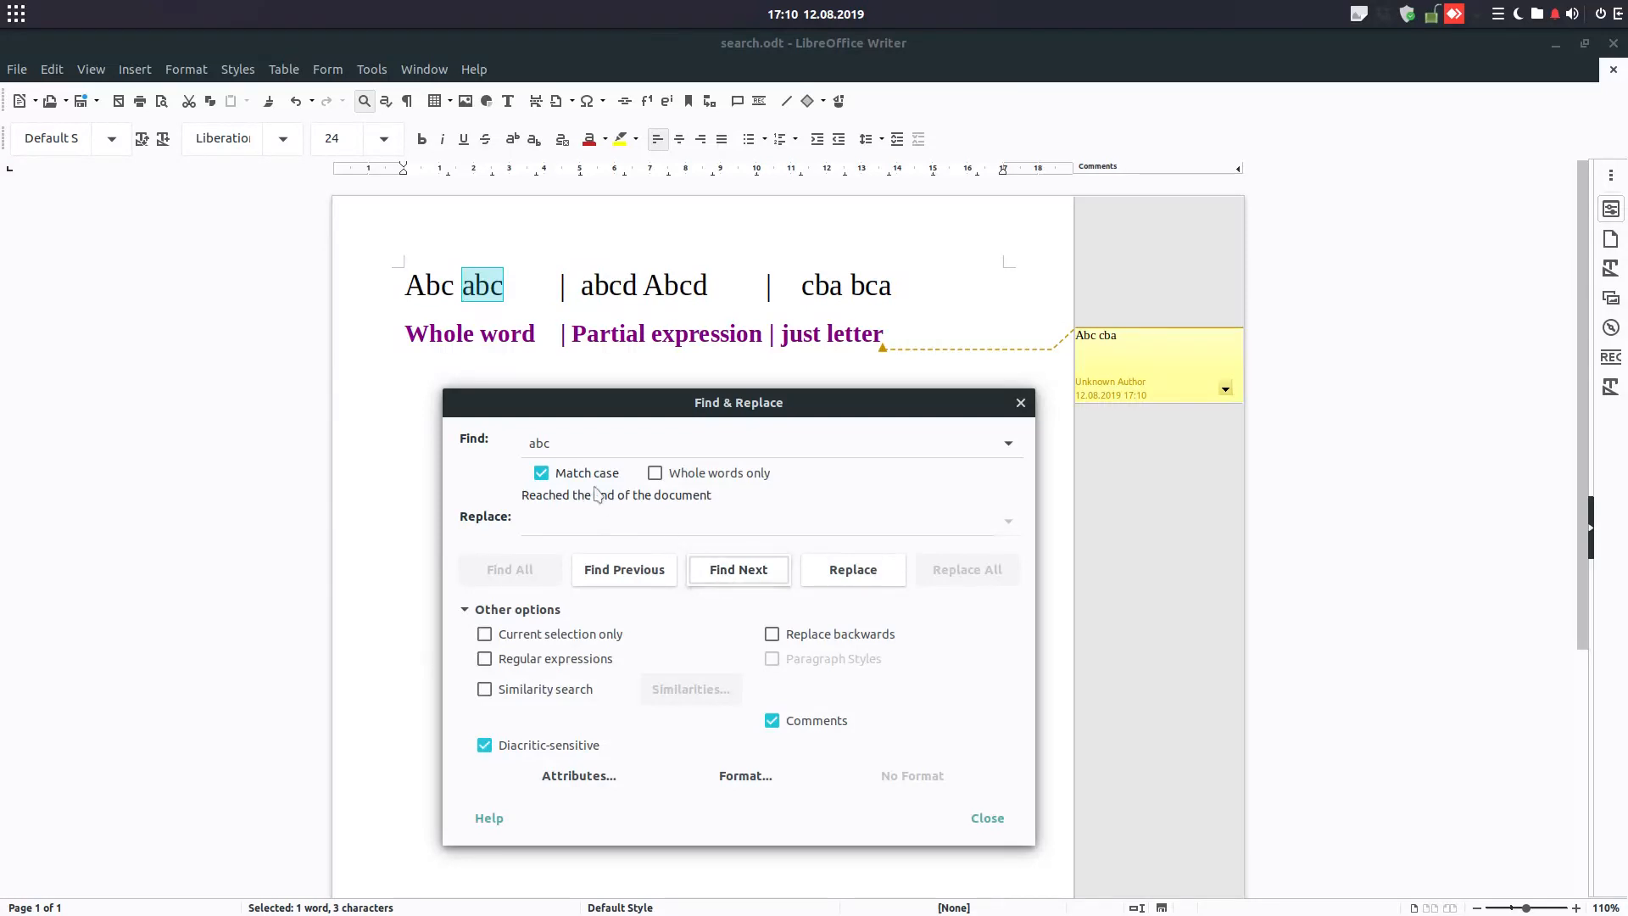
type("Abc")
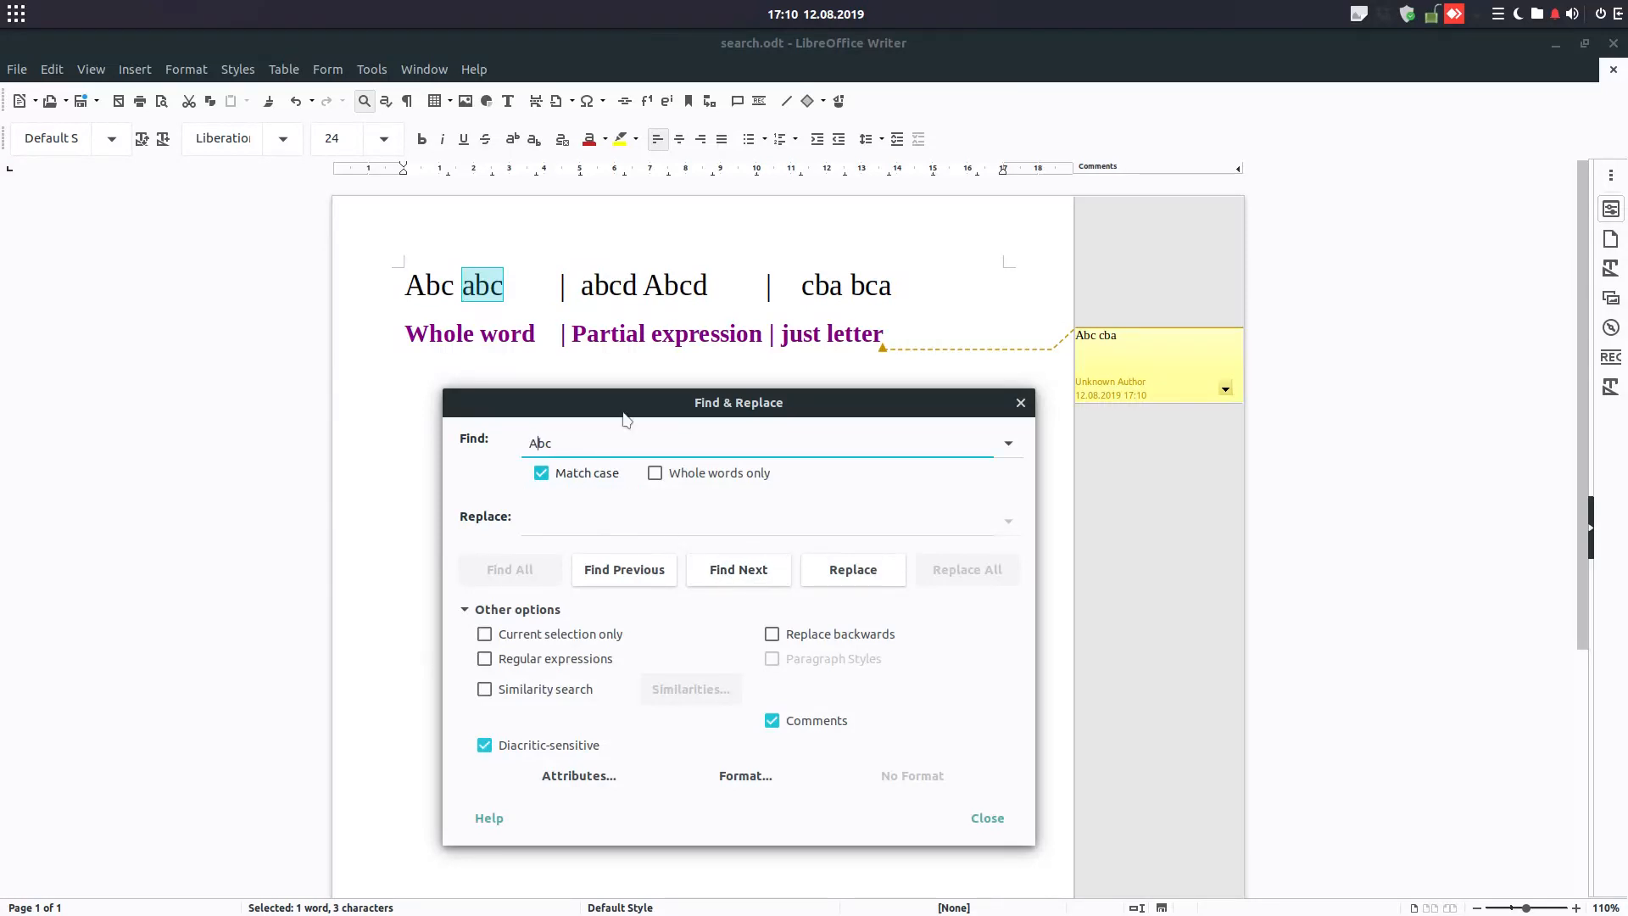
left_click(738, 570)
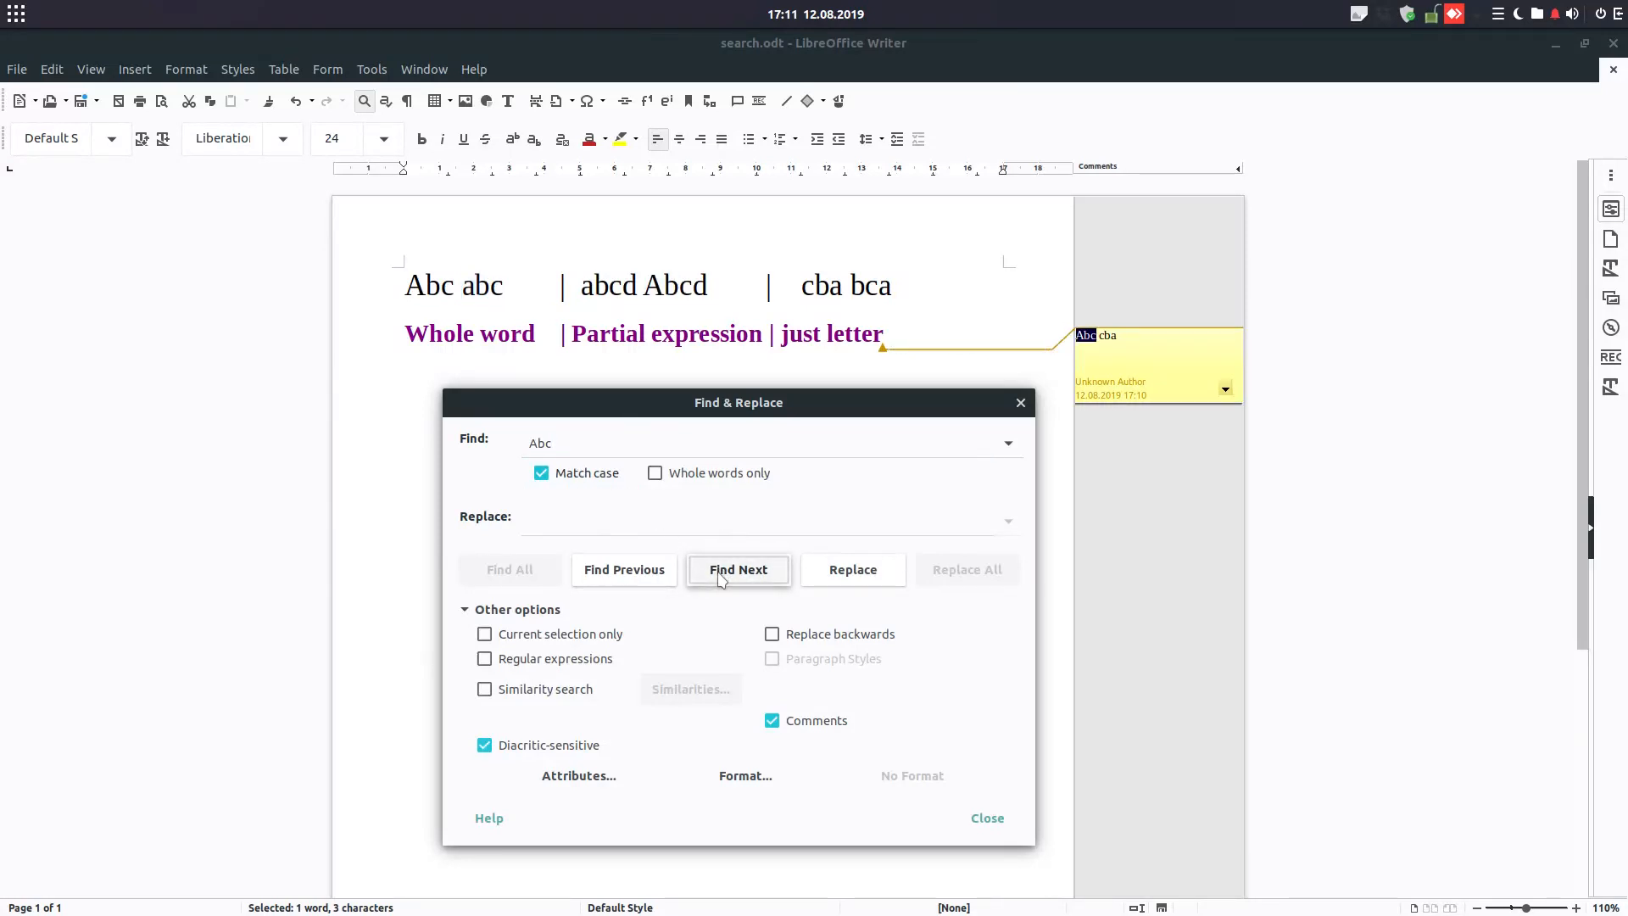
left_click(737, 570)
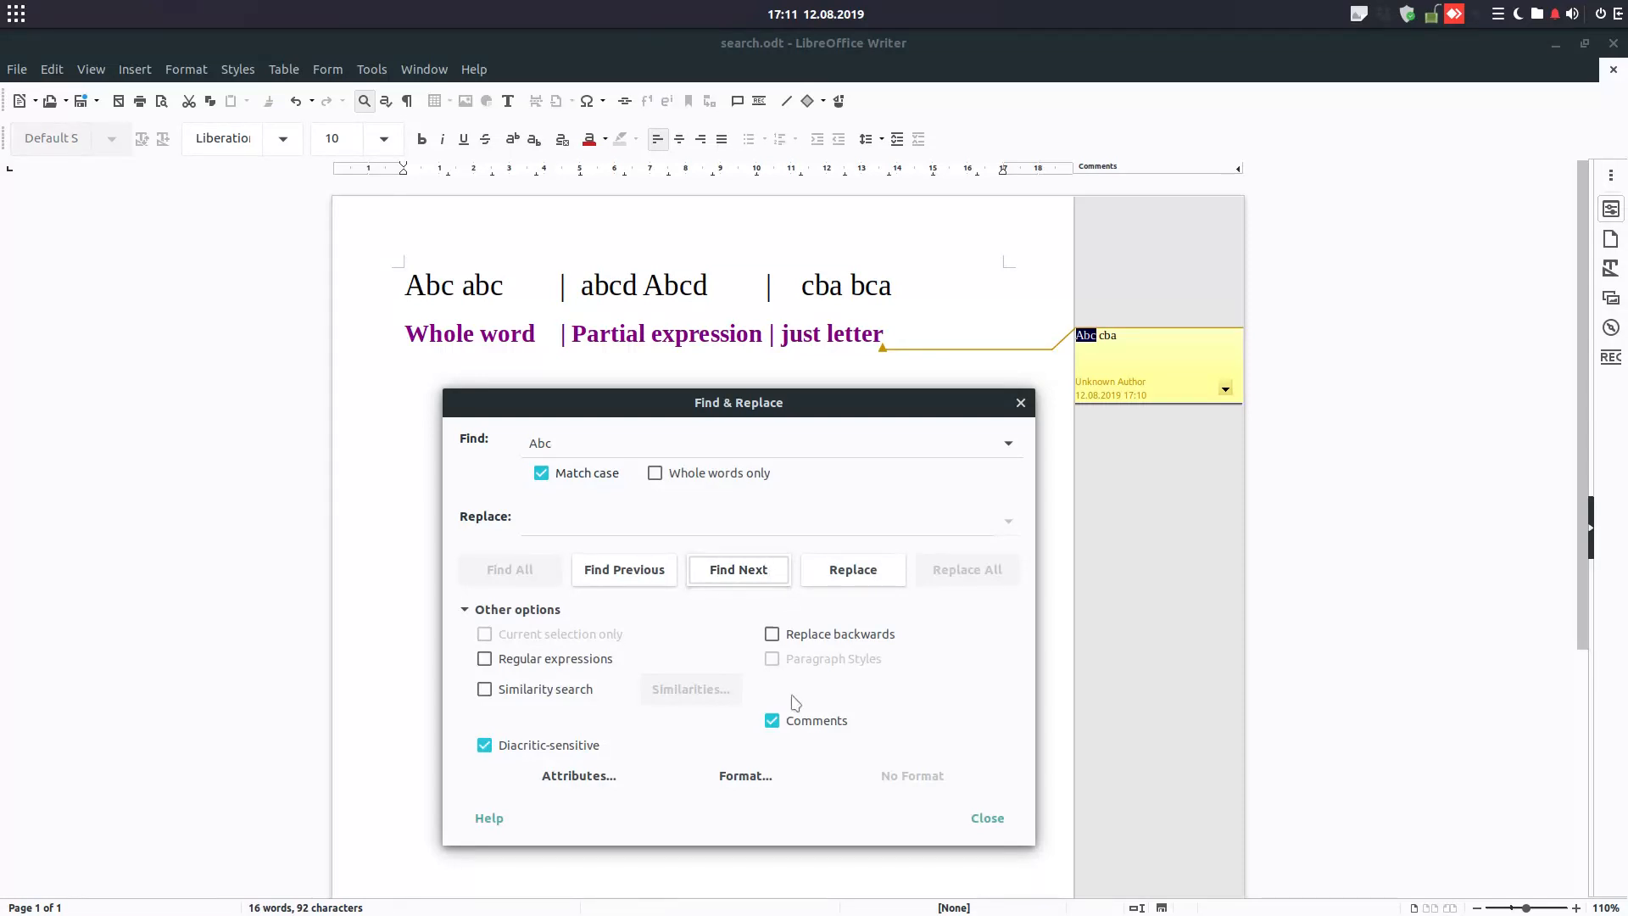
left_click(770, 721)
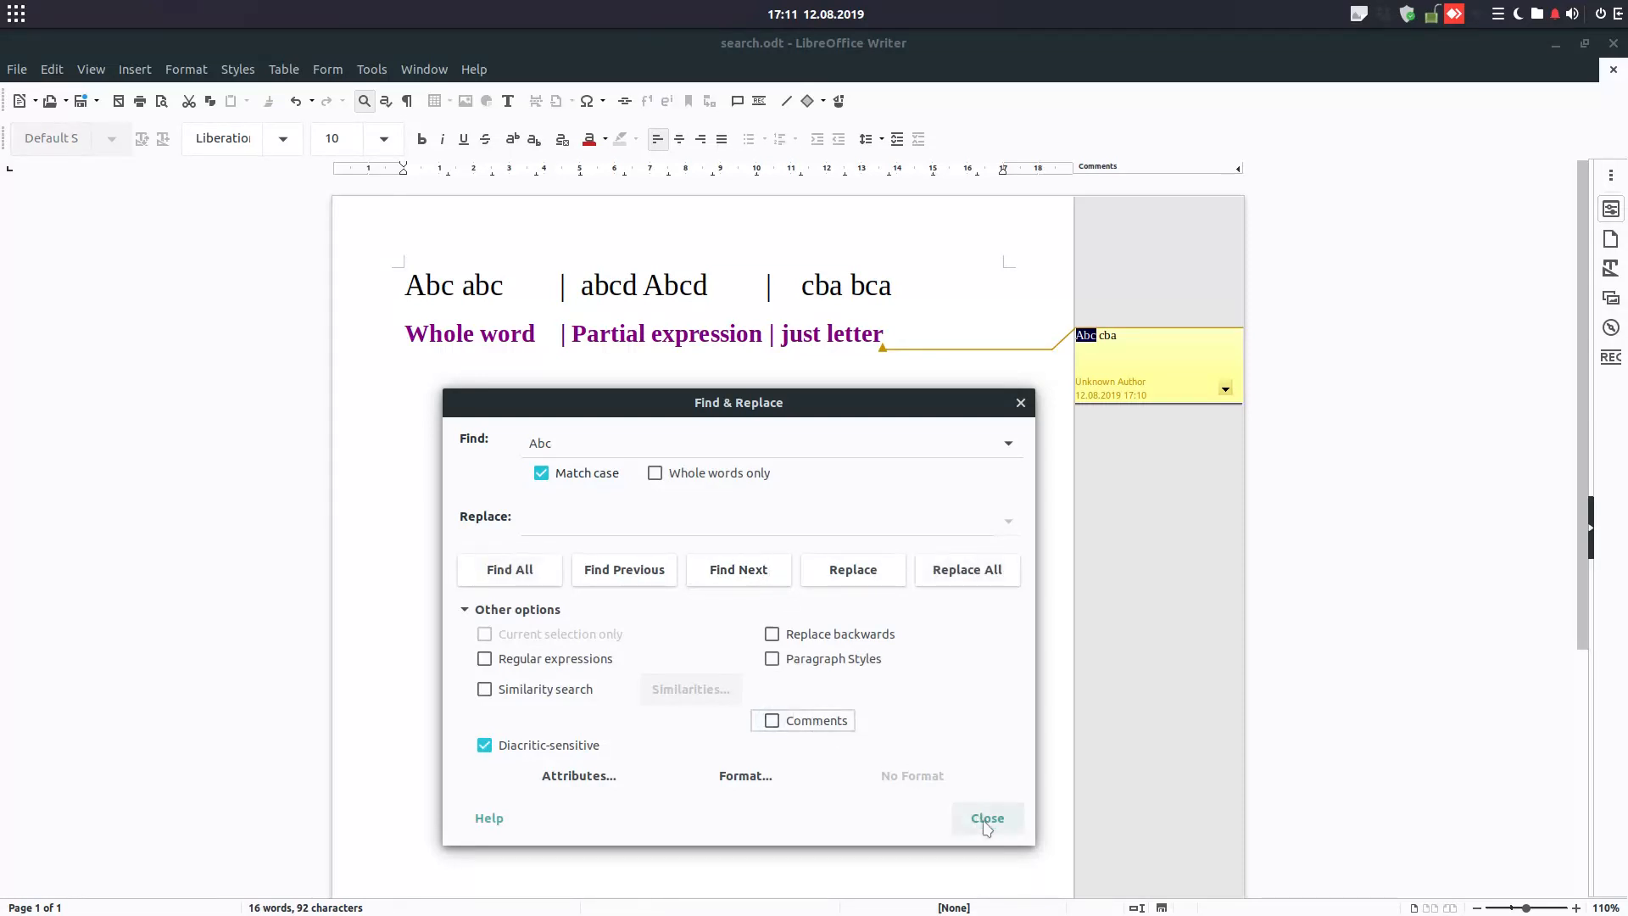
left_click(985, 818)
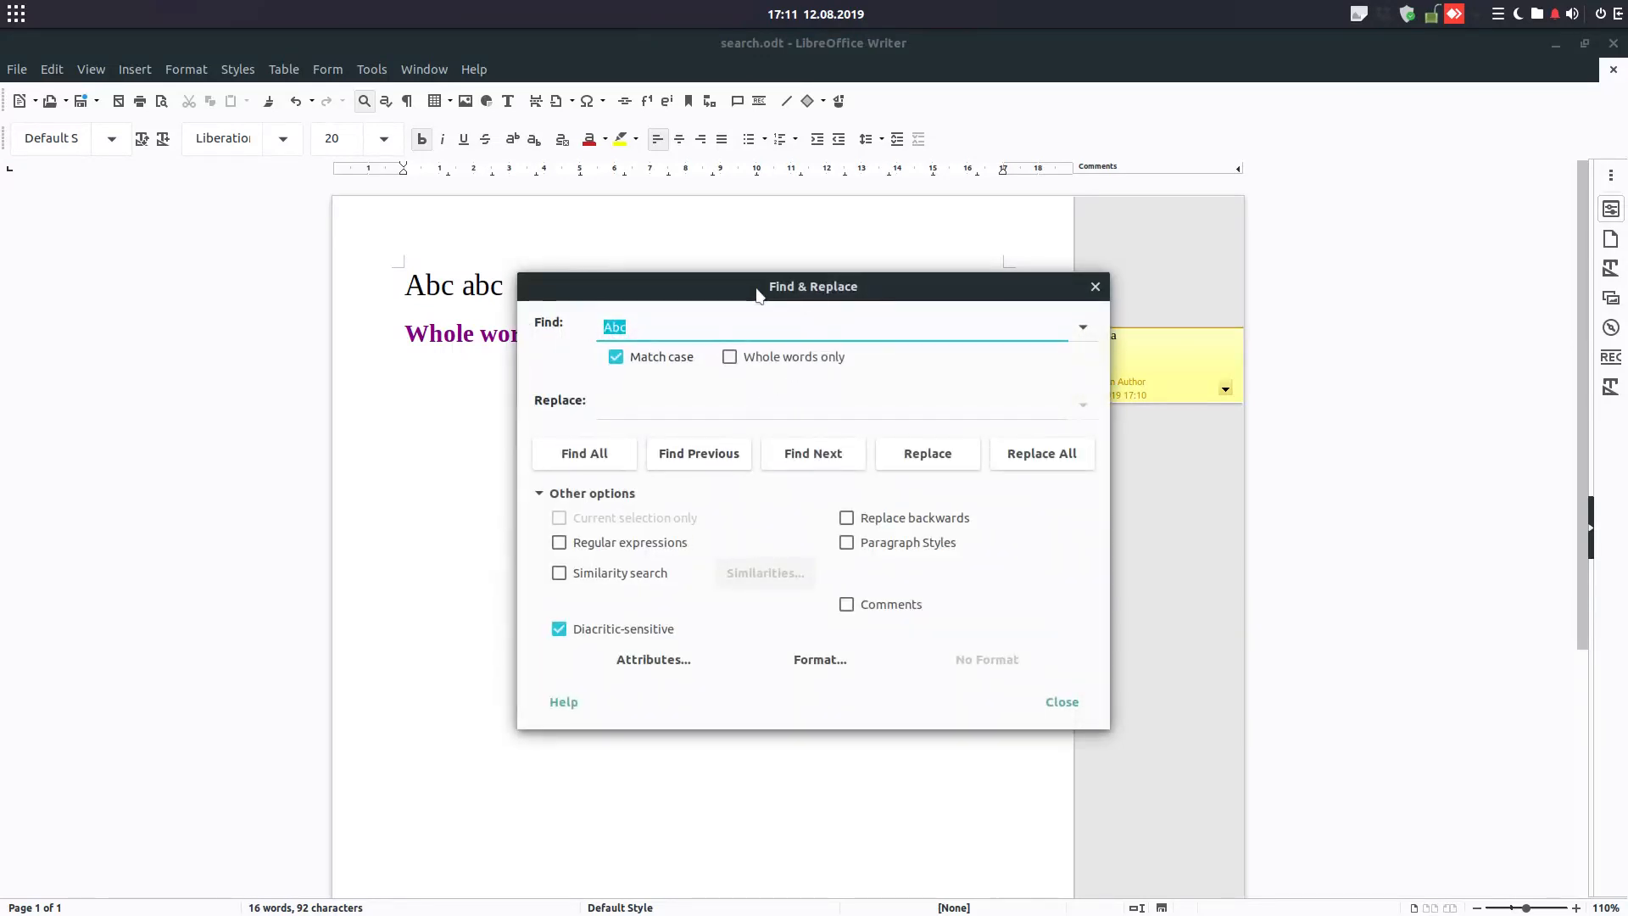
View the About LibreOffice details (version 6.3.0.4 on Linux) and dismiss them.
left_click(1060, 700)
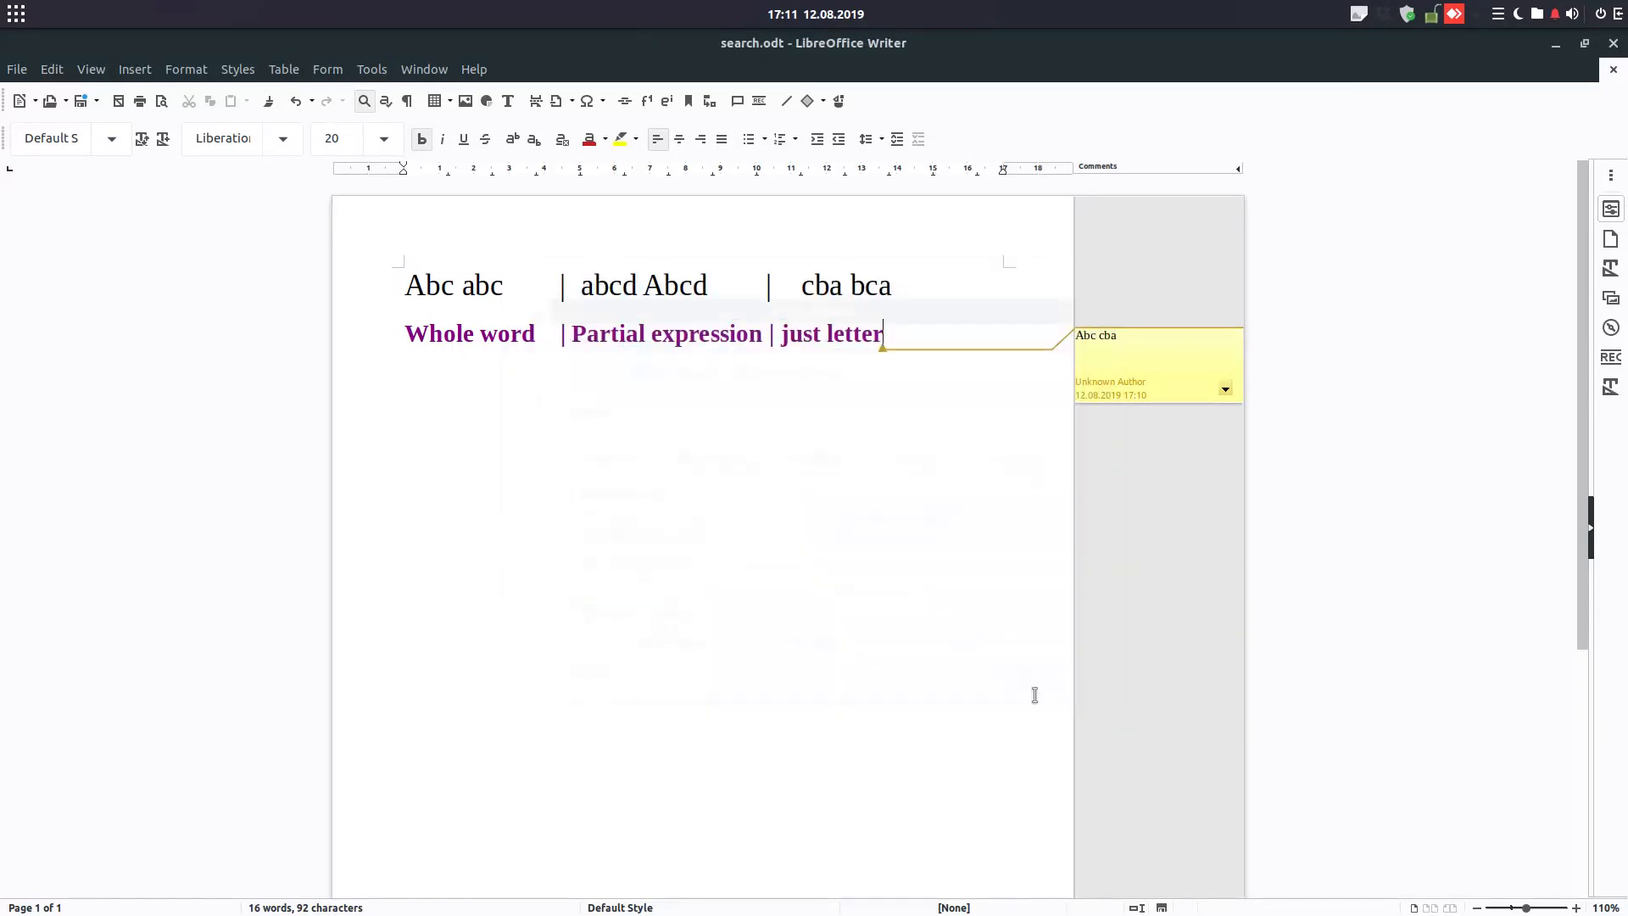
left_click(473, 68)
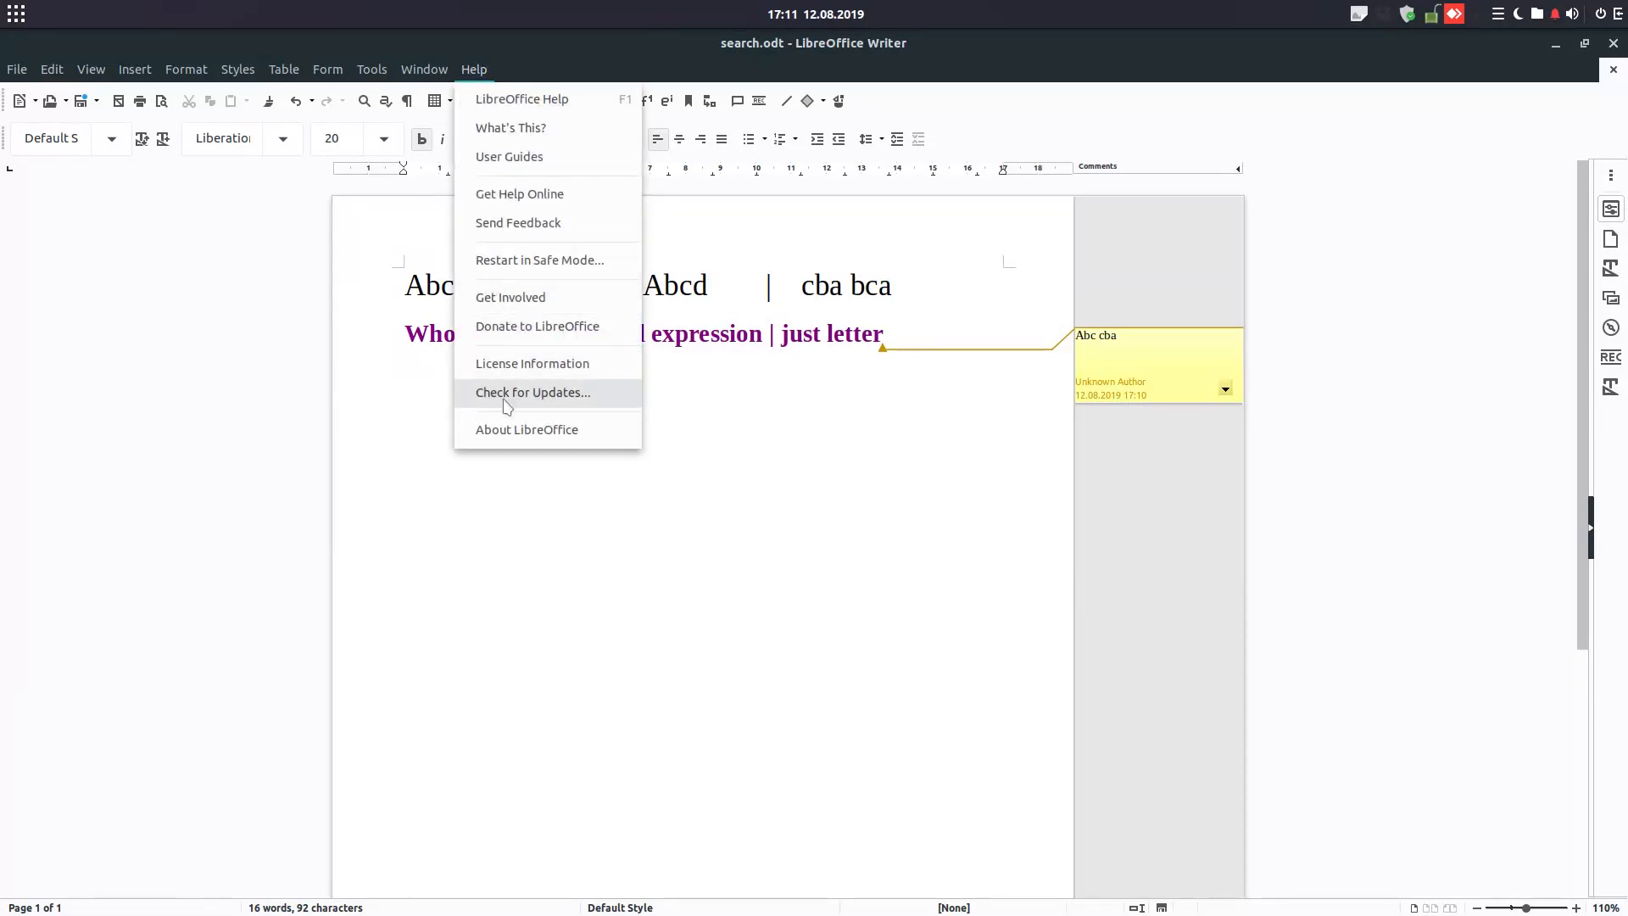
left_click(526, 429)
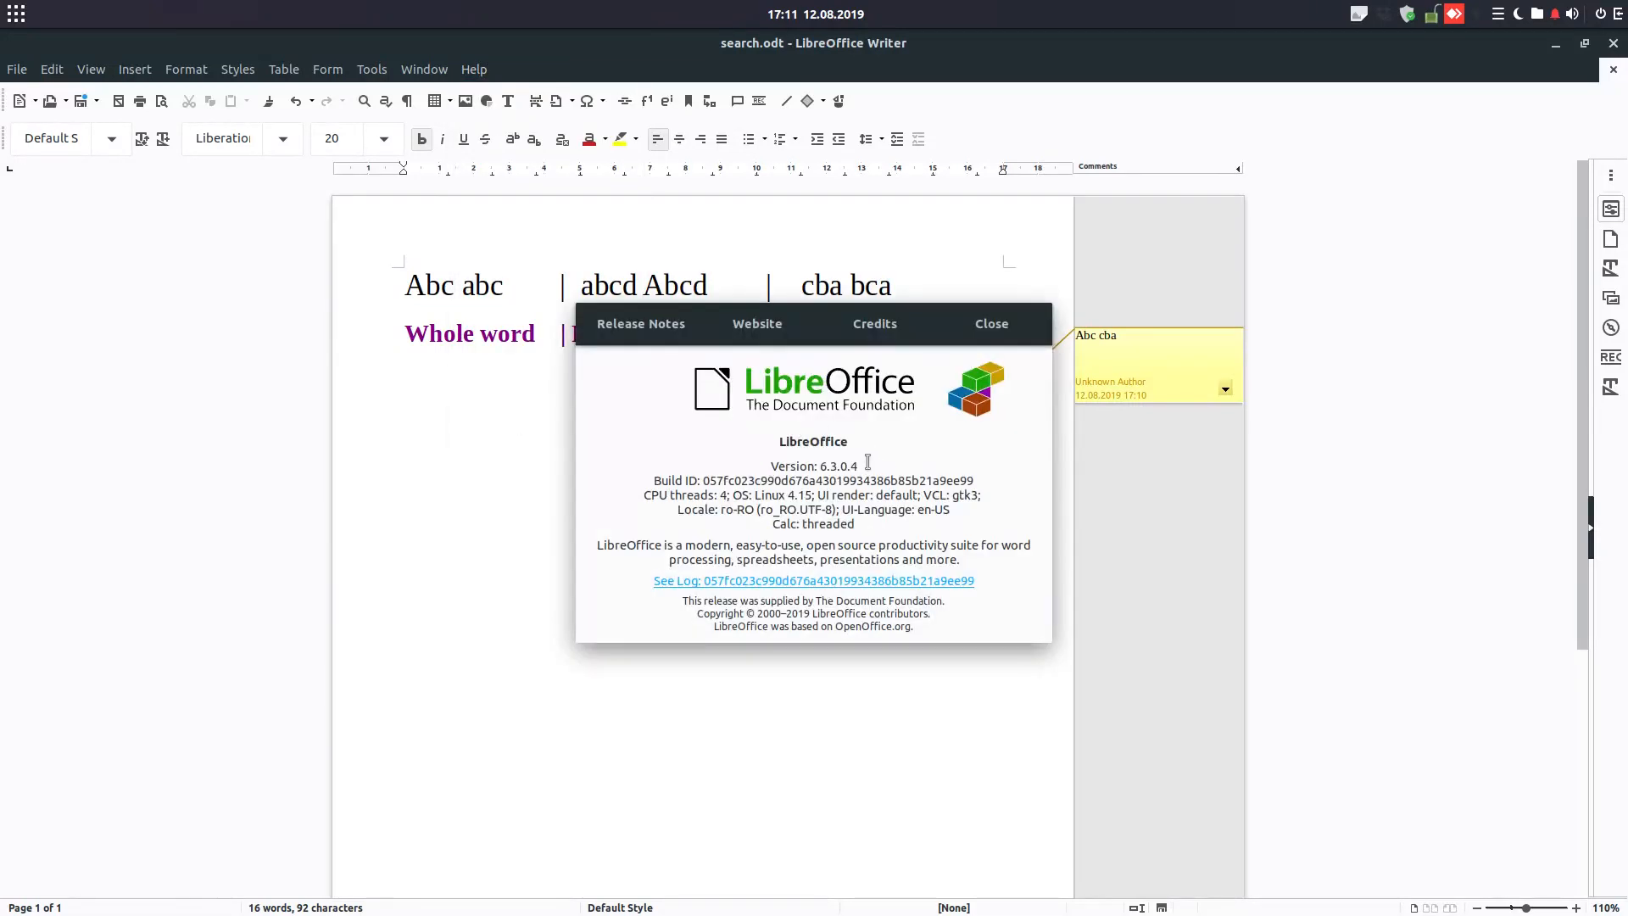
double_click(812, 464)
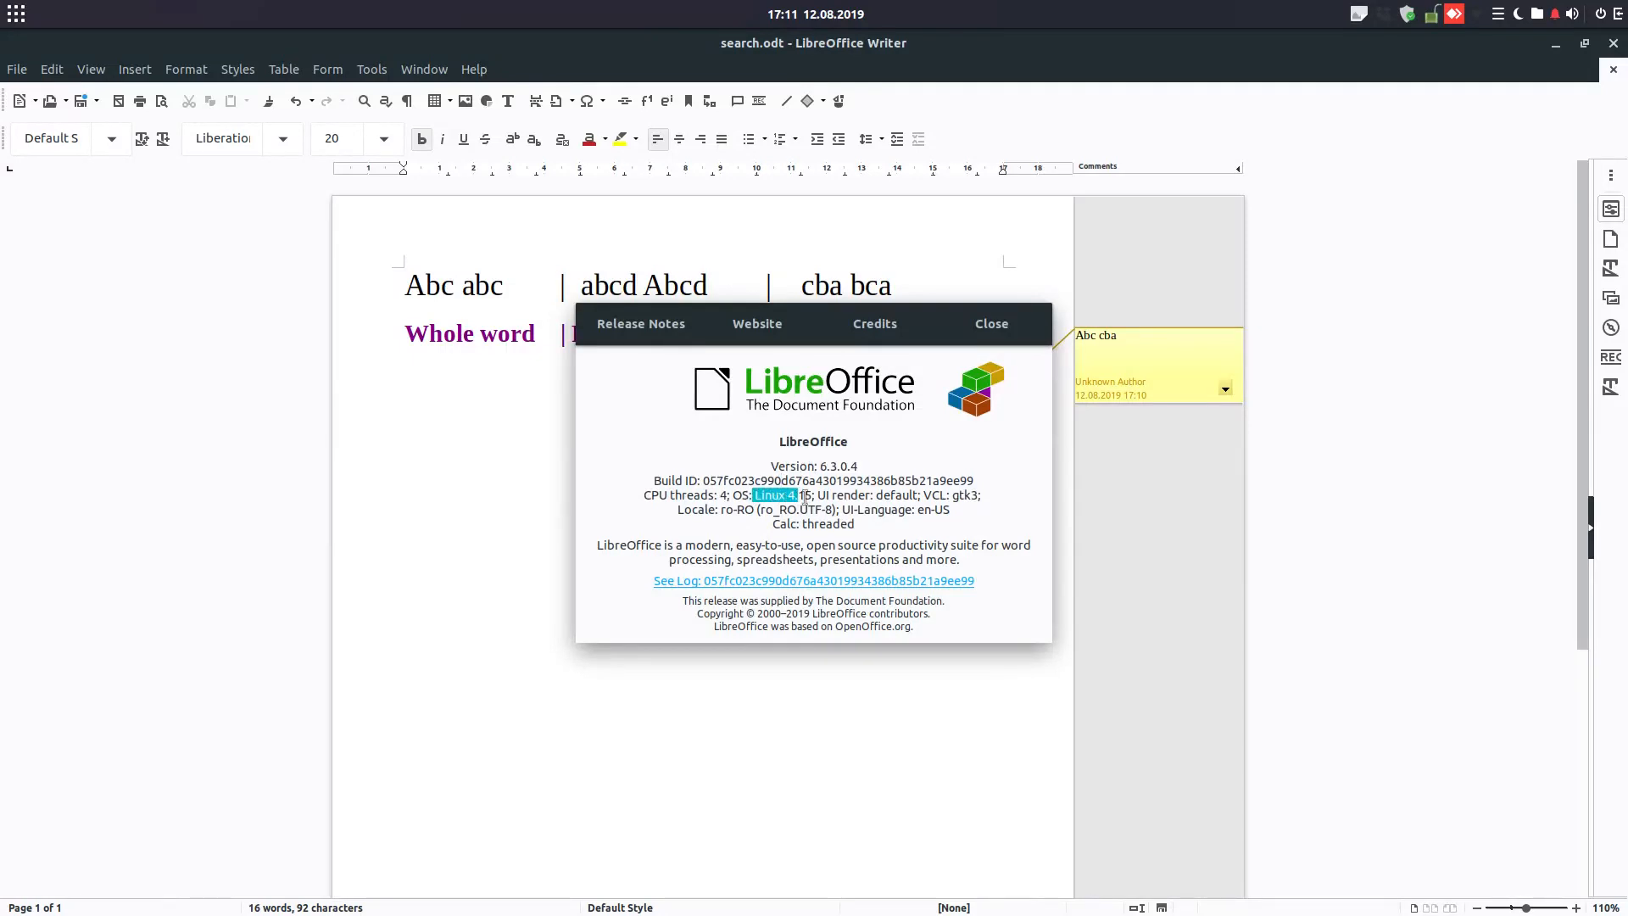
left_click(988, 322)
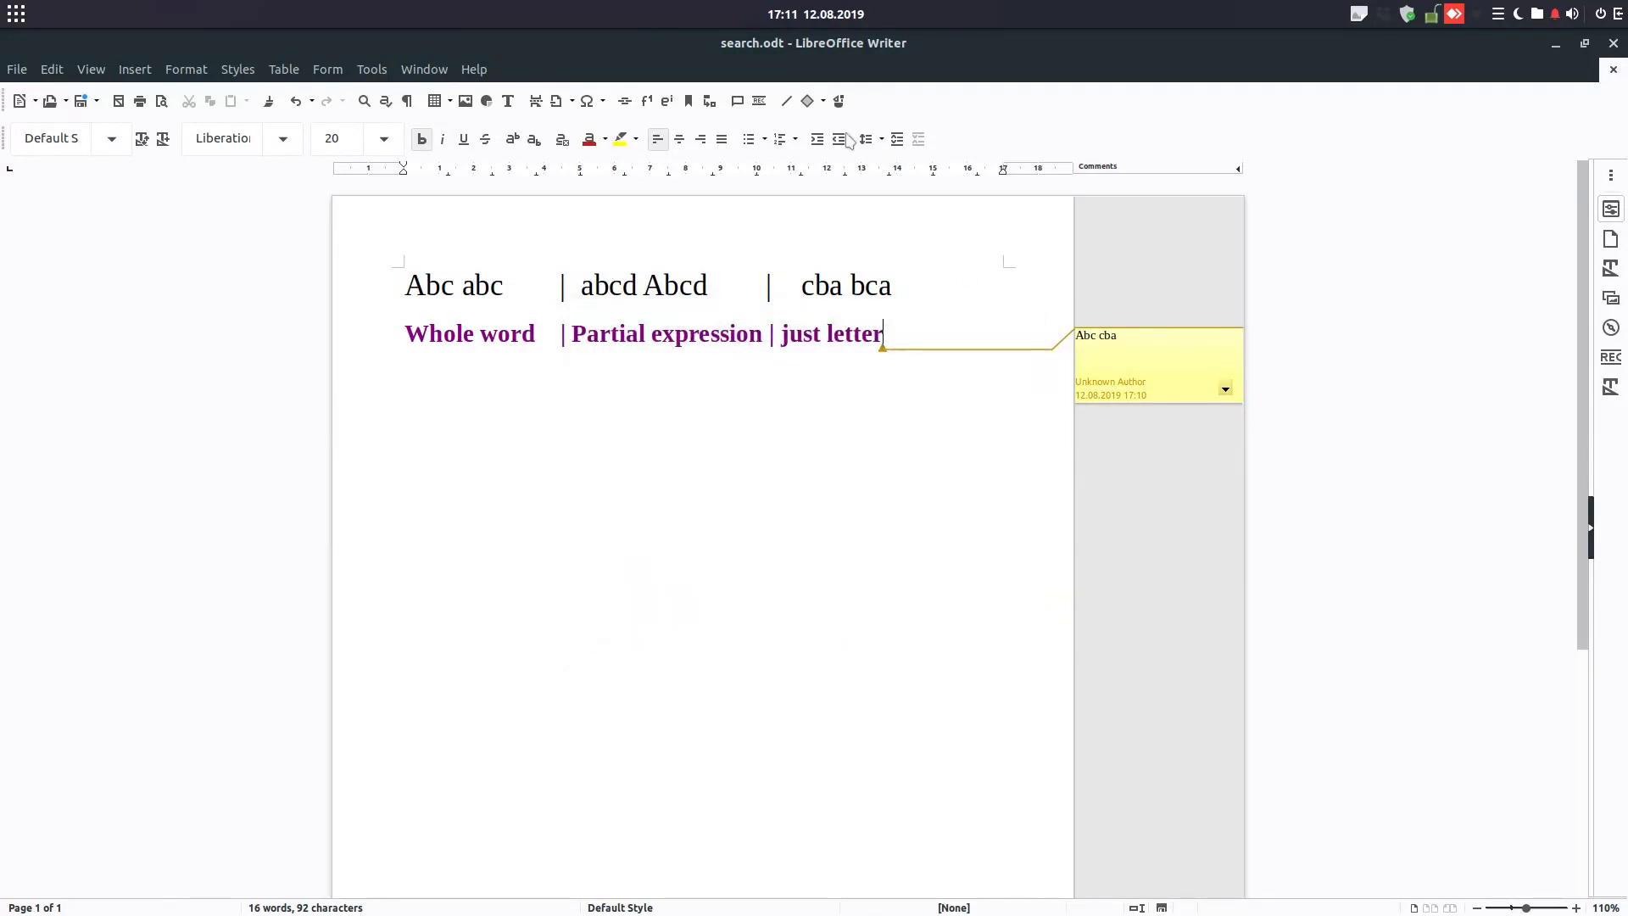
mouse_move(512, 391)
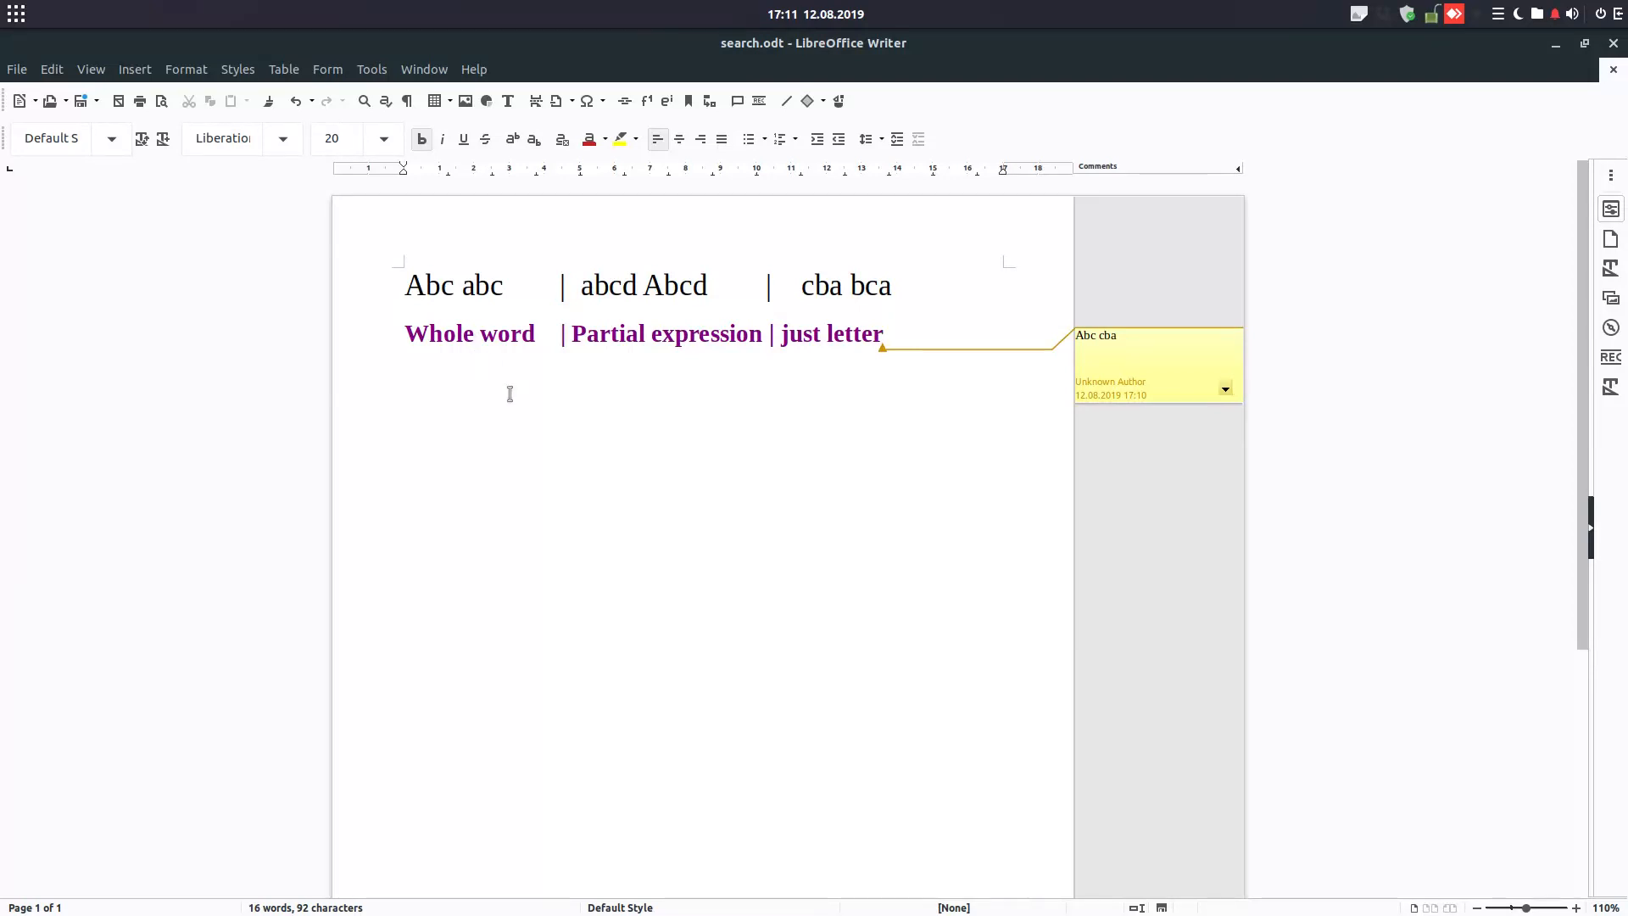
left_click(882, 334)
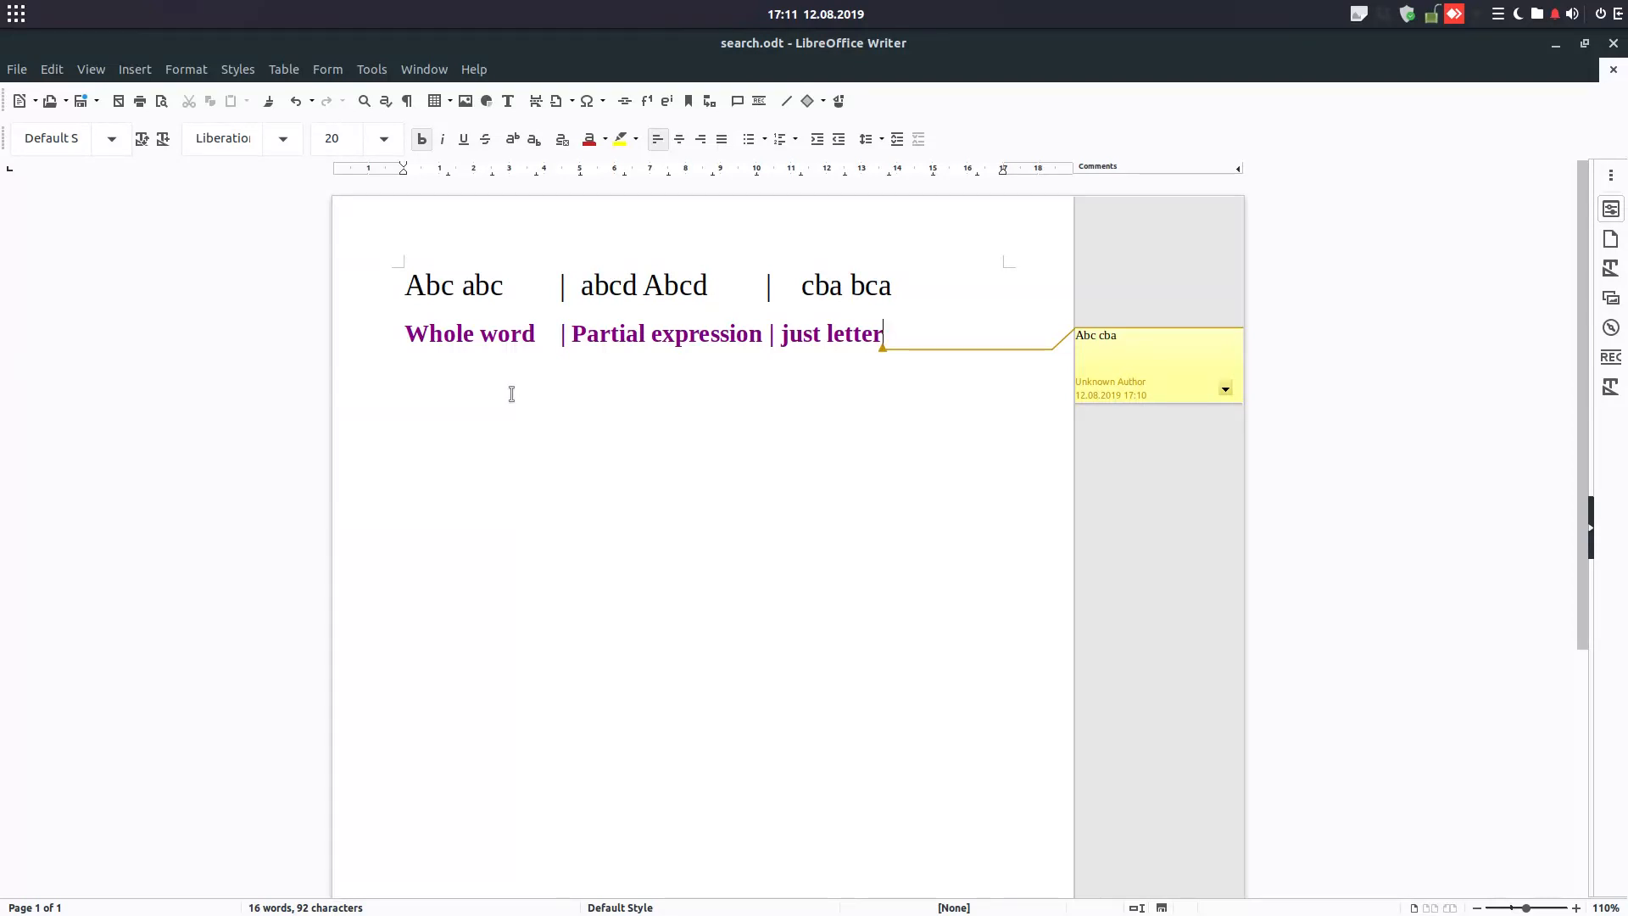